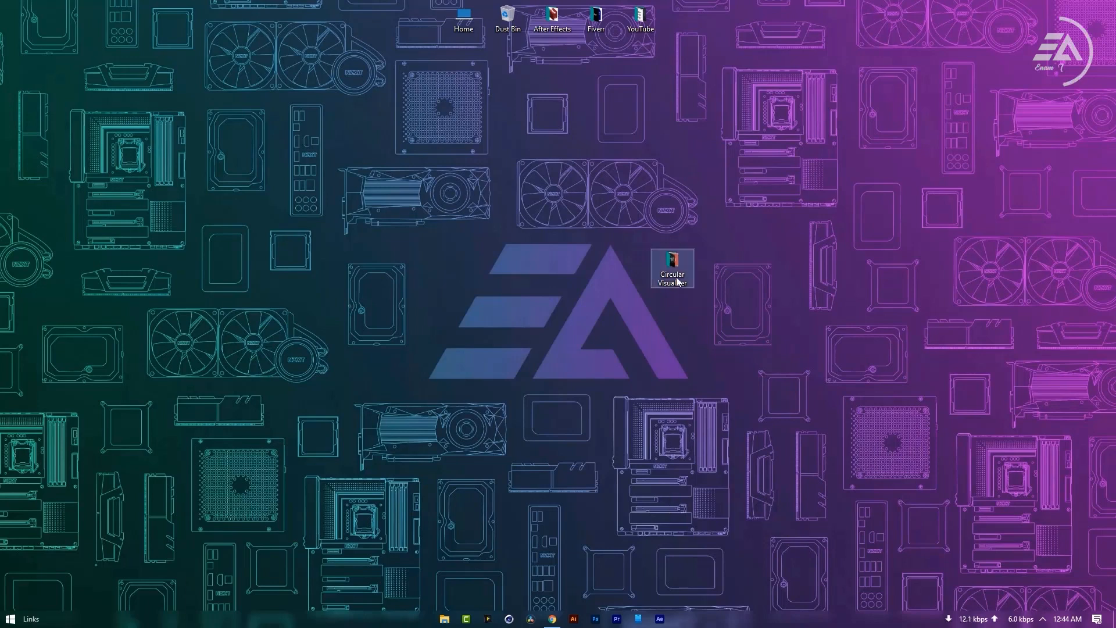
# Preview the Background image, Electro-Light track and Expressions notes in the Circular Visualizer folder
pyautogui.doubleClick(670, 269)
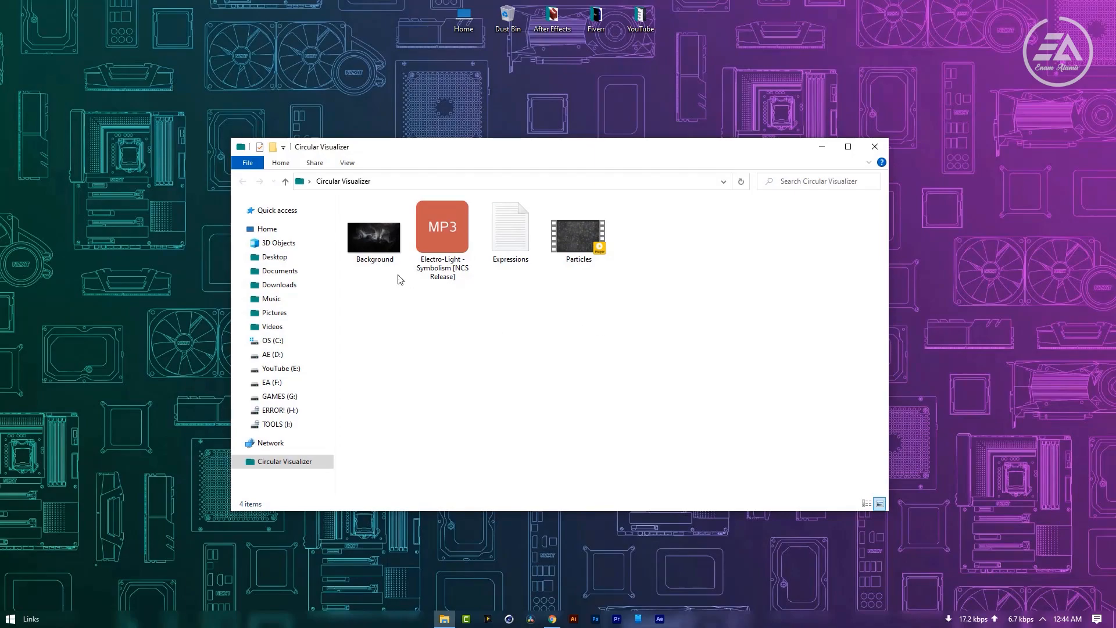
pyautogui.doubleClick(373, 236)
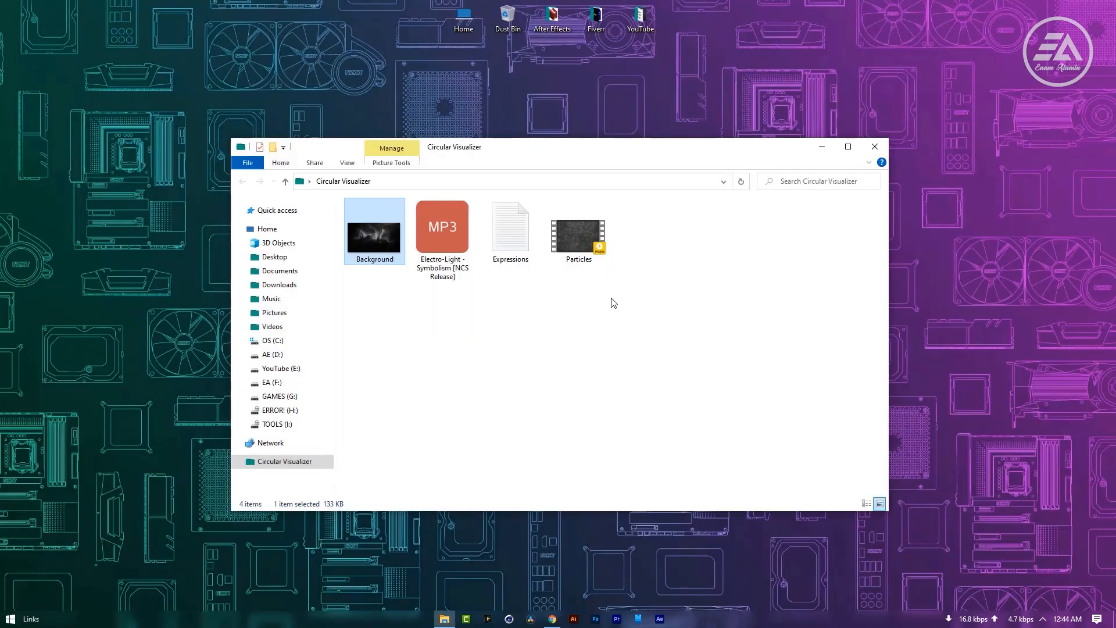
pyautogui.doubleClick(442, 228)
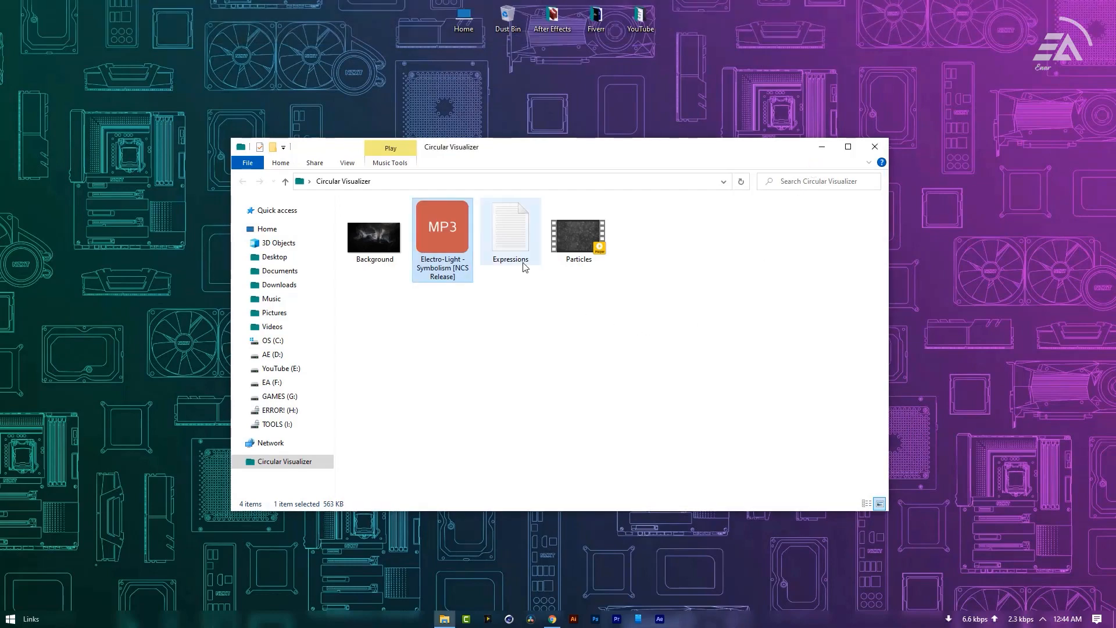
pyautogui.doubleClick(511, 231)
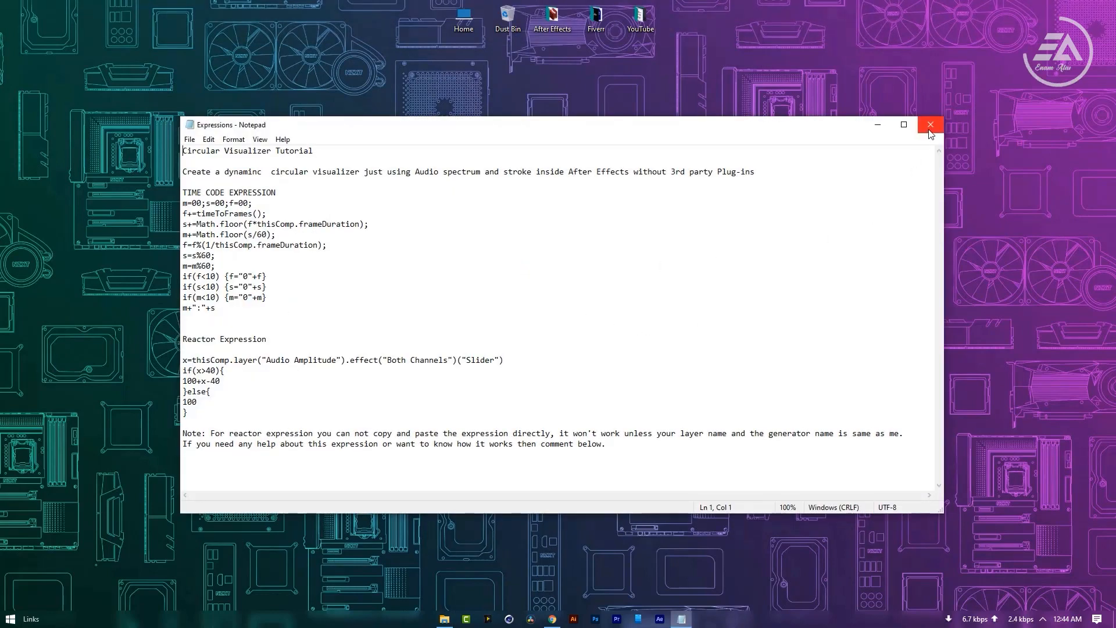
pyautogui.click(929, 125)
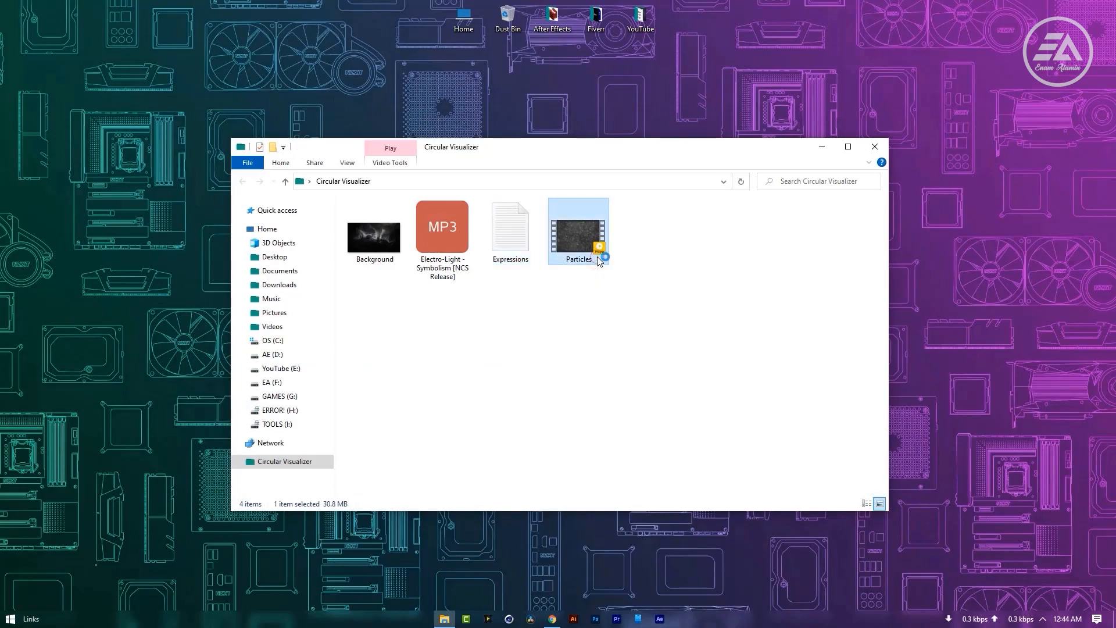
# Play the Particles clip, then close the viewer and the project folder window
pyautogui.doubleClick(578, 229)
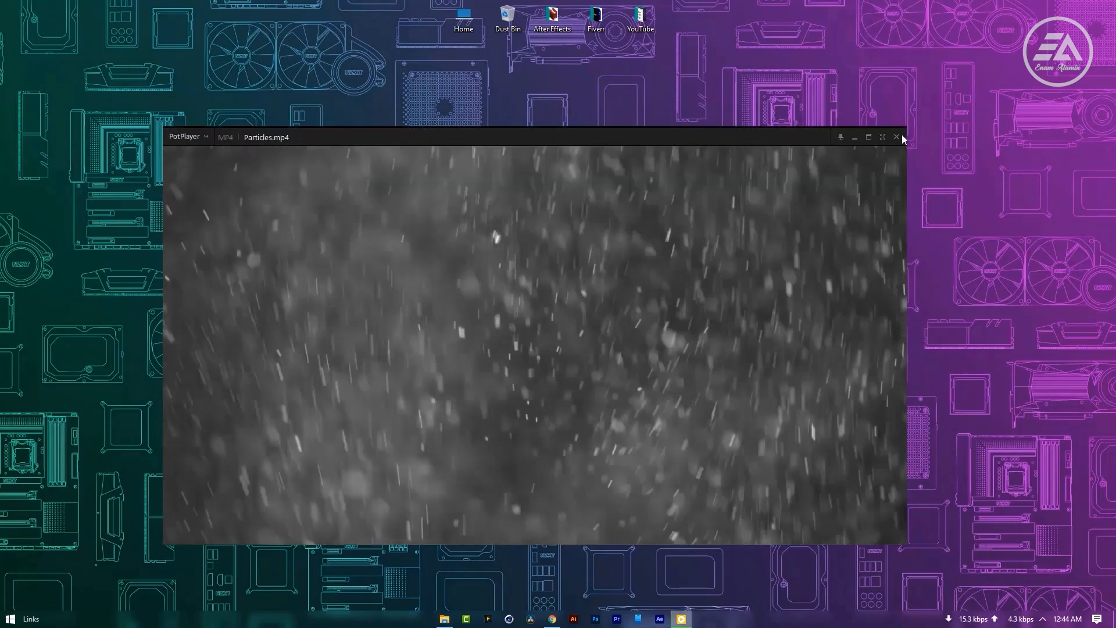
pyautogui.click(896, 138)
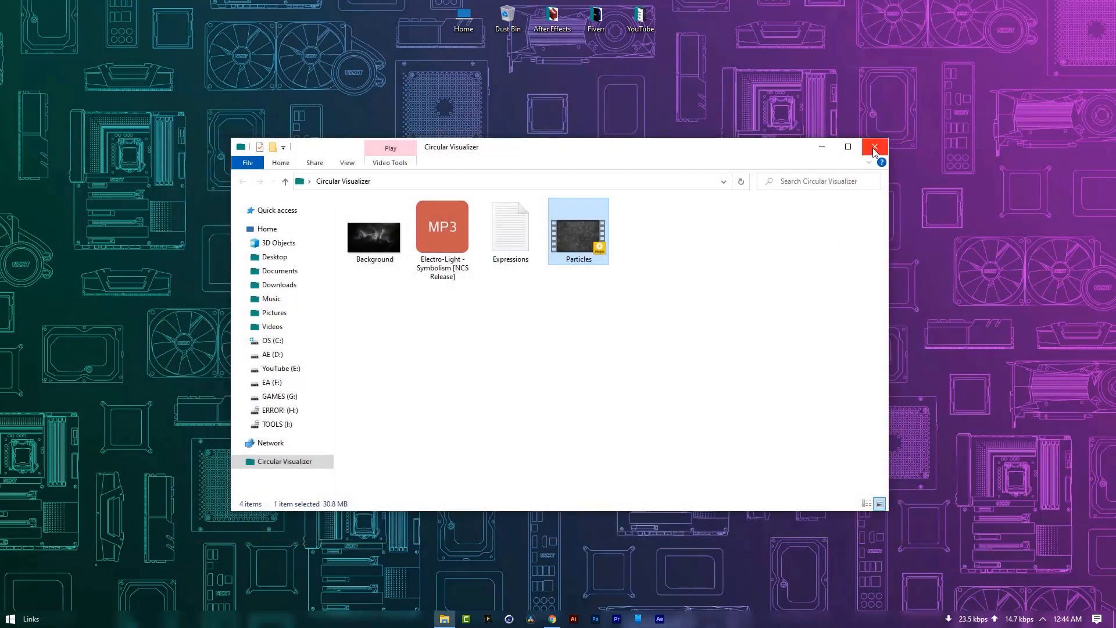
pyautogui.click(874, 147)
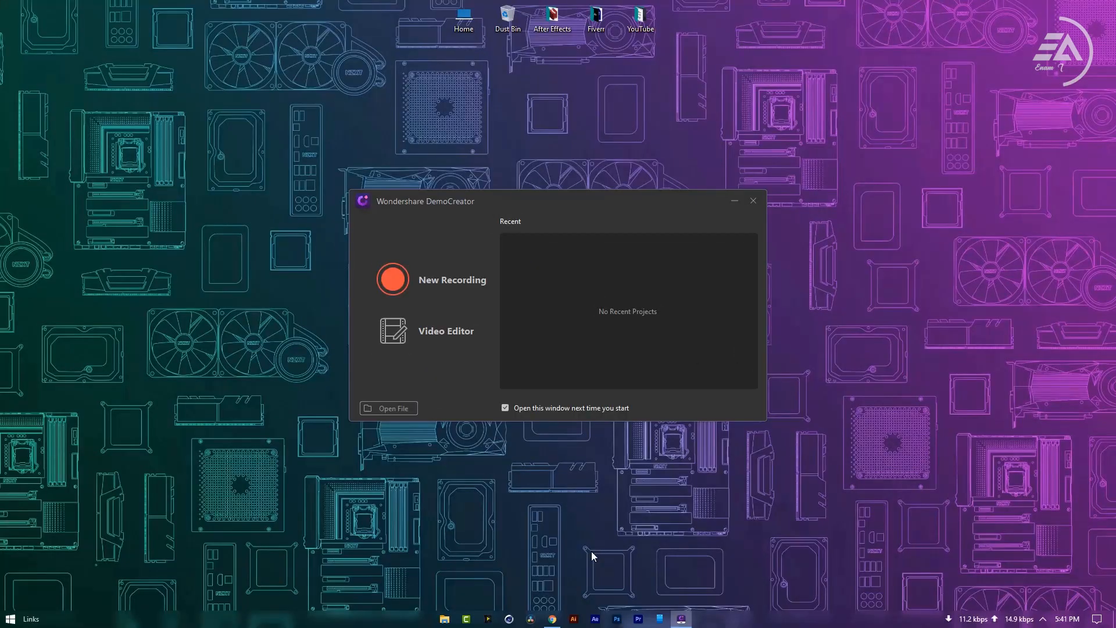
pyautogui.moveTo(524, 496)
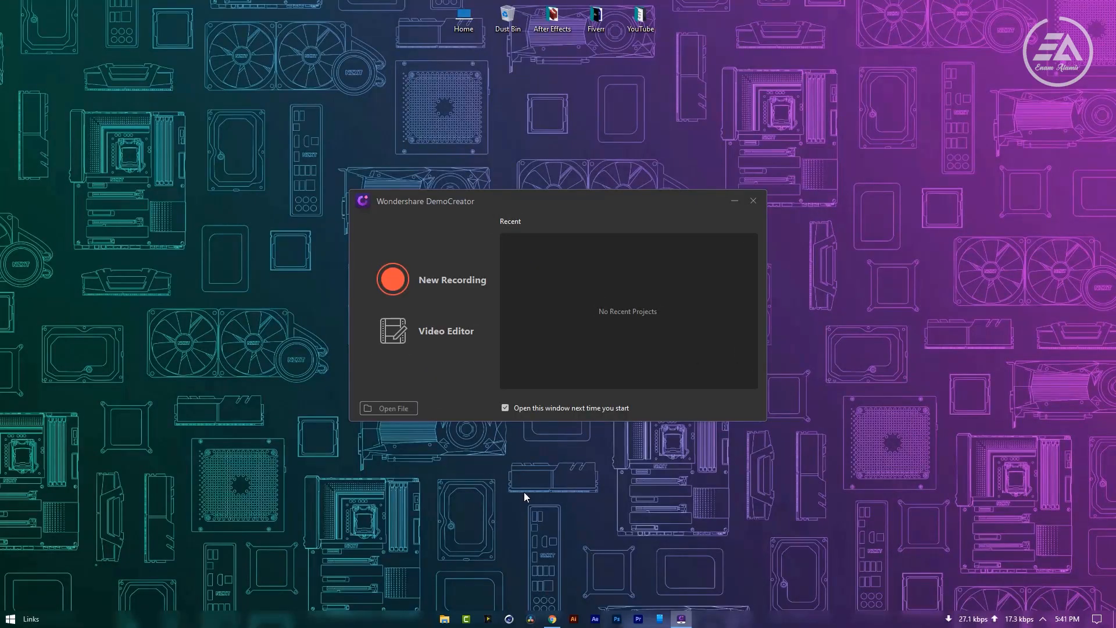
# Relaunch DemoCreator and bring up the recorder set to Full screen 1920×1080
pyautogui.click(752, 201)
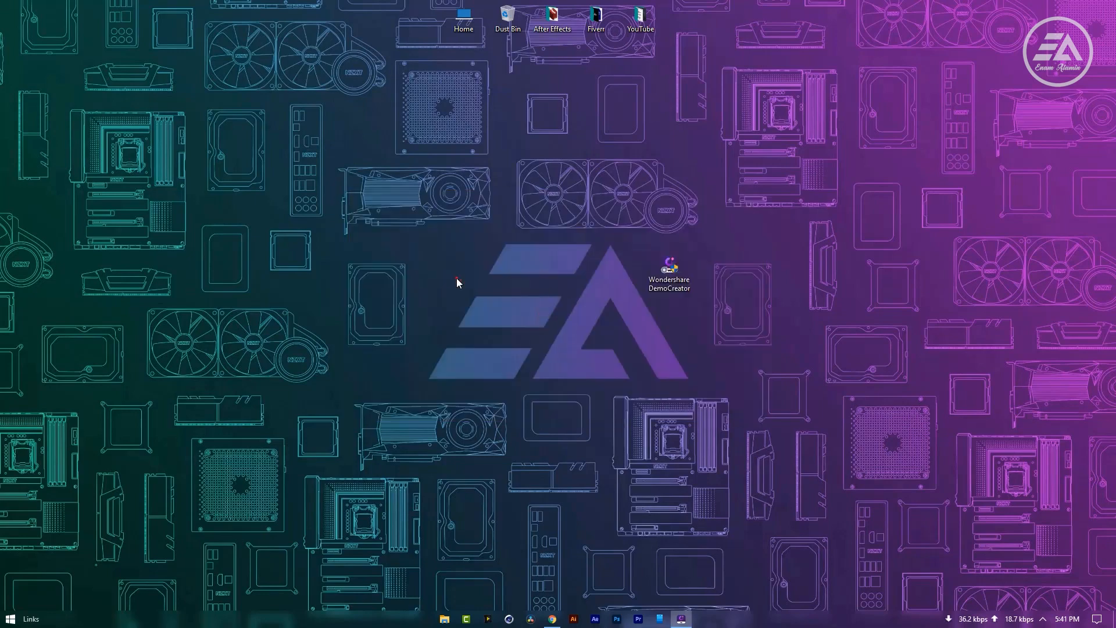
pyautogui.doubleClick(667, 264)
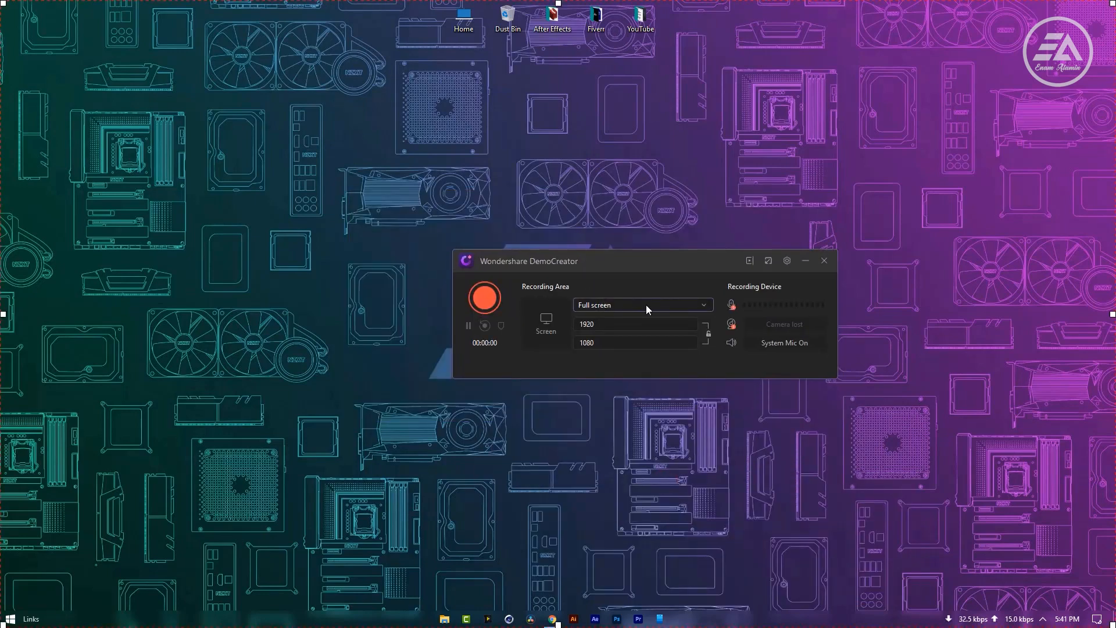
pyautogui.click(640, 305)
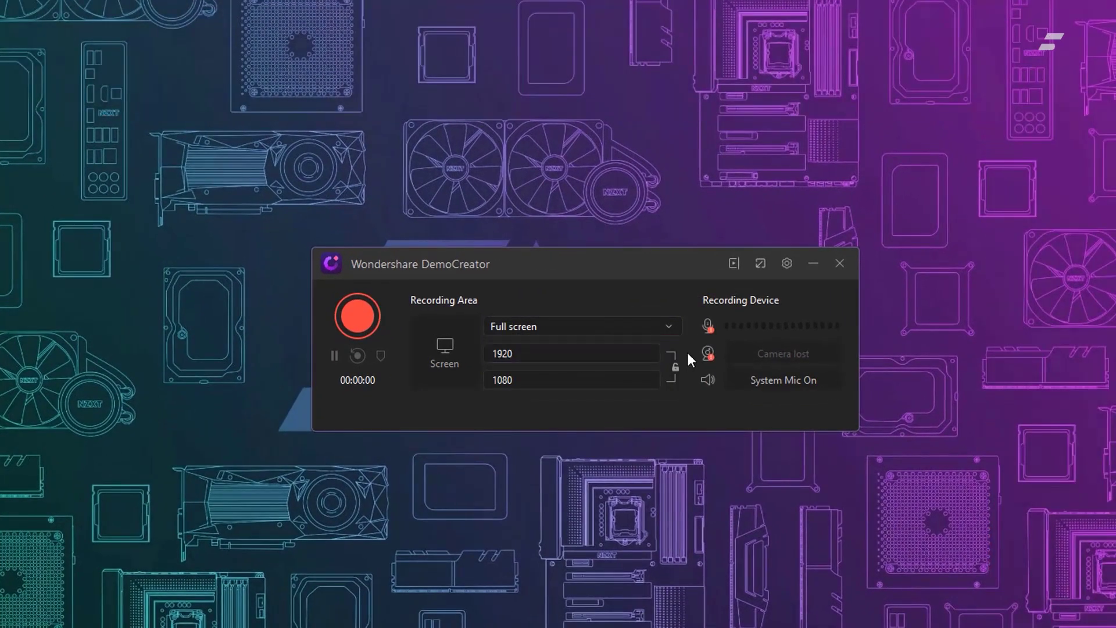
pyautogui.moveTo(708, 326)
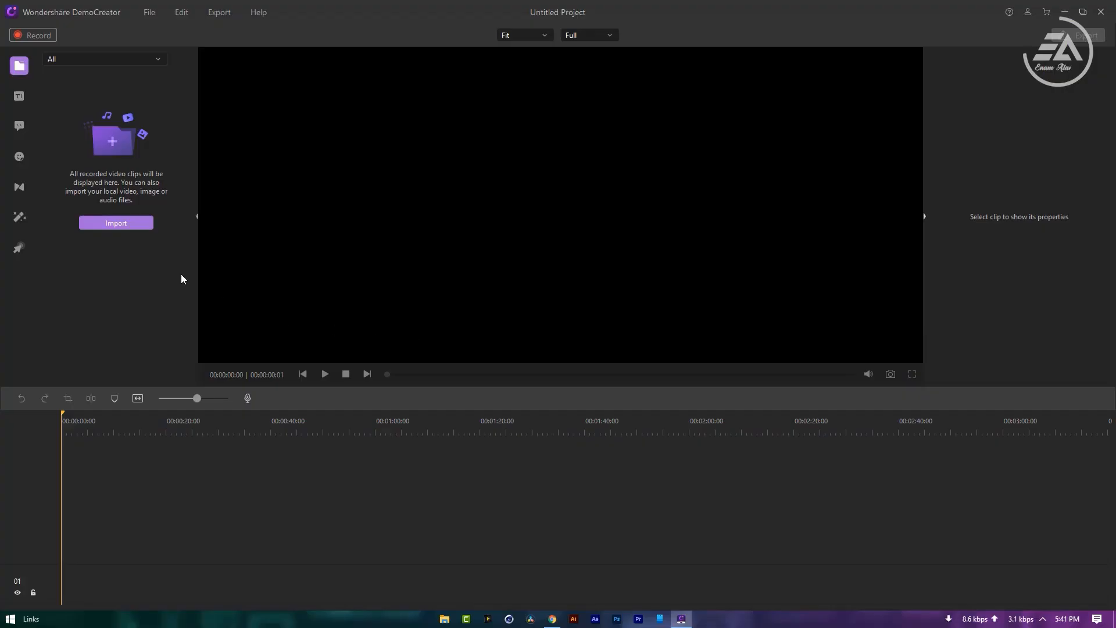
# Import Circular Visualizer.mov and browse the title templates
pyautogui.click(115, 223)
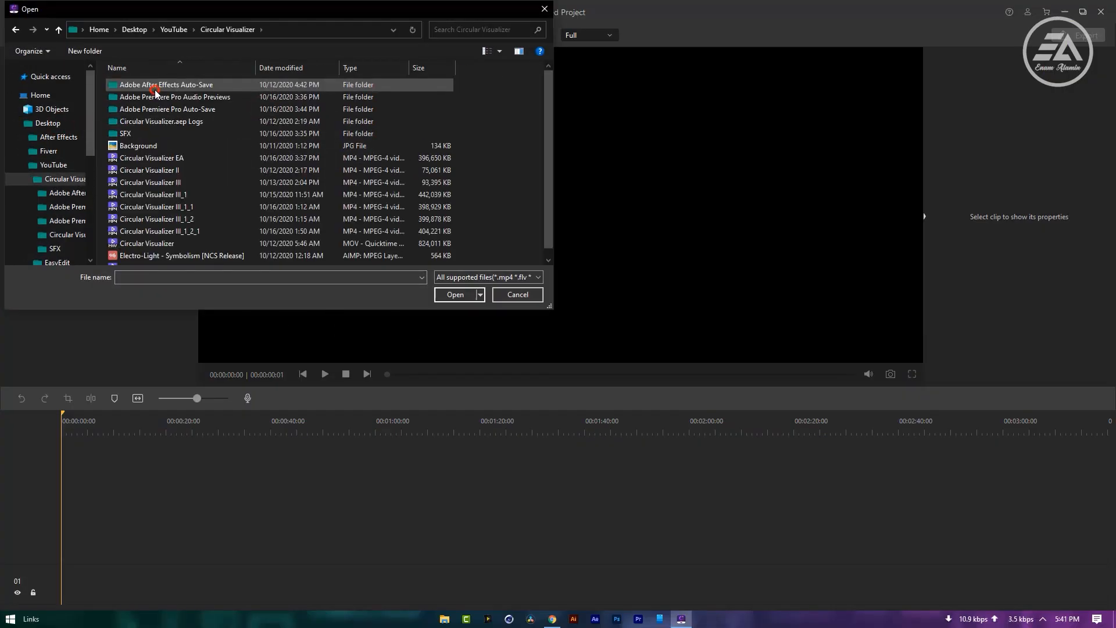
pyautogui.click(454, 294)
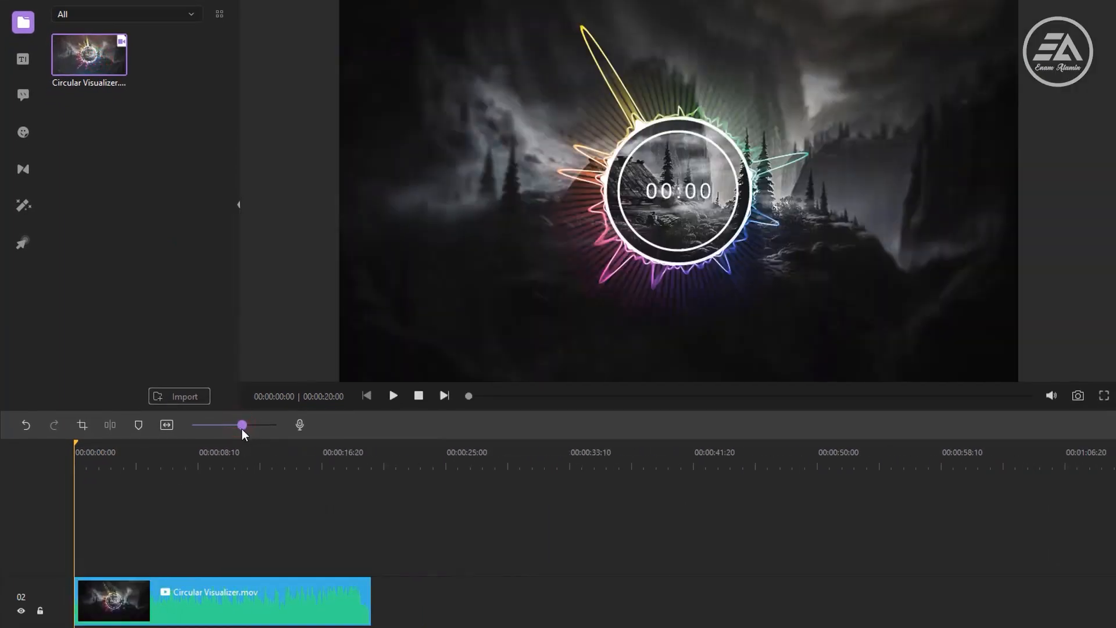
pyautogui.click(22, 58)
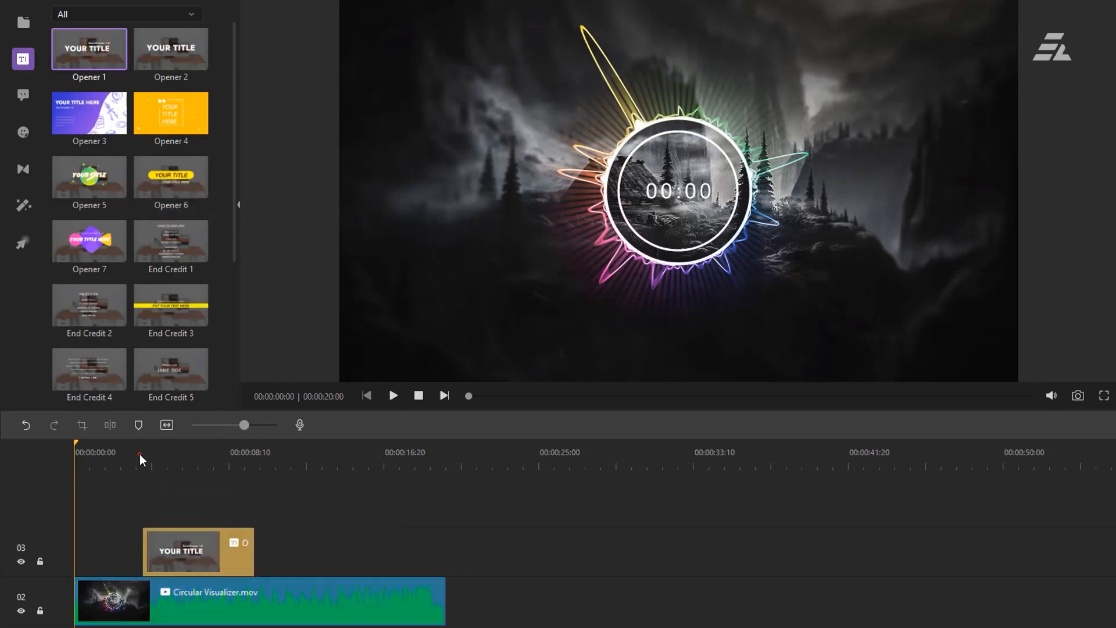
pyautogui.click(168, 452)
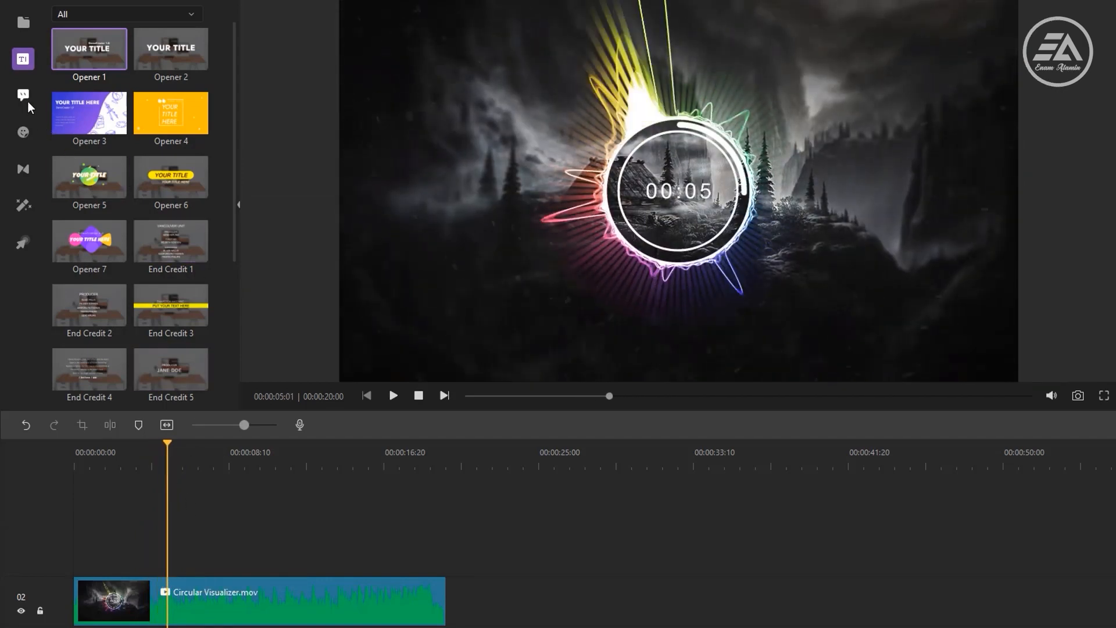
# Browse the sticker library and its Social Media category, then the video effects
pyautogui.click(23, 97)
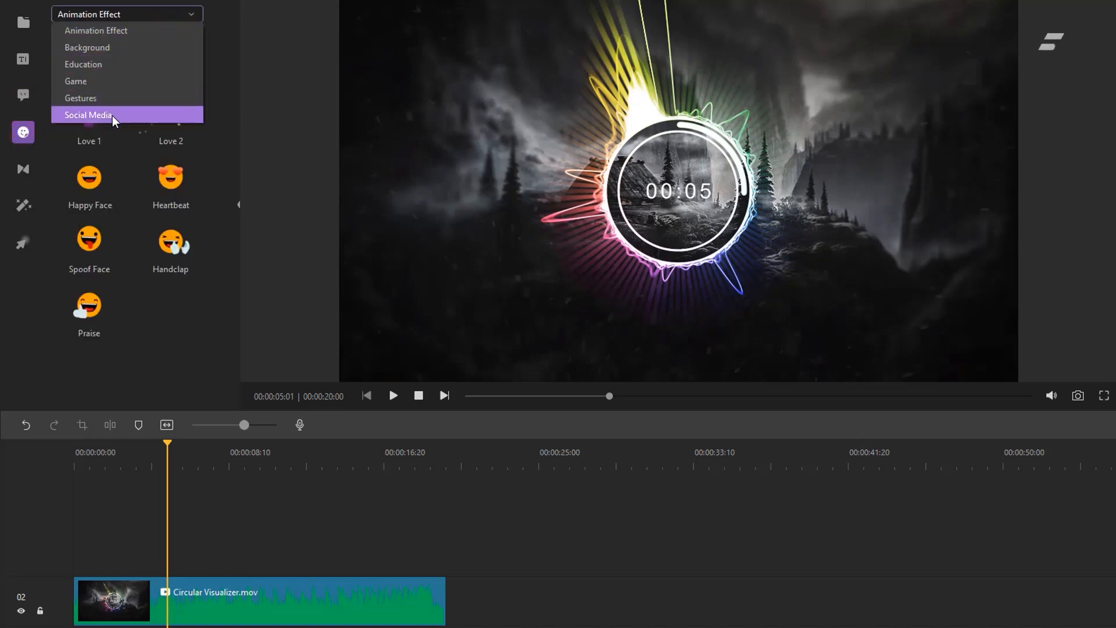
pyautogui.click(23, 170)
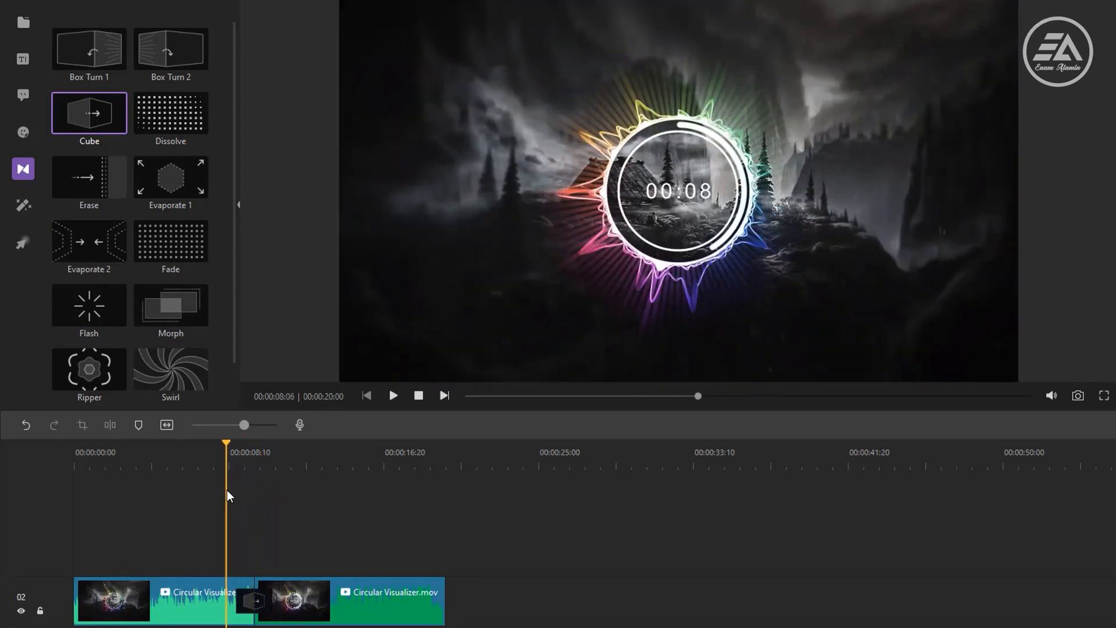
pyautogui.click(23, 206)
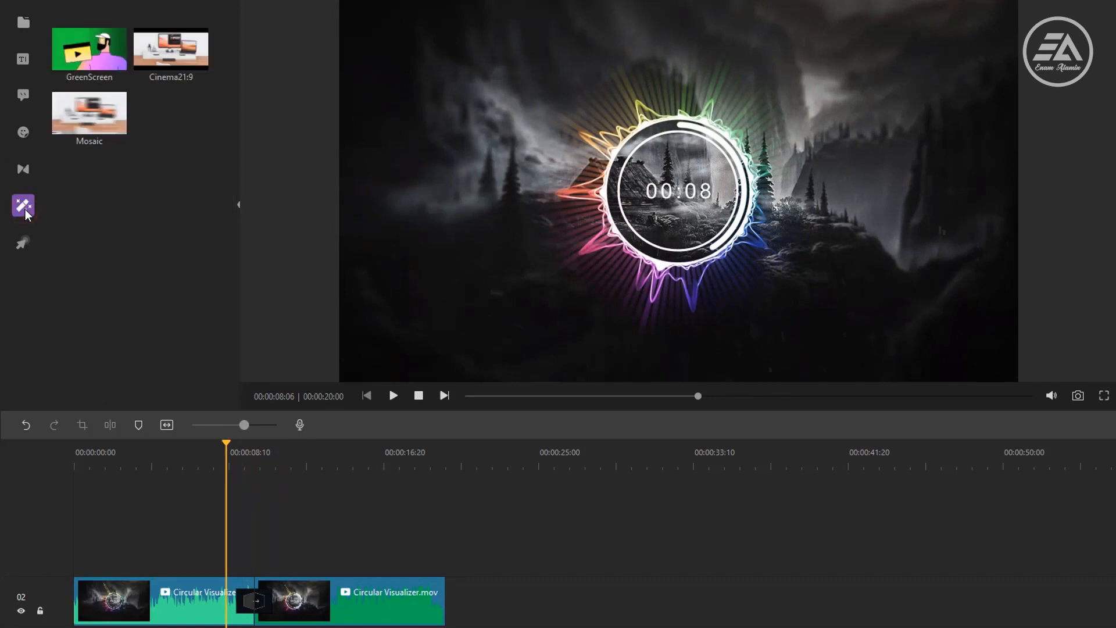
pyautogui.moveTo(171, 50)
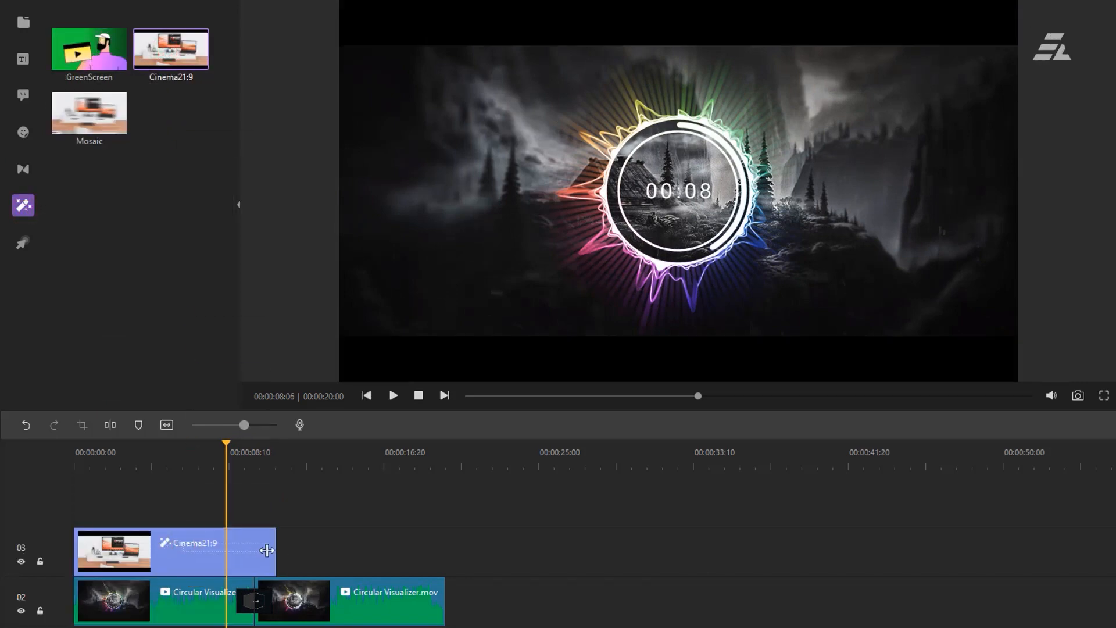
# Place the Cinema21:9 effect over the clip and browse the cursor effects library
pyautogui.click(247, 553)
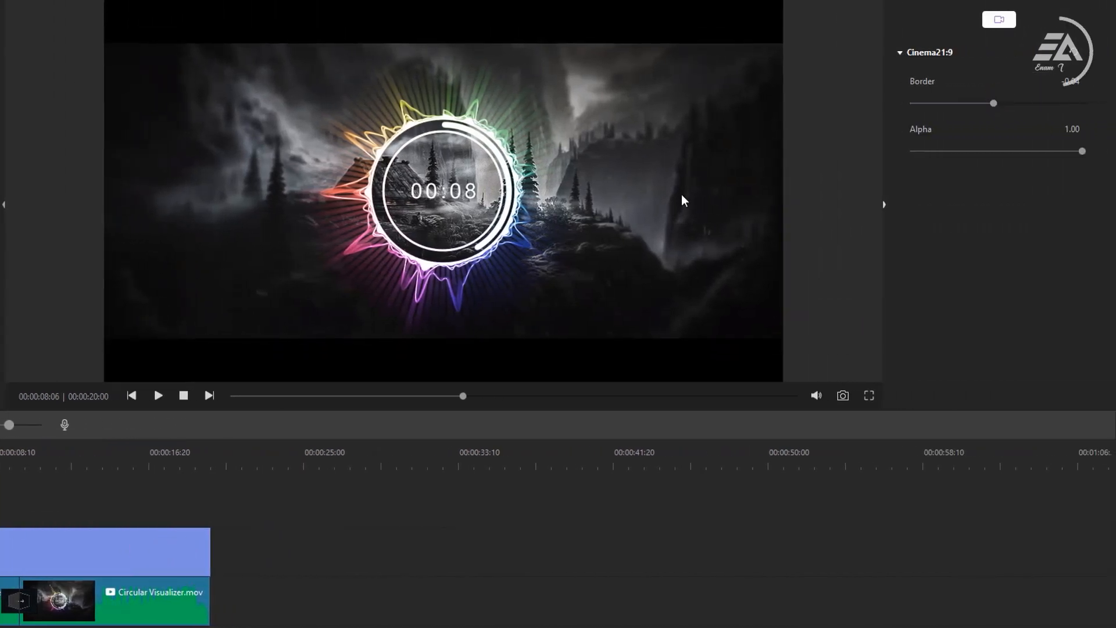
pyautogui.click(22, 205)
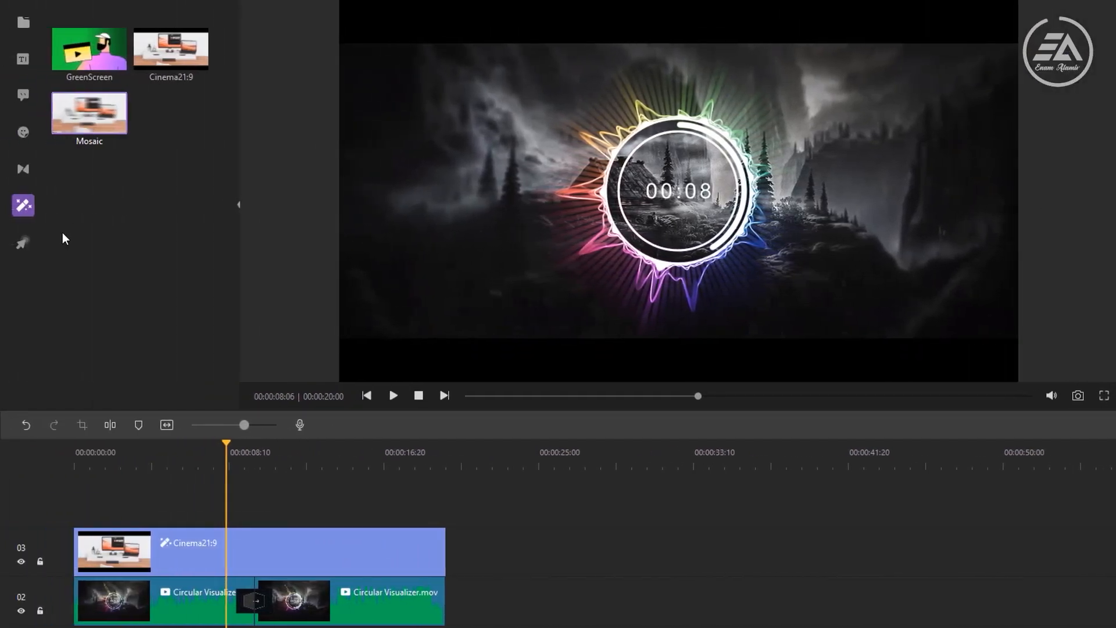
pyautogui.click(22, 242)
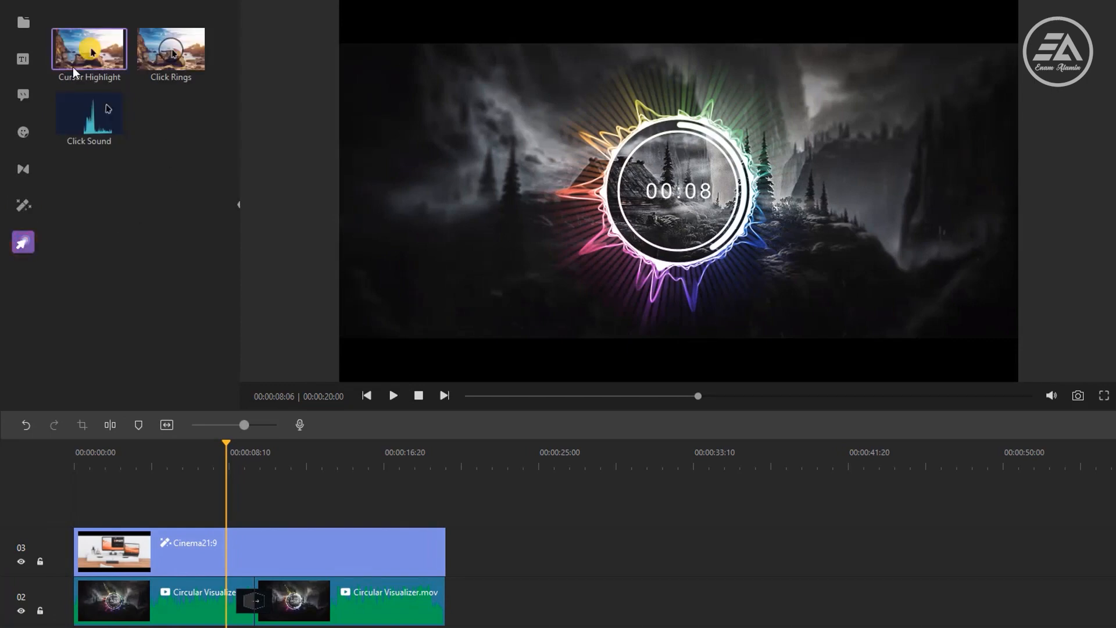
pyautogui.moveTo(155, 214)
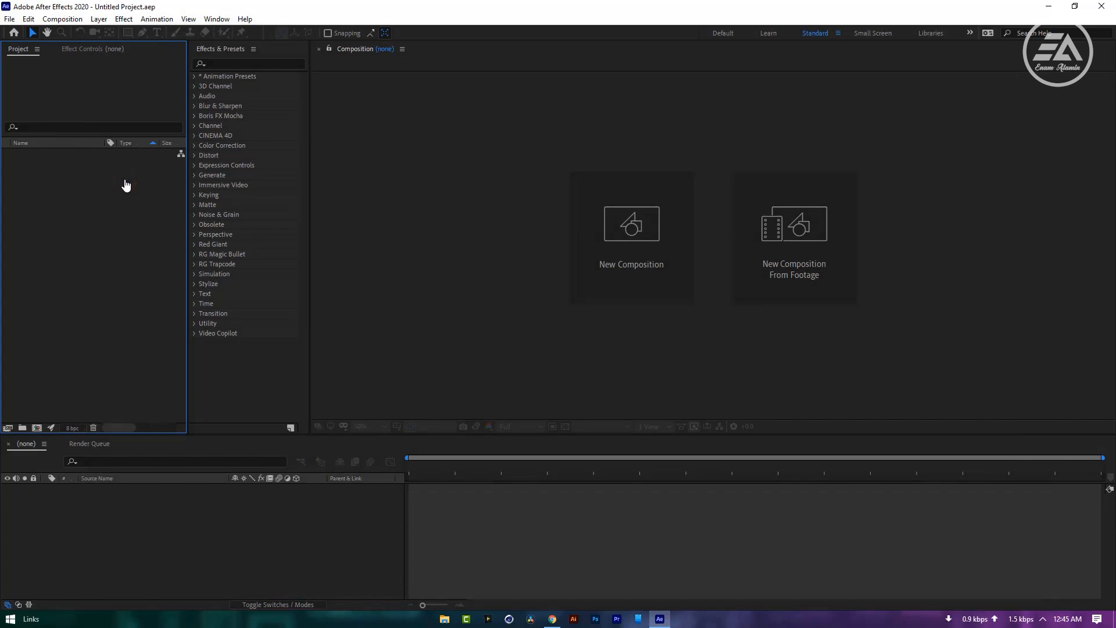
# Create the Circular Visualizer composition at 1920×1080, 30 fps, 20 seconds, black background
pyautogui.click(630, 223)
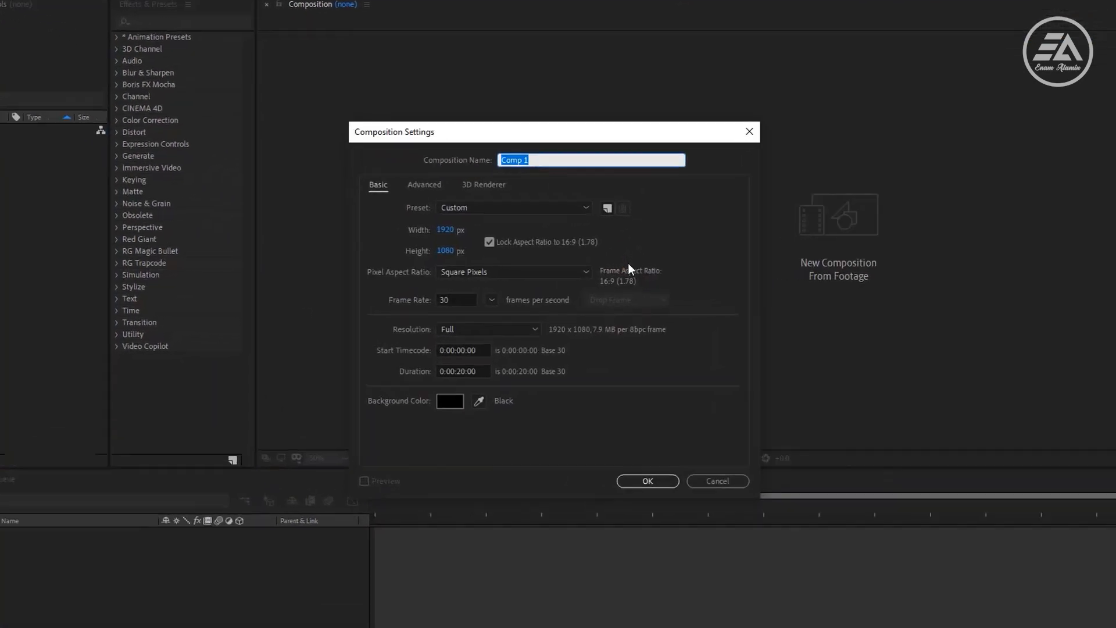
pyautogui.write('Circular Visualizer')
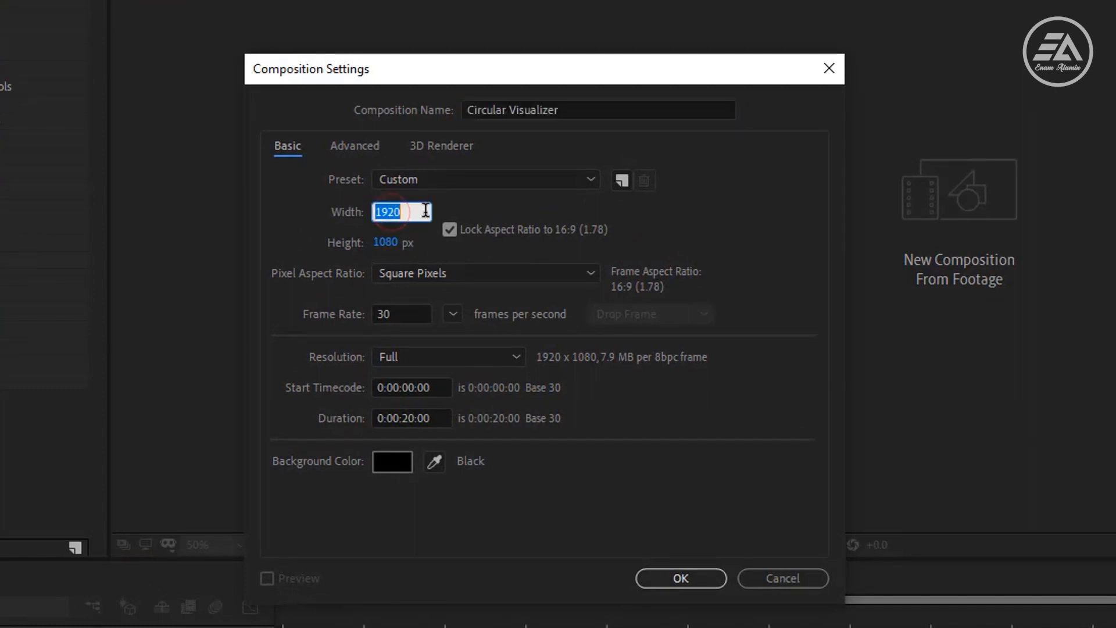
pyautogui.moveTo(392, 248)
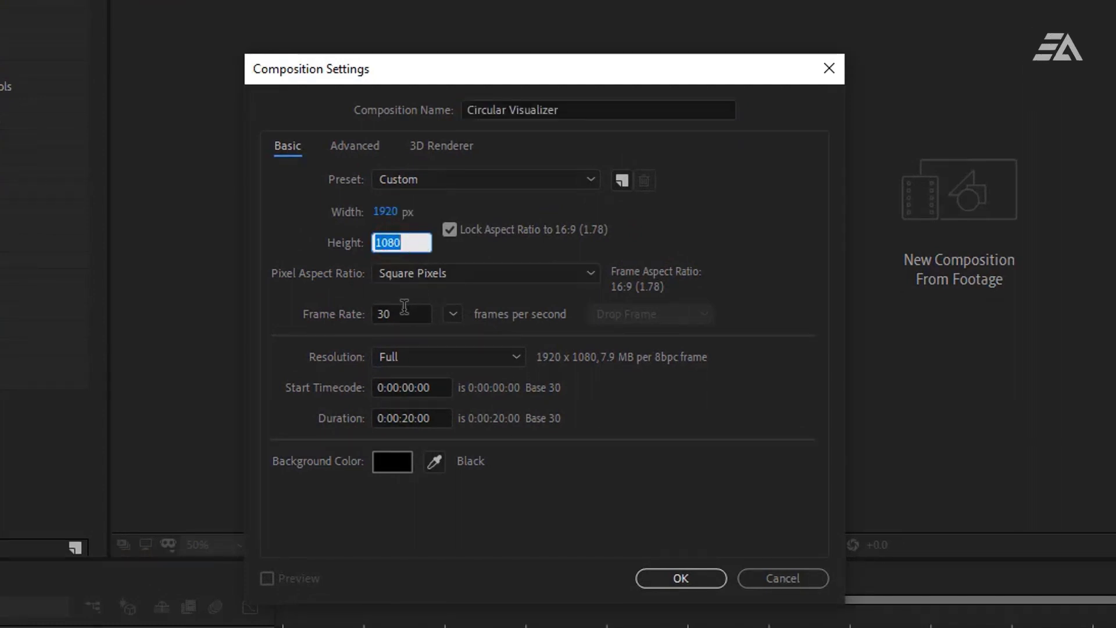
pyautogui.click(401, 314)
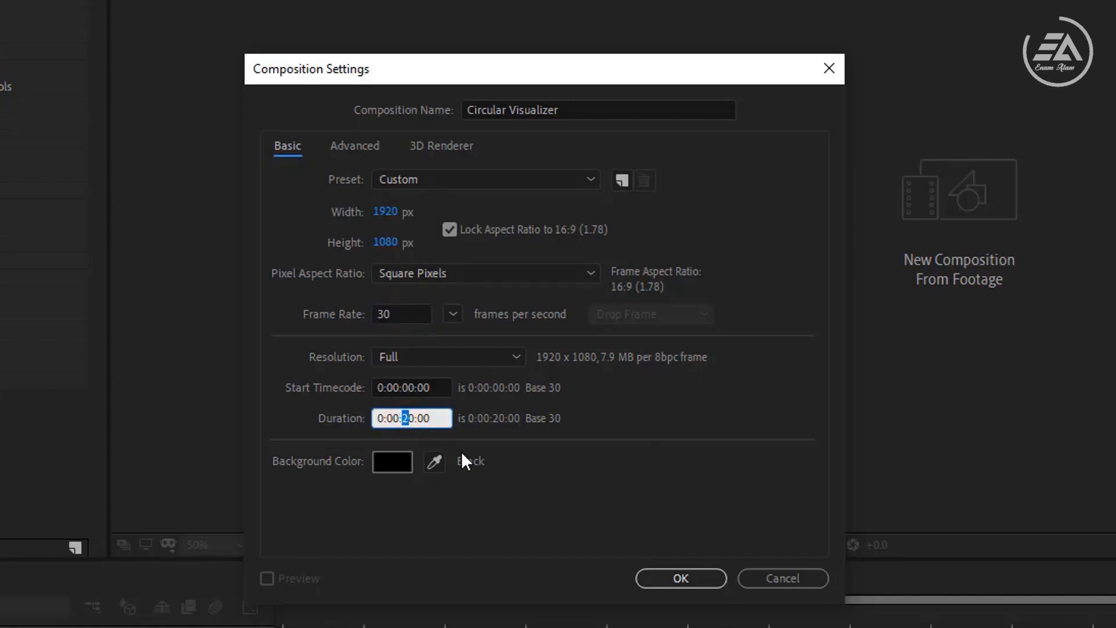
pyautogui.moveTo(480, 464)
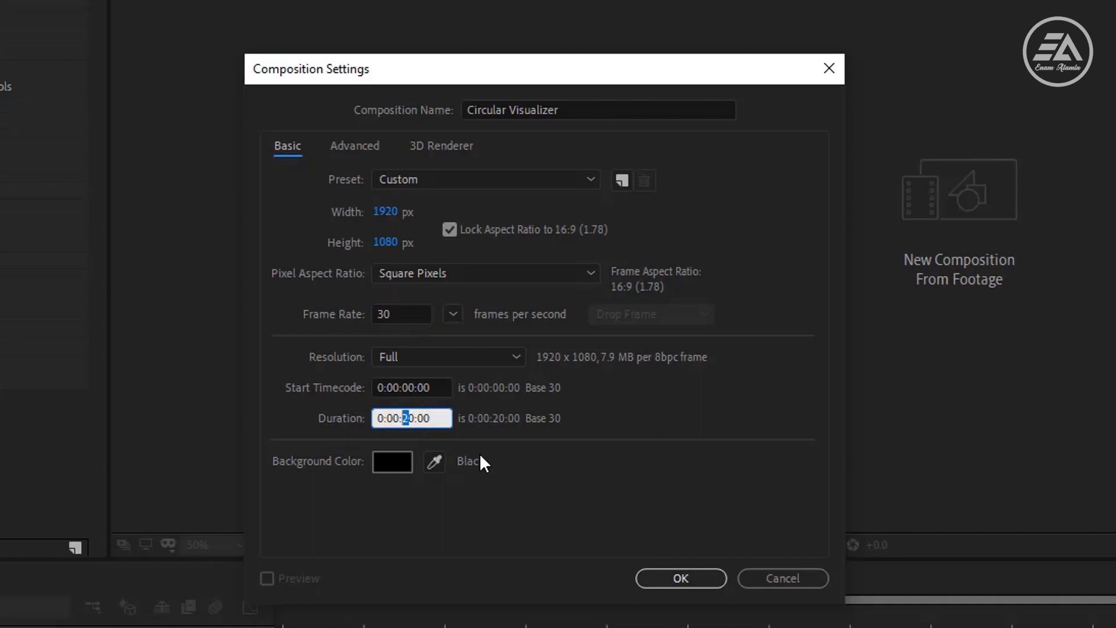
pyautogui.click(679, 578)
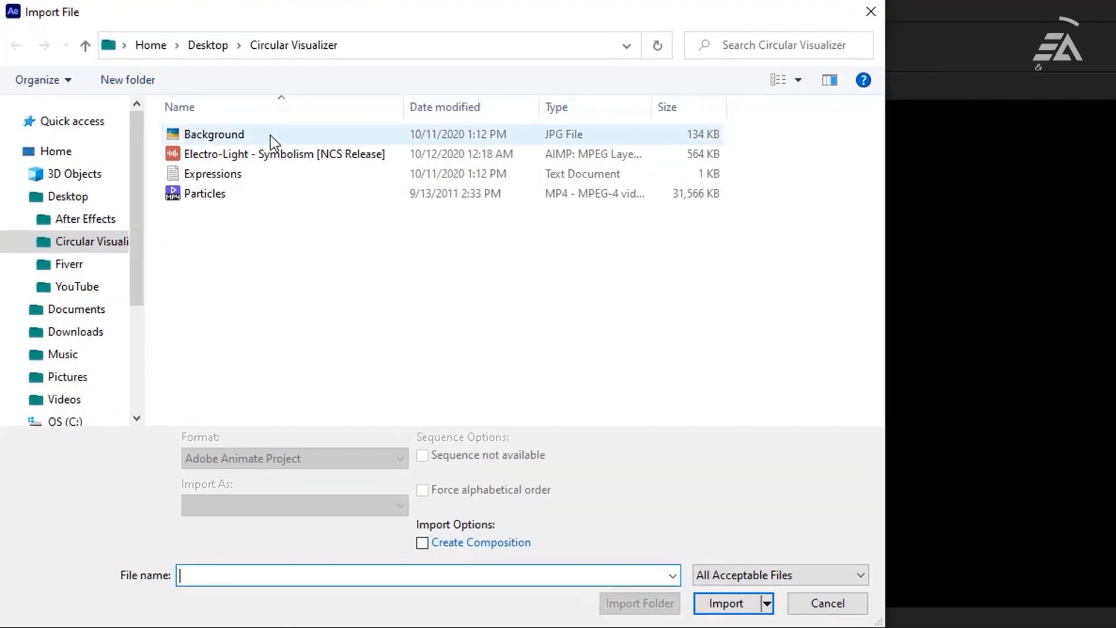
# Import Background.jpg, the Electro-Light mp3 and Particles, and place the background in the composition
pyautogui.click(205, 194)
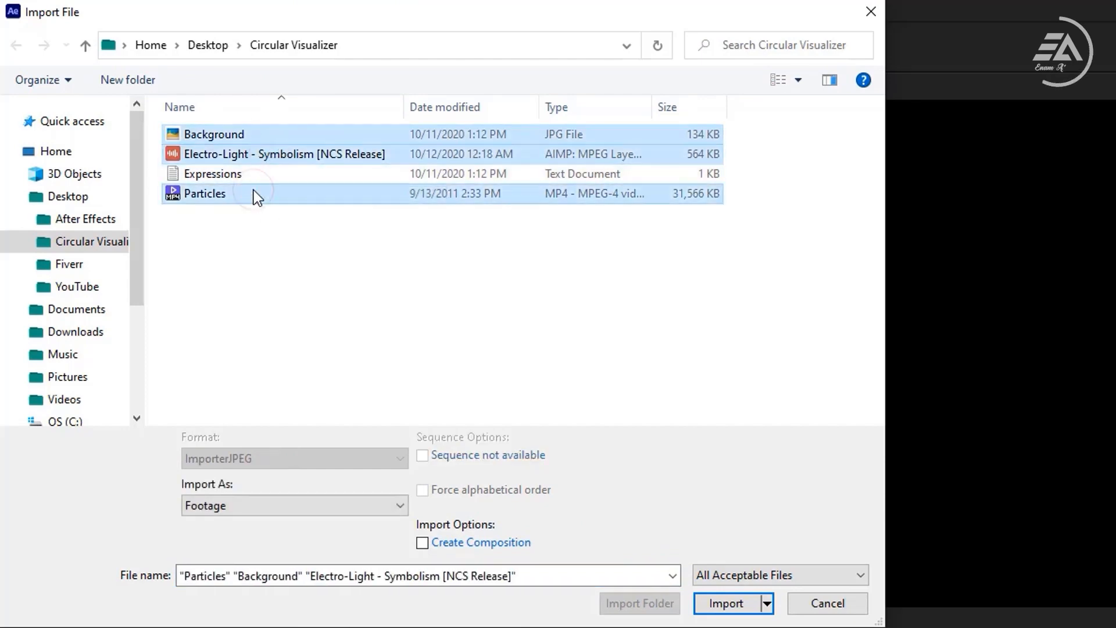
pyautogui.click(725, 603)
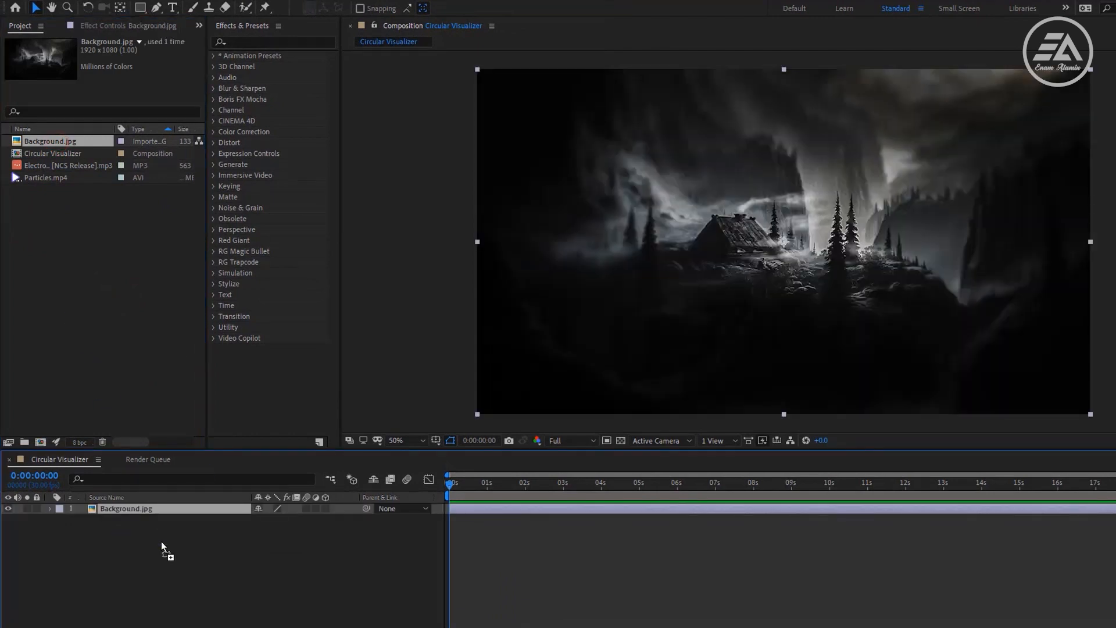
pyautogui.press('s')
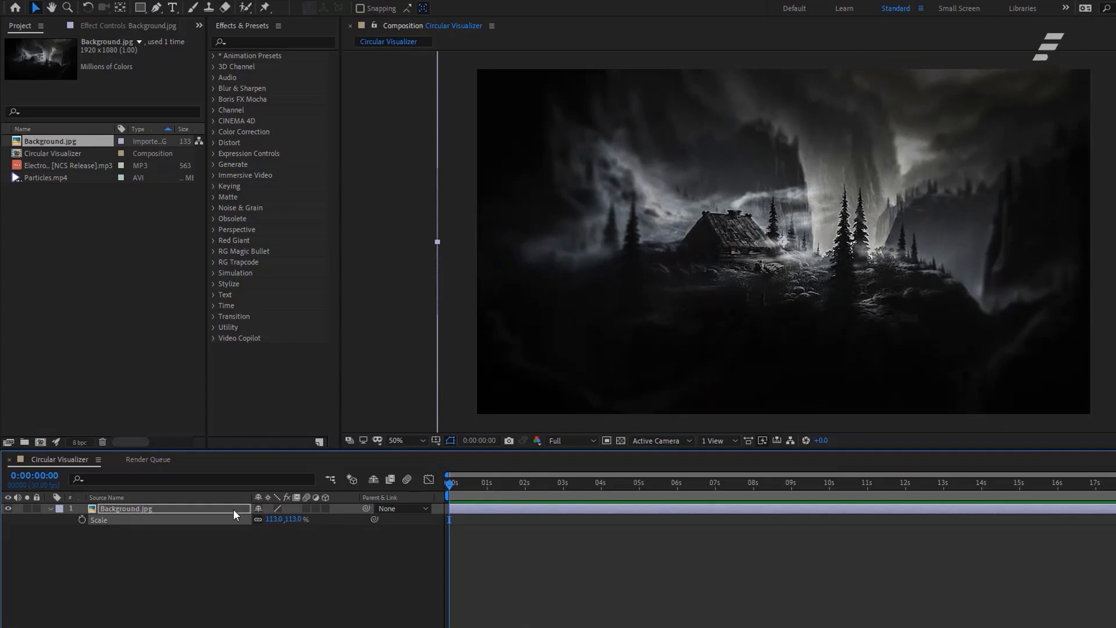
# Scale the background to about 113% and add a wiggle(1,5.20) expression to its position
pyautogui.press('p')
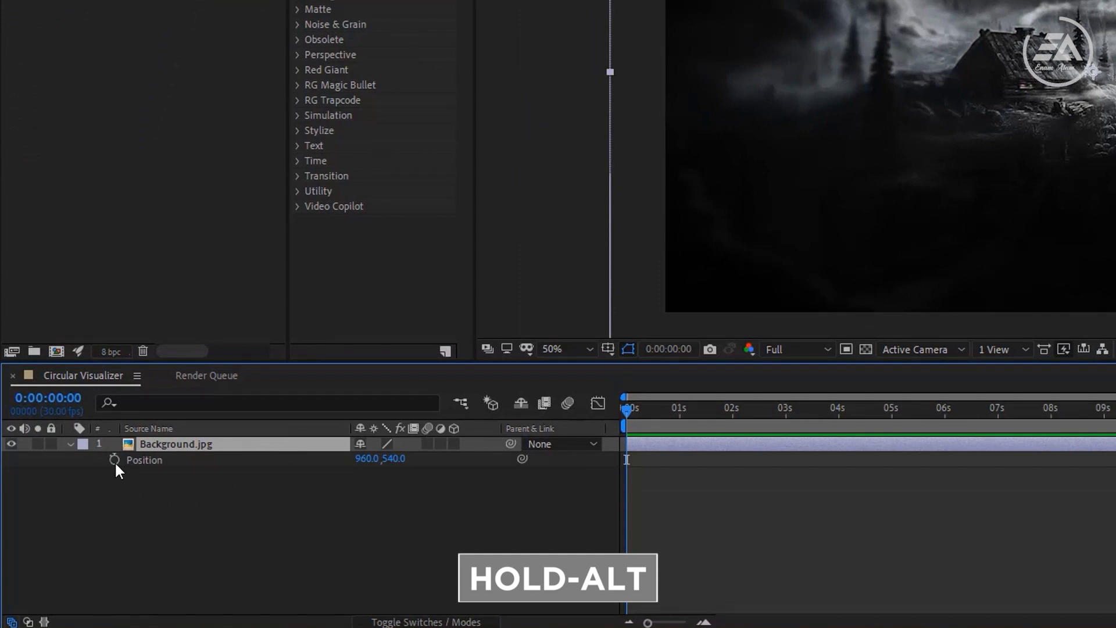
pyautogui.click(114, 461)
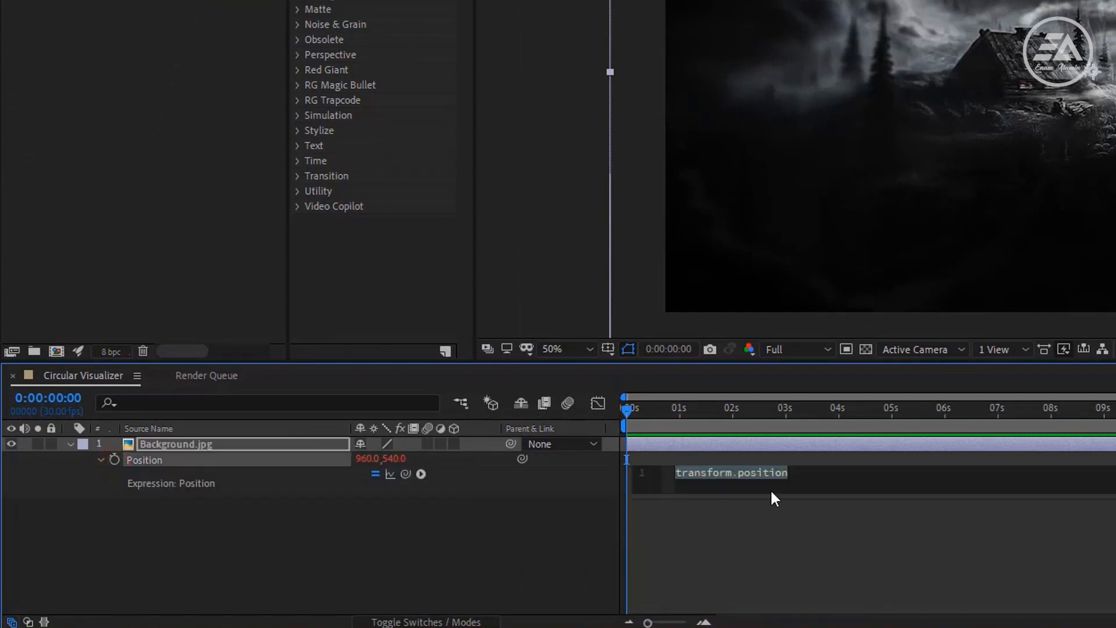
pyautogui.write('wiggle(1,5.20')
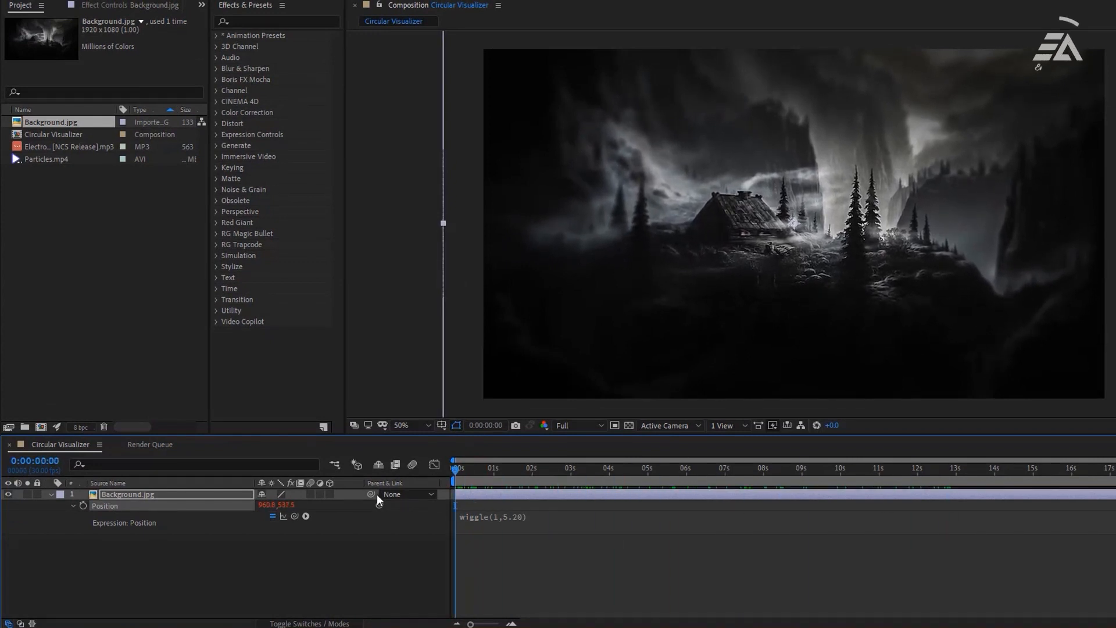
pyautogui.click(68, 146)
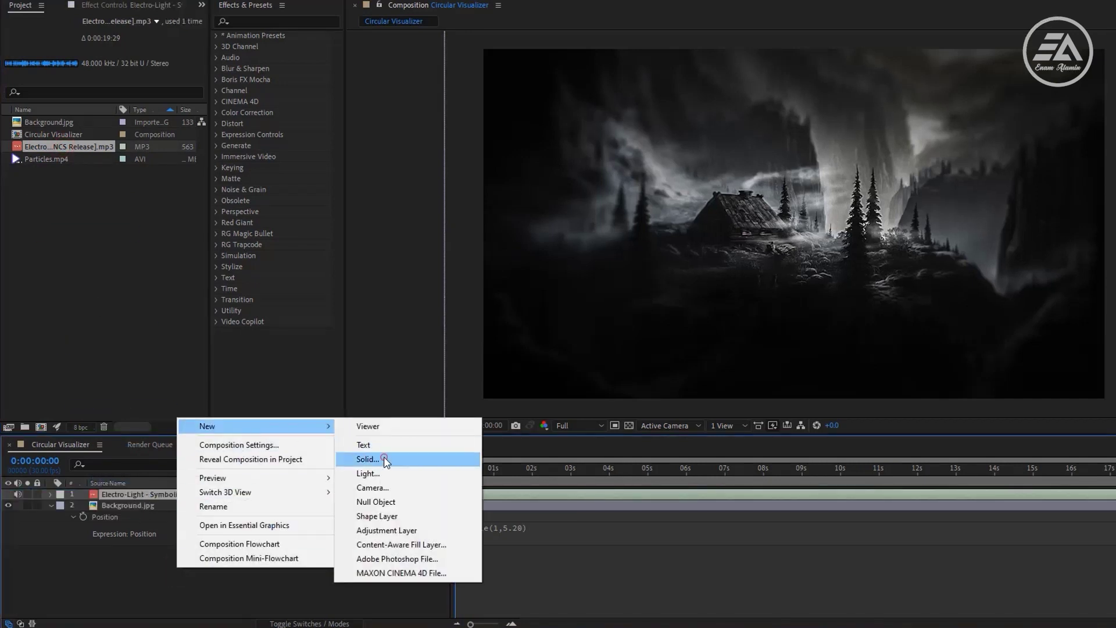
# Add a black comp-sized solid named Audio with an elliptical mask set to None
pyautogui.click(369, 458)
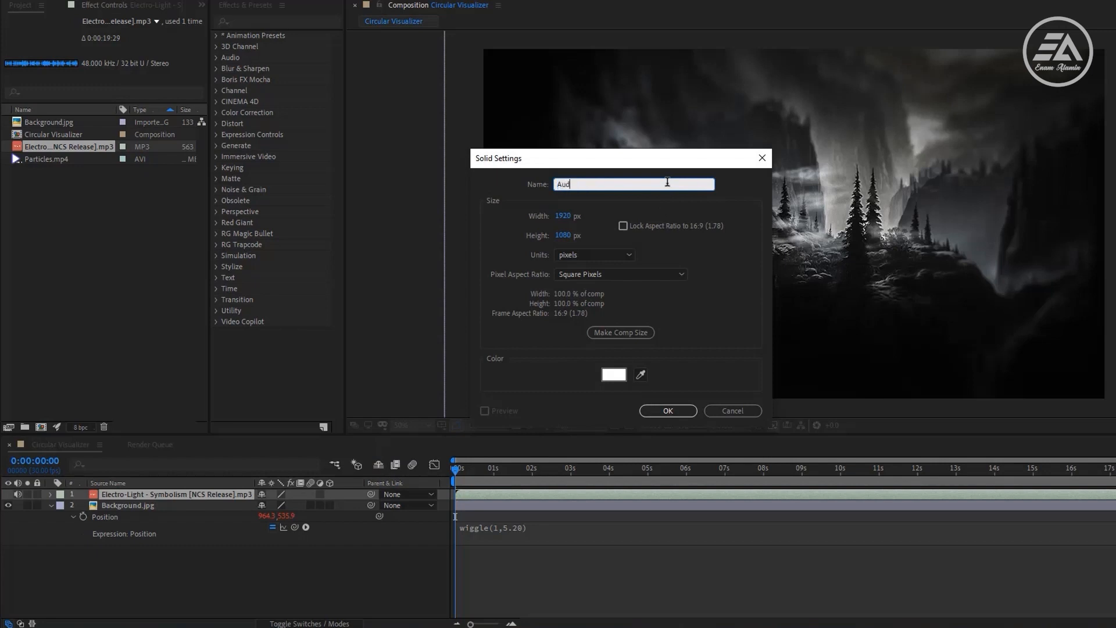
pyautogui.write('io')
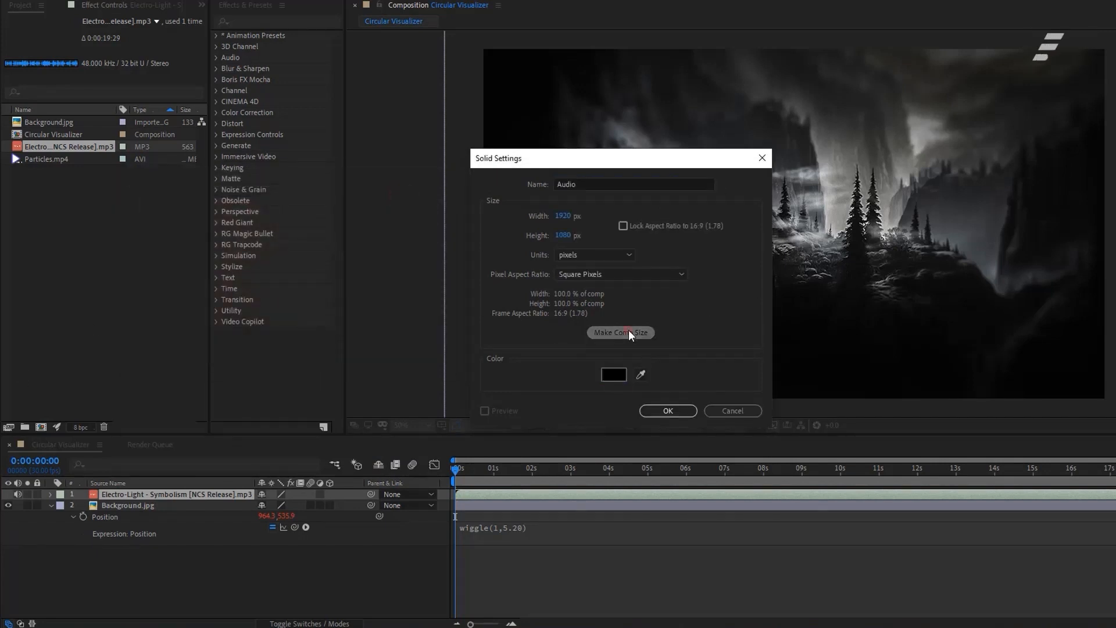
pyautogui.click(666, 410)
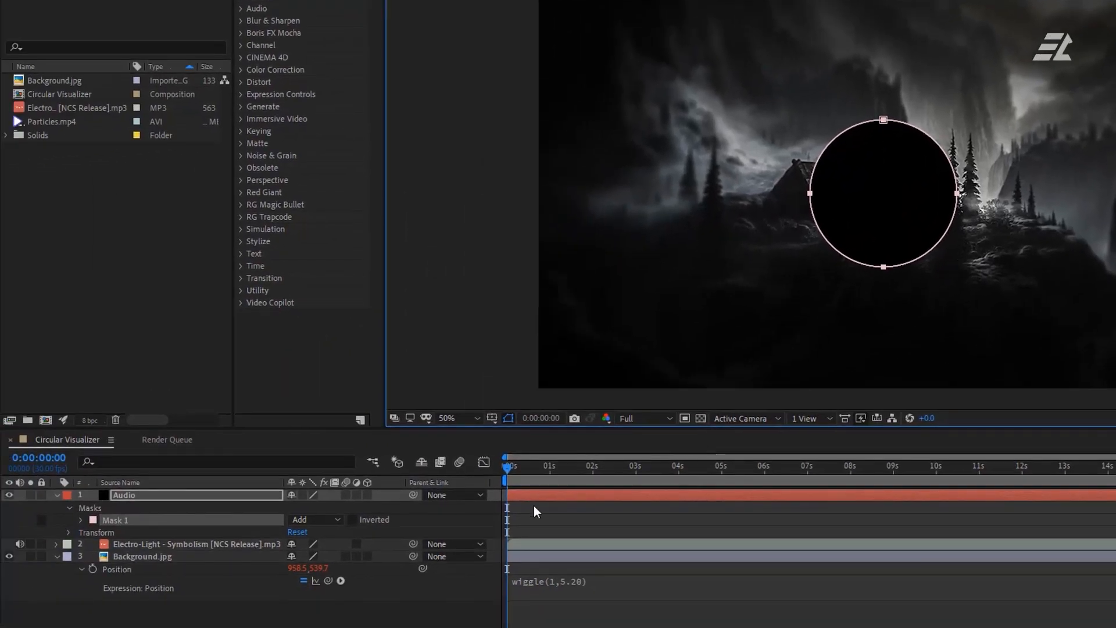
pyautogui.click(315, 518)
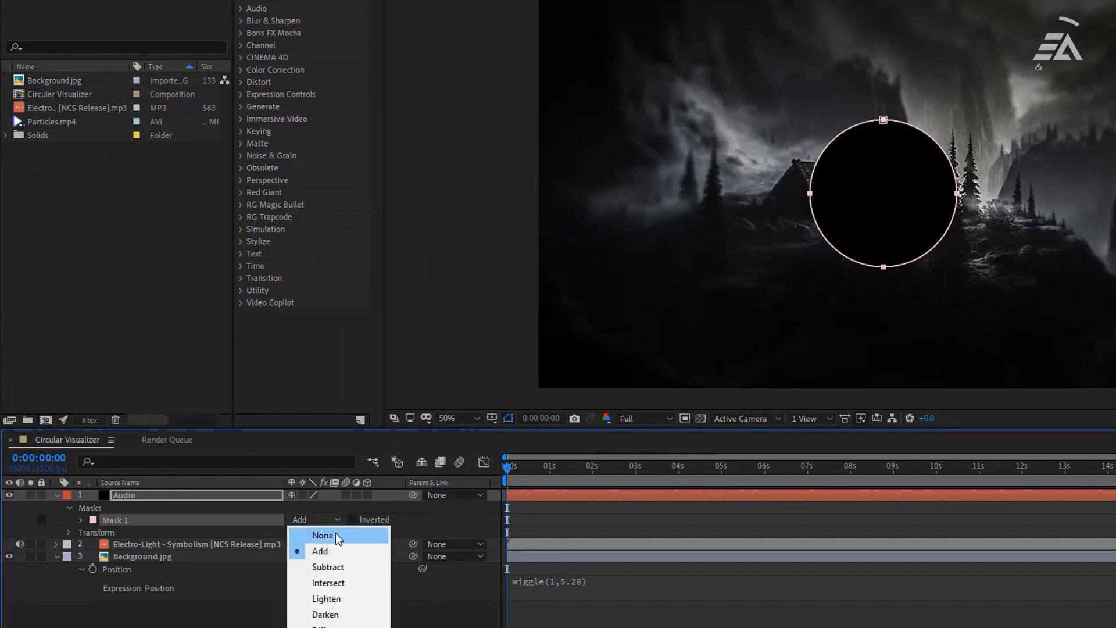
pyautogui.click(324, 534)
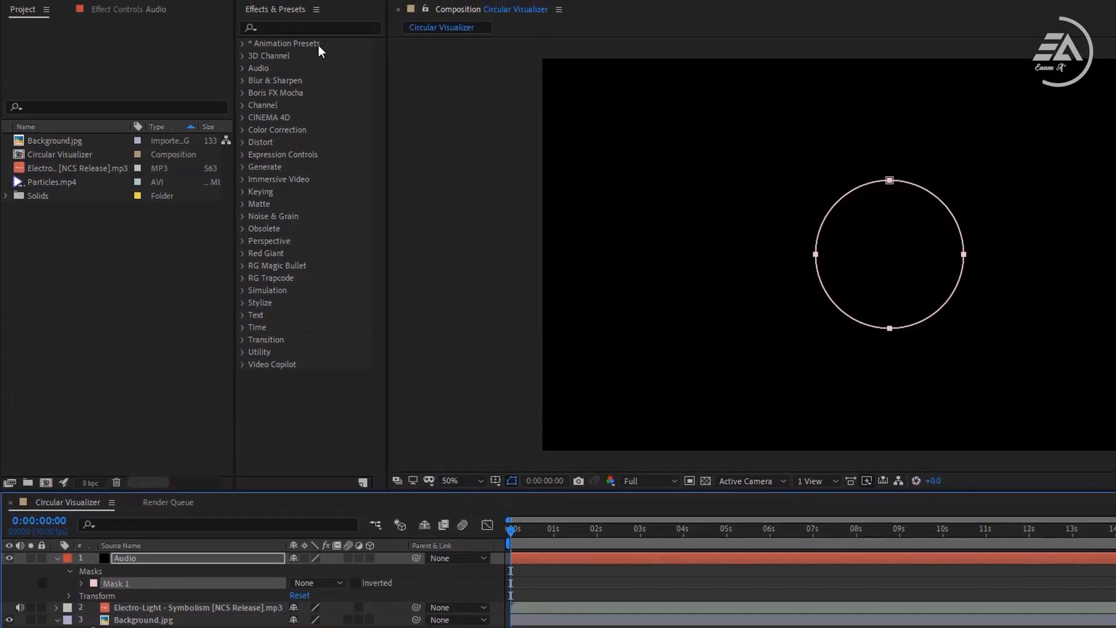
# Apply Audio Spectrum driven by the mp3 along Mask 1 with 800 bands and height 600
pyautogui.write('audio')
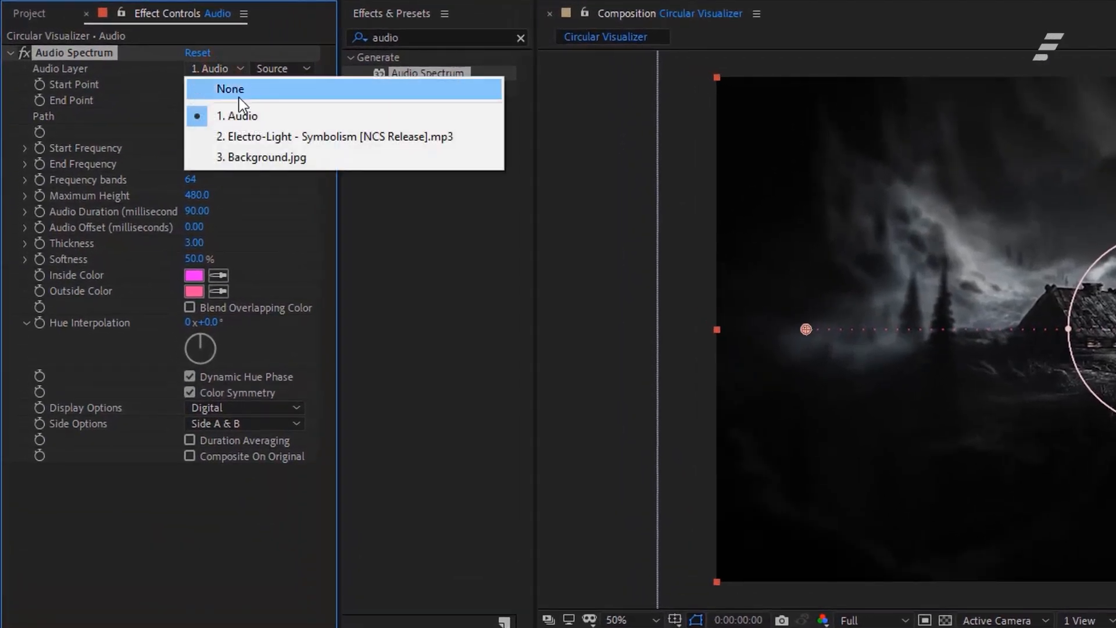
pyautogui.click(333, 136)
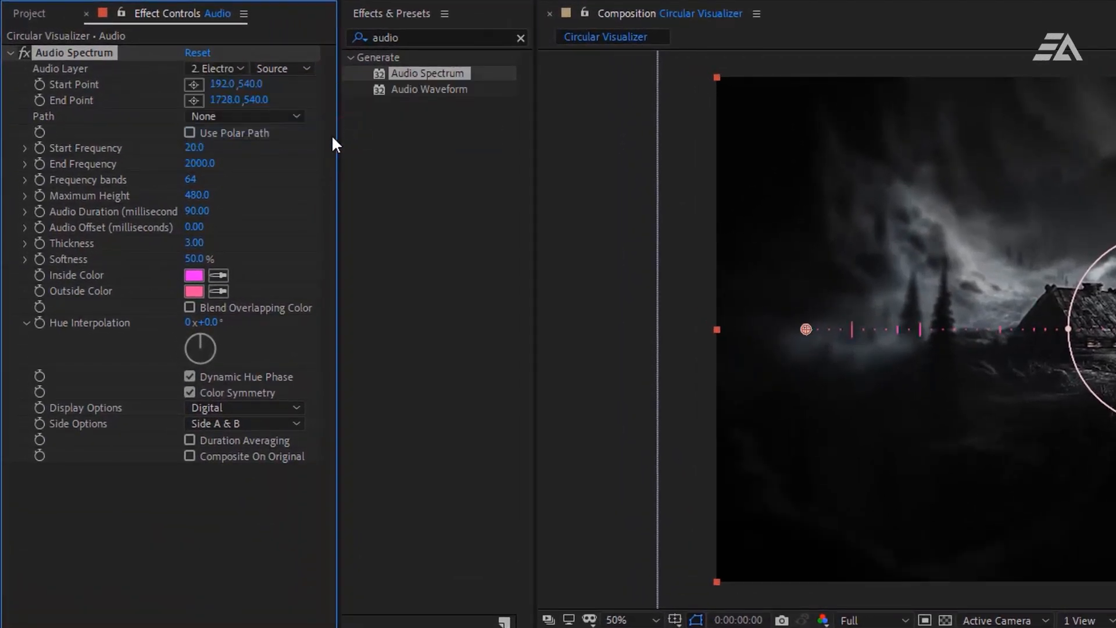
pyautogui.click(243, 117)
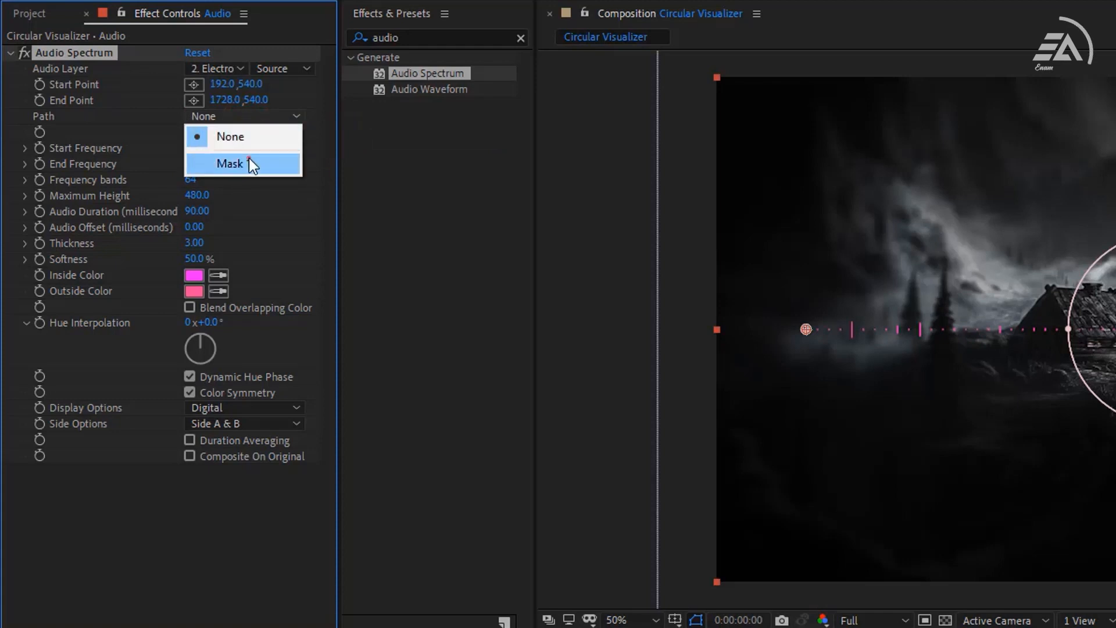
pyautogui.click(229, 163)
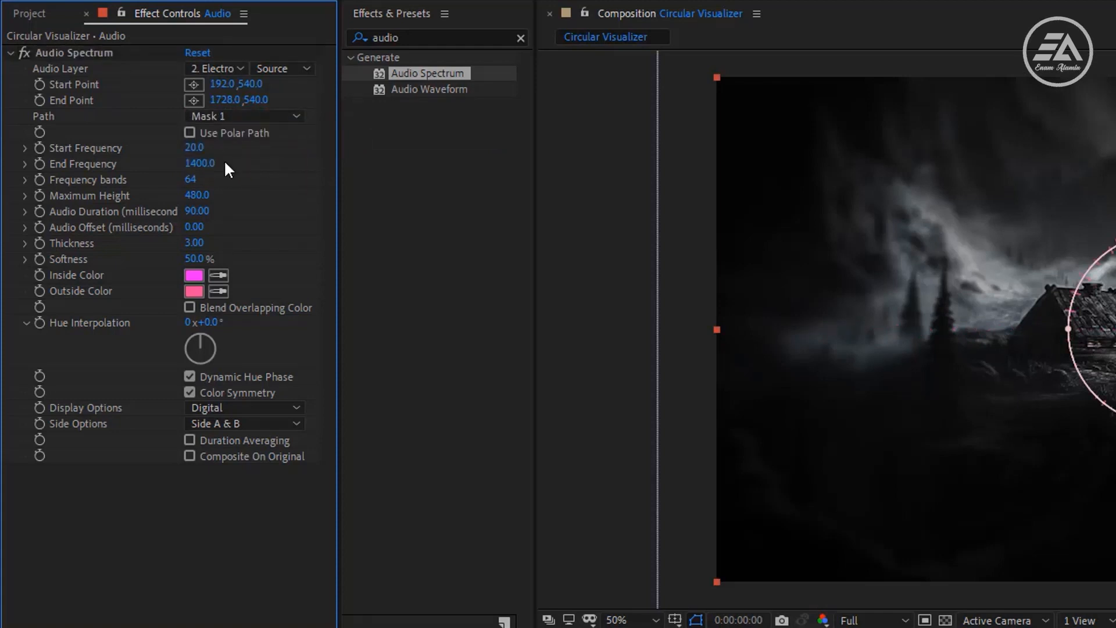
pyautogui.doubleClick(191, 179)
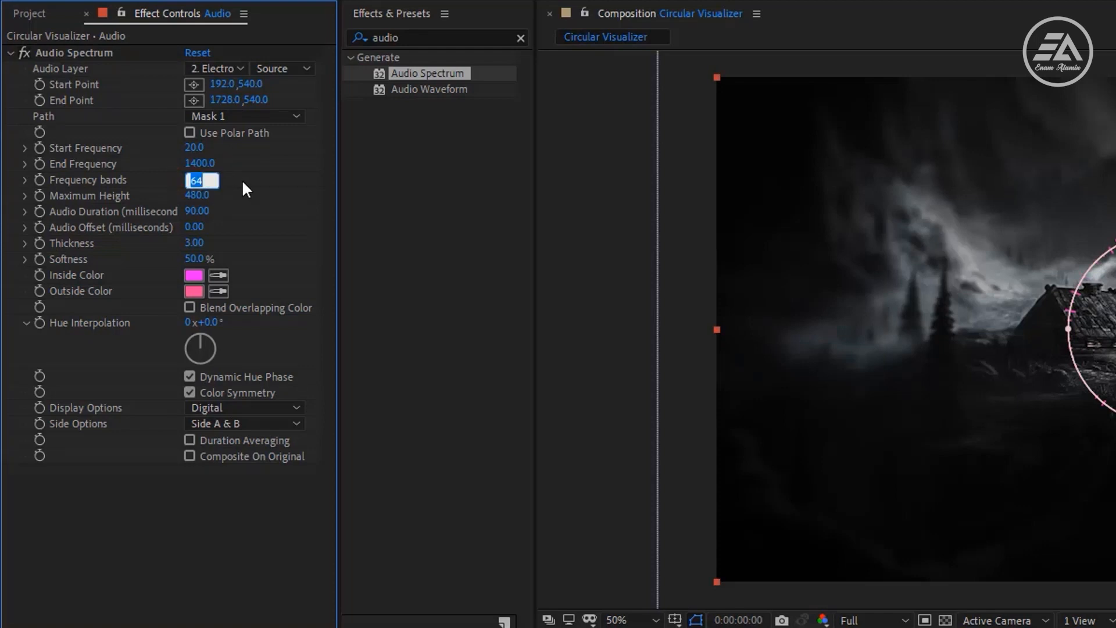
pyautogui.write('800')
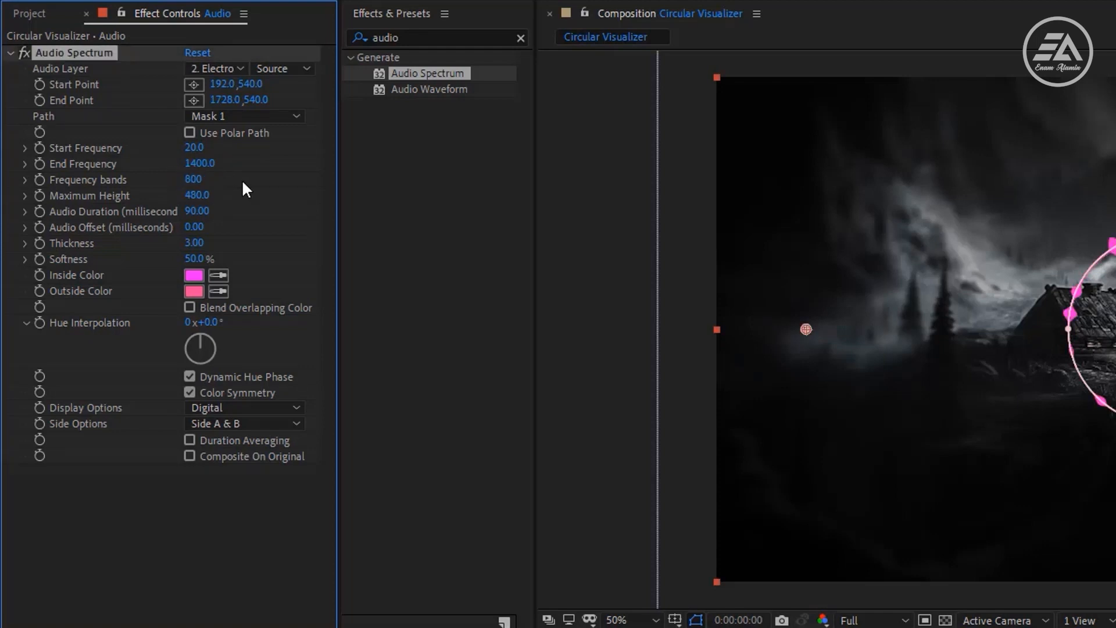
pyautogui.doubleClick(198, 195)
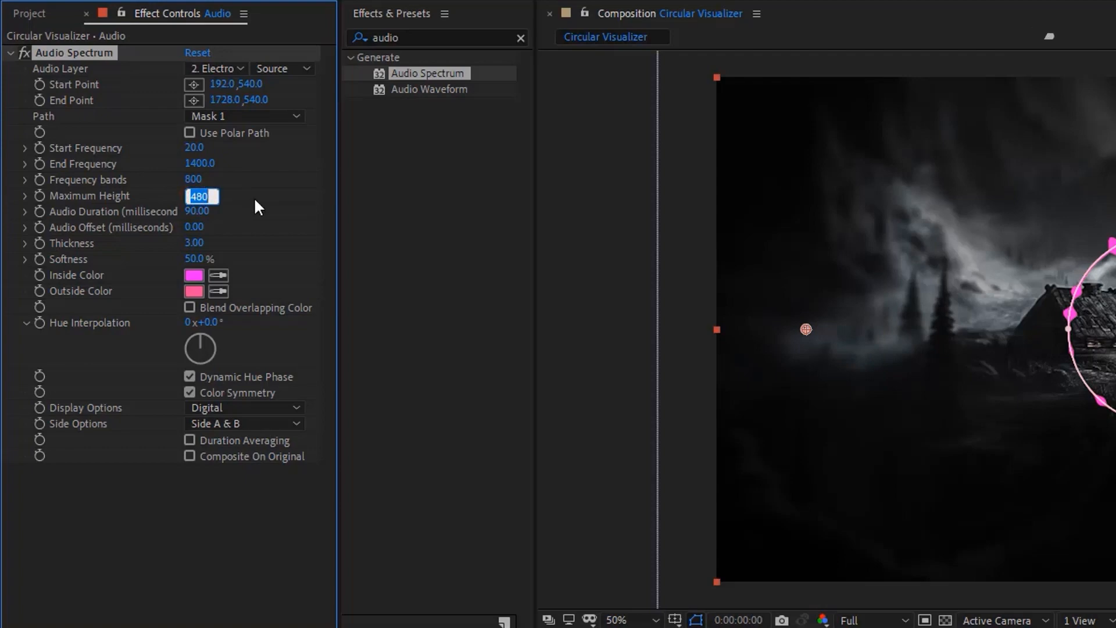
pyautogui.write('600.0')
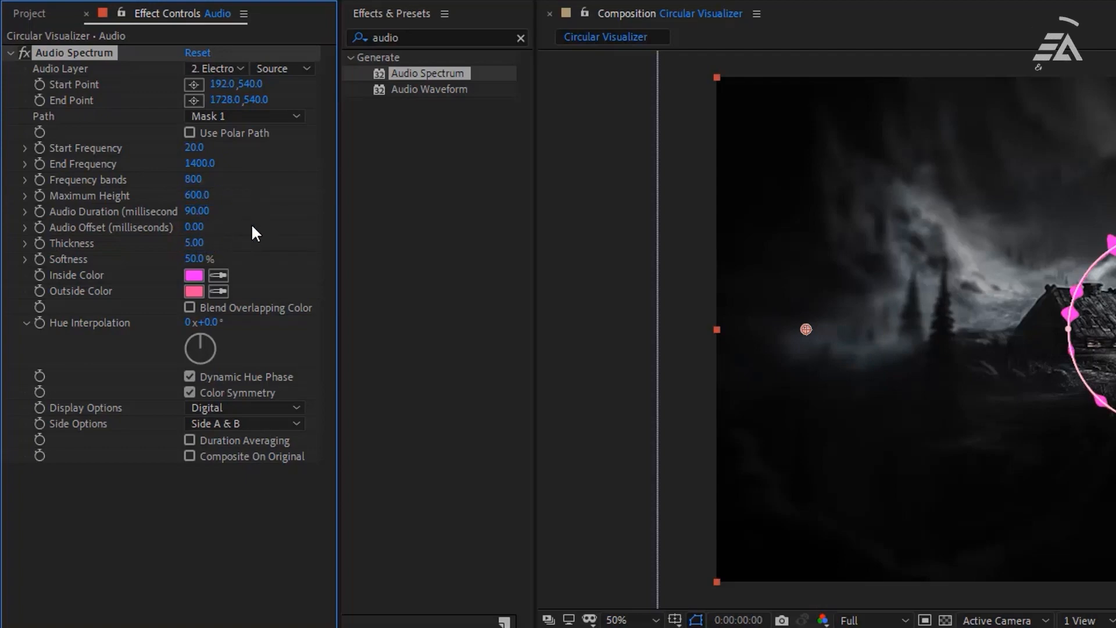
# Set softness 10%, white inside and outside colours, and Side B
pyautogui.doubleClick(199, 258)
pyautogui.write('10')
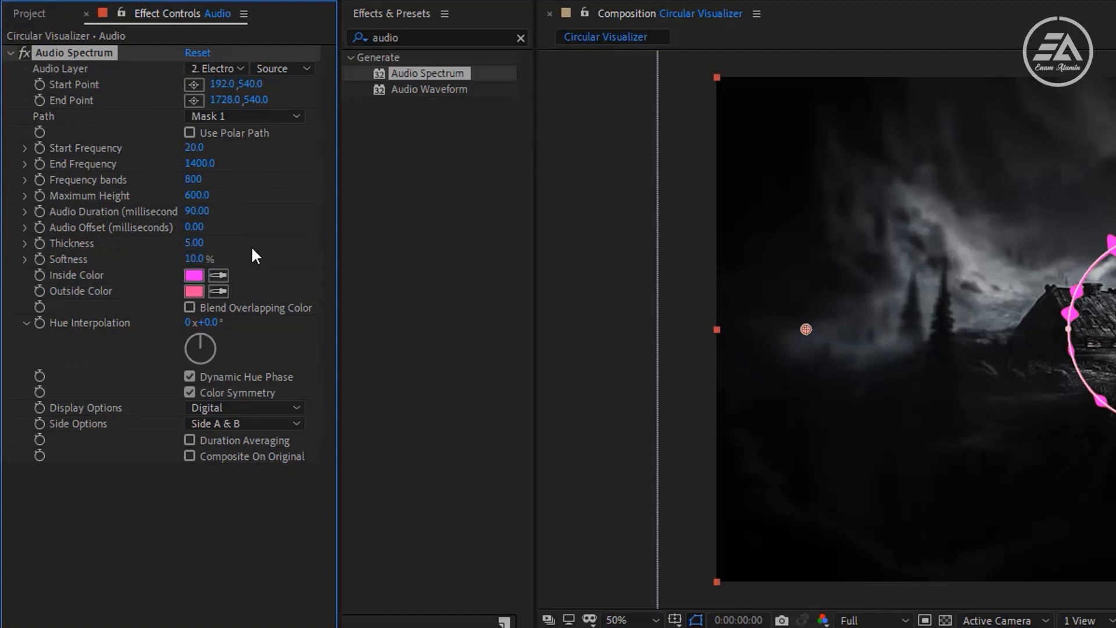
pyautogui.click(193, 275)
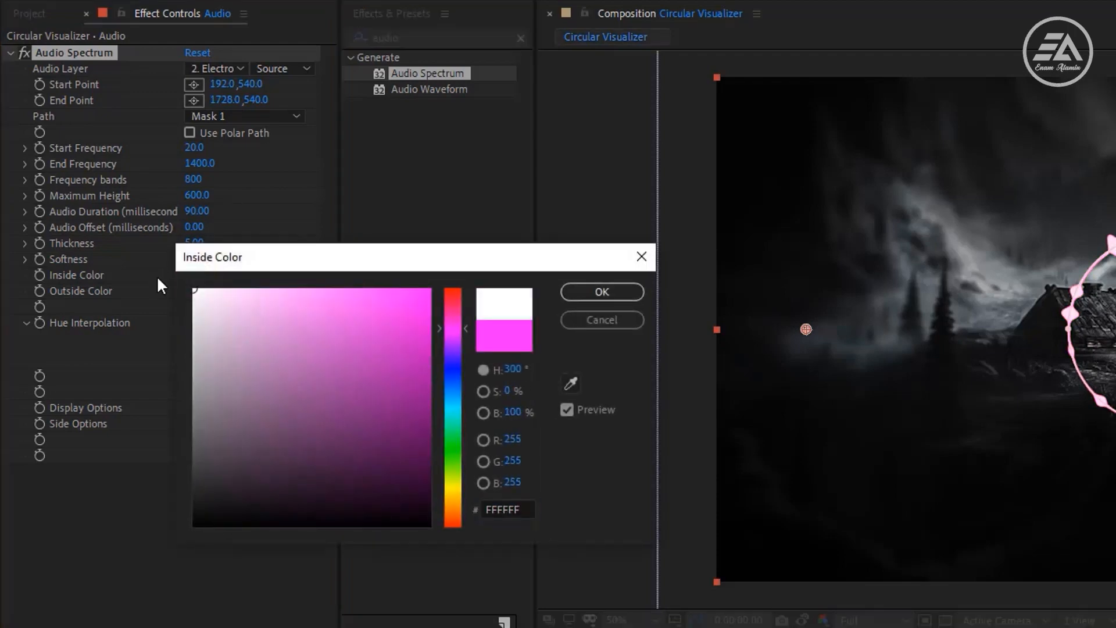
pyautogui.click(600, 292)
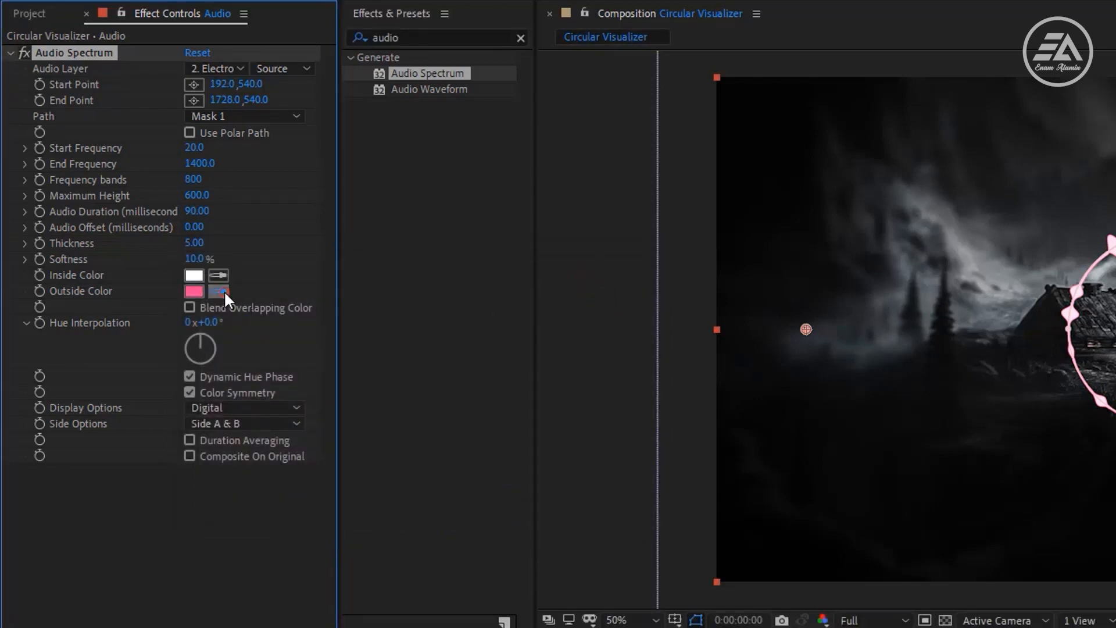
pyautogui.click(195, 290)
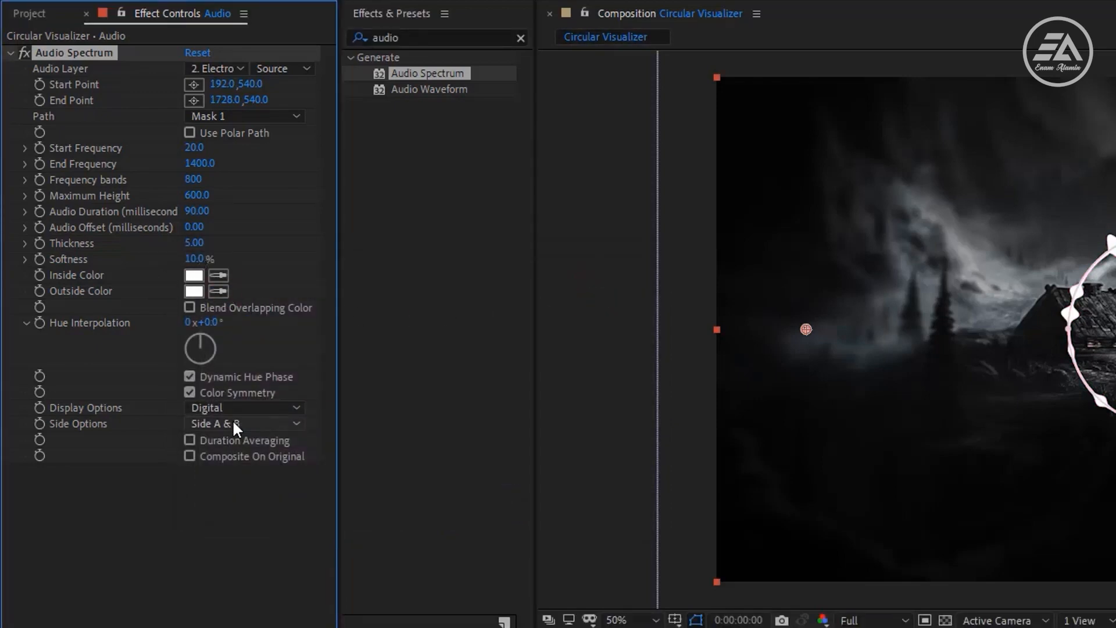
pyautogui.click(244, 423)
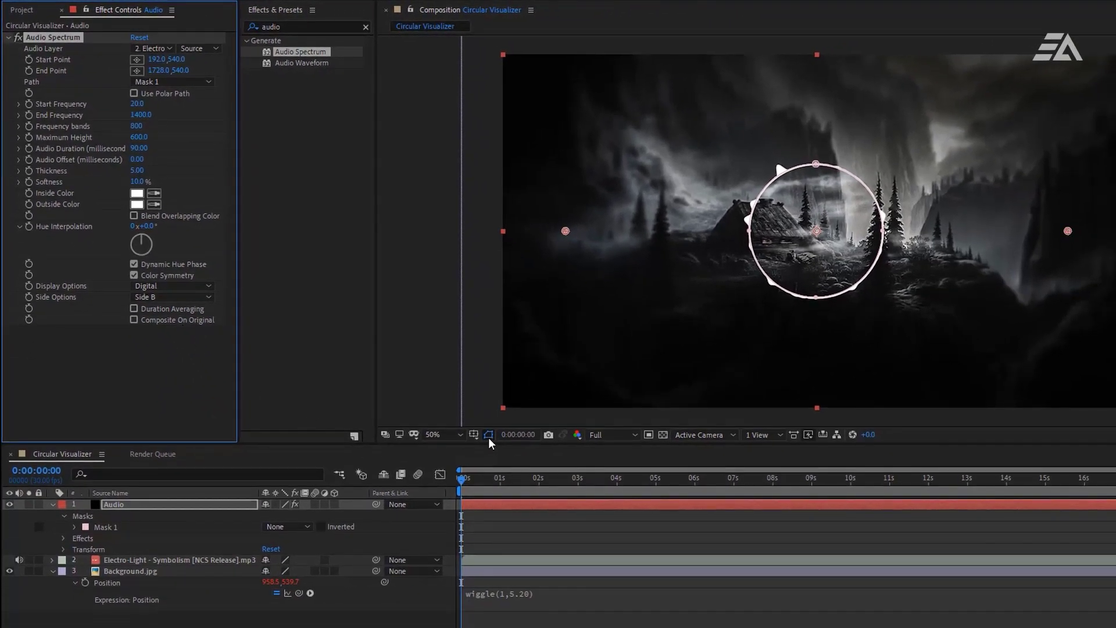
# Duplicate the Audio layer and give the copy CC Radial Blur with thickness 10 and Fading Zoom type
pyautogui.click(595, 478)
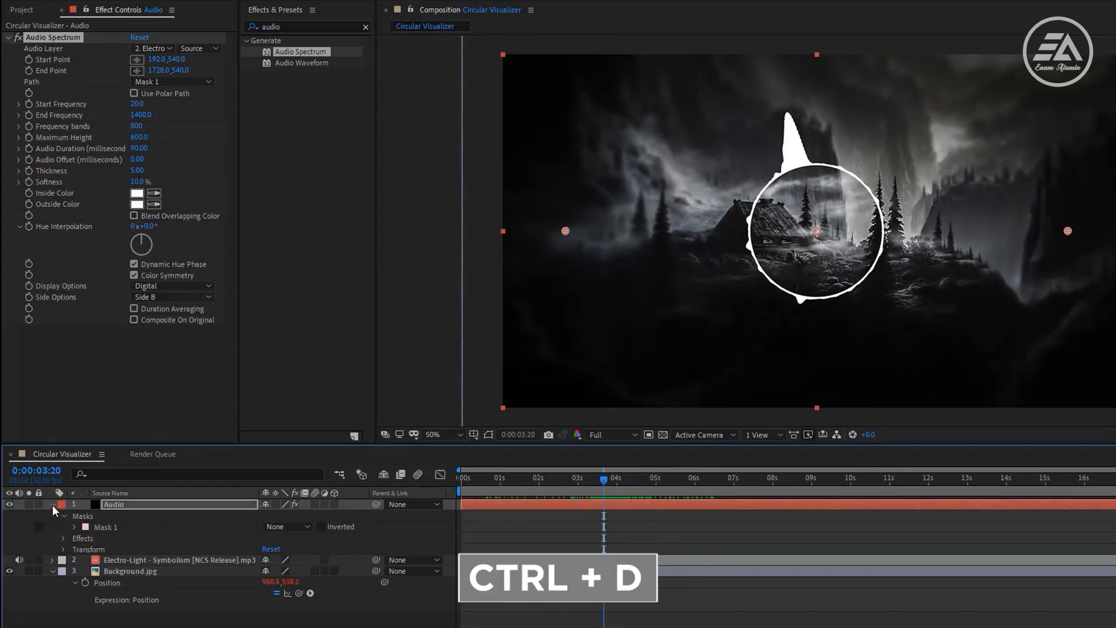
pyautogui.click(52, 503)
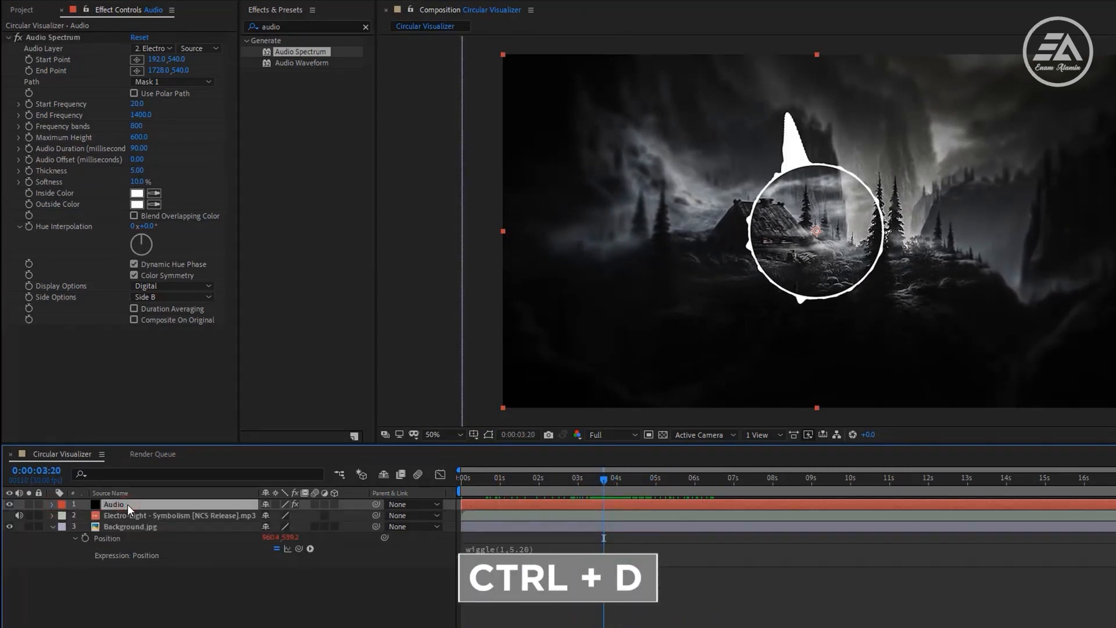
pyautogui.press('ctrl+d')
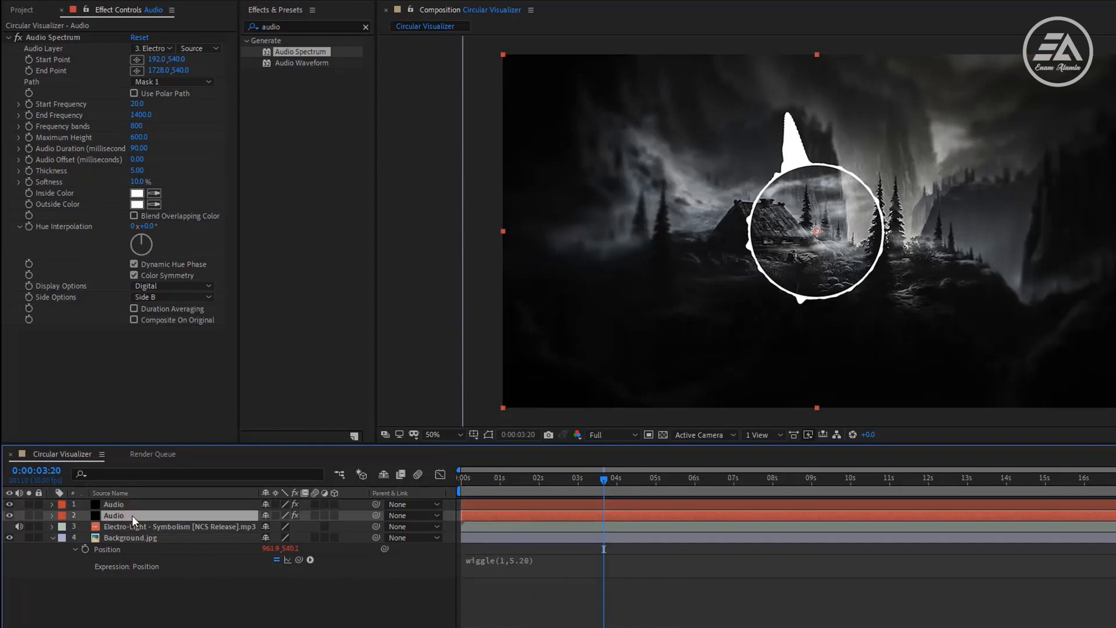
pyautogui.click(299, 27)
pyautogui.write('cc ra')
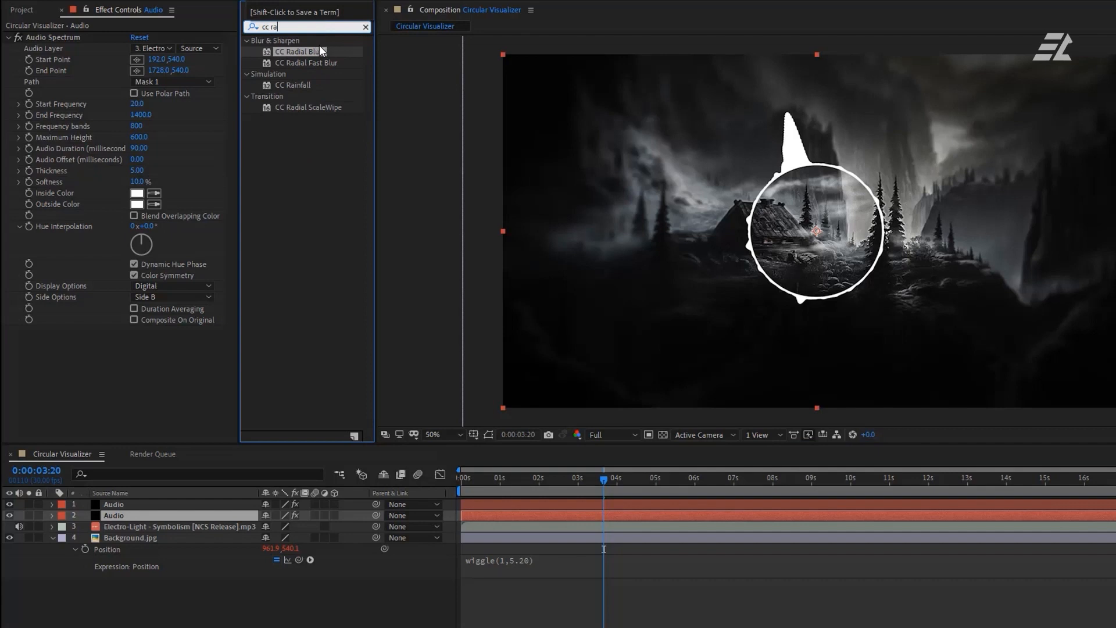
pyautogui.doubleClick(299, 51)
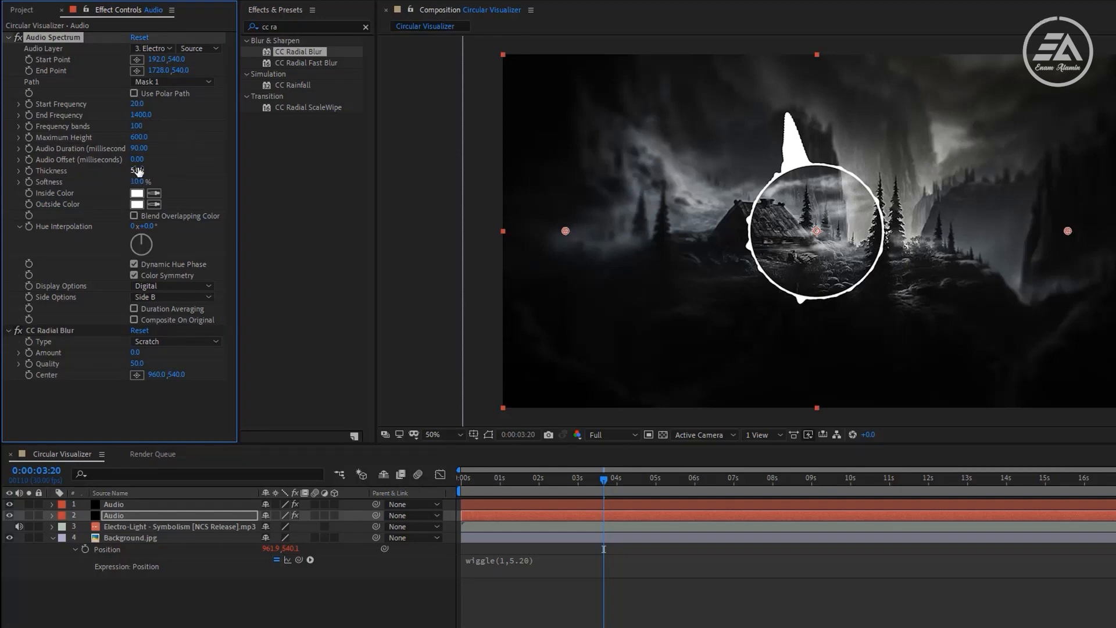
pyautogui.doubleClick(137, 170)
pyautogui.write('10')
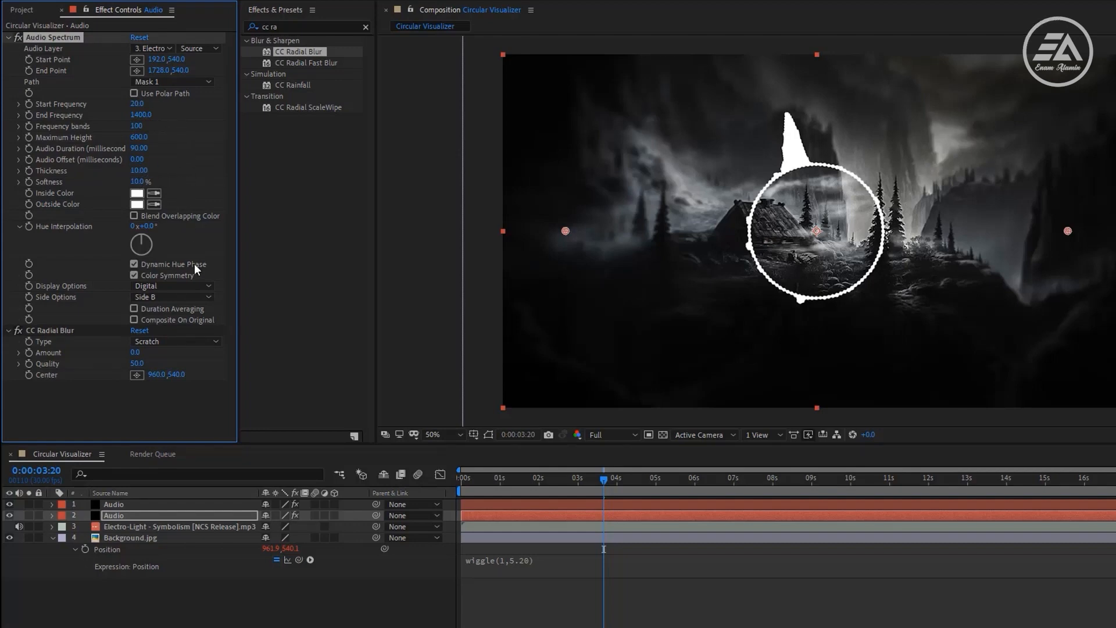
pyautogui.click(174, 340)
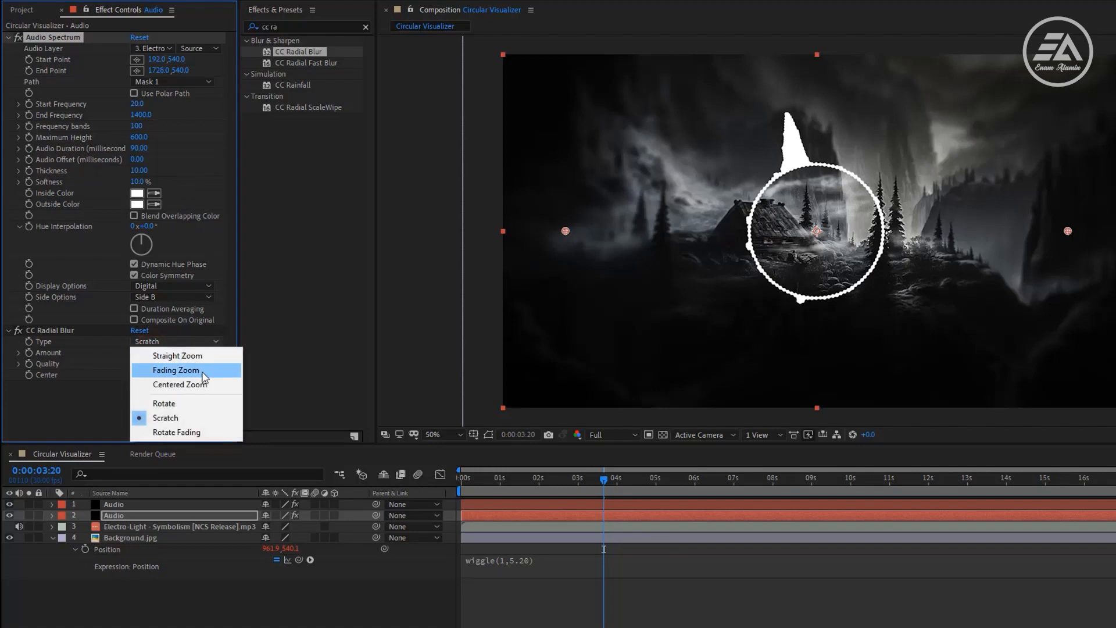
pyautogui.click(175, 370)
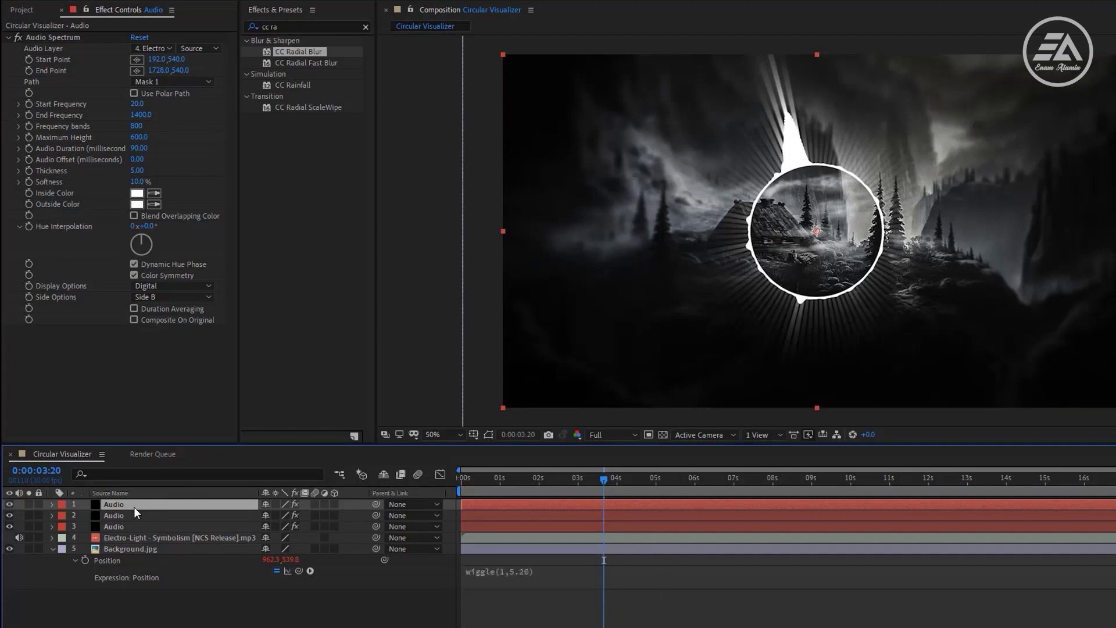
# Set the top copy to 102% scale, maximum height 1000, thickness 3 and Analog lines display
pyautogui.press('s')
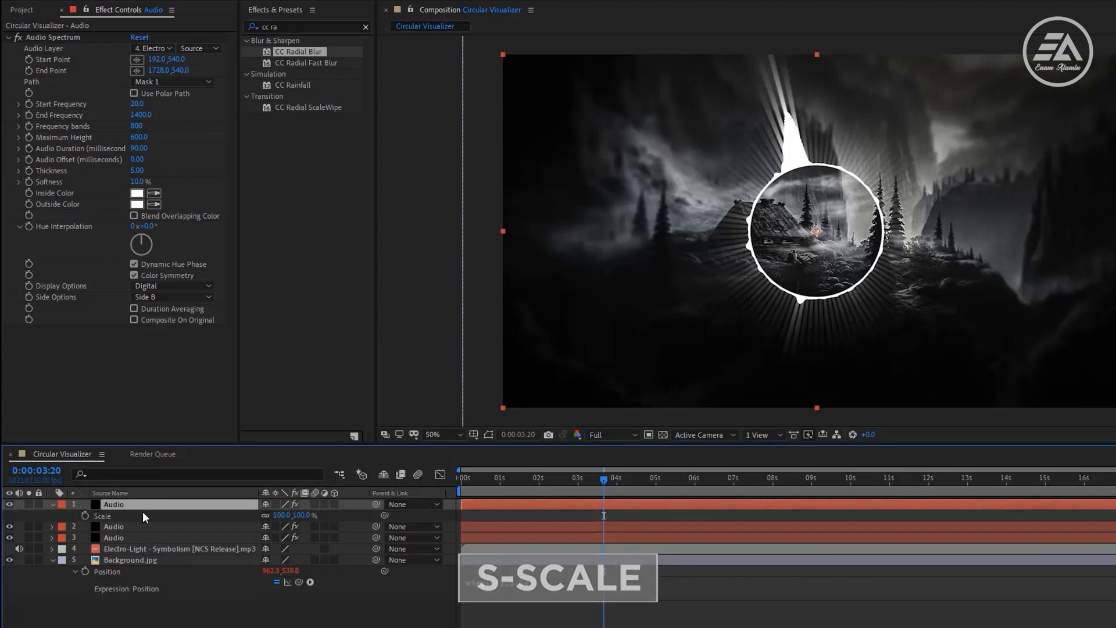
pyautogui.doubleClick(283, 515)
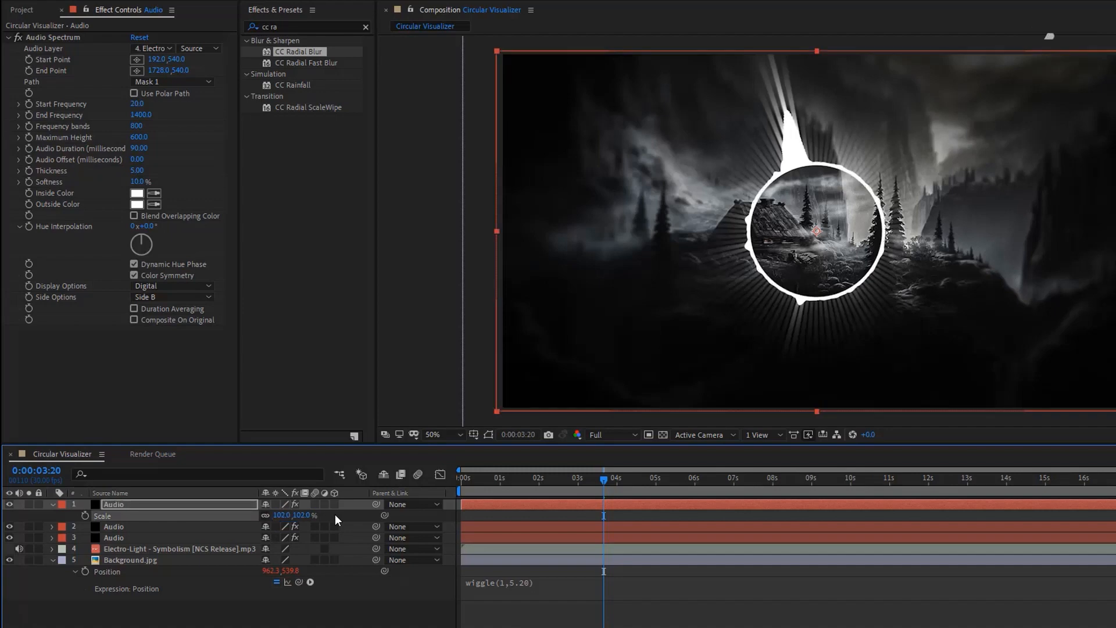
pyautogui.doubleClick(137, 138)
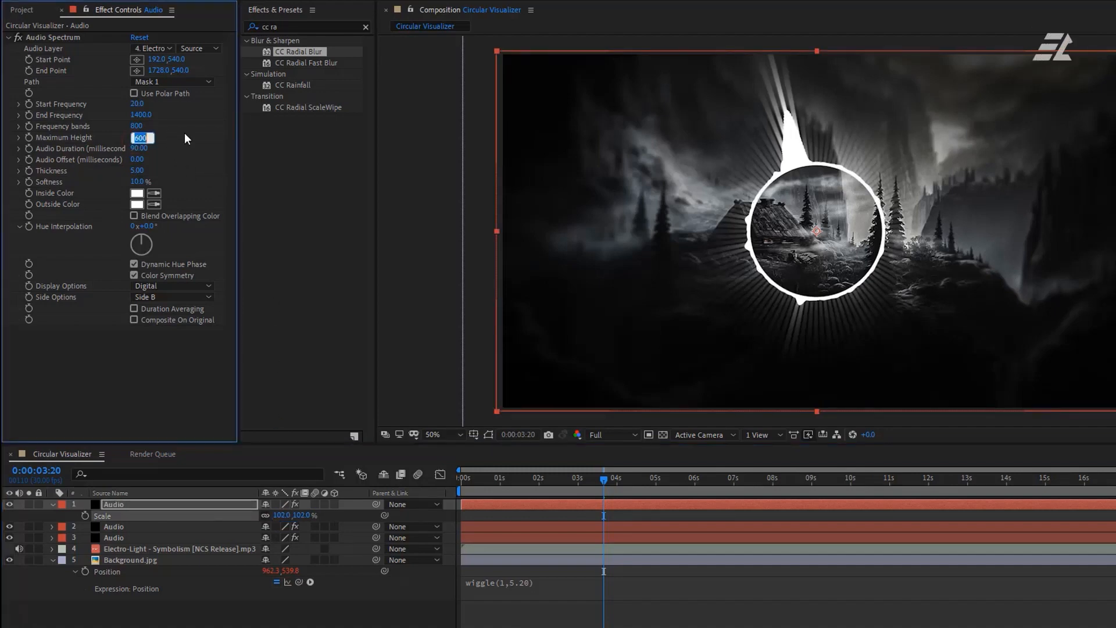
pyautogui.write('1000')
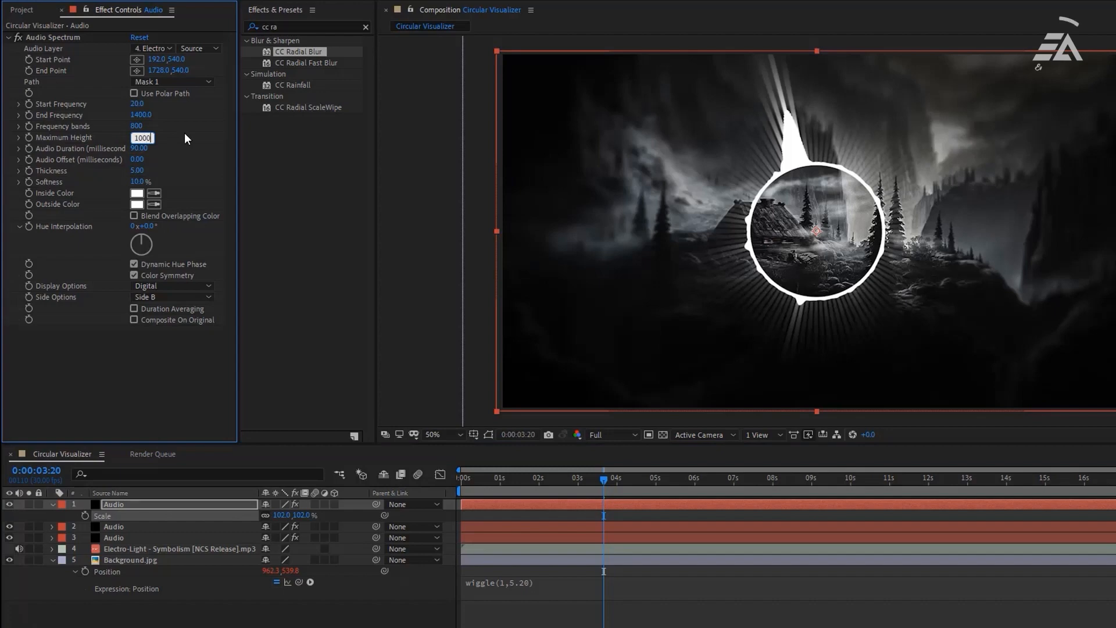
pyautogui.click(142, 170)
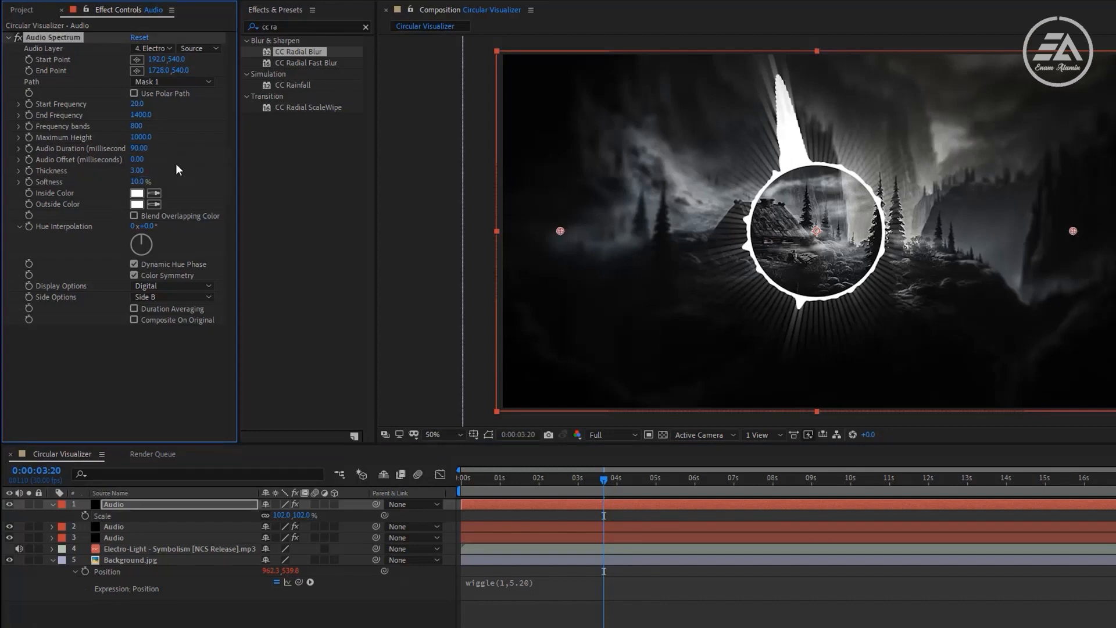
pyautogui.click(171, 286)
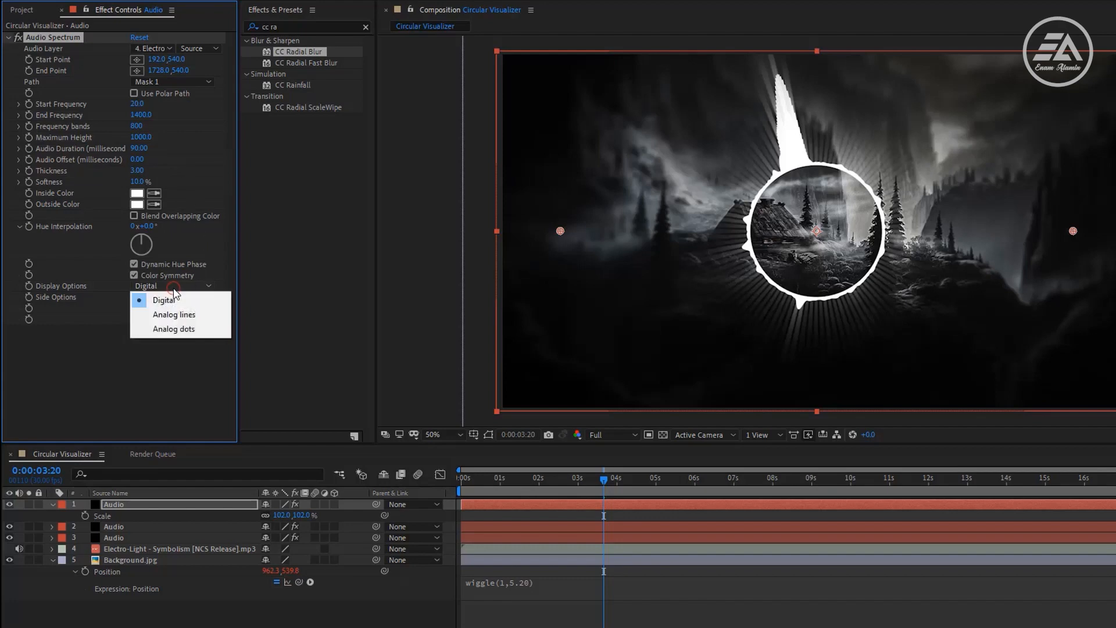
pyautogui.click(173, 314)
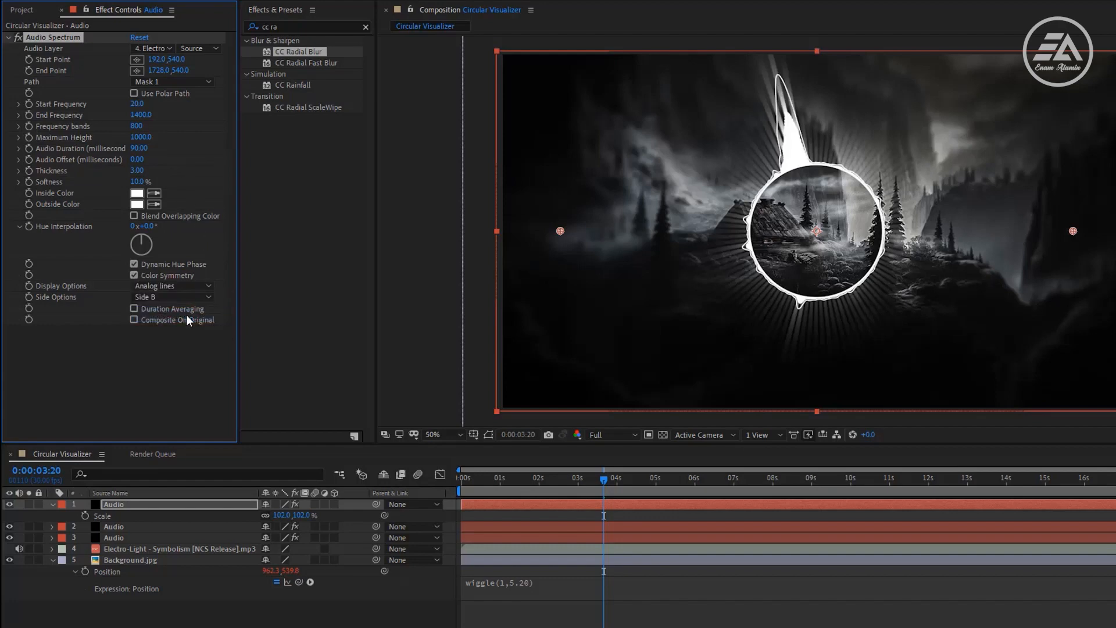
pyautogui.press('ctrl+d')
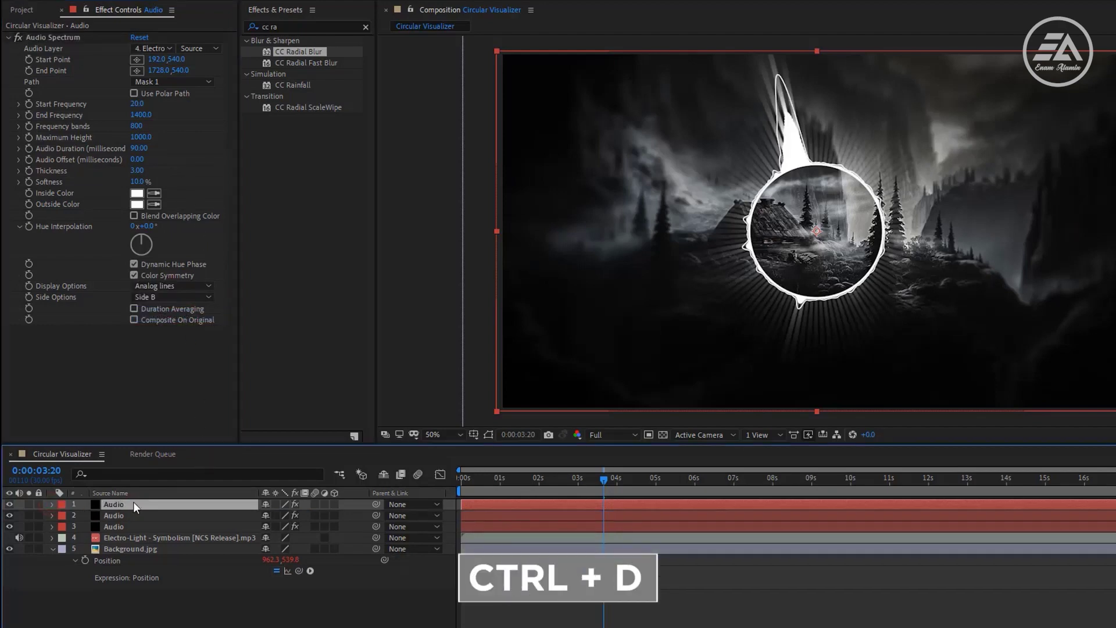
# Duplicate the spectrum layer for two taller copies with Audio Offsets 150 and 210
pyautogui.press('ctrl+d')
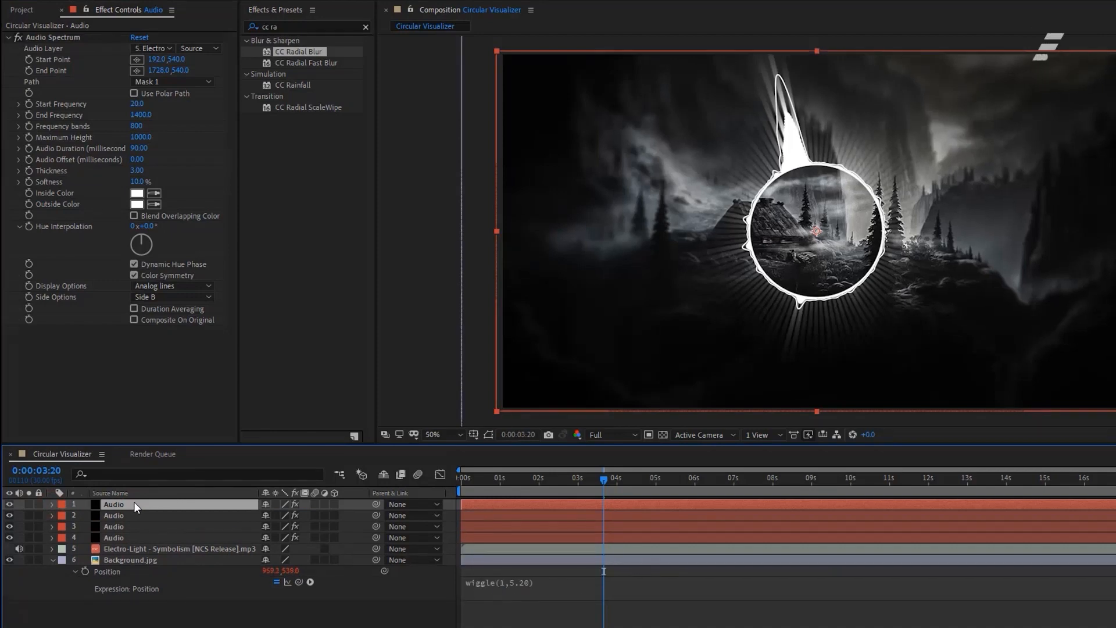
pyautogui.moveTo(166, 177)
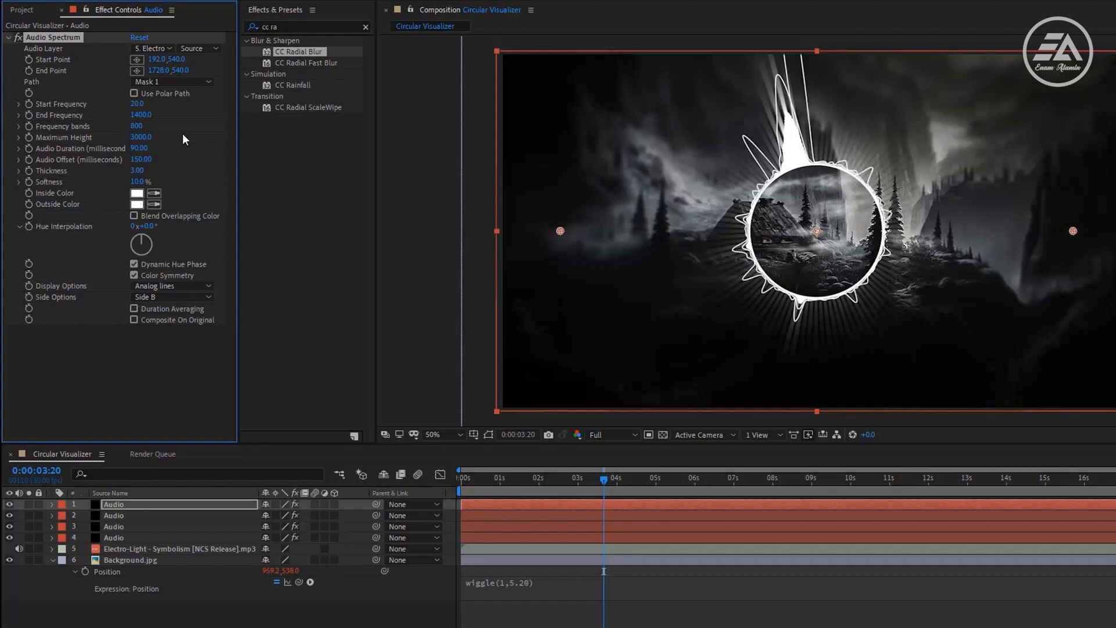
pyautogui.press('ctrl+d')
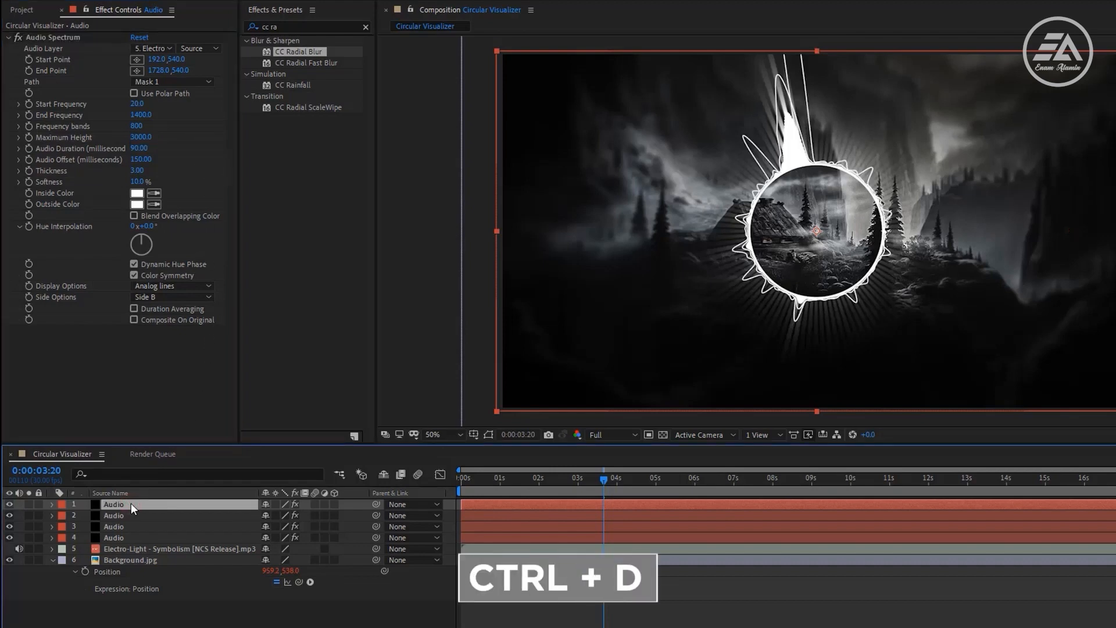
pyautogui.press('ctrl+d')
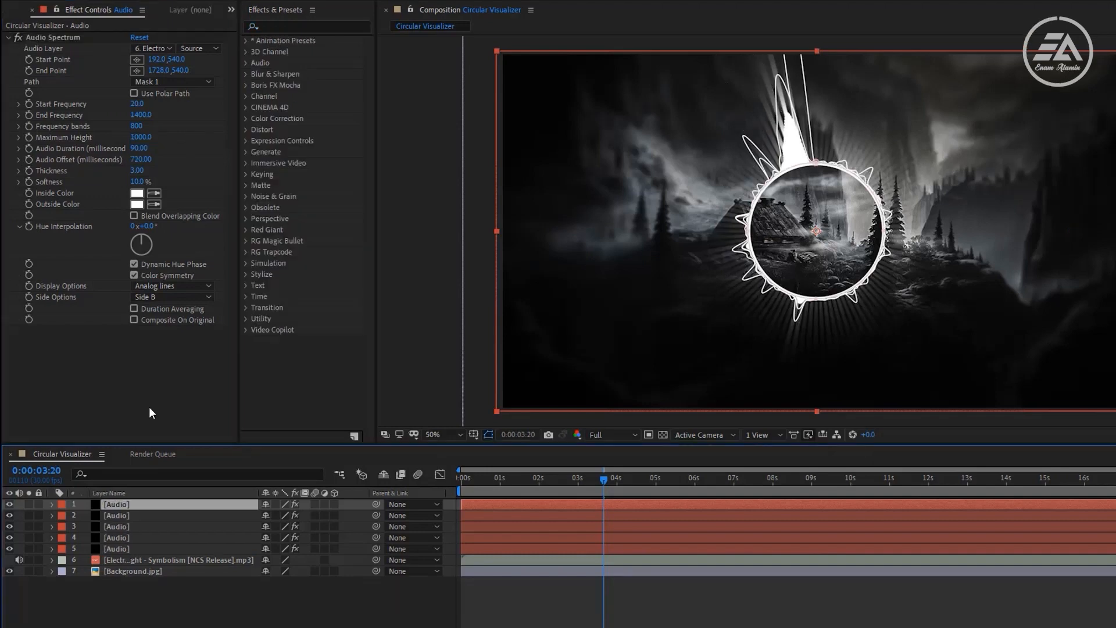
# Duplicate the circle layer and apply the Stroke effect along its mask
pyautogui.press('ctrl+d')
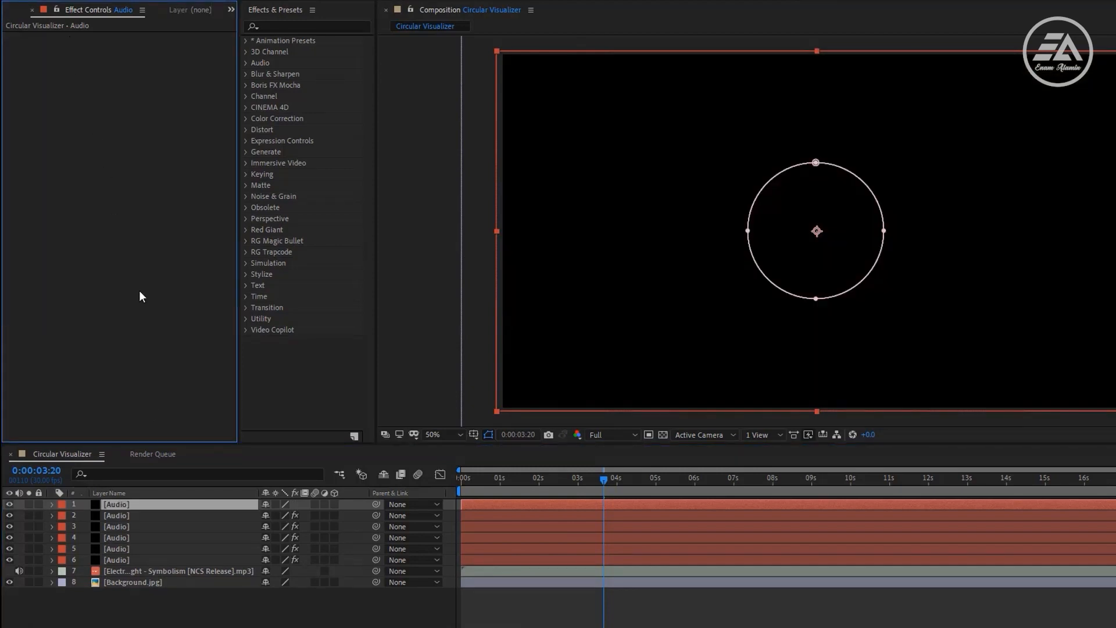
pyautogui.press('s')
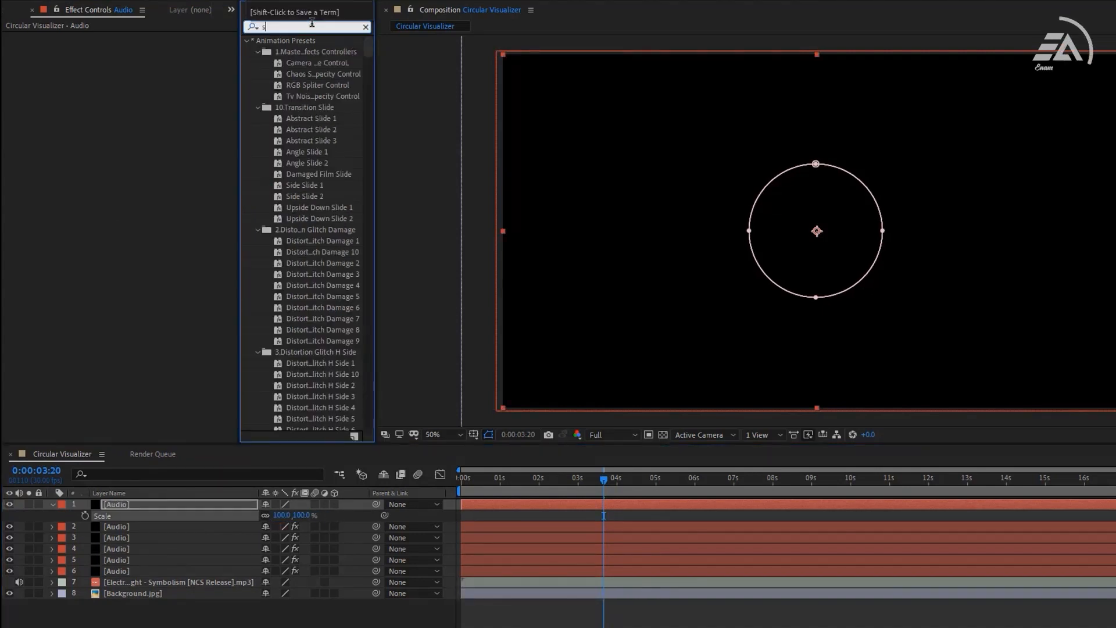
pyautogui.write('trok')
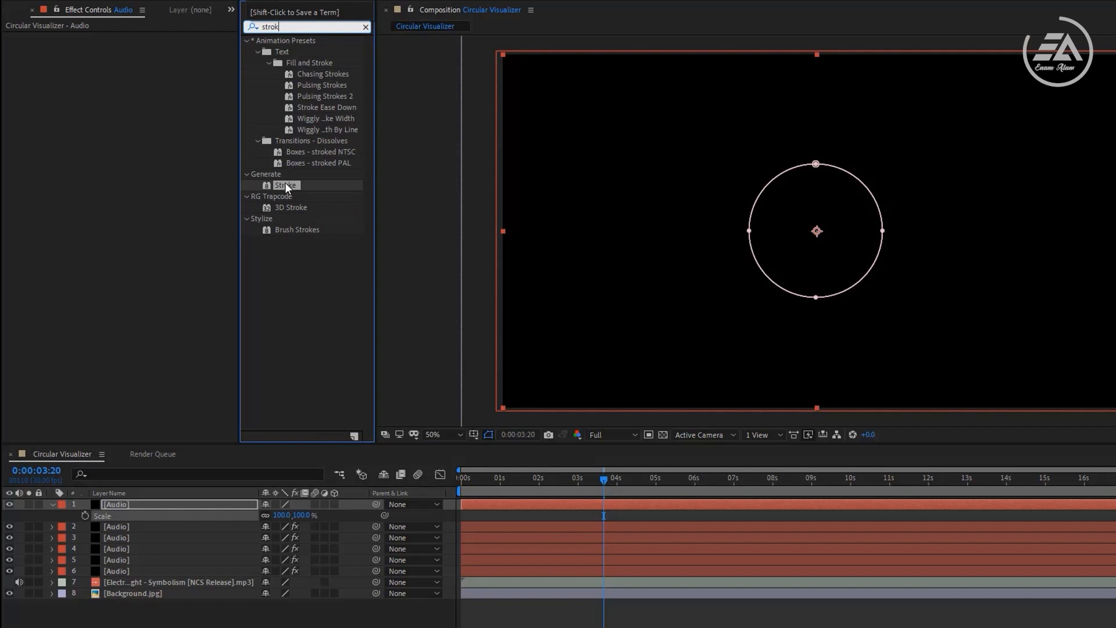
pyautogui.doubleClick(285, 184)
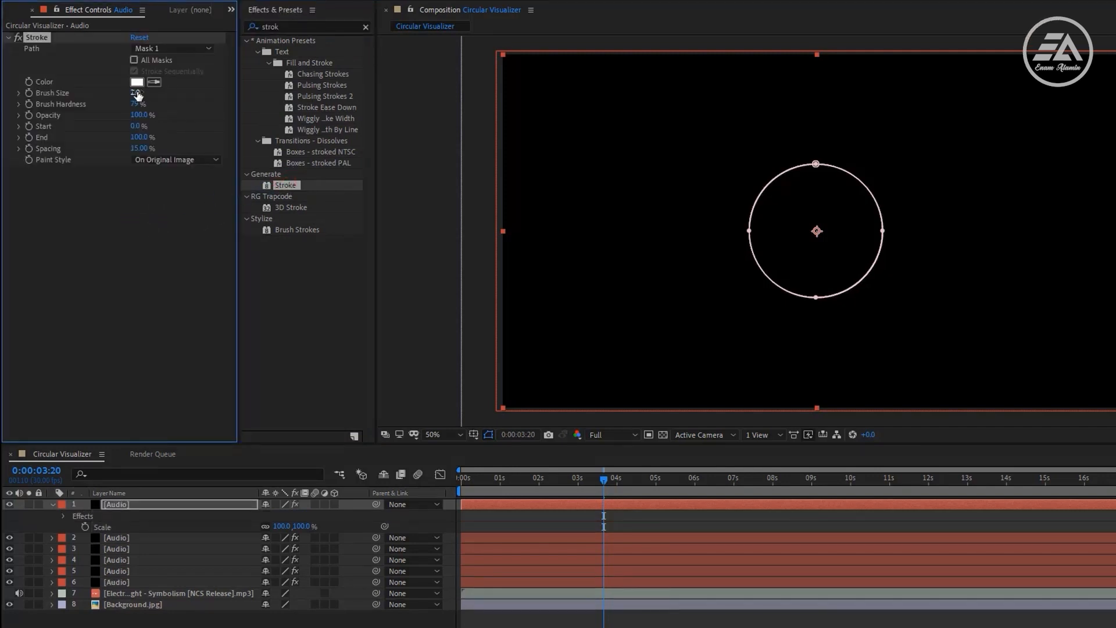
# Thicken the stroke to Brush Size 10 and hide the mask path overlay in the preview
pyautogui.moveTo(137, 93); pyautogui.dragTo(189, 95)
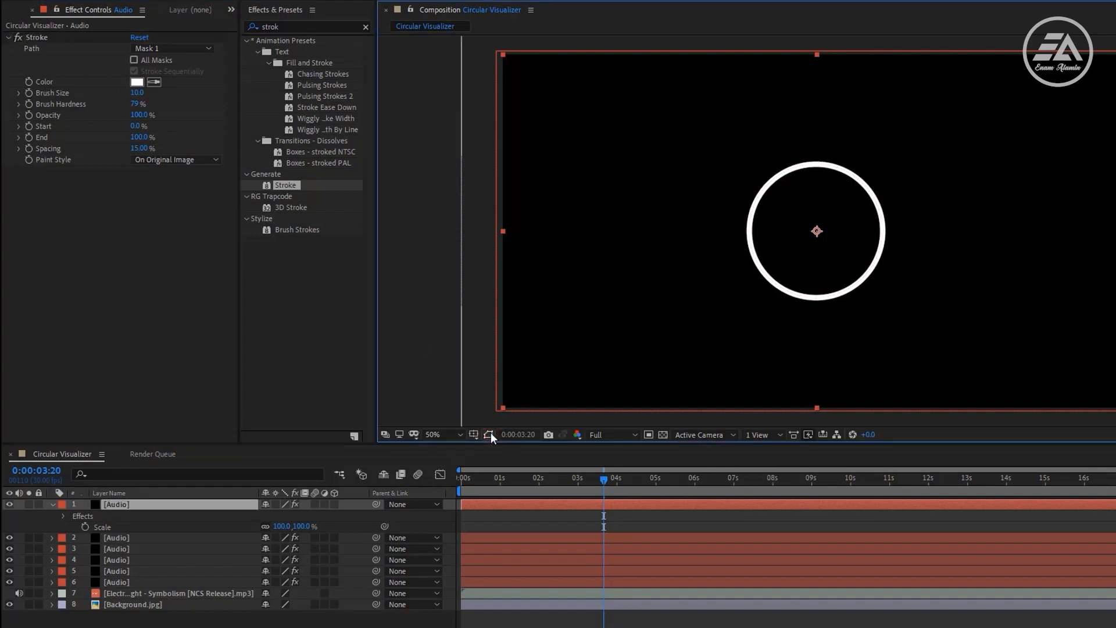
pyautogui.click(436, 434)
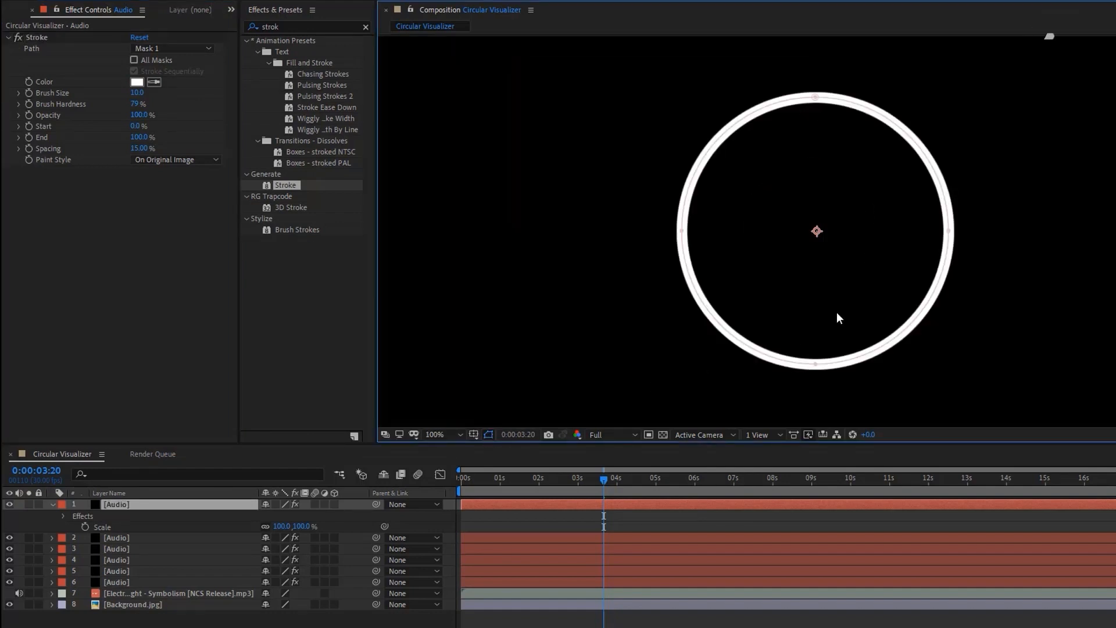
pyautogui.click(447, 433)
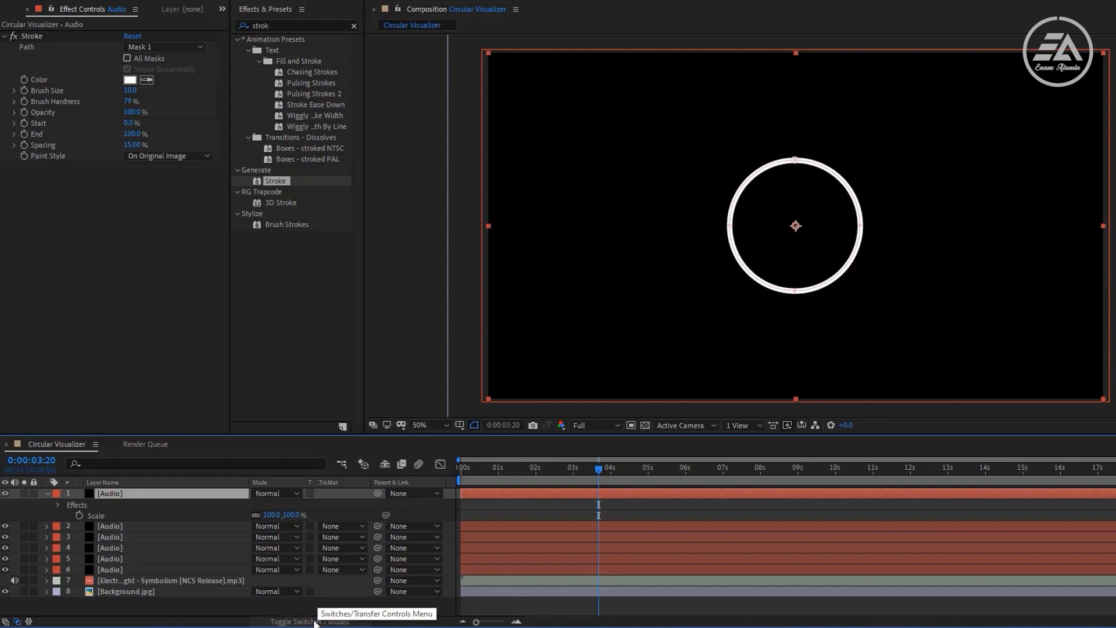
# Set the white ring layer's blending mode to Screen
pyautogui.click(276, 493)
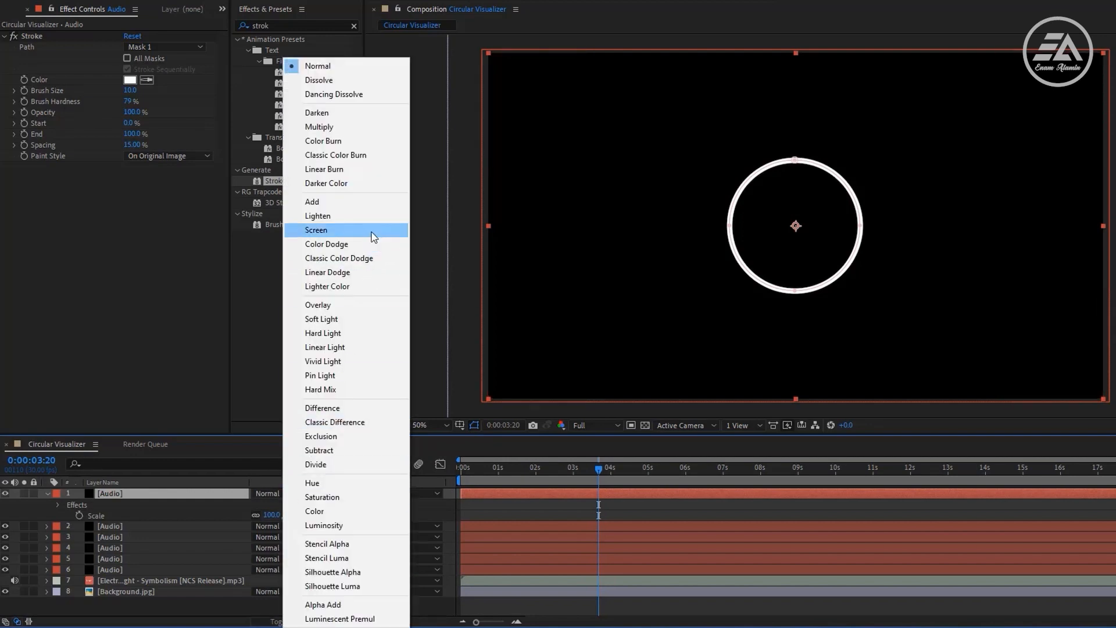
pyautogui.click(316, 229)
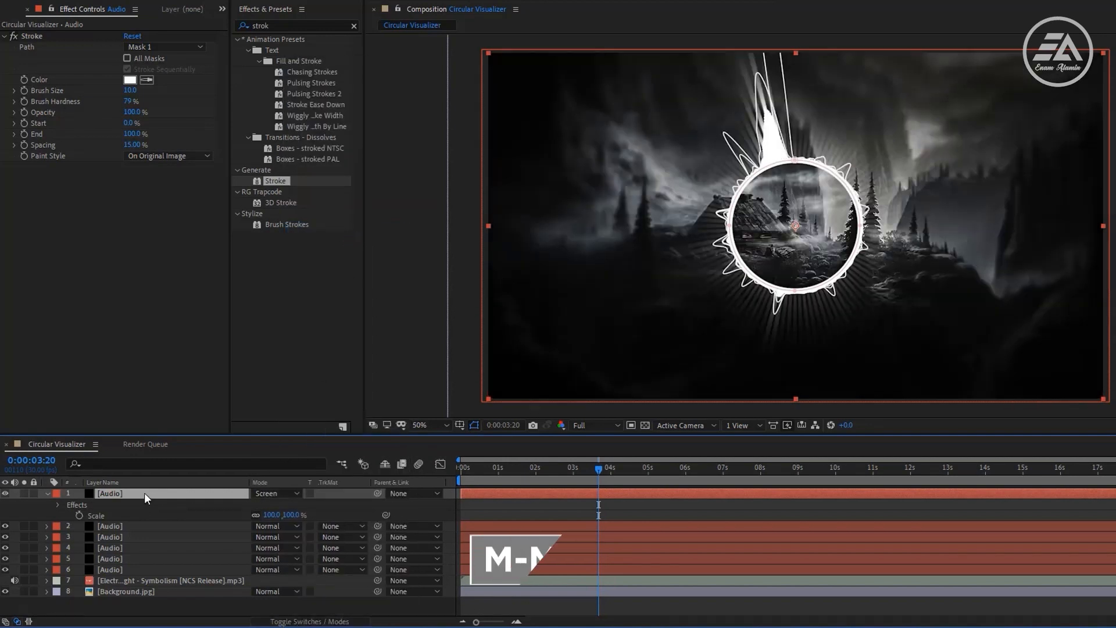
pyautogui.click(56, 504)
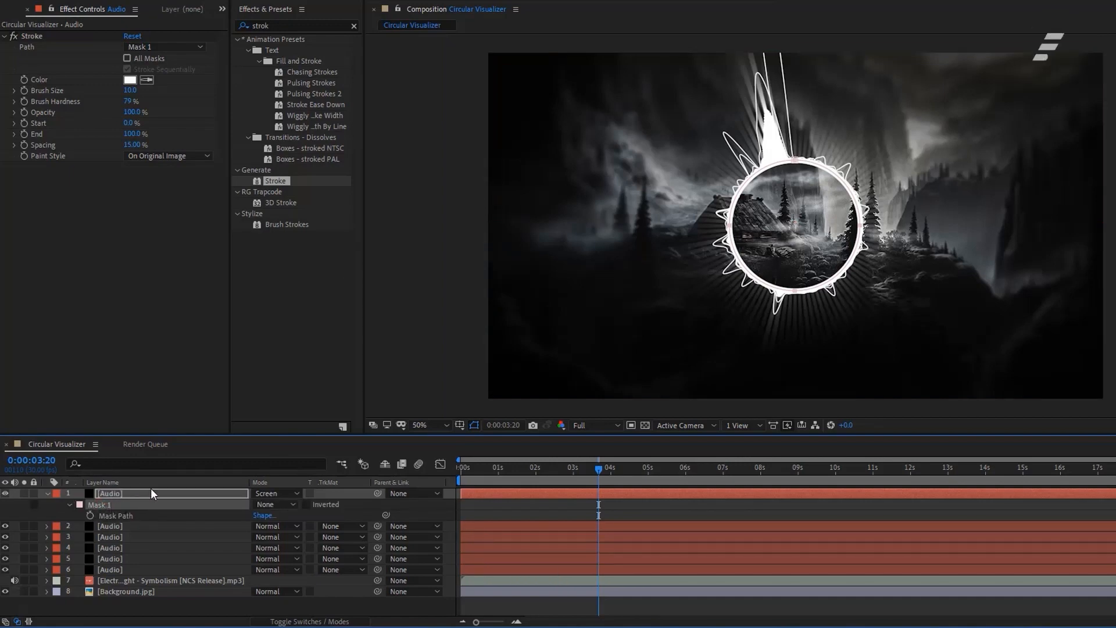
pyautogui.click(421, 426)
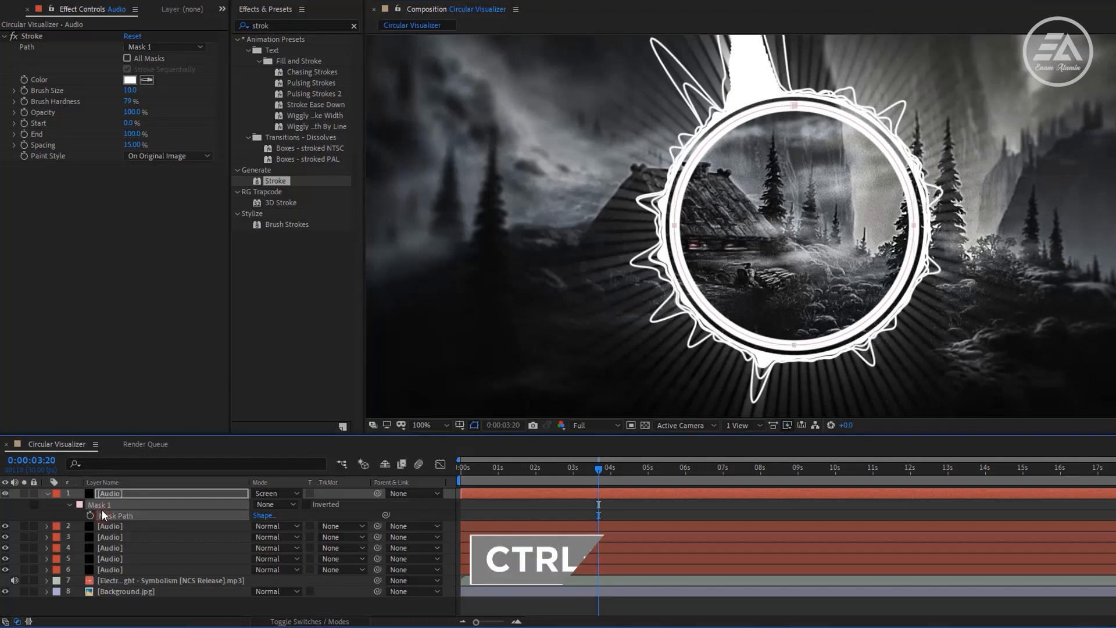
# Duplicate Mask 1 into Mask 2 and the Stroke effect into Stroke 2
pyautogui.press('ctrl+d')
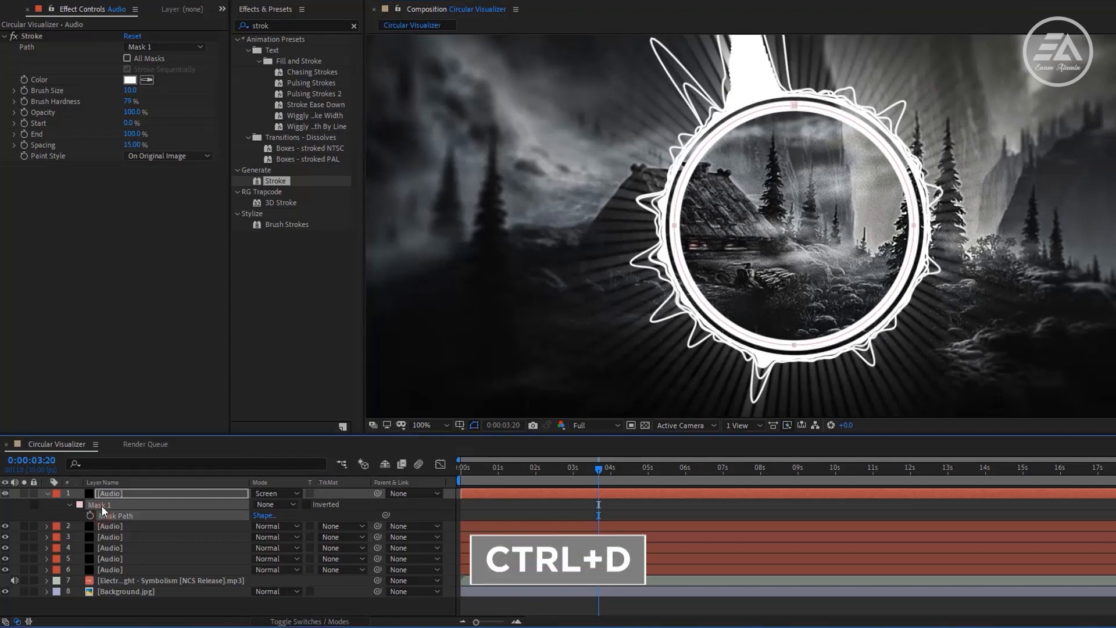
pyautogui.press('ctrl+d')
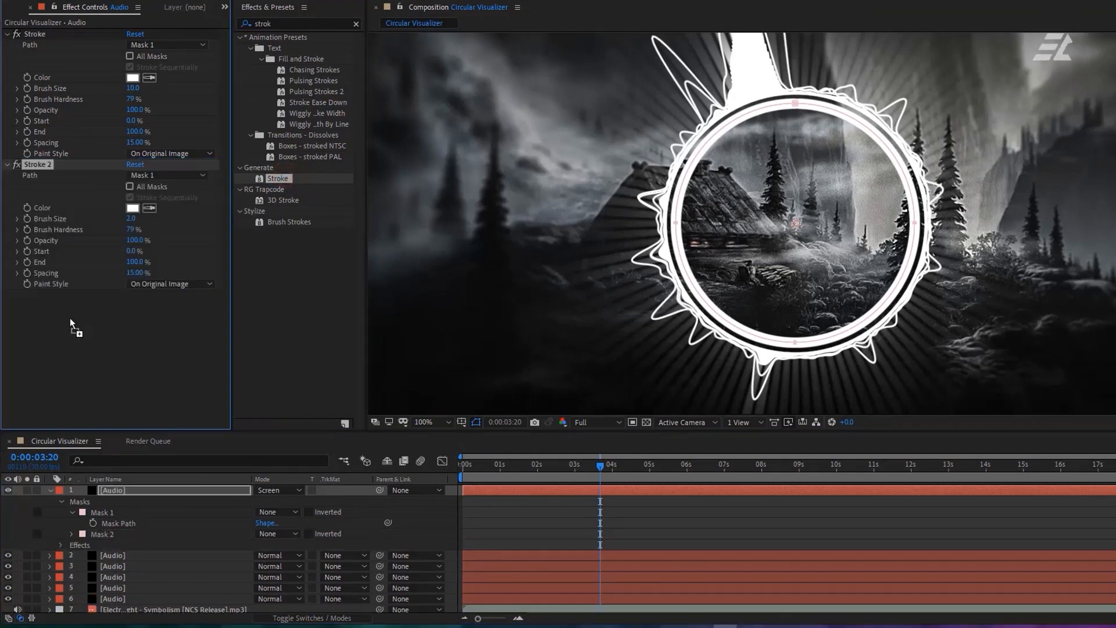
# Point Stroke 2's Path at Mask 2
pyautogui.click(168, 176)
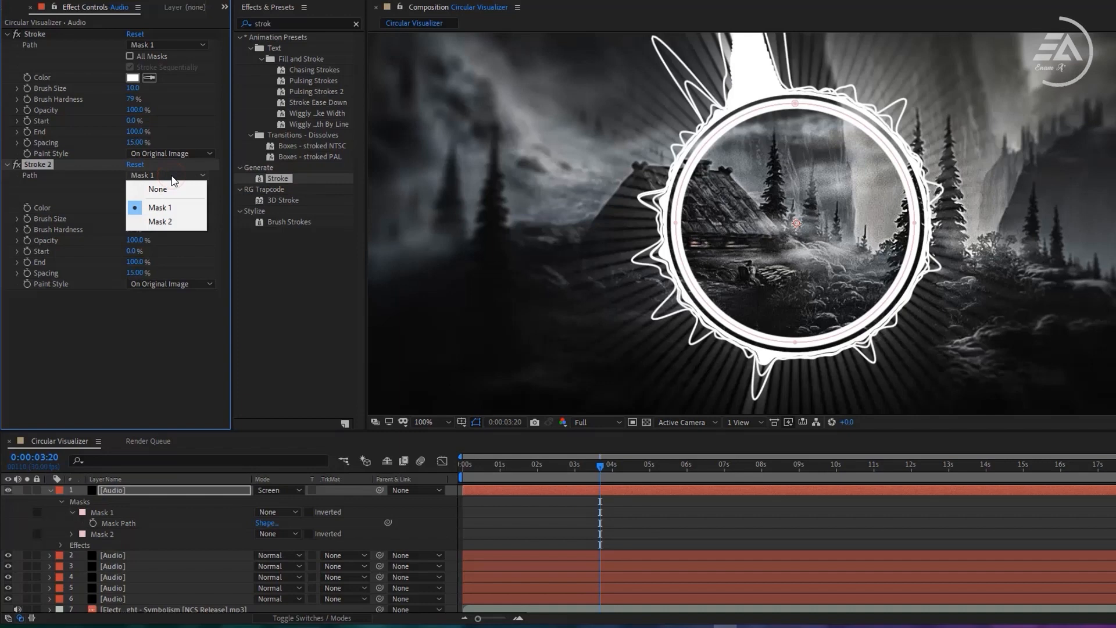
pyautogui.click(159, 221)
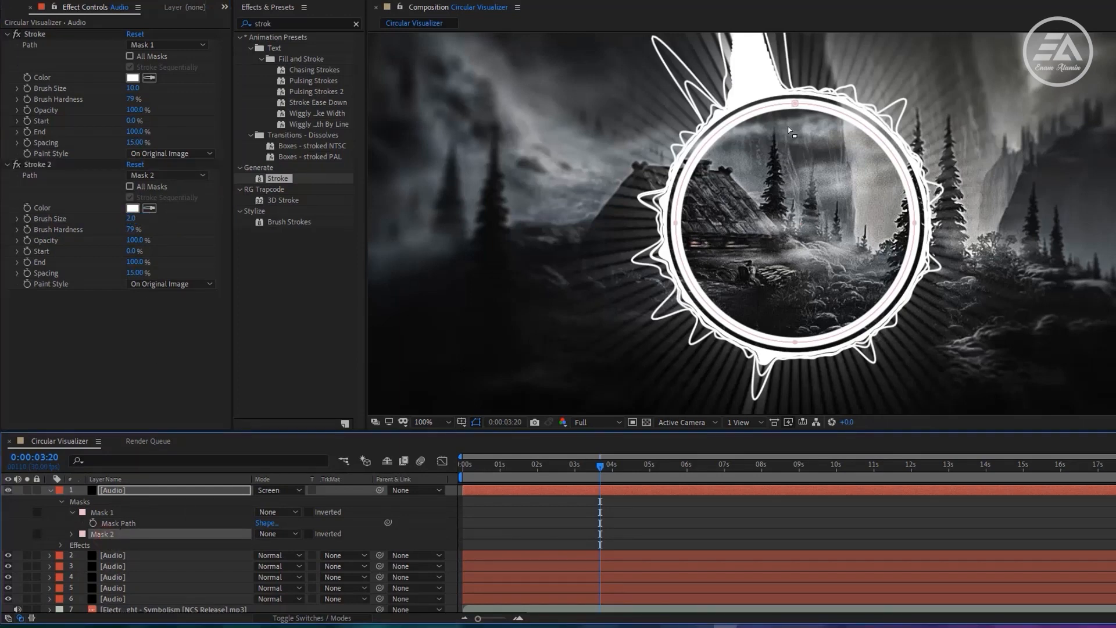
# Scale Mask 2 into a wider ring around the circle and commit the resize
pyautogui.click(788, 129)
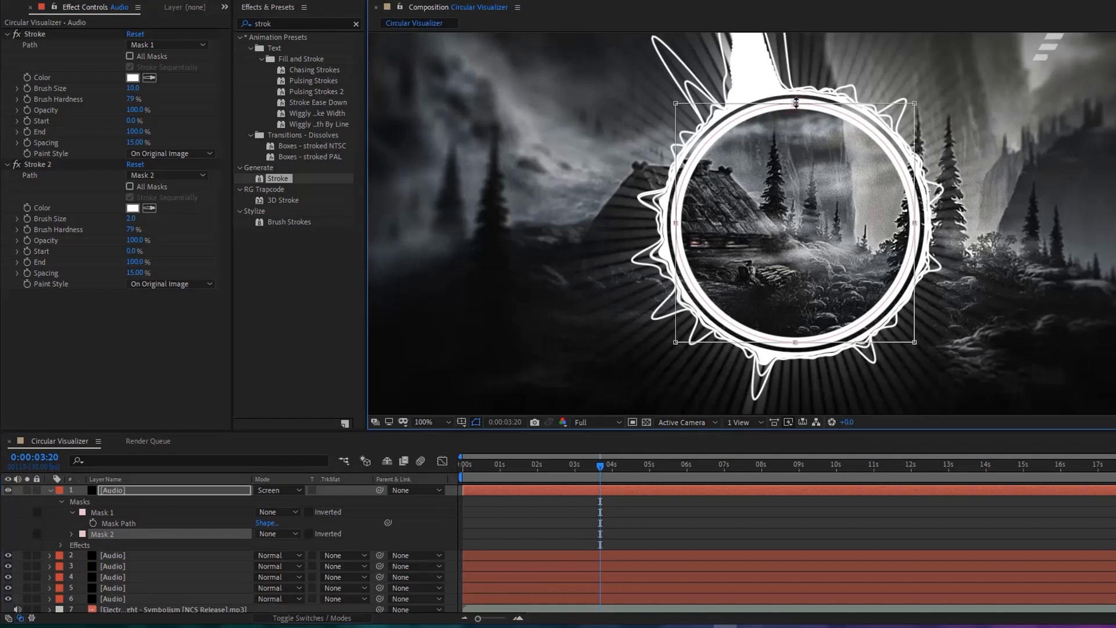
pyautogui.press('ctrl+shift')
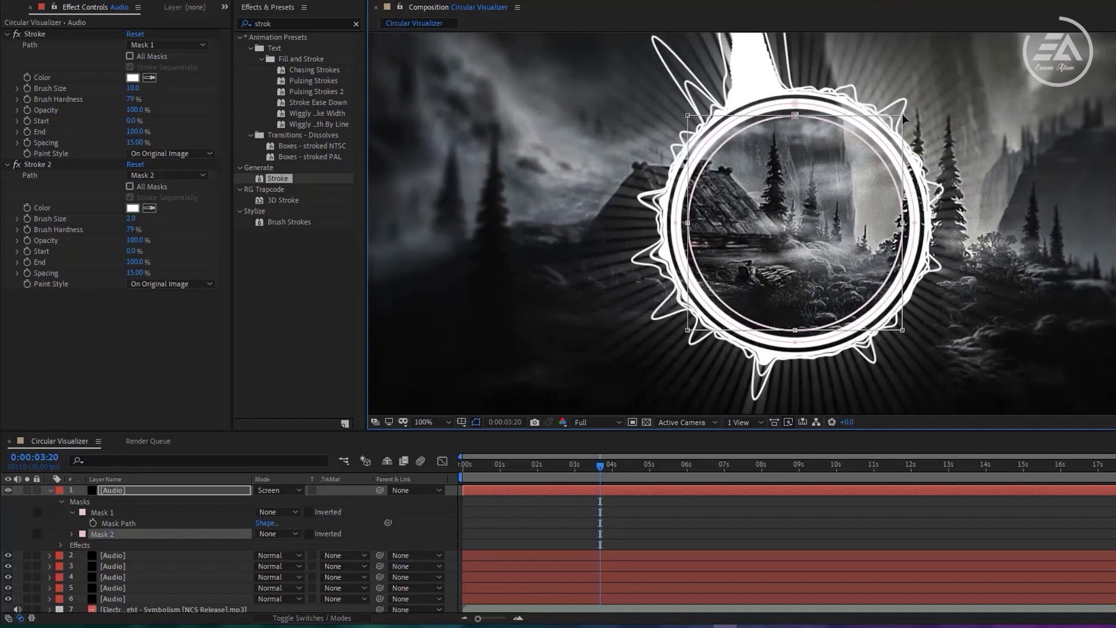
pyautogui.doubleClick(133, 219)
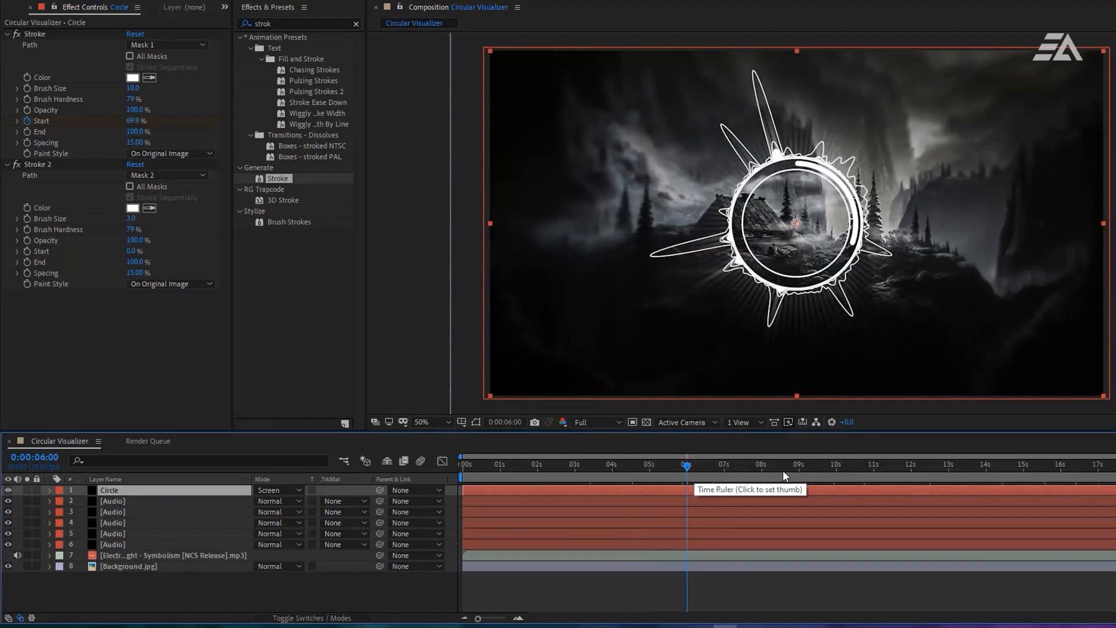
# Check the ring's draw-on animation later in time and add a new text layer
pyautogui.click(865, 464)
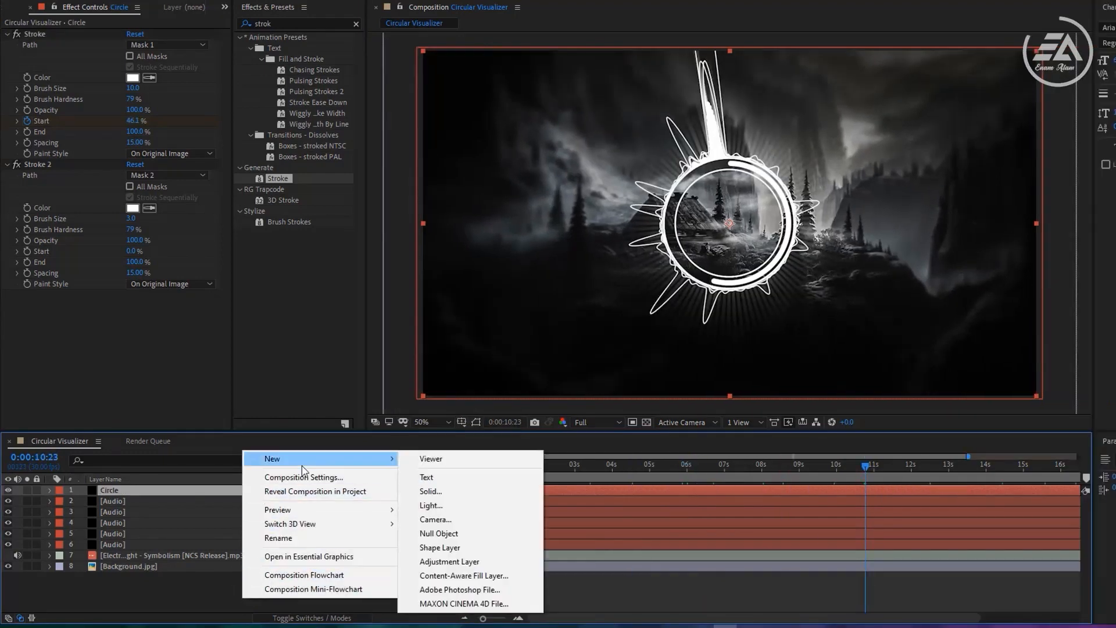
pyautogui.click(426, 477)
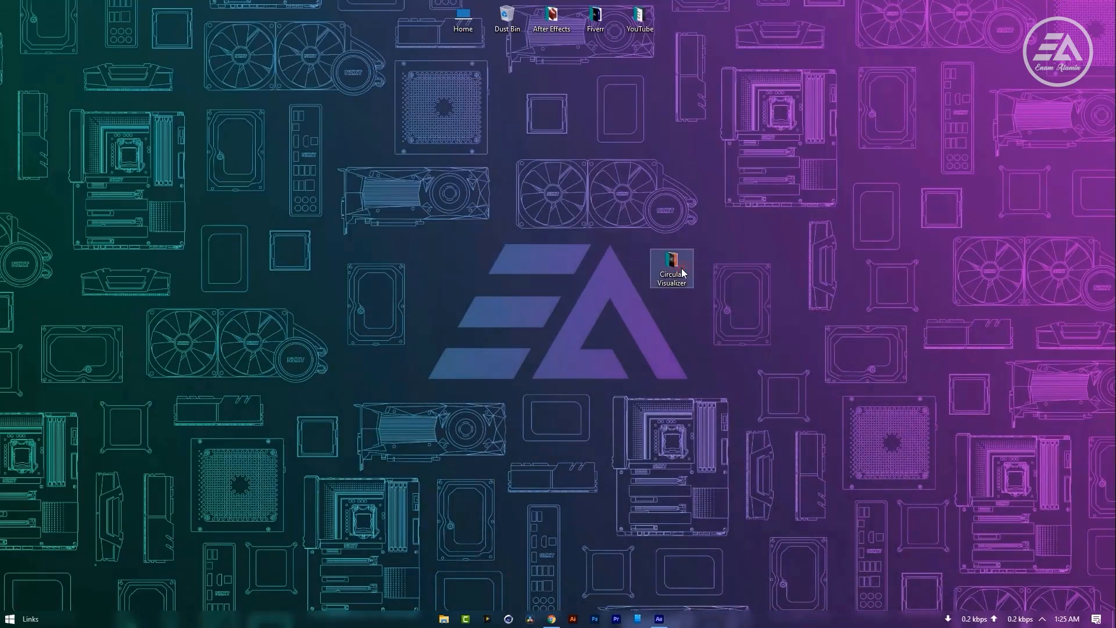
# Copy the time code expression from Expressions.txt in the Circular Visualizer folder and close the folder
pyautogui.doubleClick(670, 262)
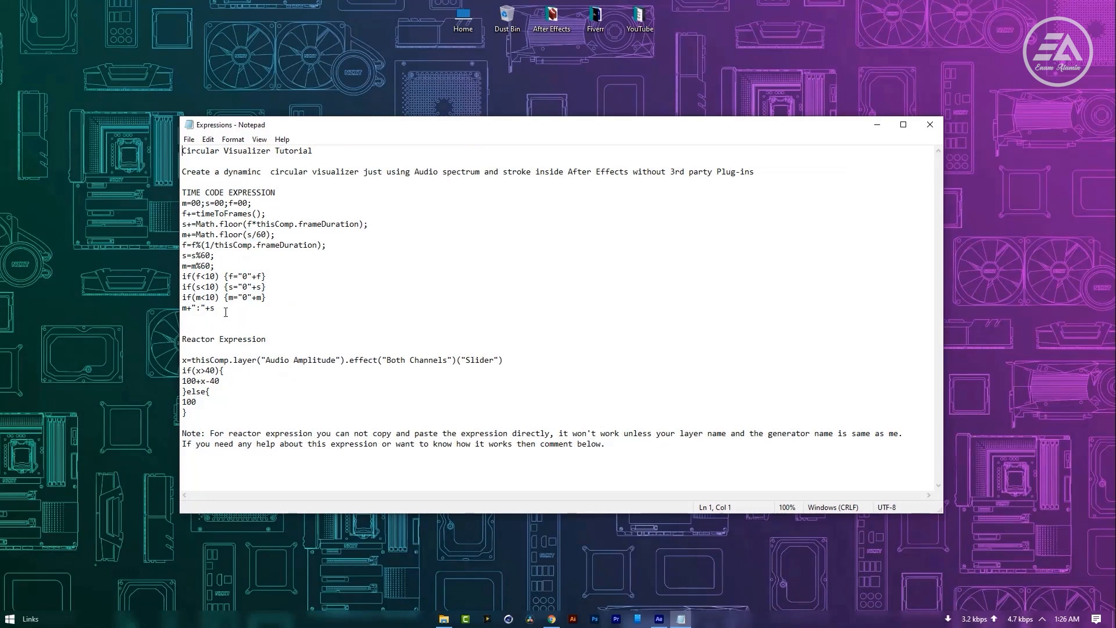
pyautogui.rightClick(225, 214)
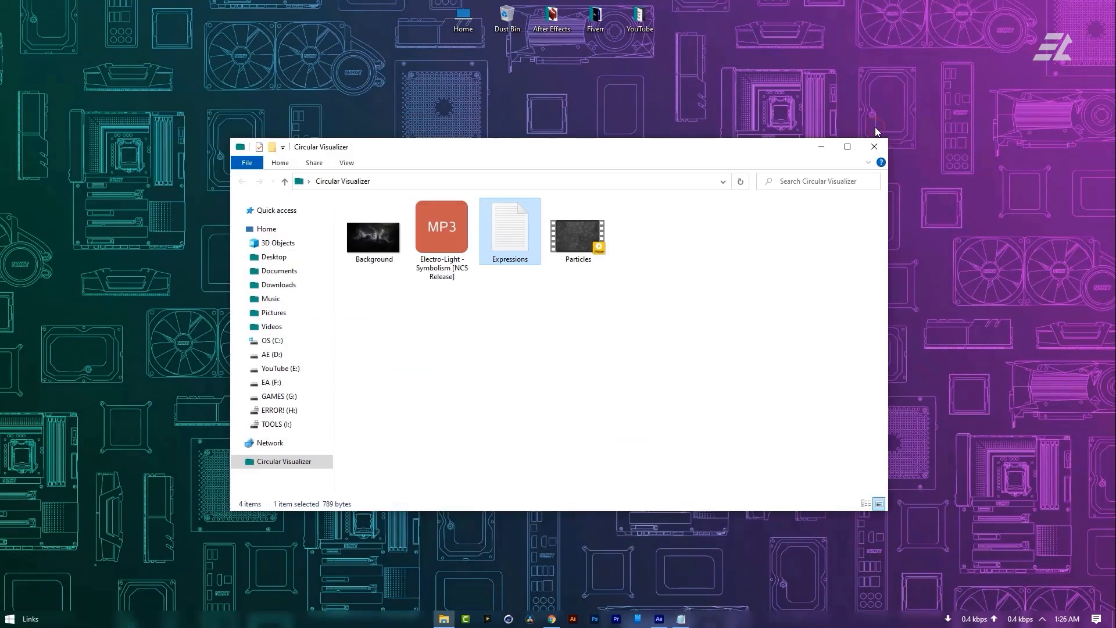
pyautogui.click(658, 617)
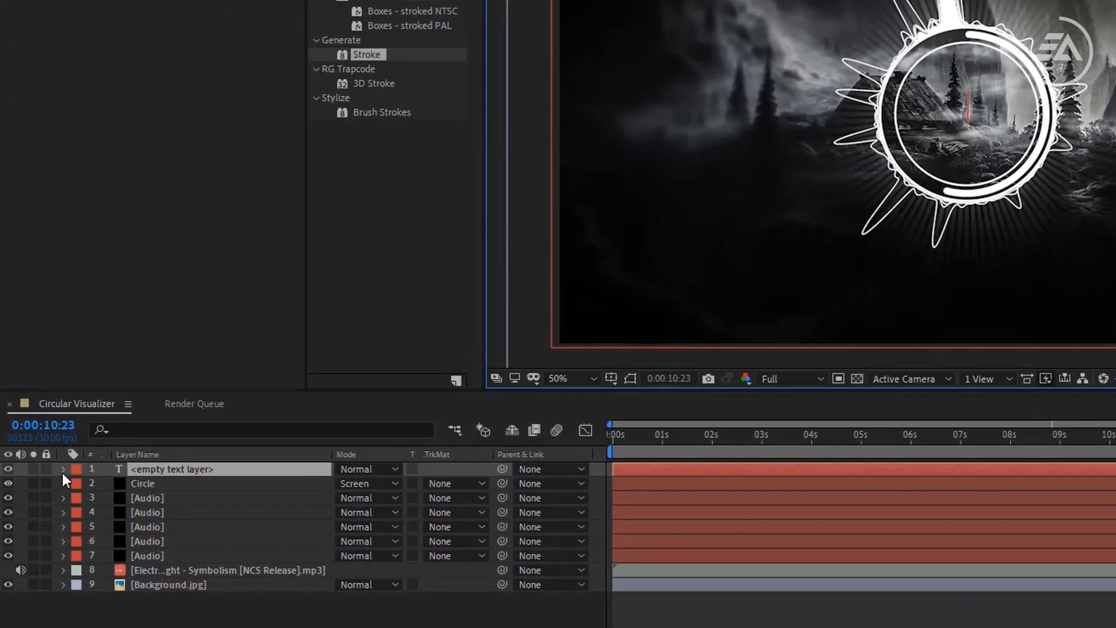
# Paste the time code expression onto the text layer's Source Text and preview the timer
pyautogui.click(62, 469)
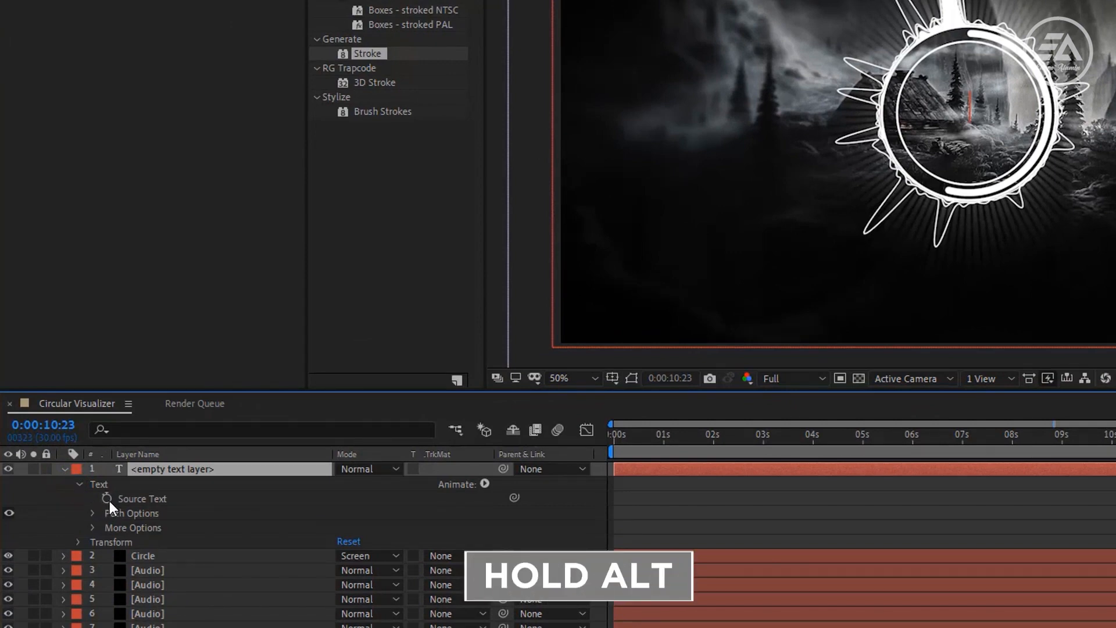
pyautogui.click(106, 499)
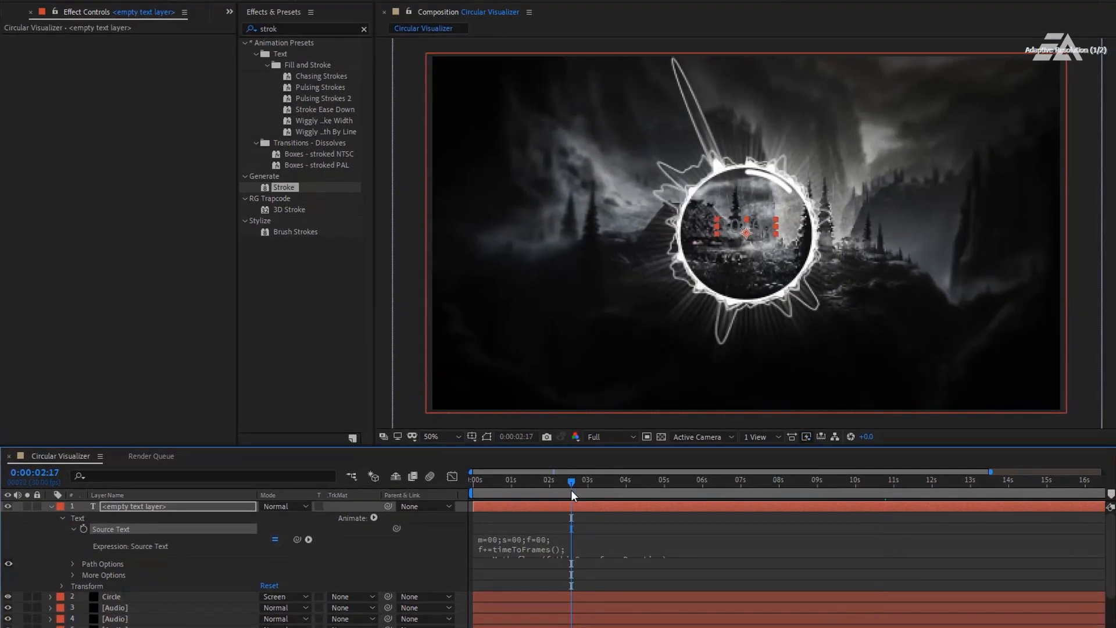
pyautogui.click(652, 480)
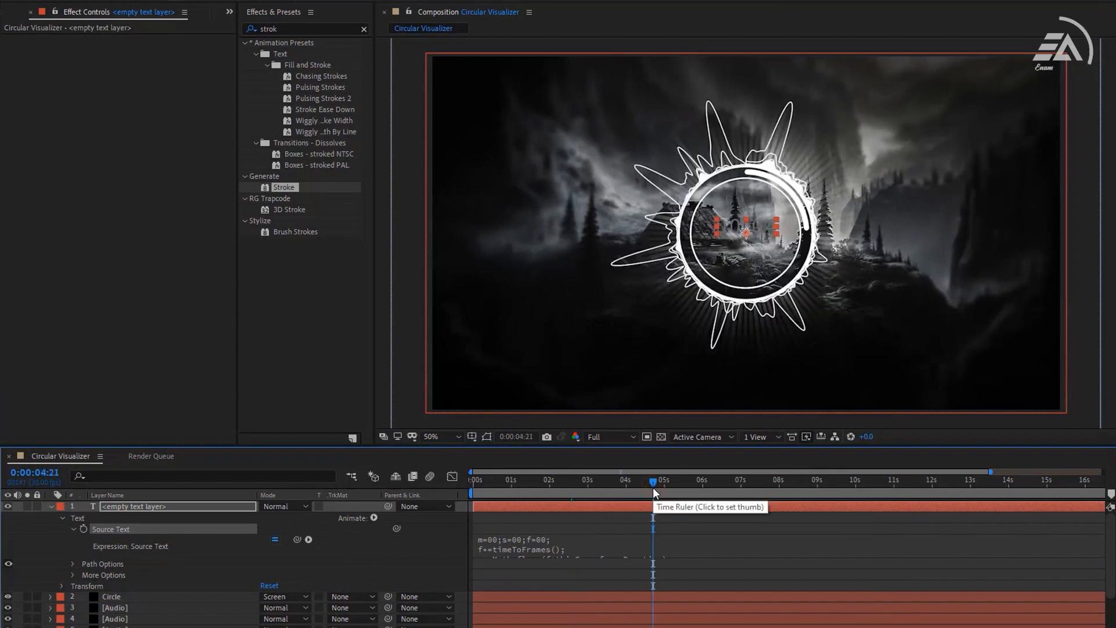
# Search Effects & Presets for Fill
pyautogui.click(445, 436)
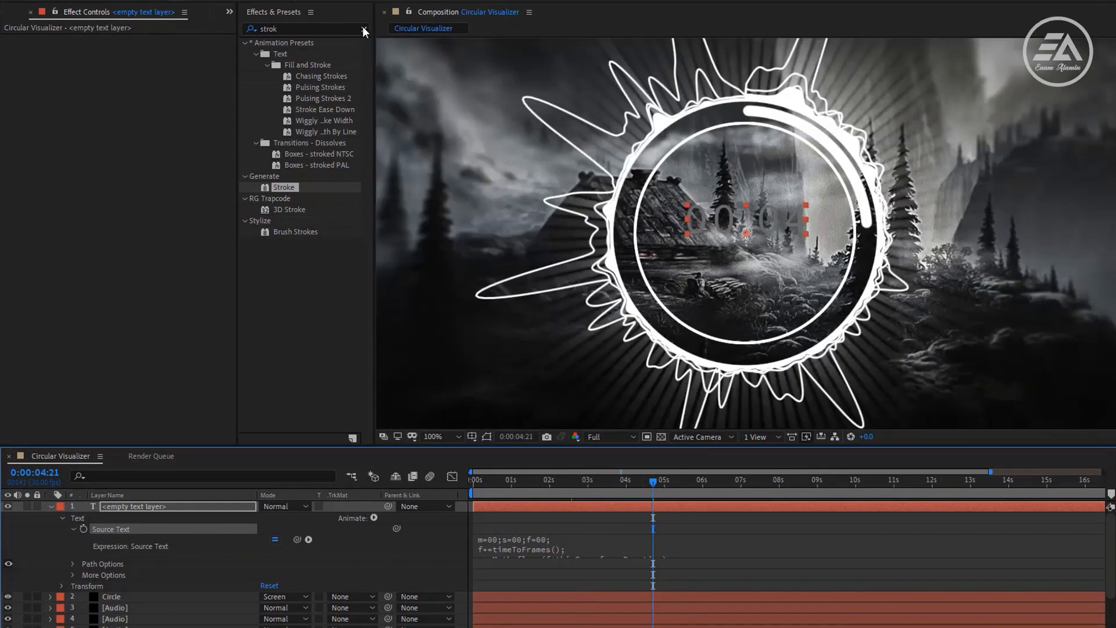
pyautogui.write('fill')
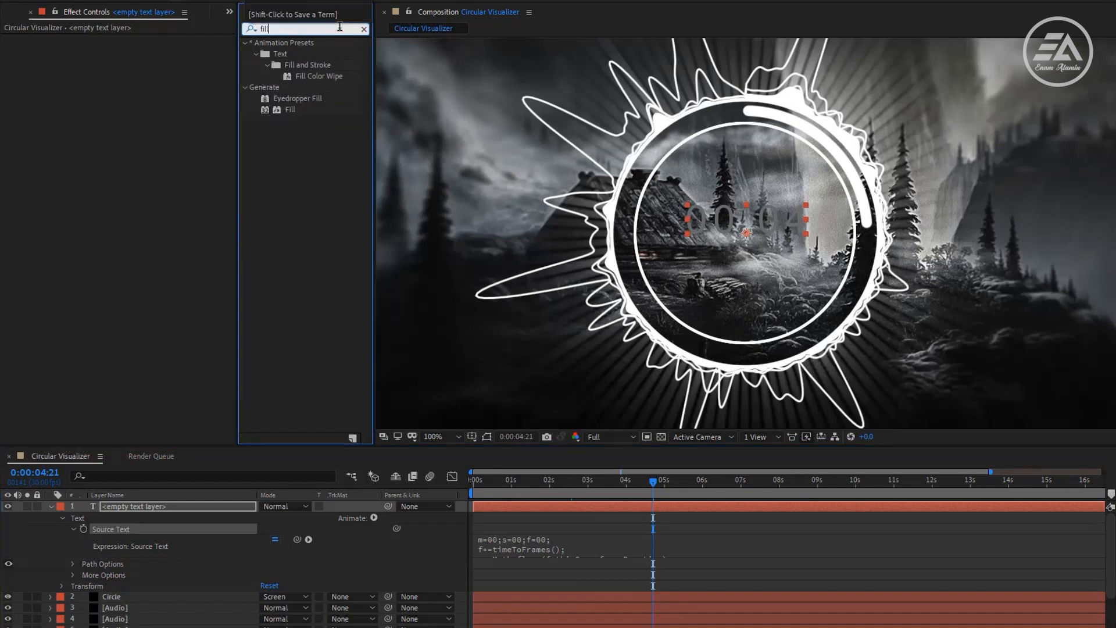
# Colour the timer text white with a Fill effect
pyautogui.doubleClick(291, 109)
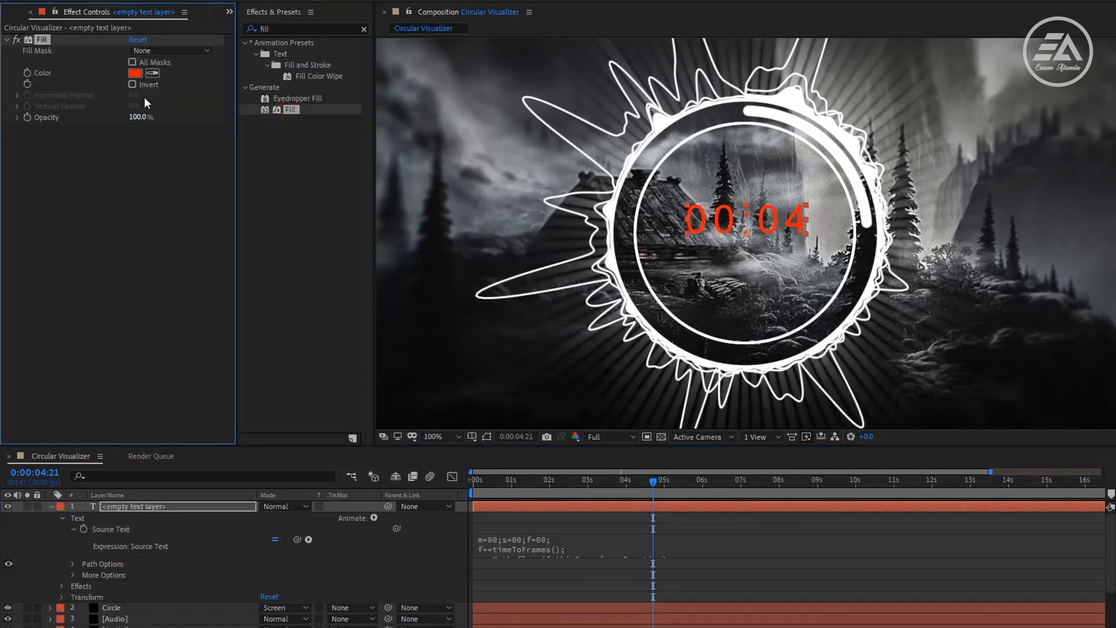
pyautogui.click(135, 73)
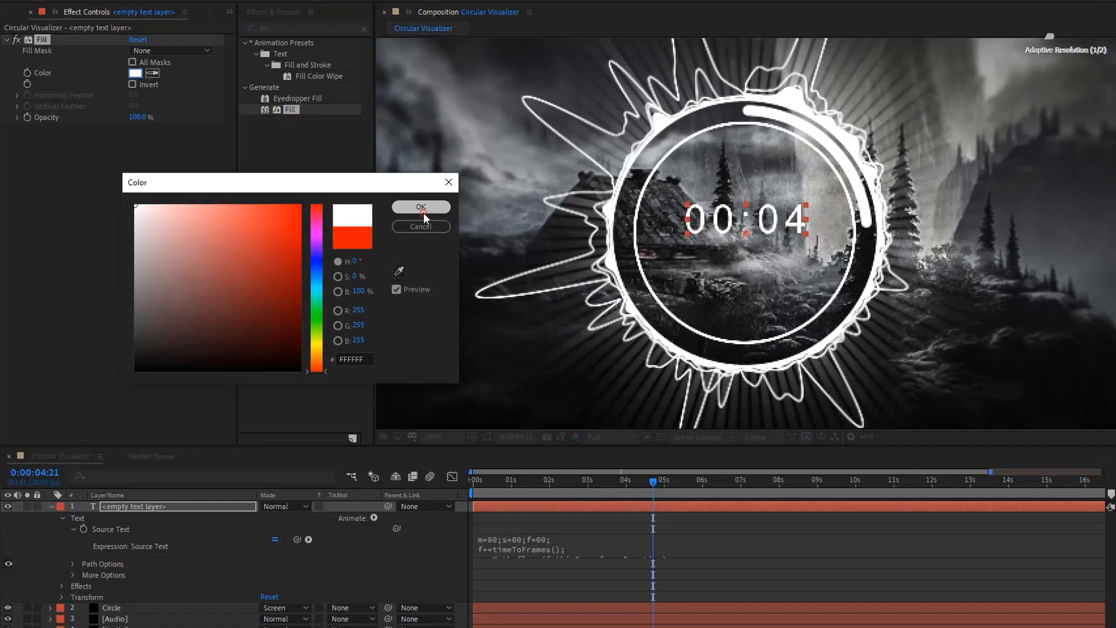
pyautogui.click(420, 207)
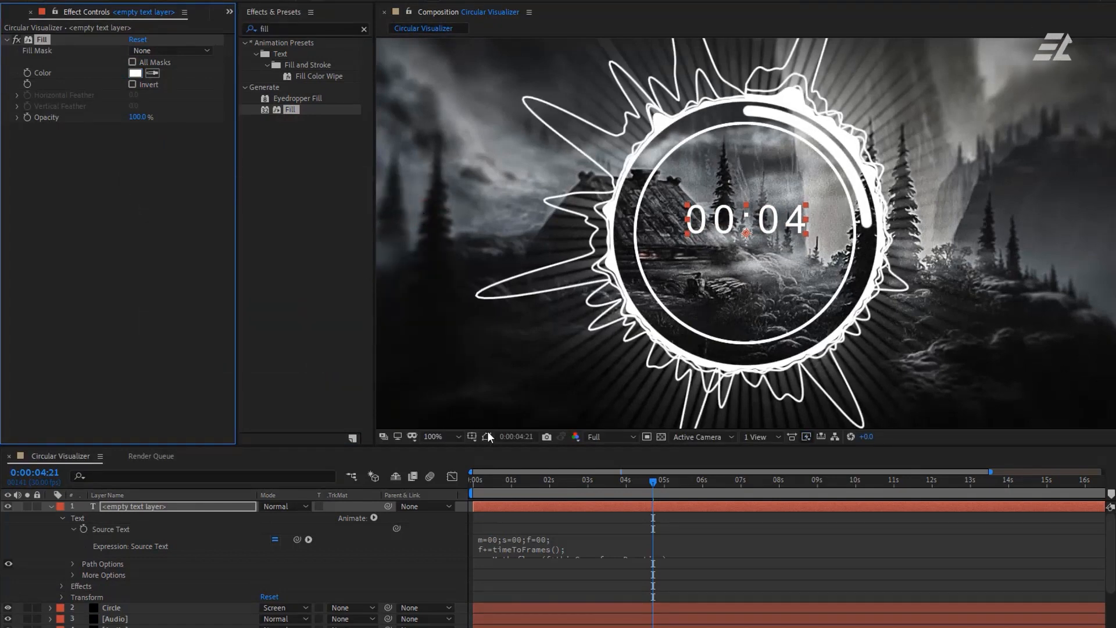
# Show the title/action safe guides, zoom to fit the frame and collapse the Time layer
pyautogui.click(489, 436)
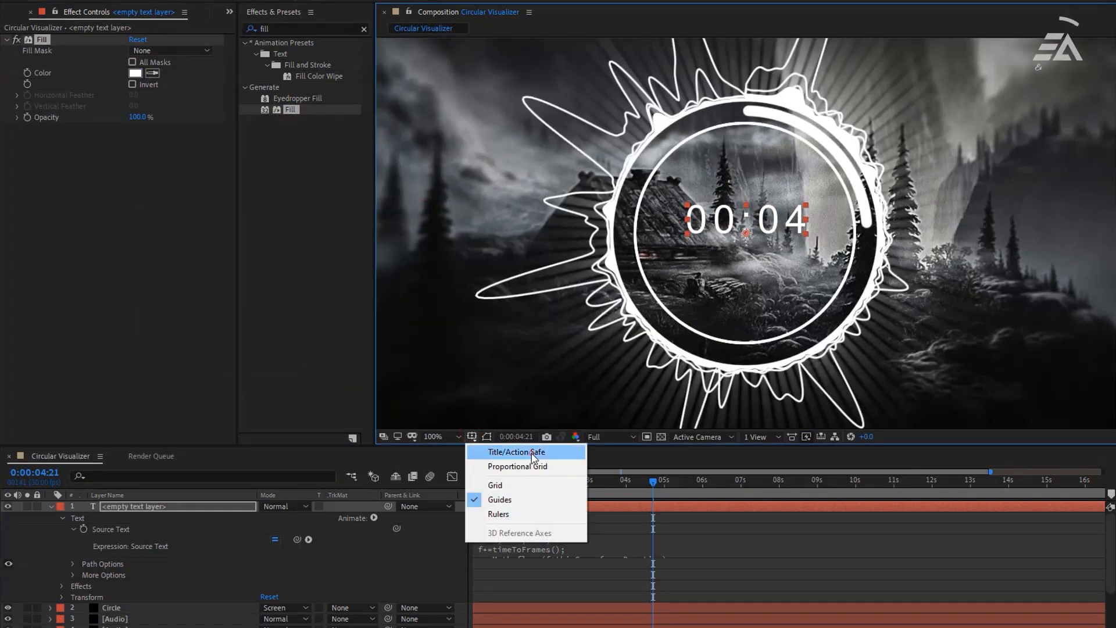
pyautogui.click(460, 436)
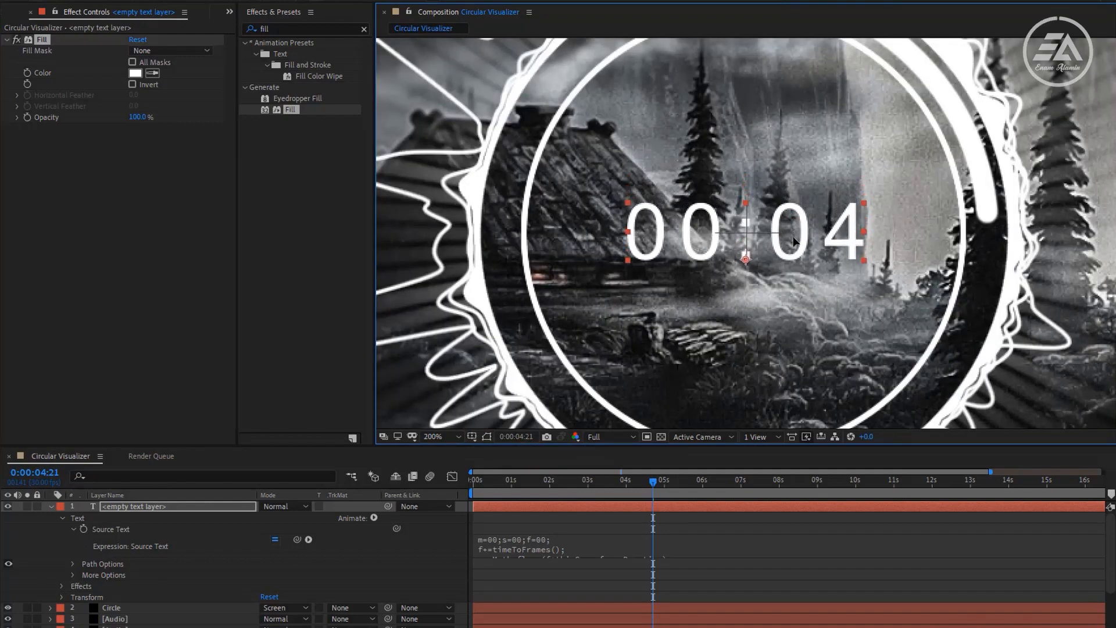
pyautogui.click(442, 435)
pyautogui.write('Time')
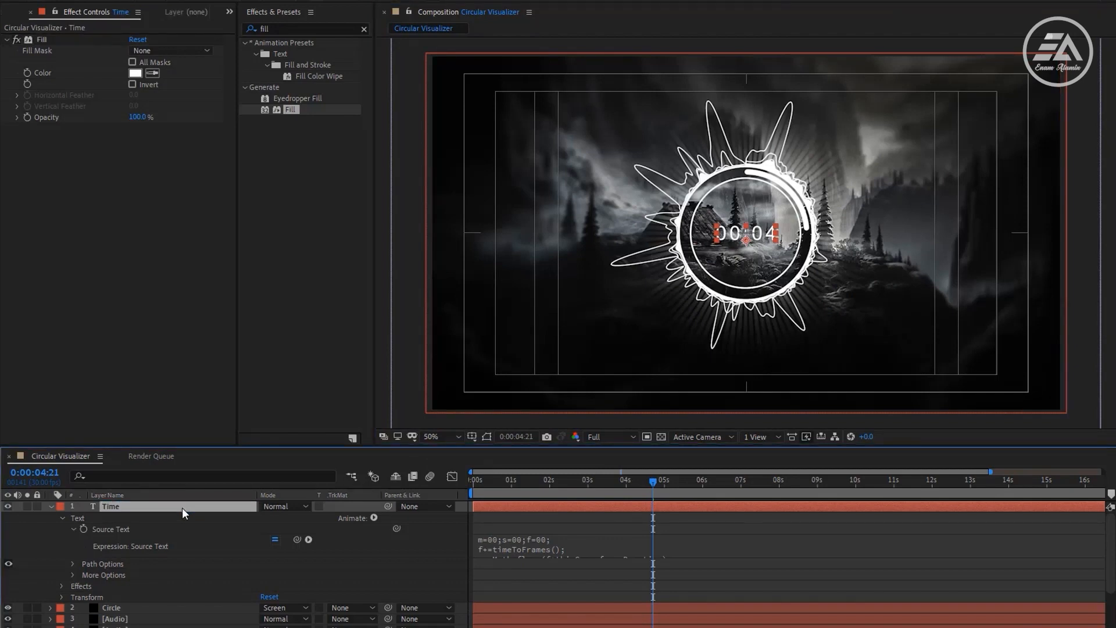
pyautogui.click(50, 506)
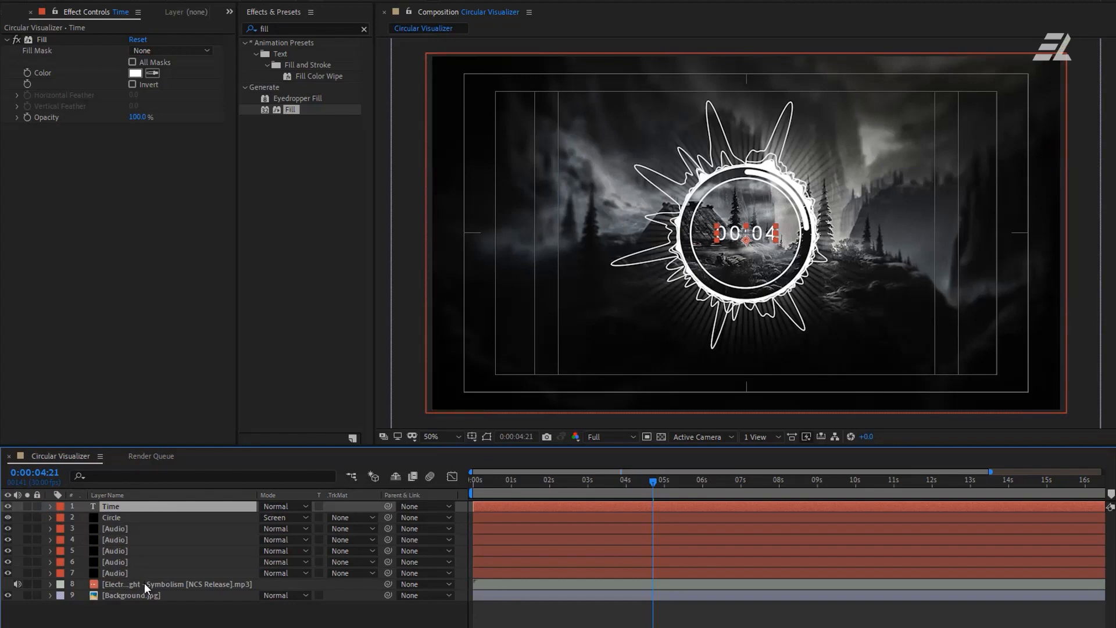
# Precompose the Time, Circle, Audio and music layers into a Visualizer composition
pyautogui.click(174, 584)
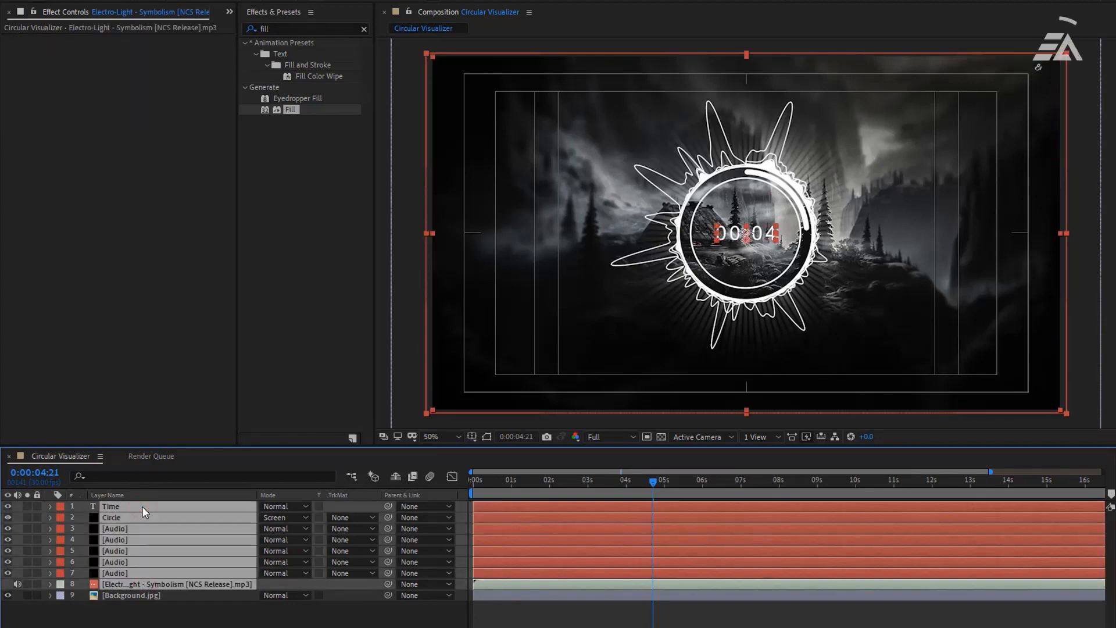
pyautogui.rightClick(142, 506)
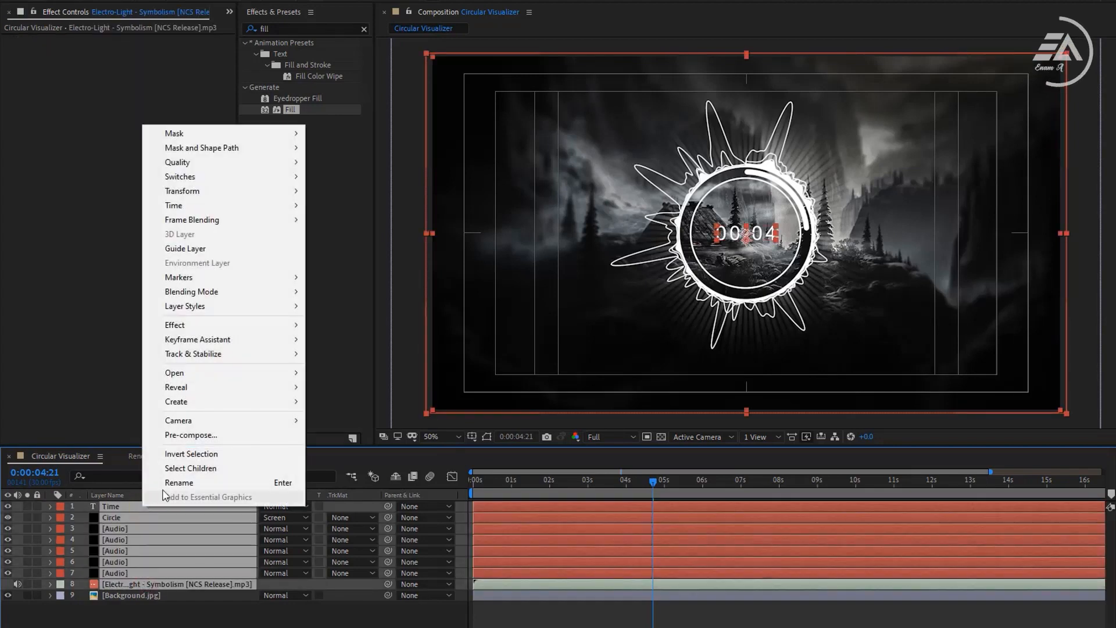
pyautogui.click(191, 435)
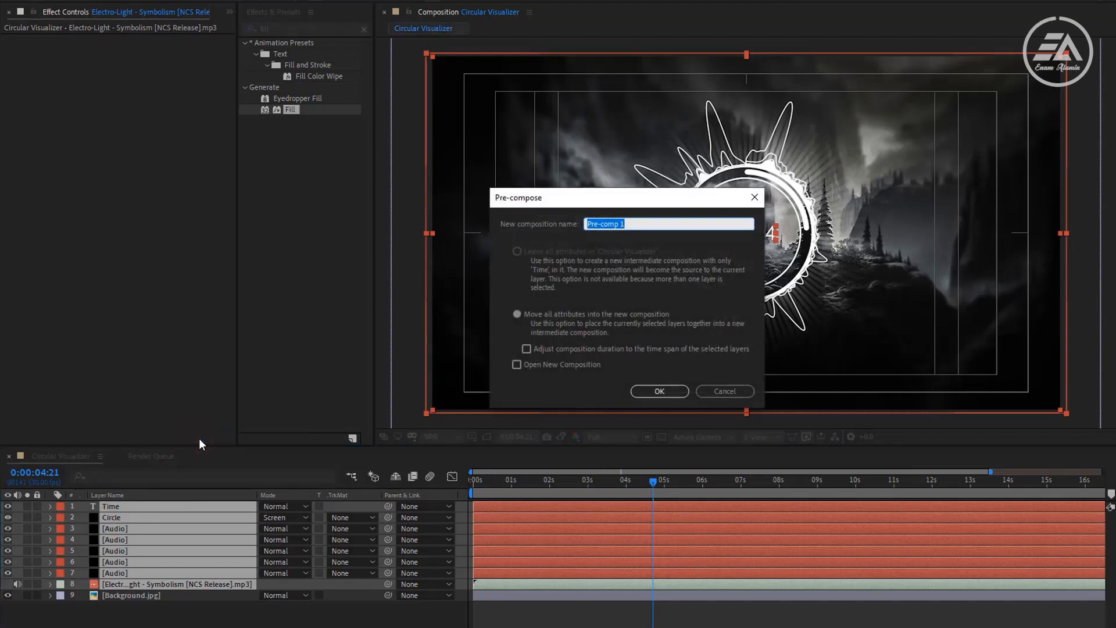
pyautogui.write('Visu')
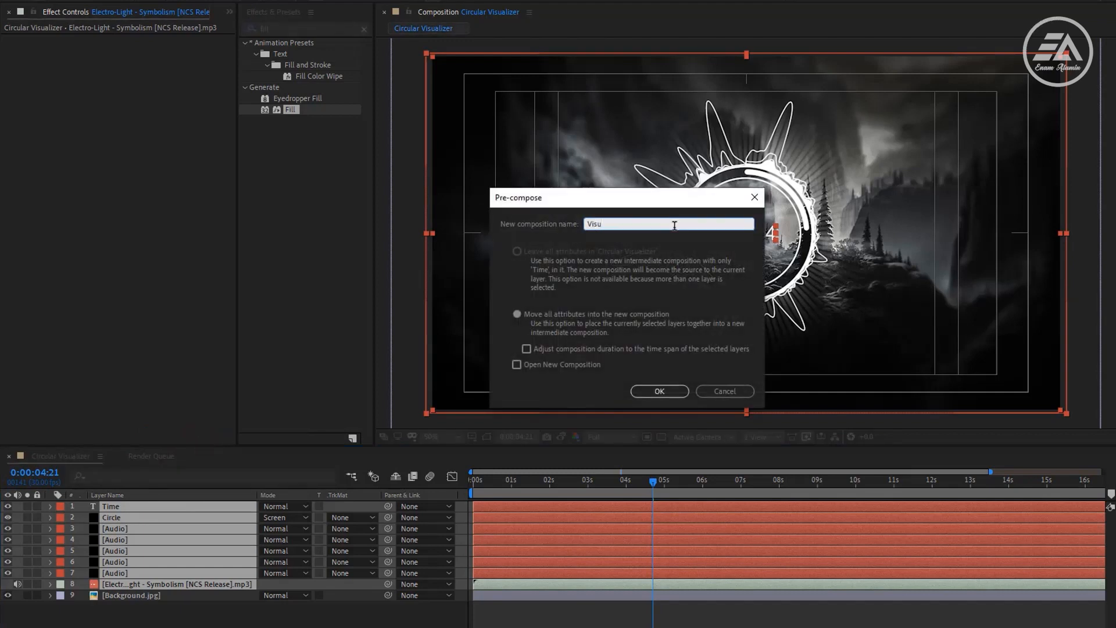
pyautogui.click(658, 390)
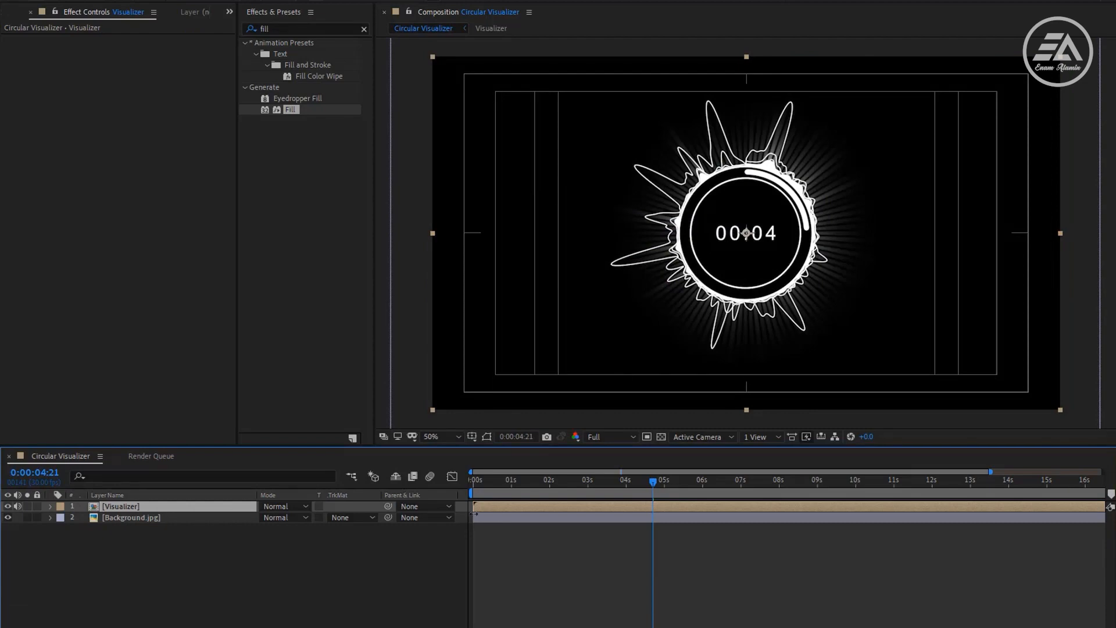
# Set the Visualizer layer's blending mode to Screen over the forest background
pyautogui.click(284, 505)
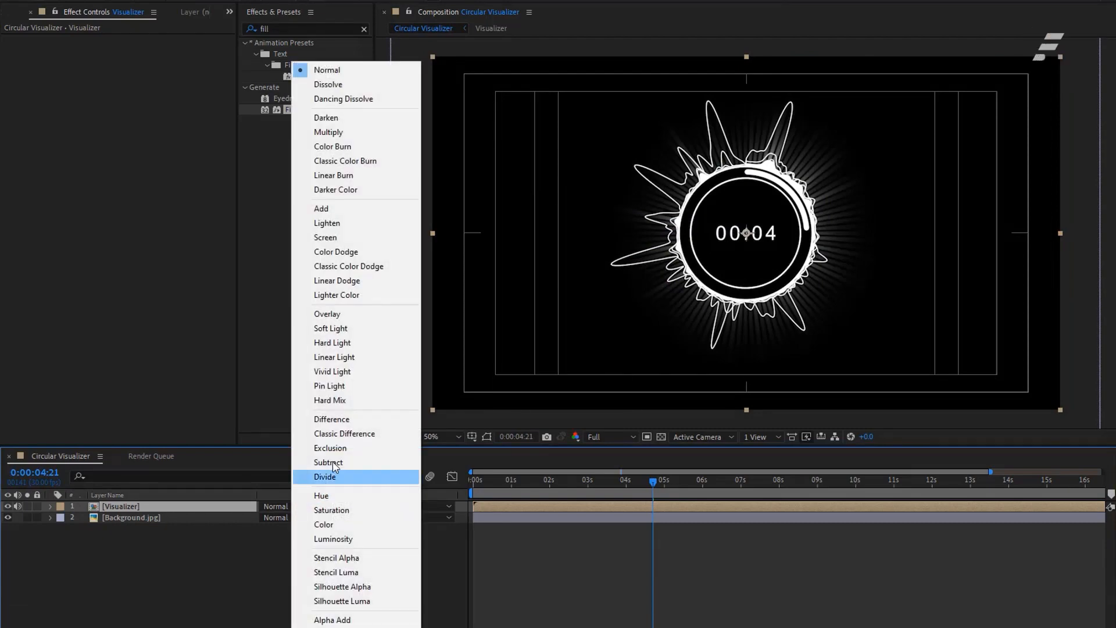
pyautogui.click(326, 237)
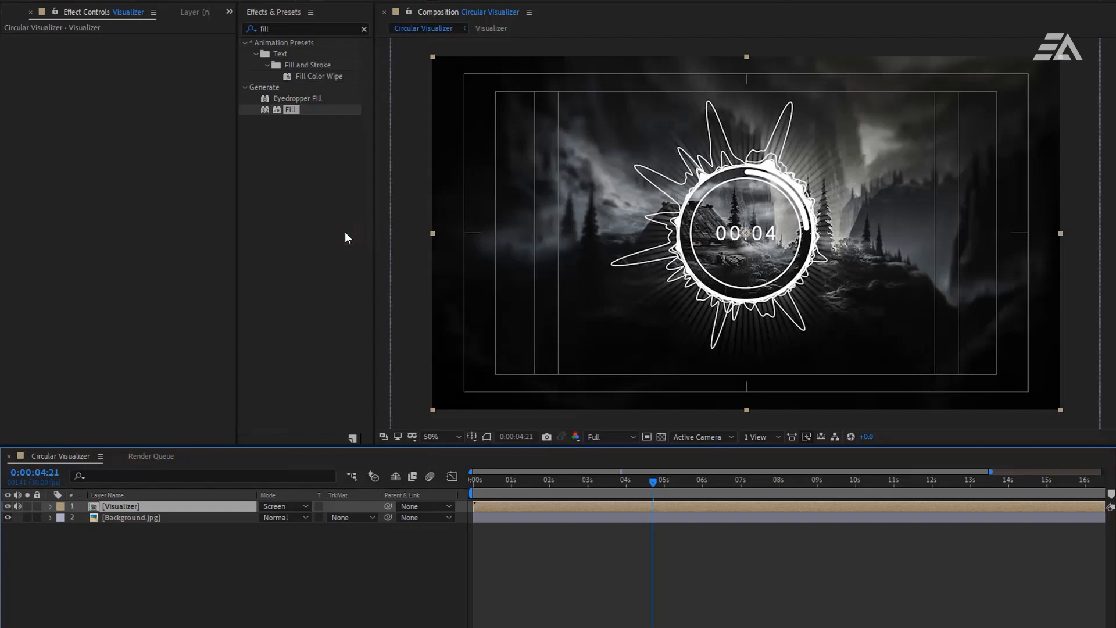
pyautogui.moveTo(128, 512)
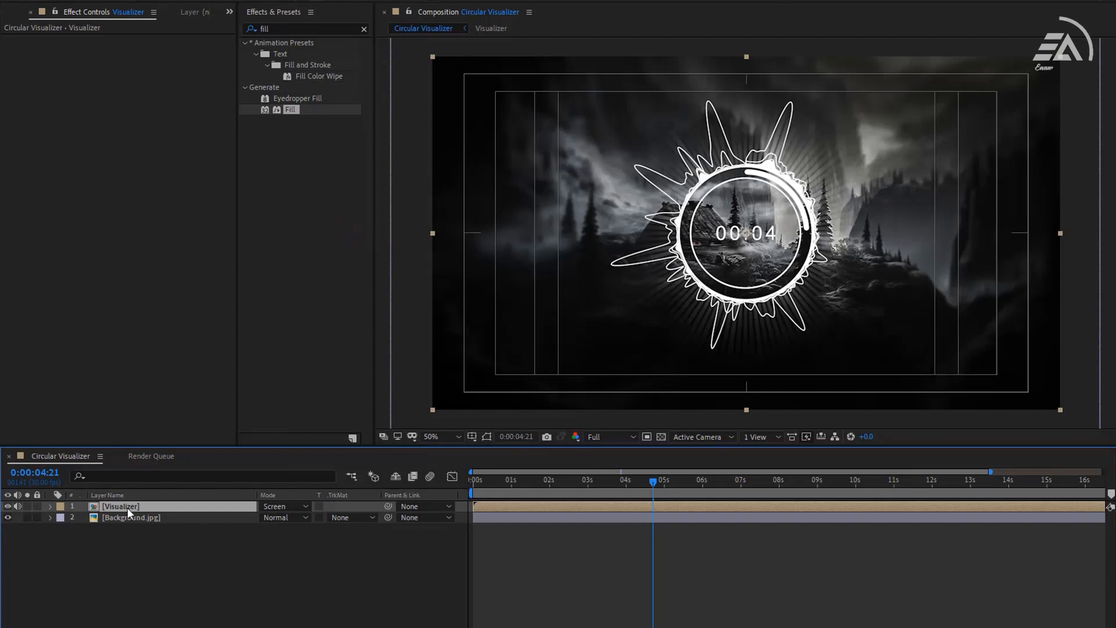
# Convert the Visualizer's audio to keyframes and select the new Audio Amplitude layer
pyautogui.rightClick(120, 505)
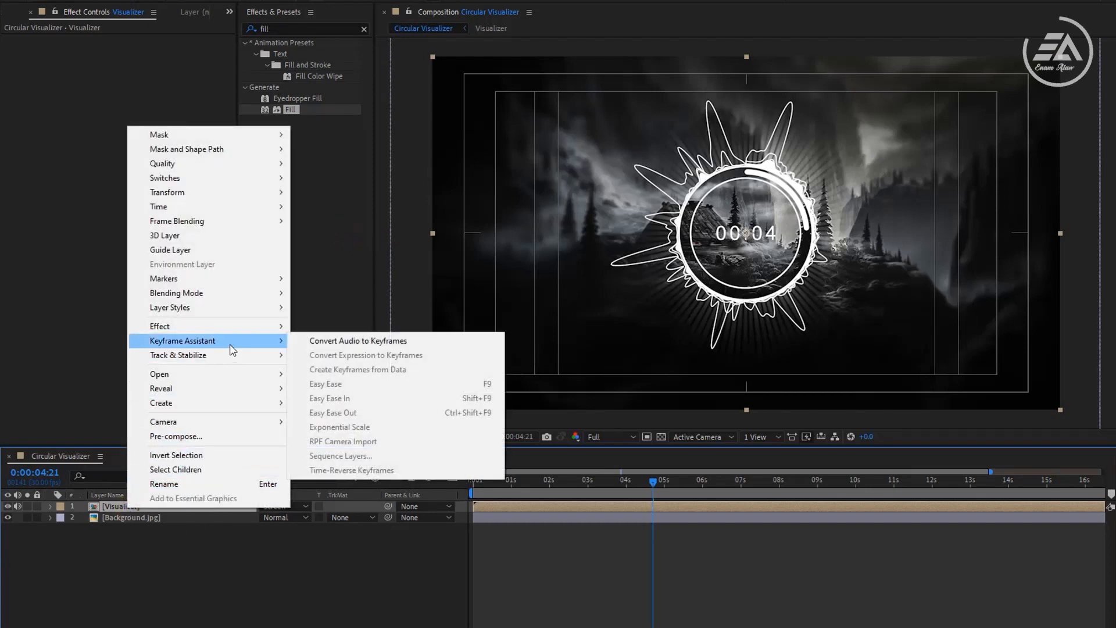
pyautogui.moveTo(434, 341)
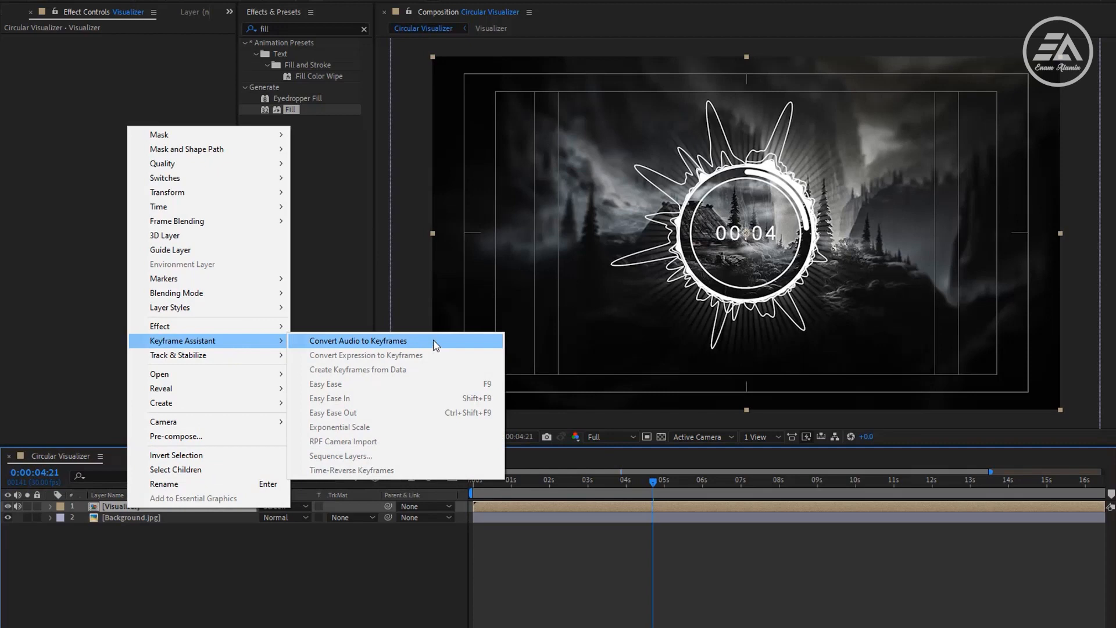
pyautogui.click(358, 340)
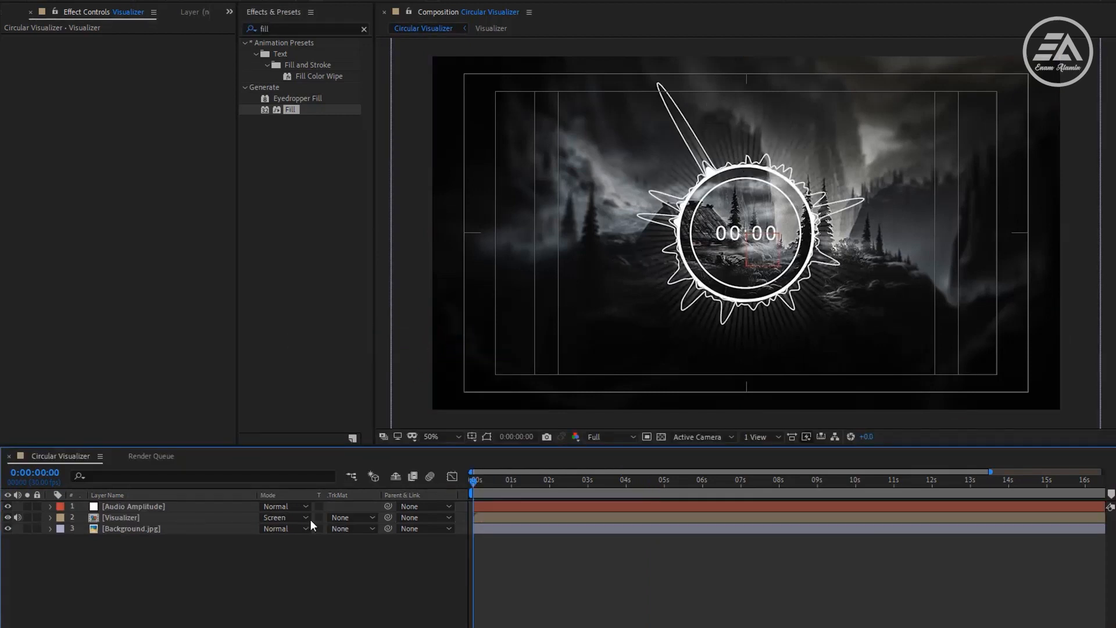
pyautogui.click(133, 505)
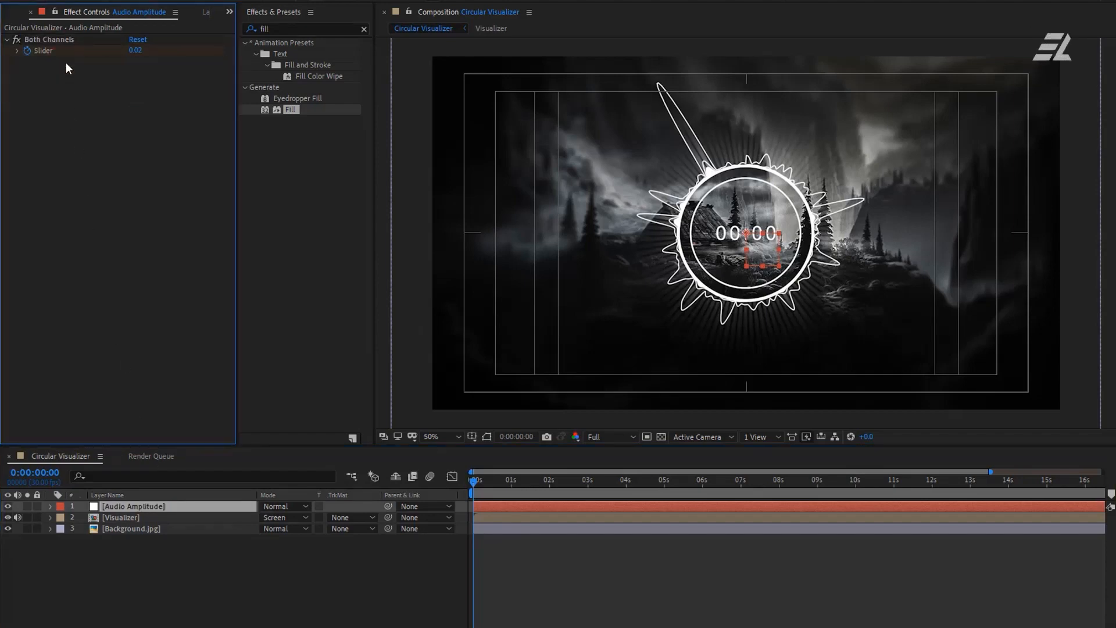
# Create a new null object layer named Scale
pyautogui.rightClick(135, 570)
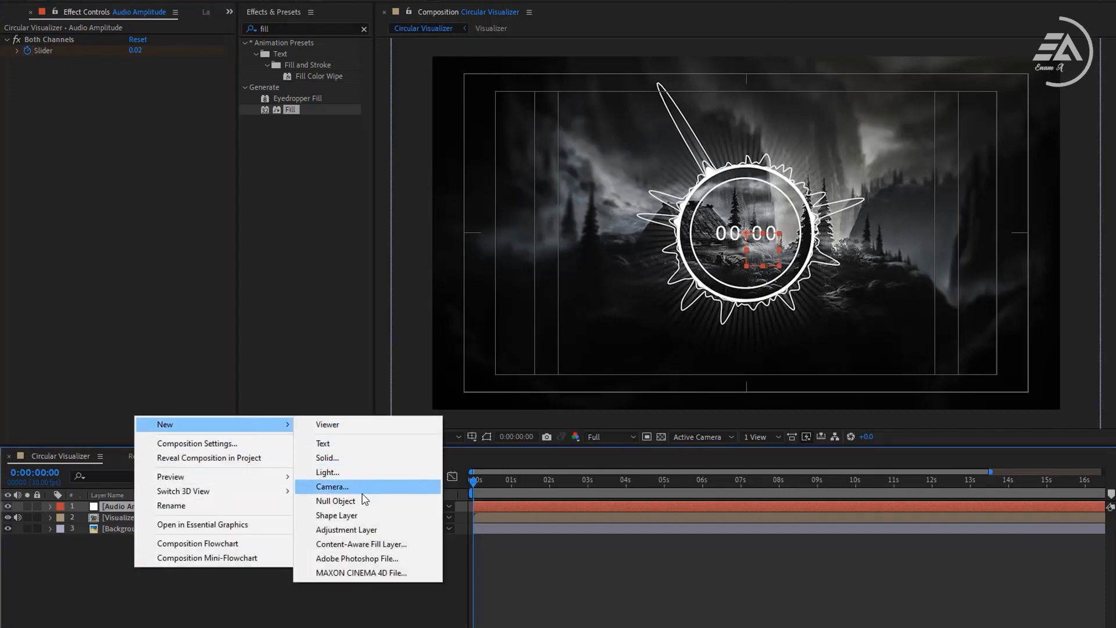
pyautogui.click(335, 499)
pyautogui.write('S')
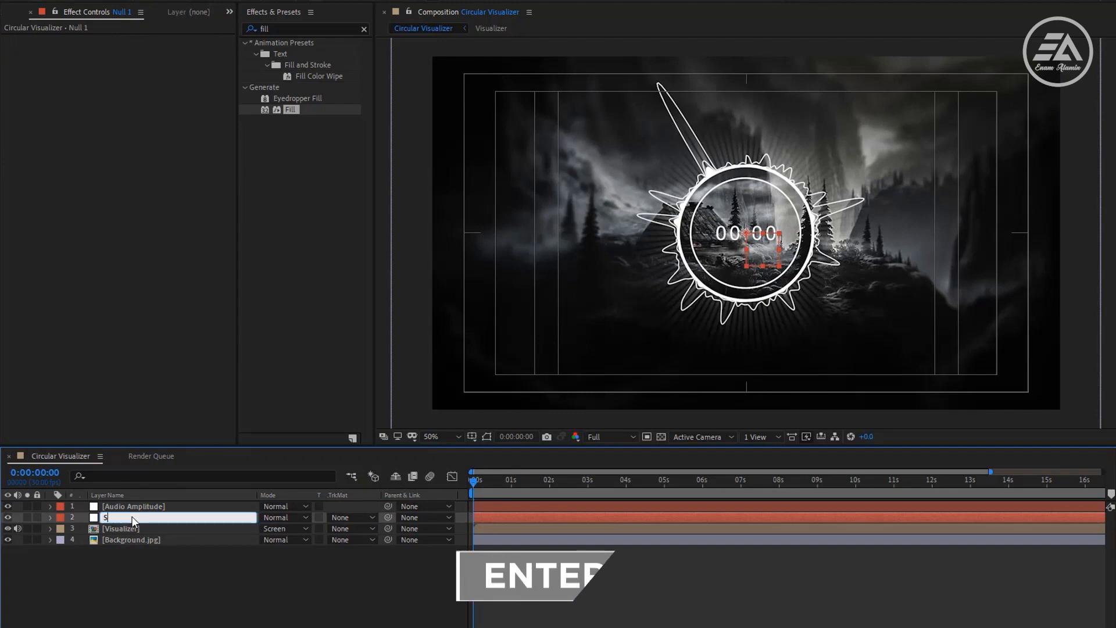
pyautogui.press('Return')
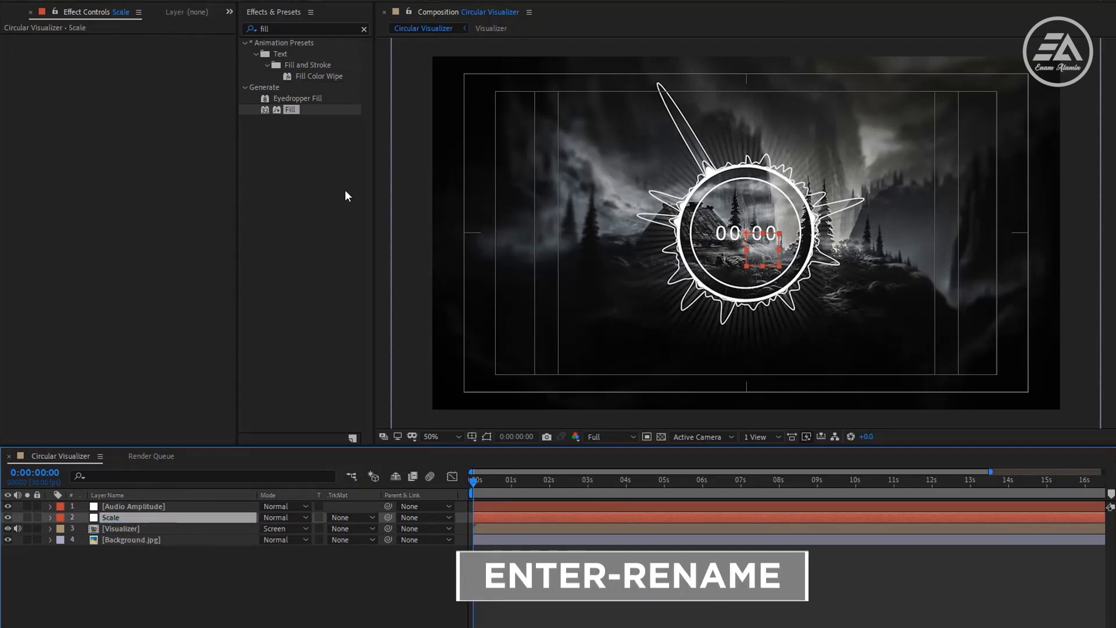
# Apply a Slider Control effect to the Scale null, then select the Visualizer layer
pyautogui.click(362, 28)
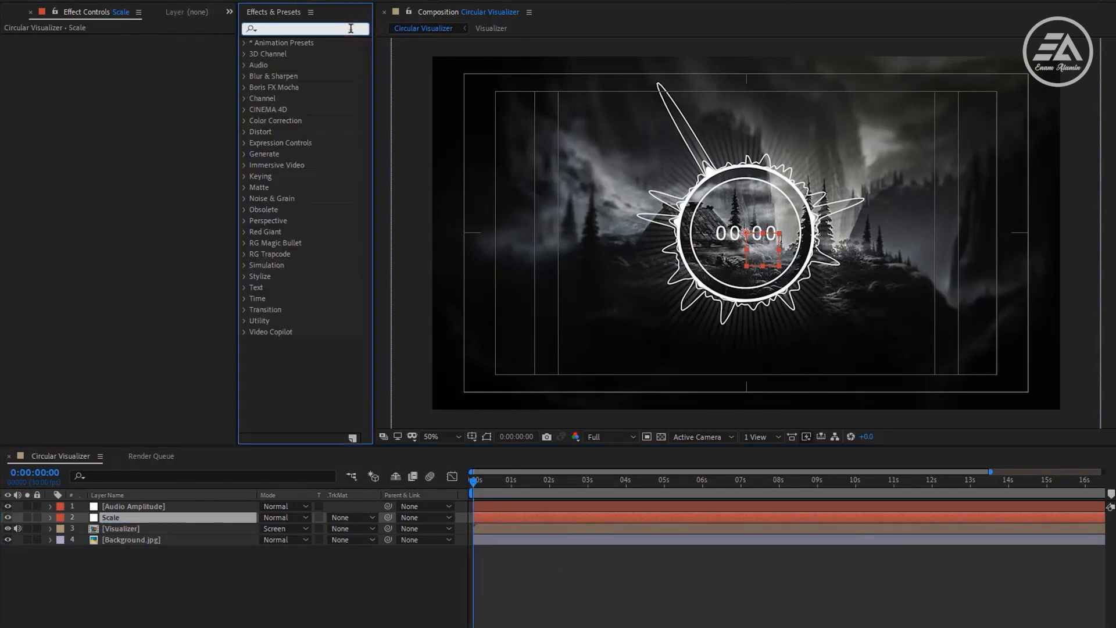
pyautogui.write('slider')
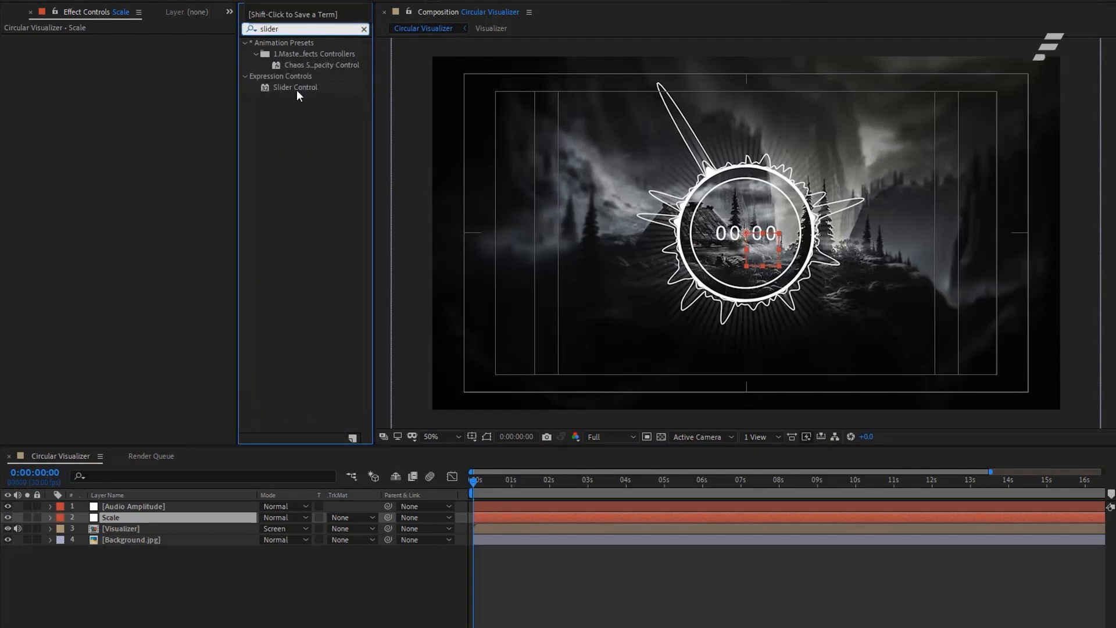
pyautogui.doubleClick(295, 87)
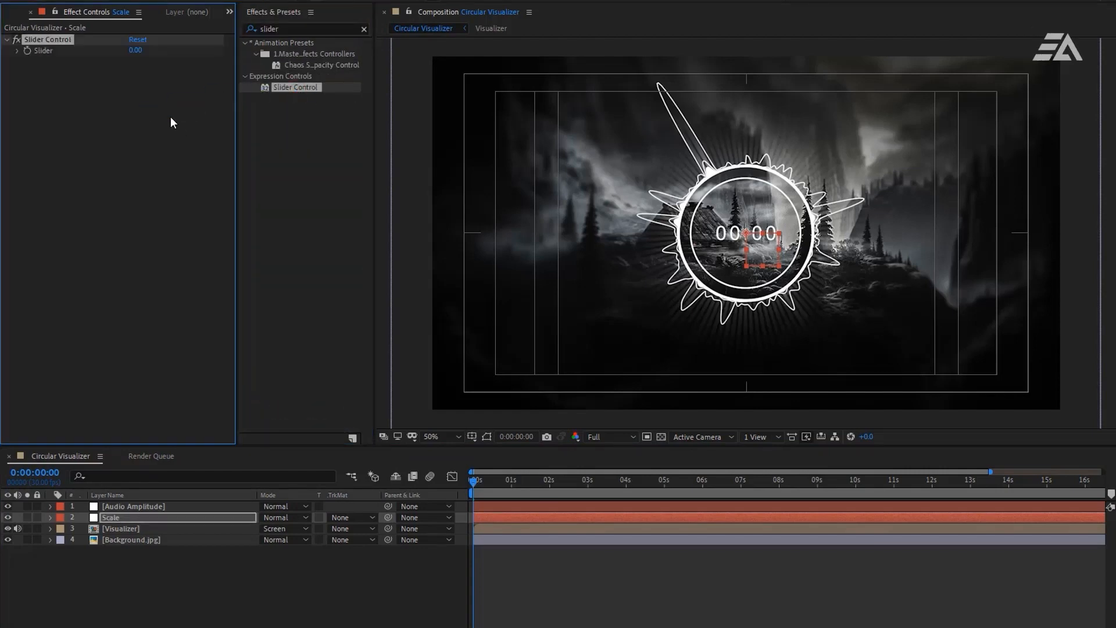
pyautogui.click(119, 528)
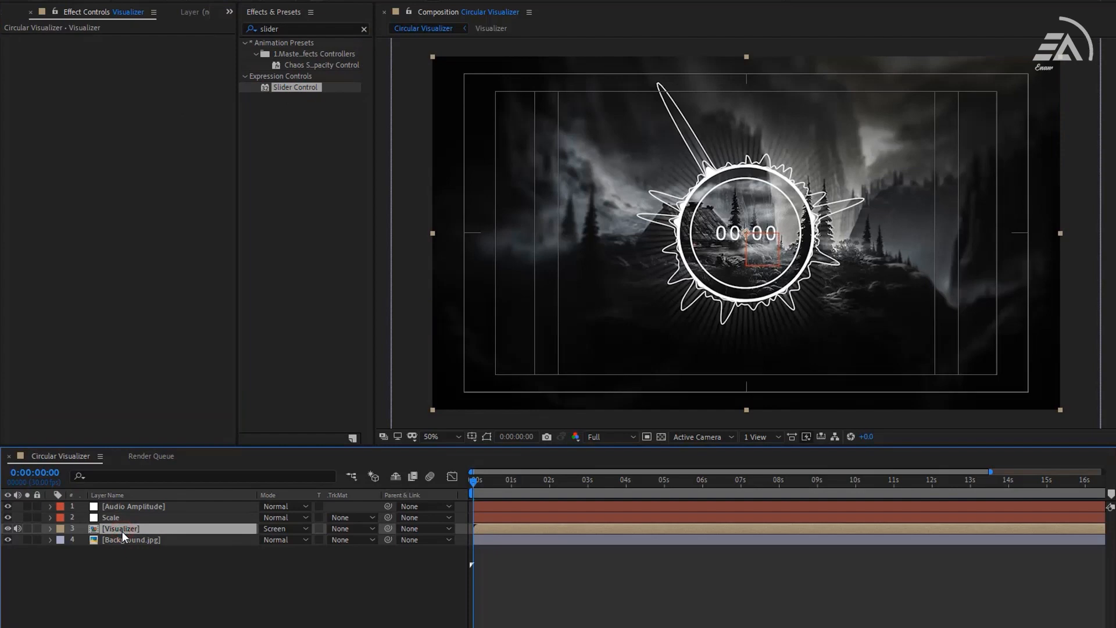
# Expression-link the Visualizer's Scale property to the Scale null's Slider, fetching the reactor expression from Notepad
pyautogui.press('s')
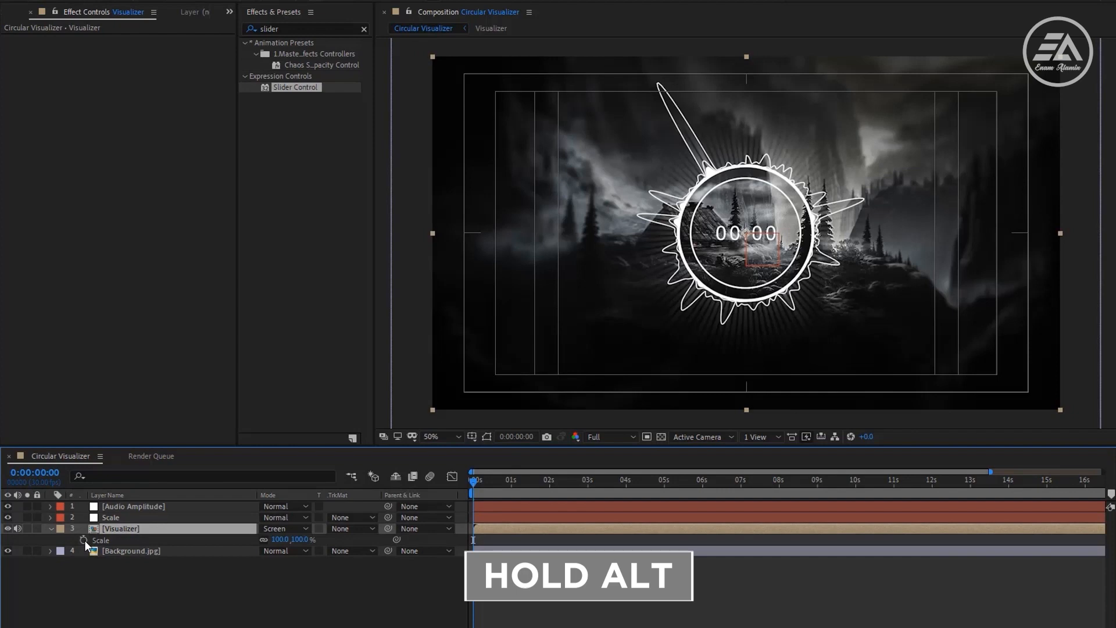
pyautogui.click(84, 539)
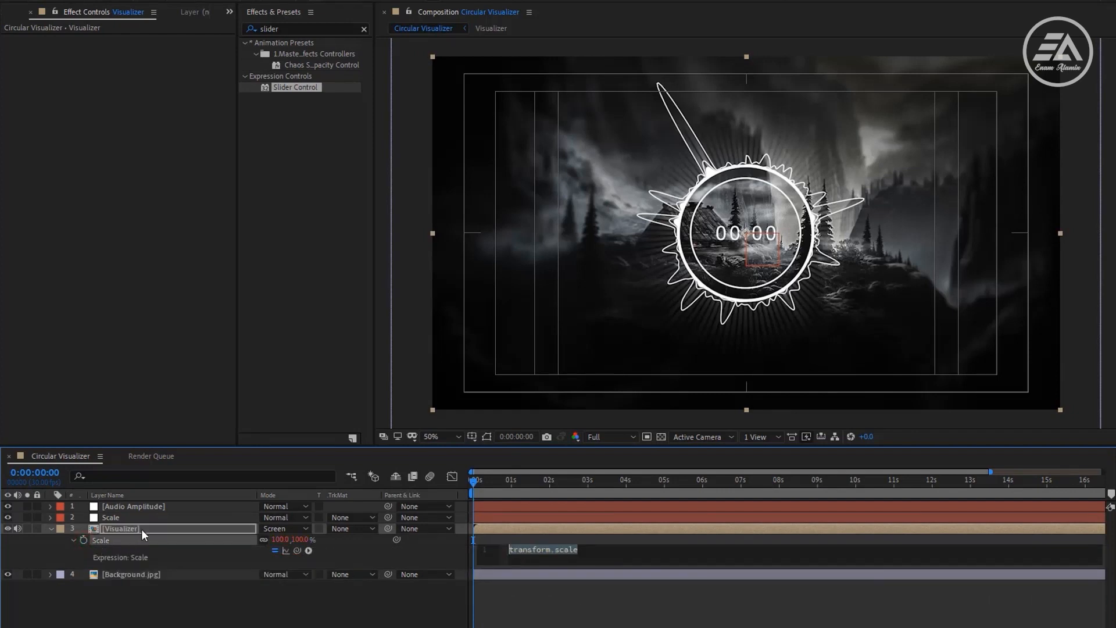
pyautogui.click(111, 516)
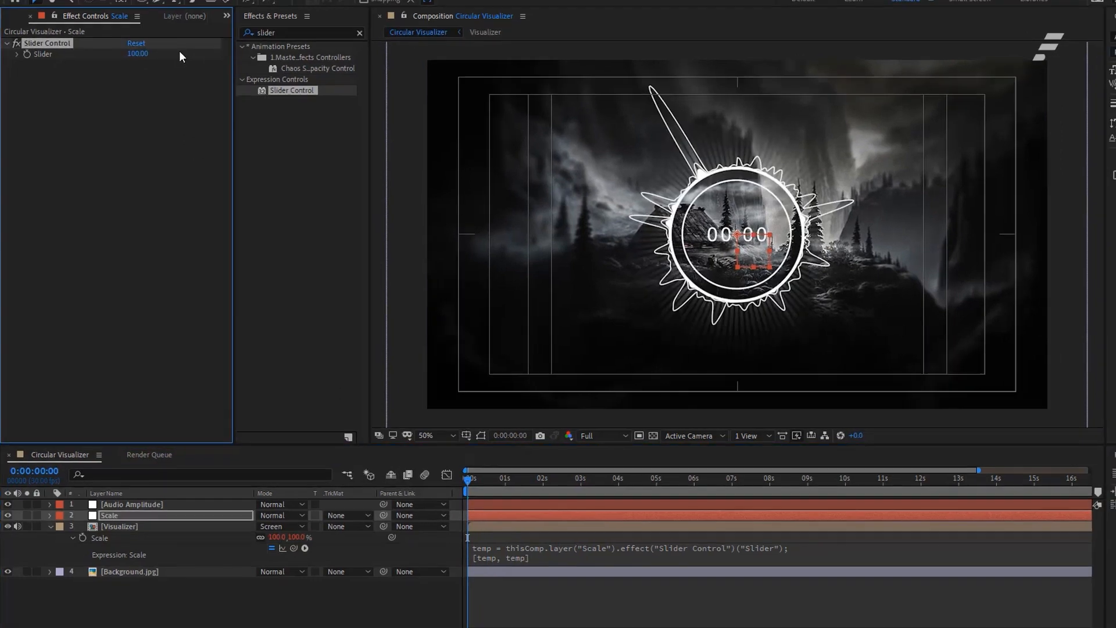
pyautogui.click(681, 619)
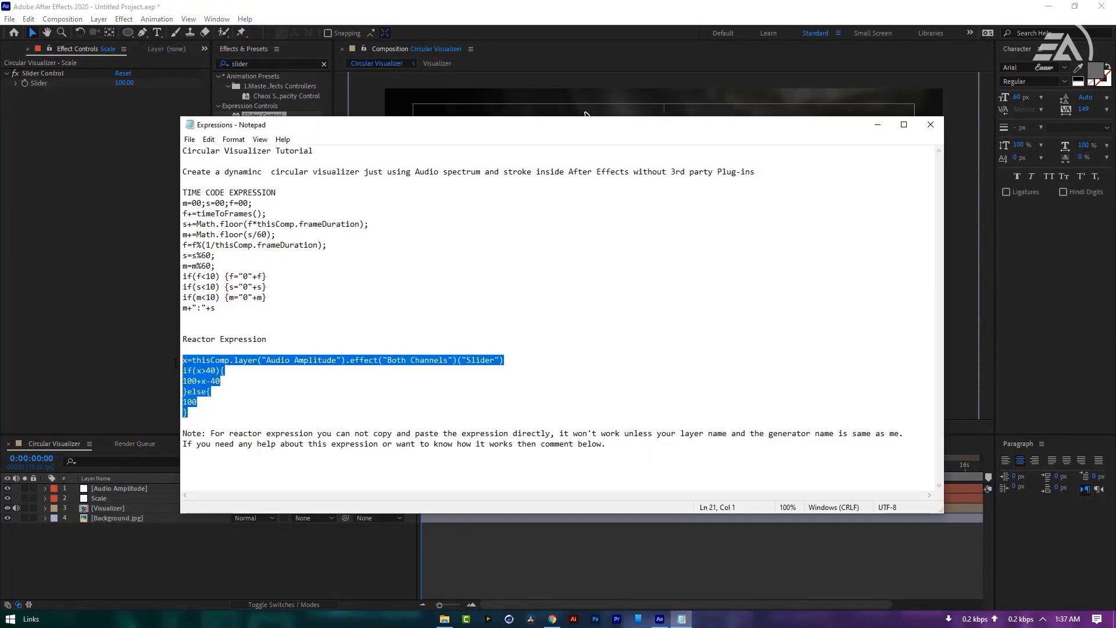
pyautogui.moveTo(771, 244)
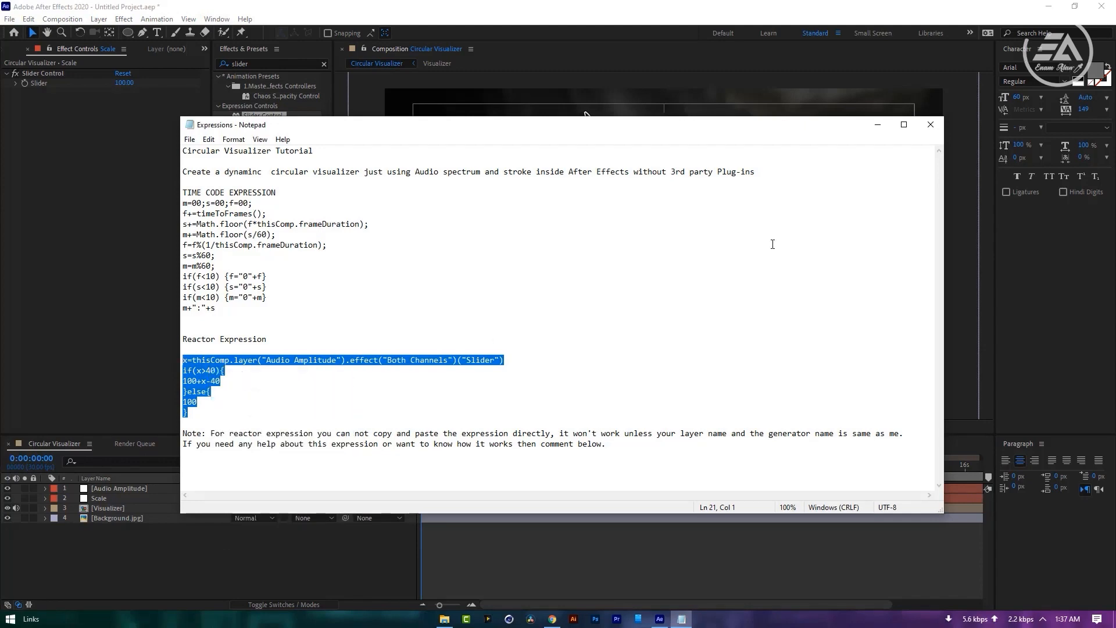
pyautogui.click(930, 125)
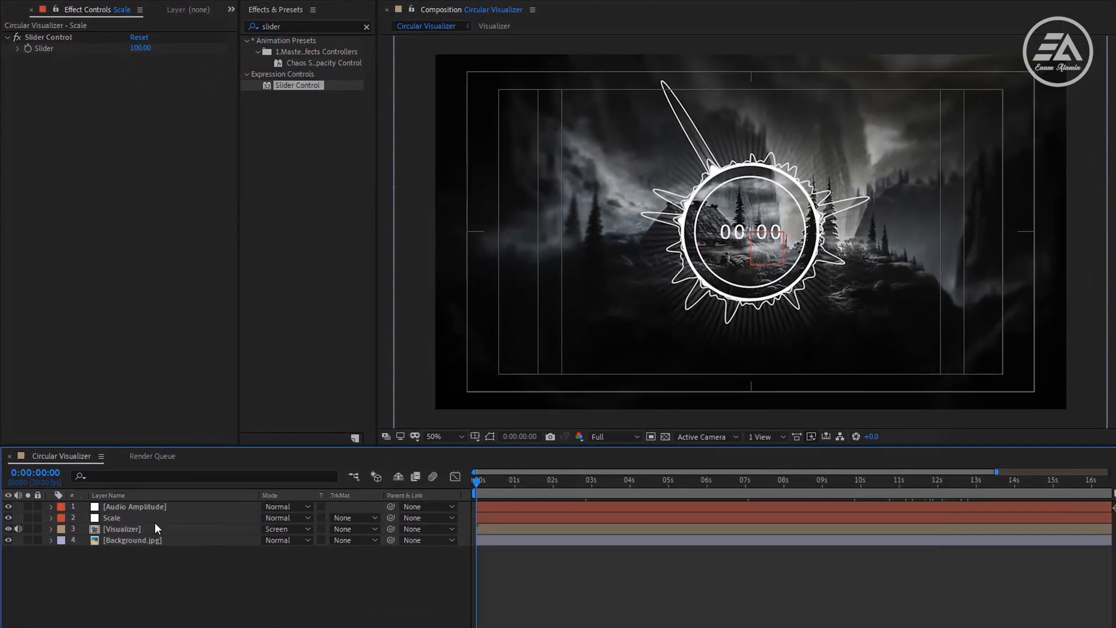
# Give the Scale slider the audio-amplitude reactor expression with a base of 100 so the visualizer pulses
pyautogui.click(112, 518)
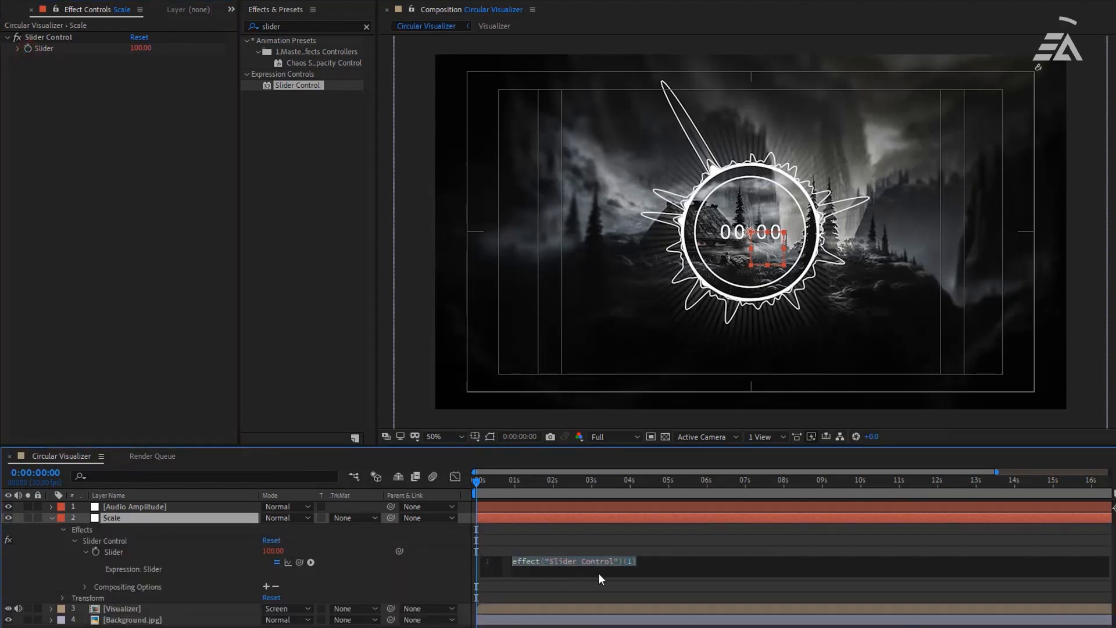
pyautogui.write('100')
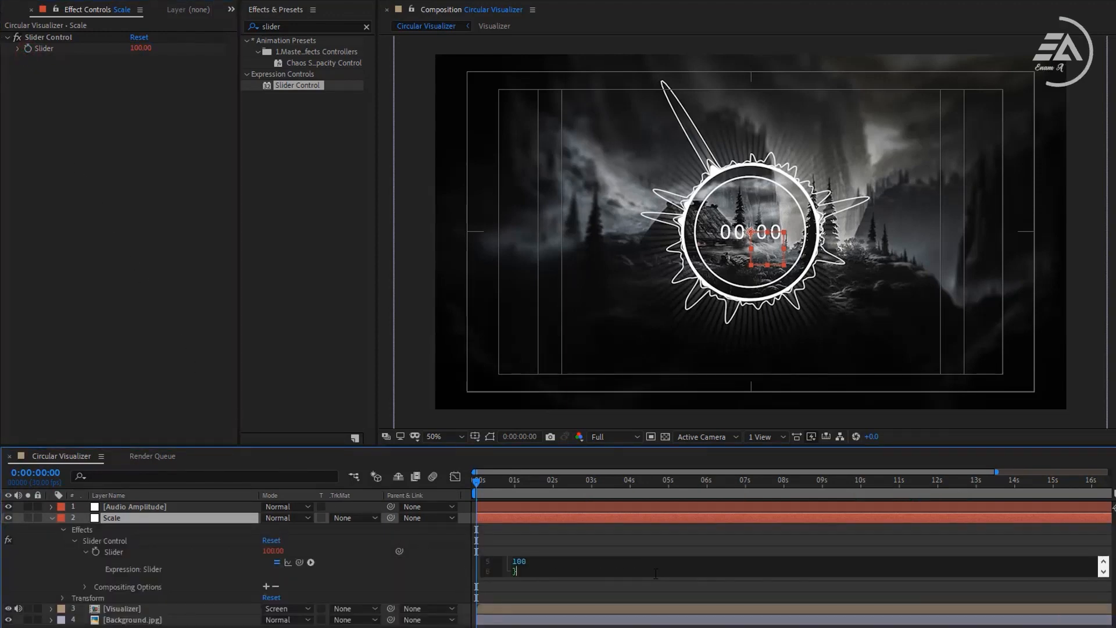
pyautogui.click(549, 479)
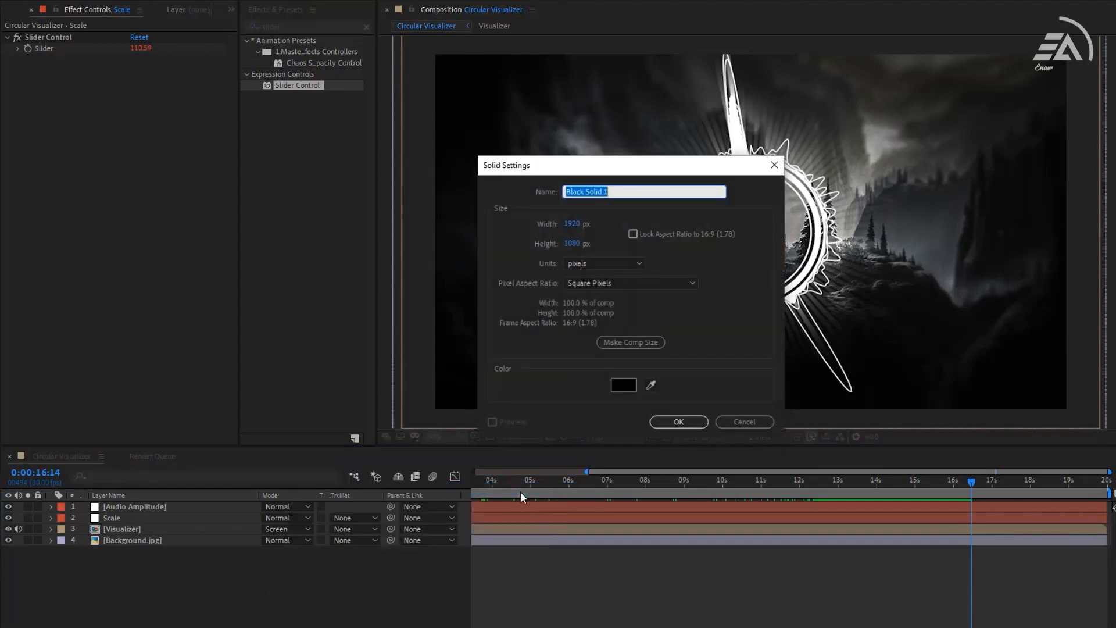
# Create a solid named Lens Flare carrying Lens Flare and Tint effects
pyautogui.write('Lens Flare')
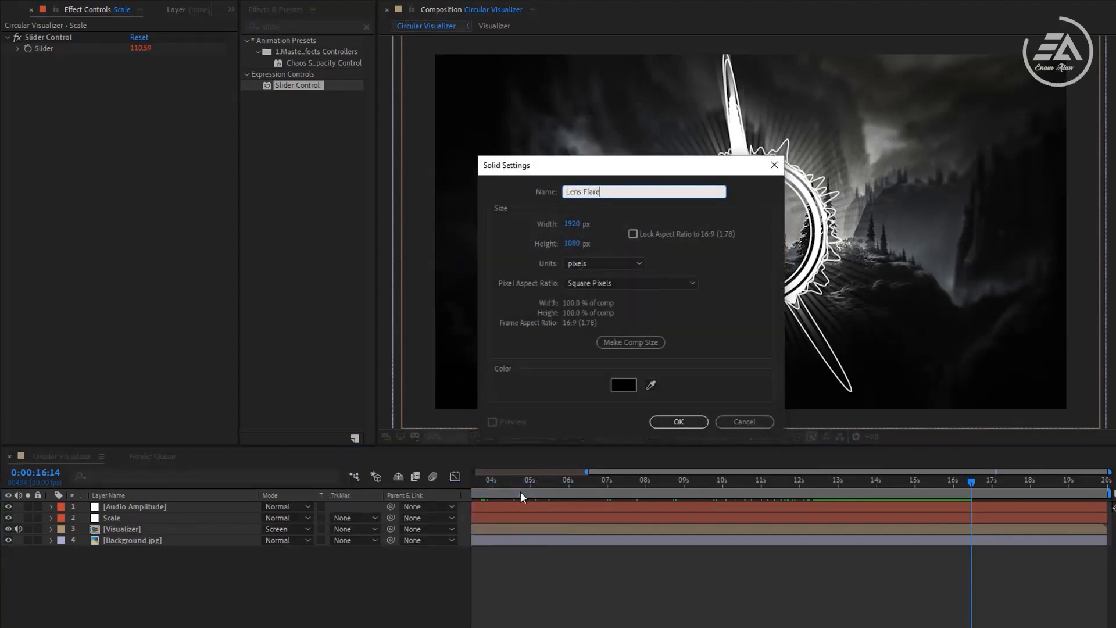
pyautogui.click(677, 421)
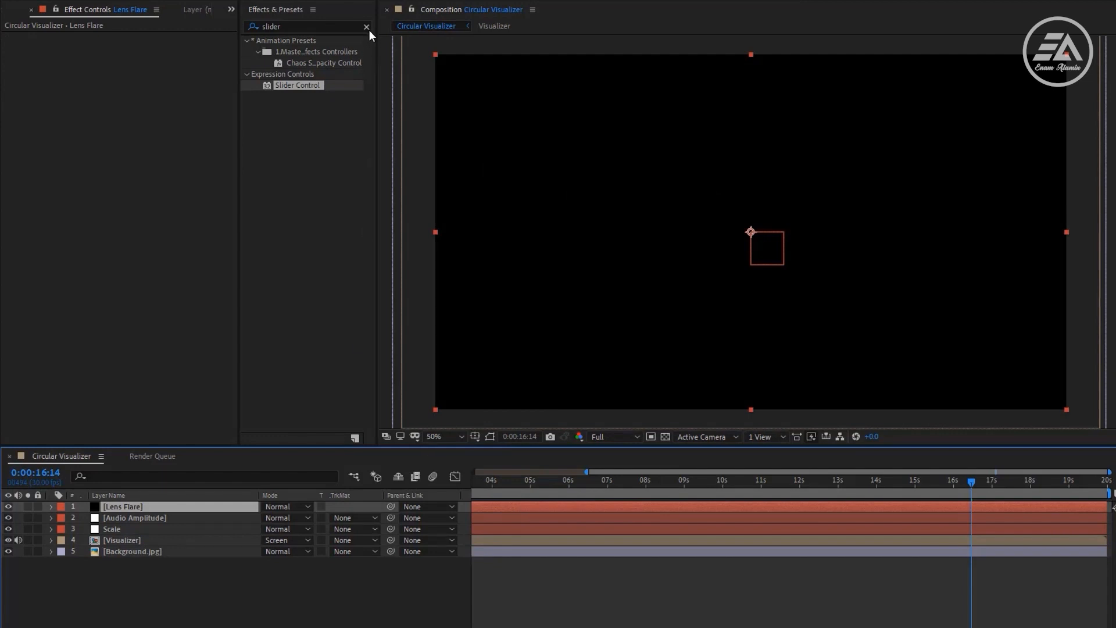
pyautogui.write('lens')
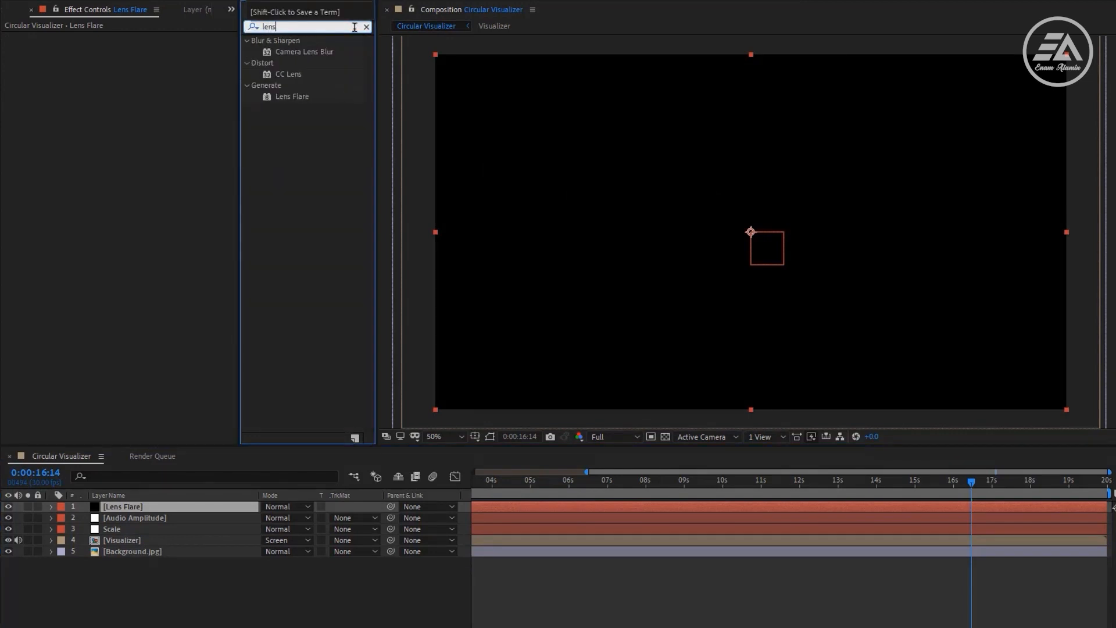
pyautogui.doubleClick(291, 96)
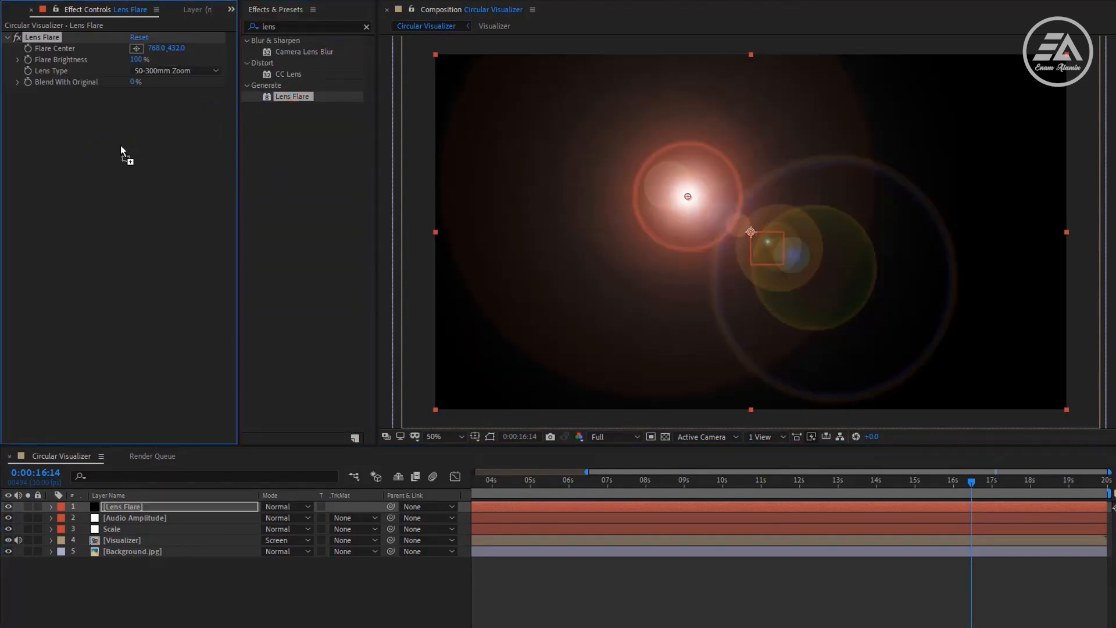
pyautogui.write('tint')
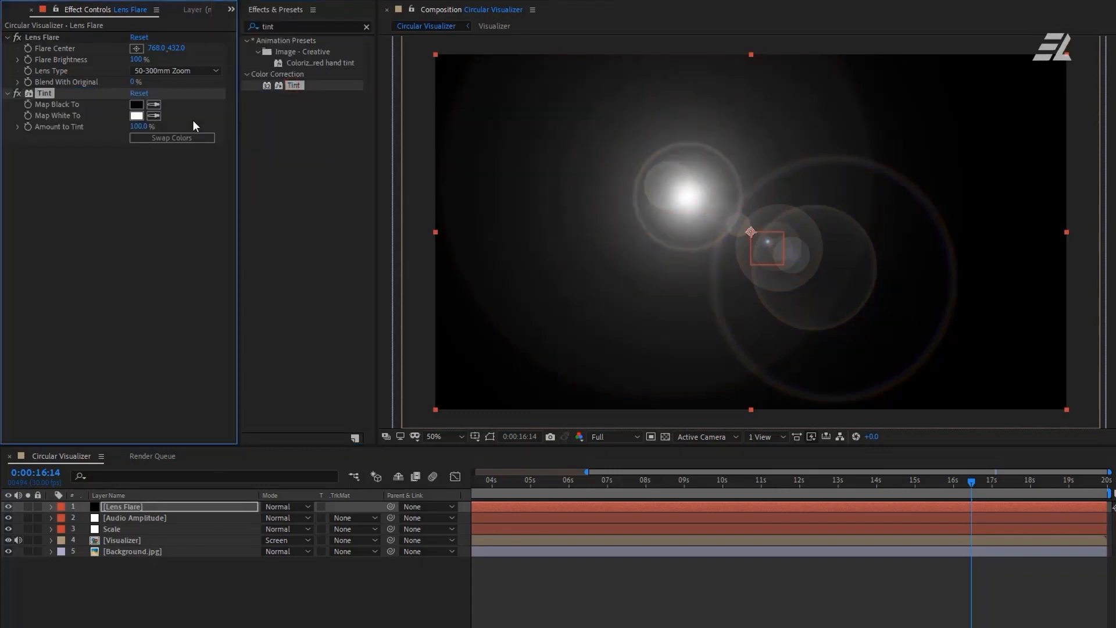
pyautogui.write('fast')
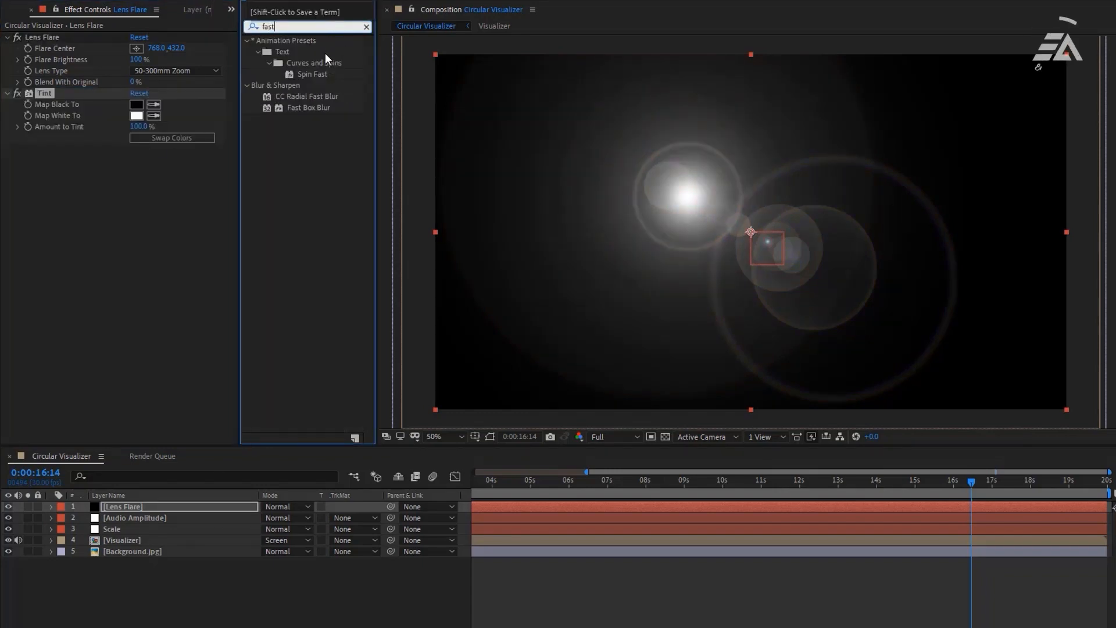
# Add a first Fast Box Blur set to Horizontal with radius 800
pyautogui.doubleClick(309, 106)
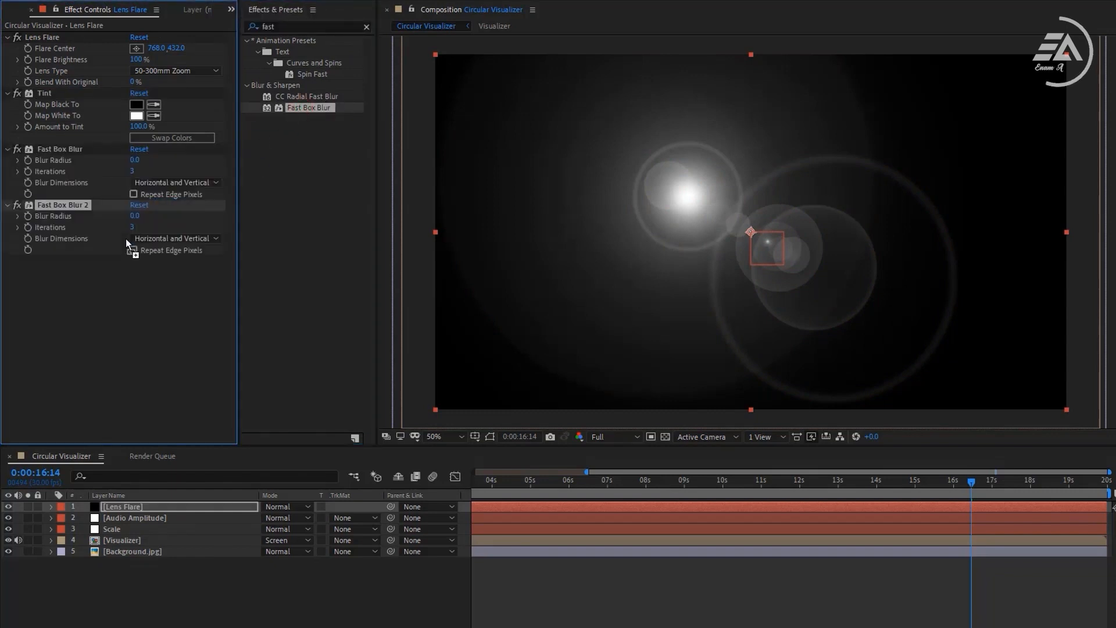
pyautogui.click(174, 182)
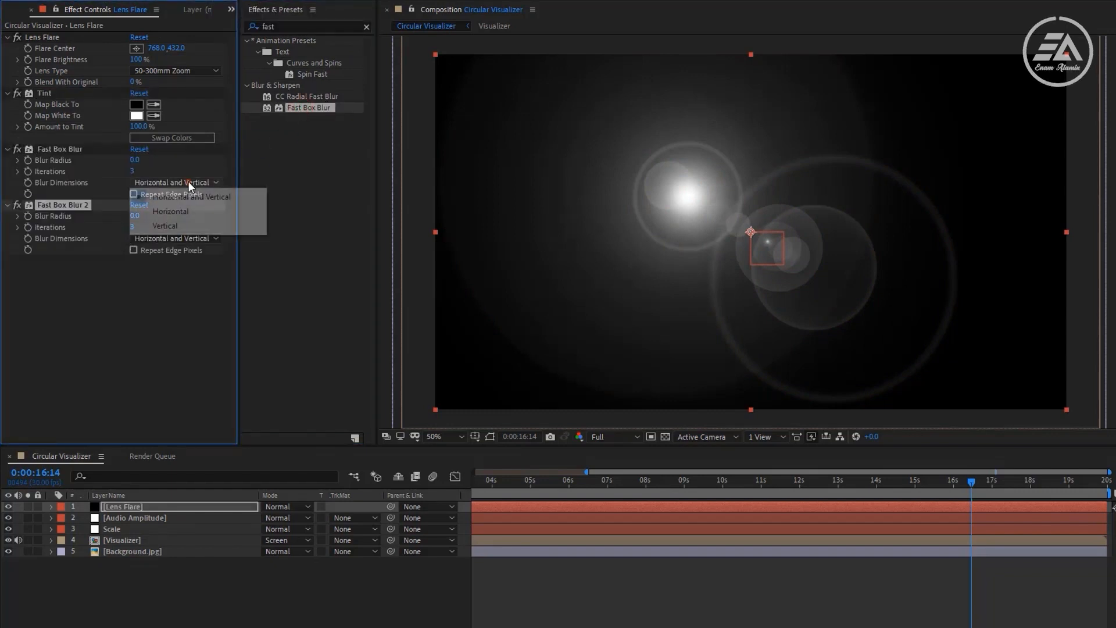
pyautogui.click(170, 210)
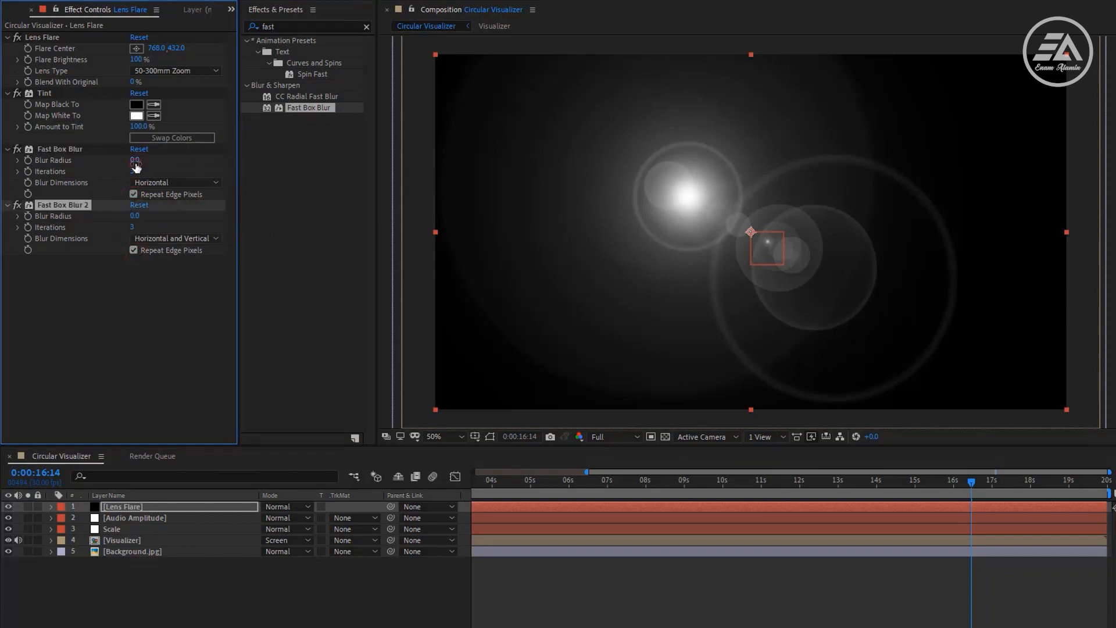
pyautogui.moveTo(135, 159); pyautogui.dragTo(188, 159)
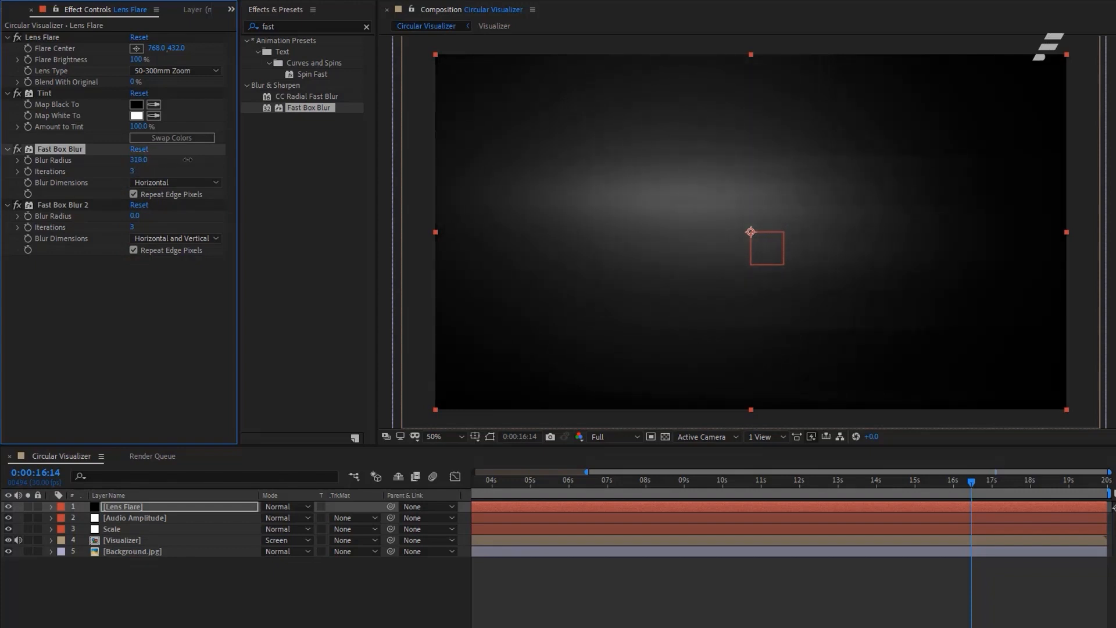
pyautogui.moveTo(139, 159); pyautogui.dragTo(199, 159)
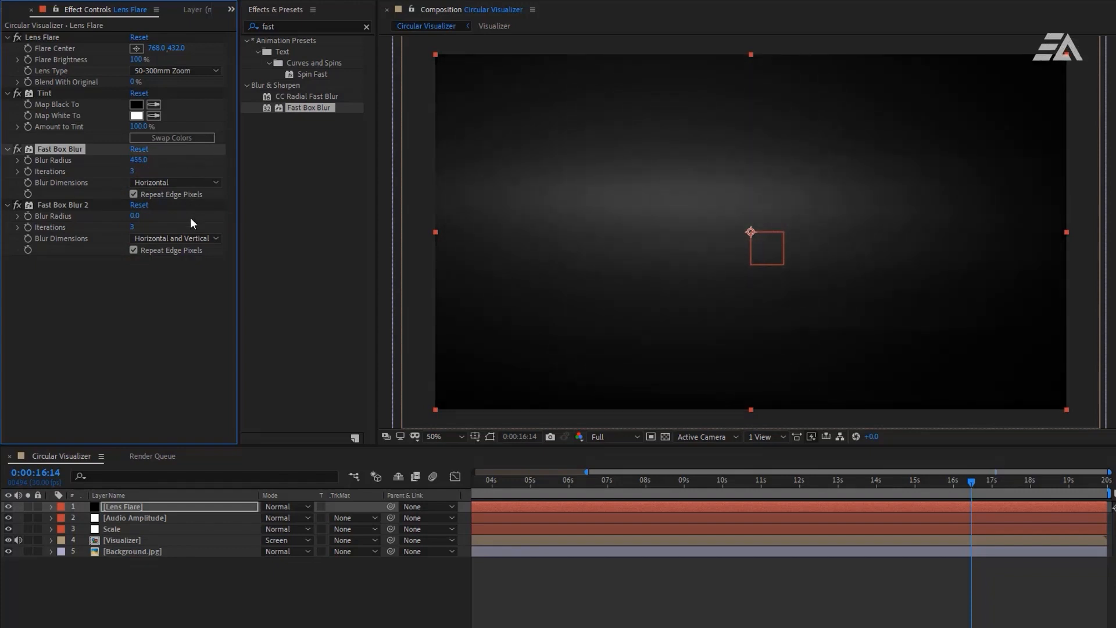
# Set the second Fast Box Blur radius to 150 and blend the Lens Flare layer in Add mode
pyautogui.moveTo(135, 216); pyautogui.dragTo(188, 216)
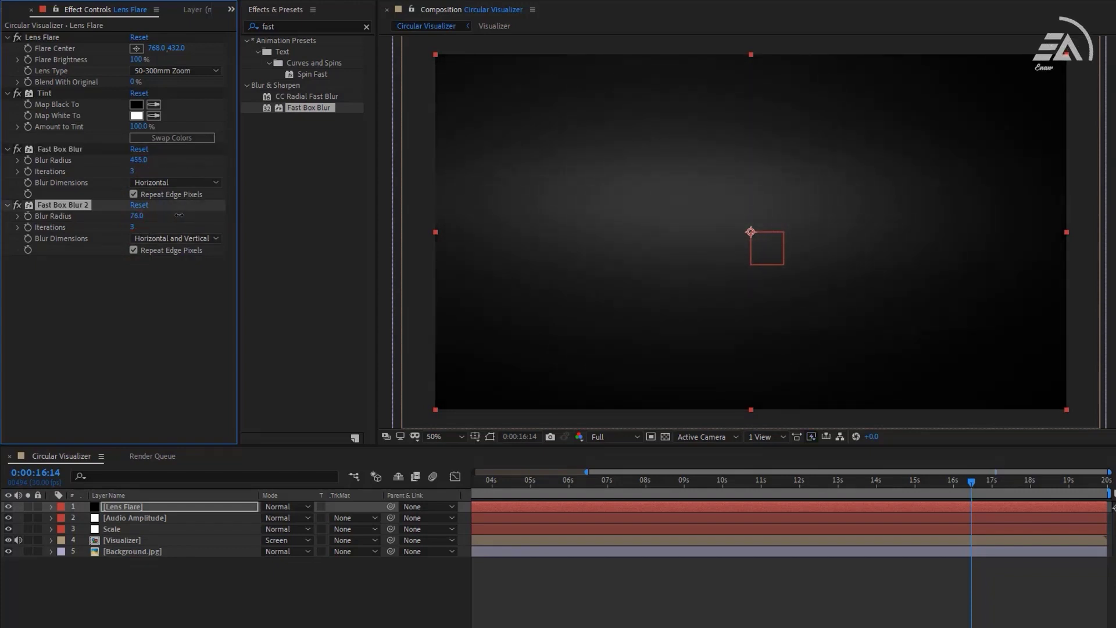
pyautogui.moveTo(142, 216); pyautogui.dragTo(131, 217)
pyautogui.write('150')
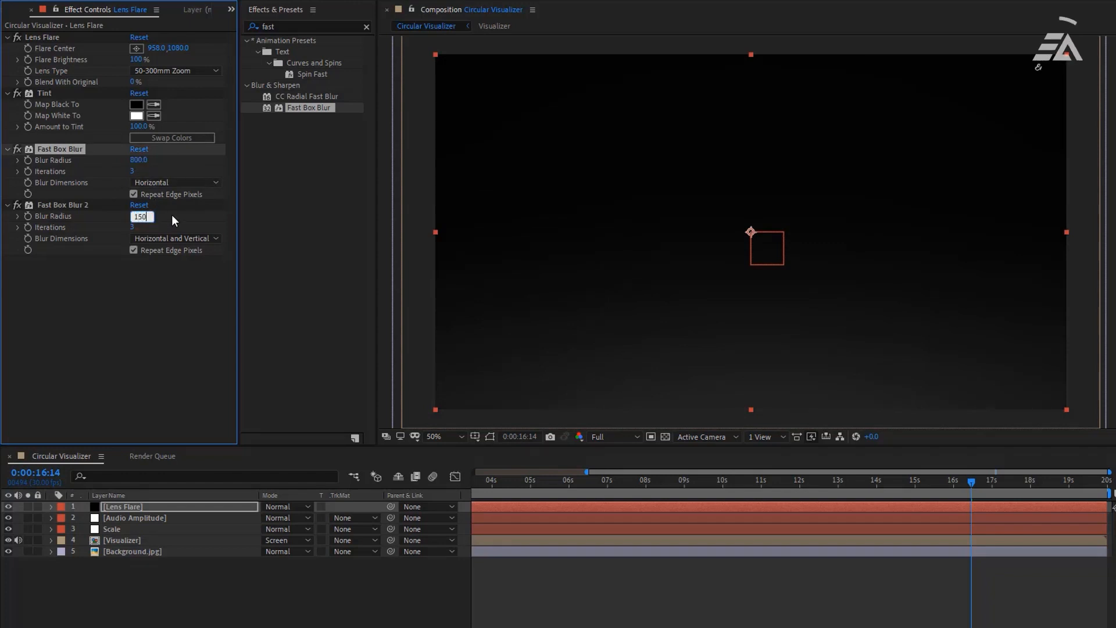
pyautogui.press('Return')
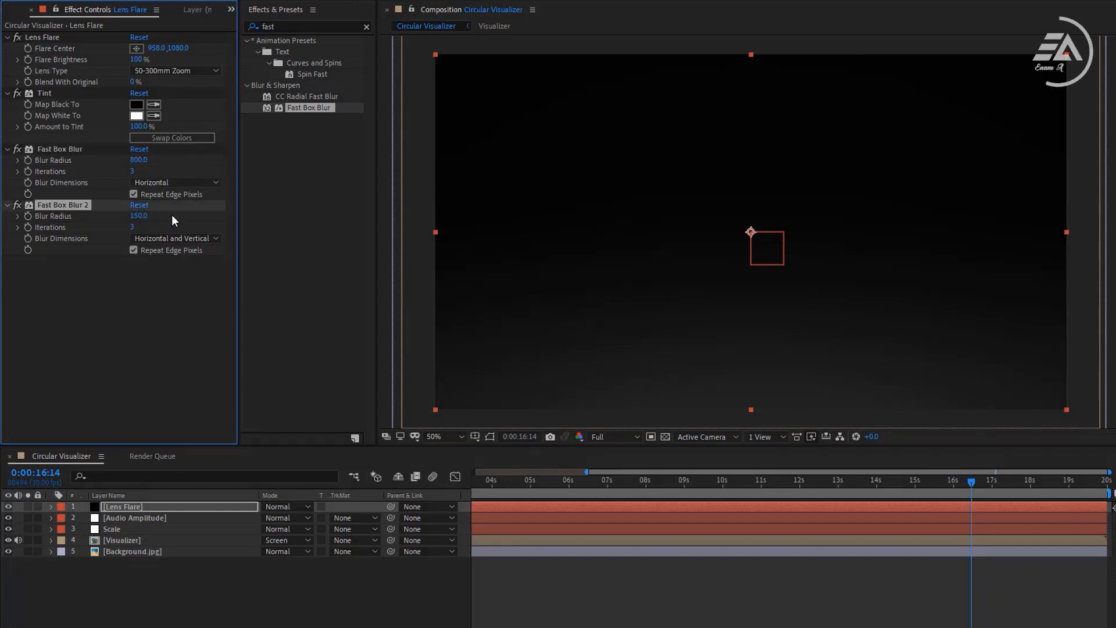
pyautogui.click(280, 506)
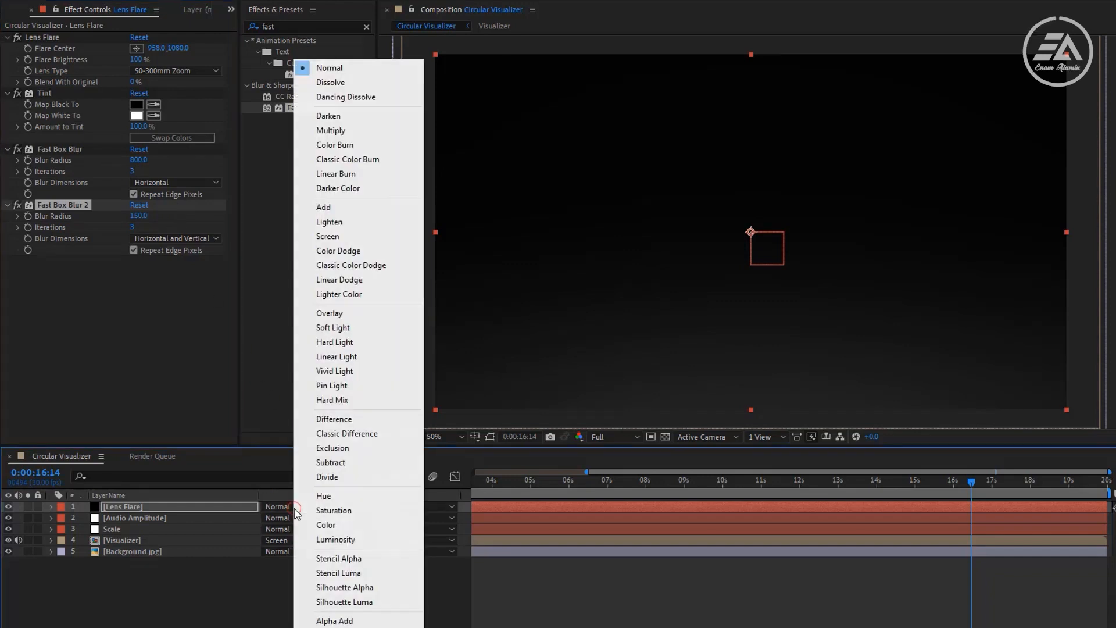
pyautogui.click(322, 207)
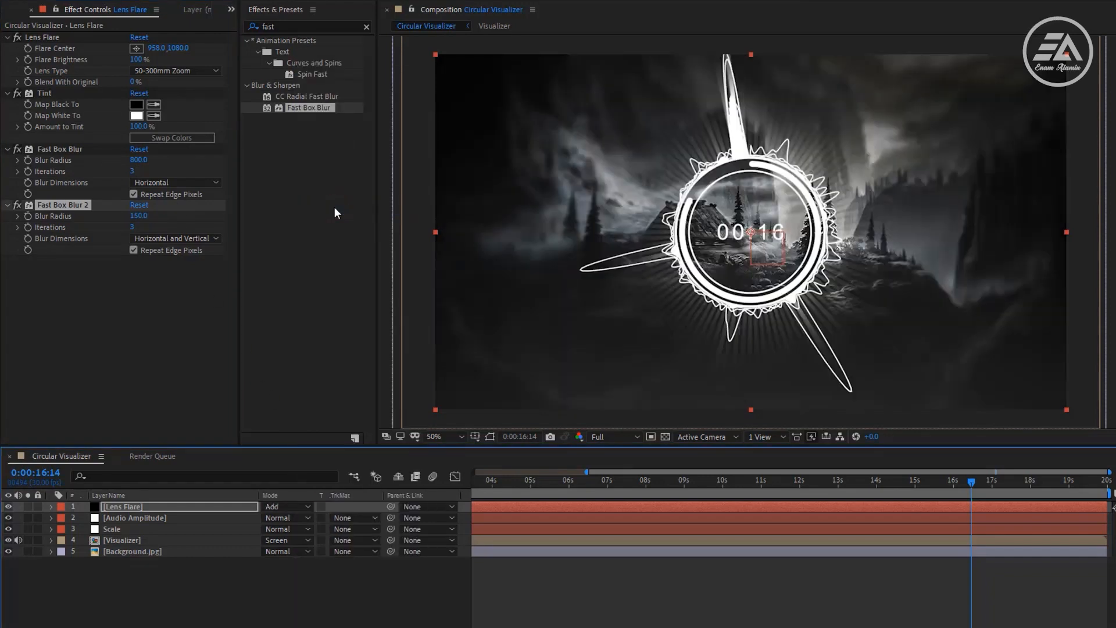
pyautogui.click(366, 27)
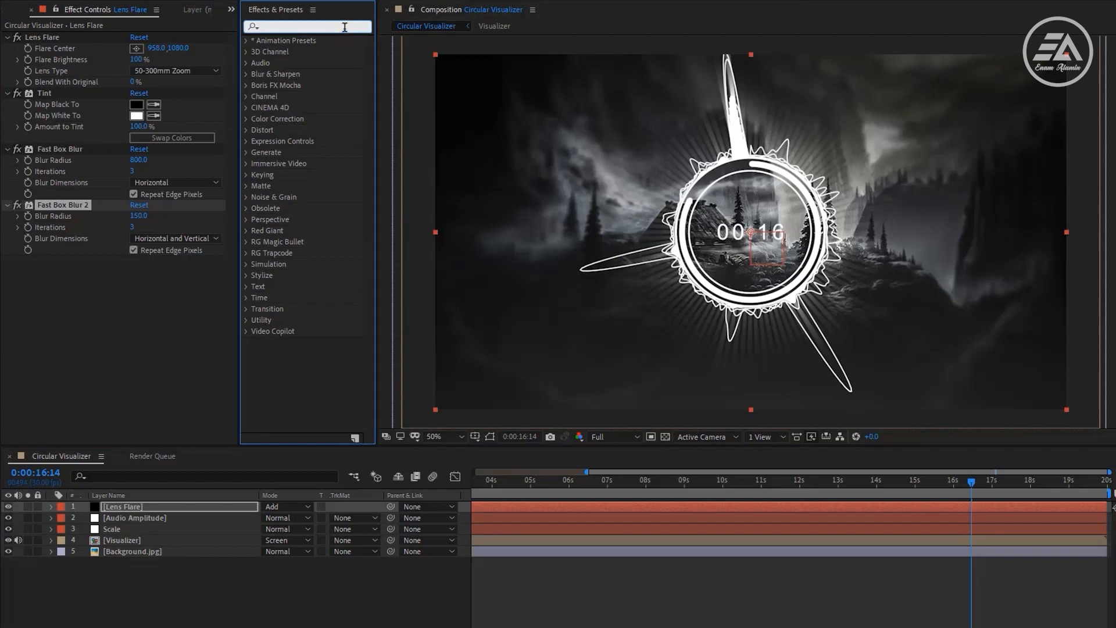
# Apply Curves to the Lens Flare layer and adjust its Red and Blue channels for a cool teal cast
pyautogui.write('curv')
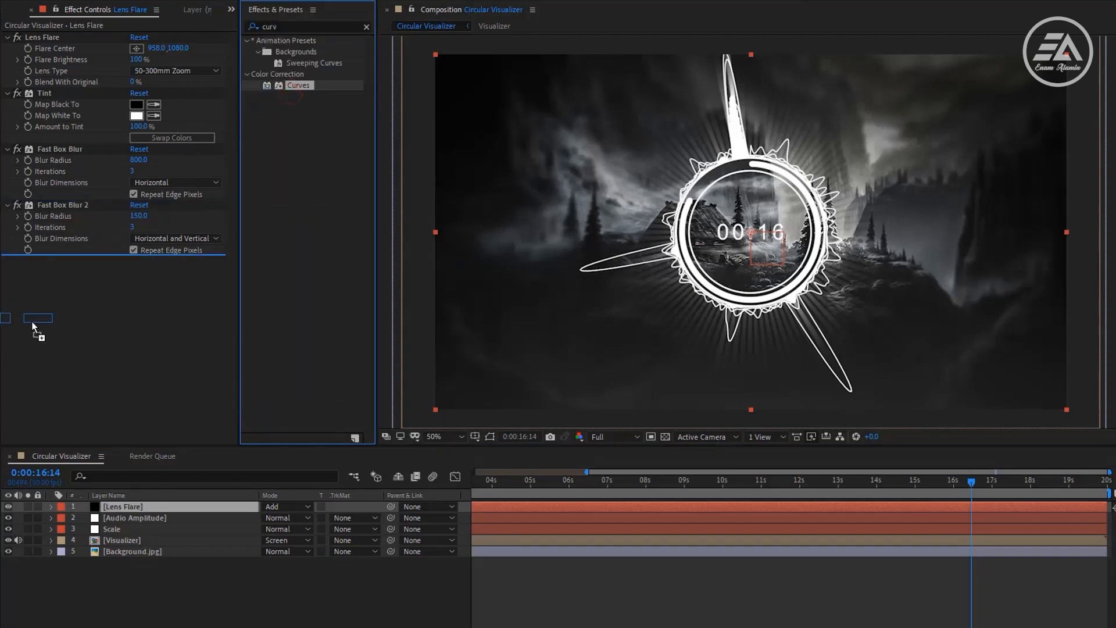
pyautogui.click(174, 194)
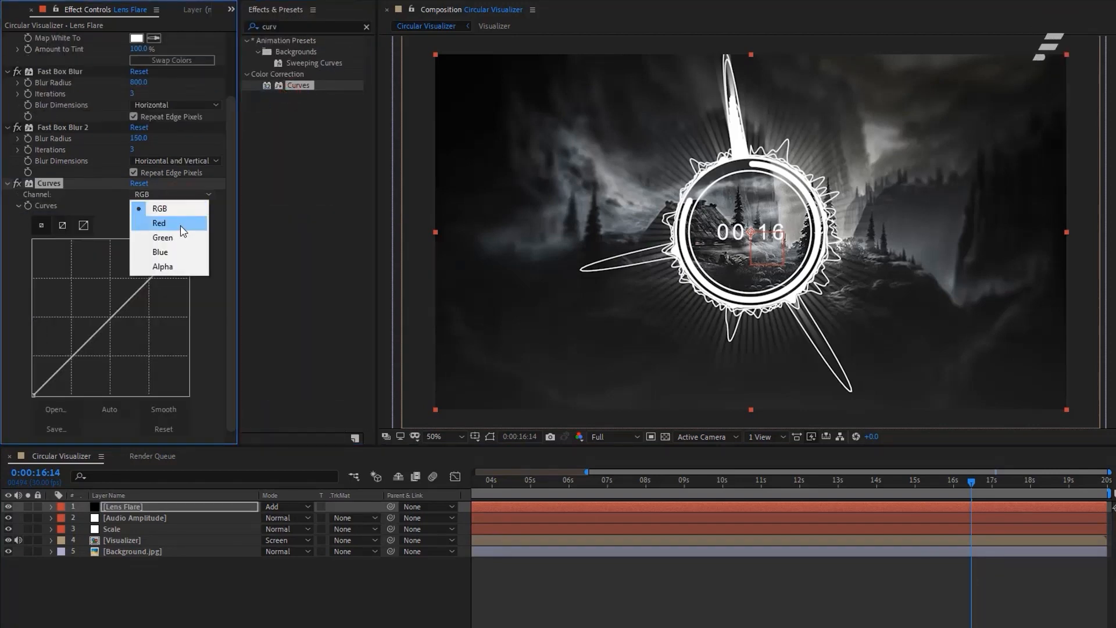
pyautogui.click(159, 223)
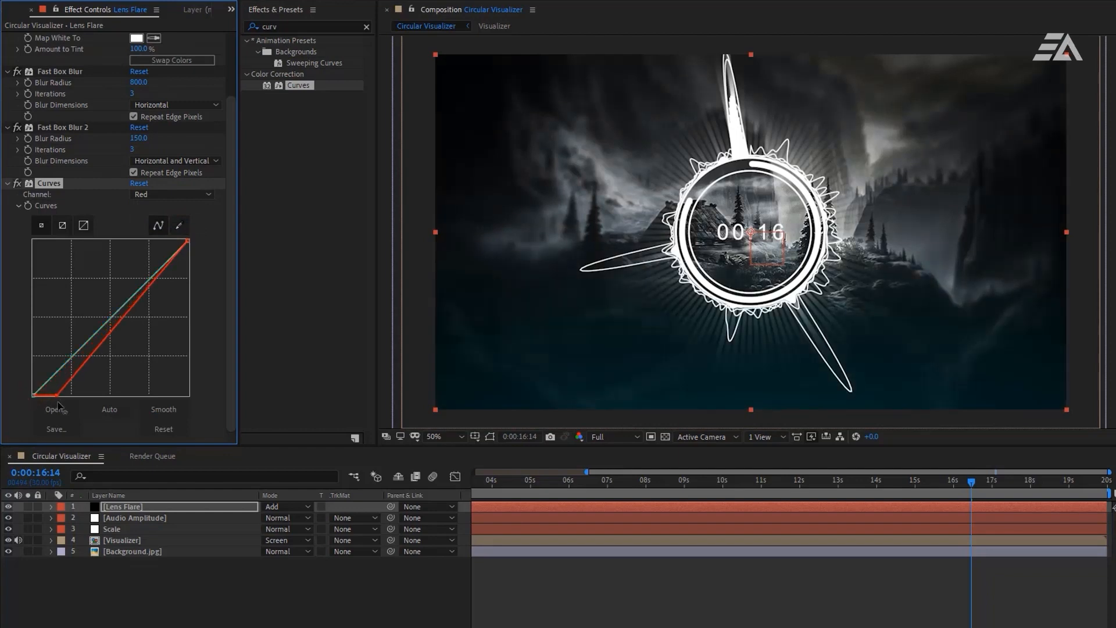
pyautogui.click(171, 194)
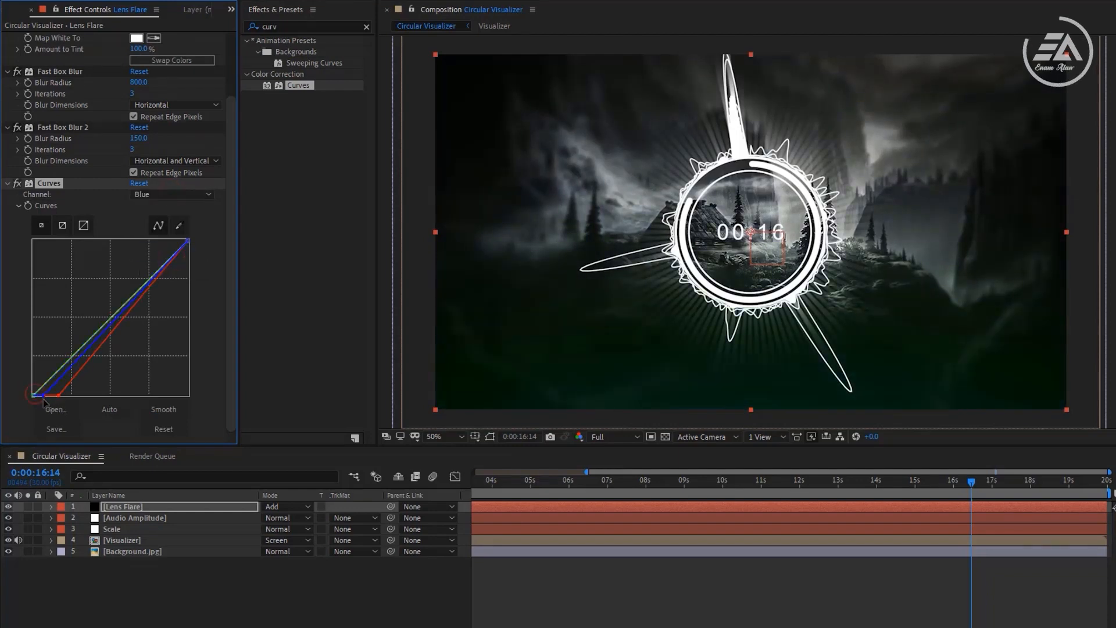
pyautogui.click(172, 194)
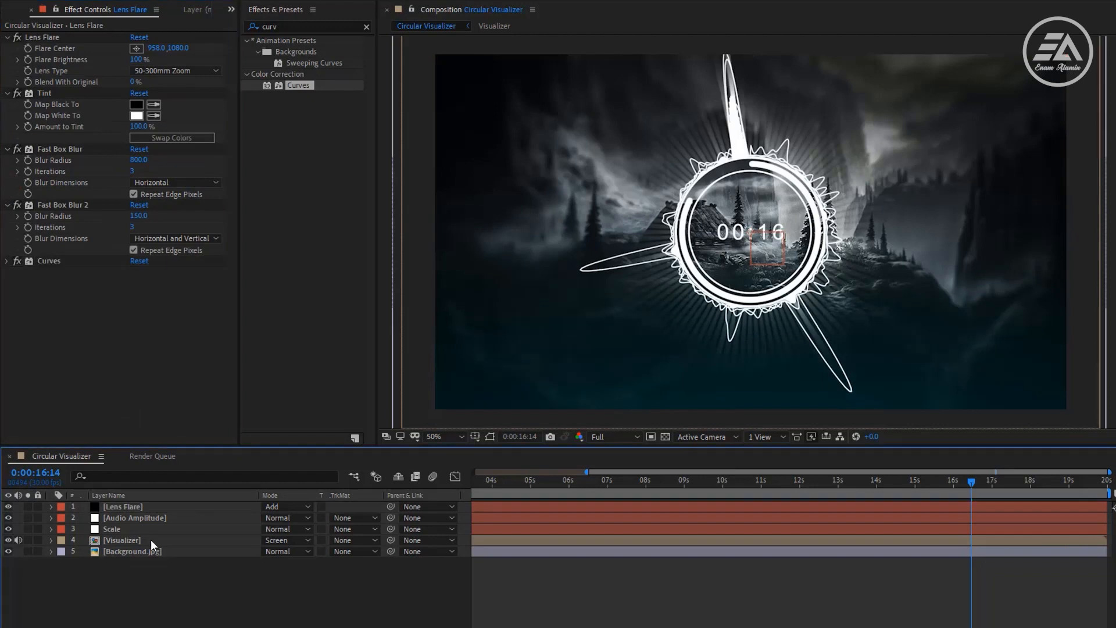
pyautogui.click(112, 527)
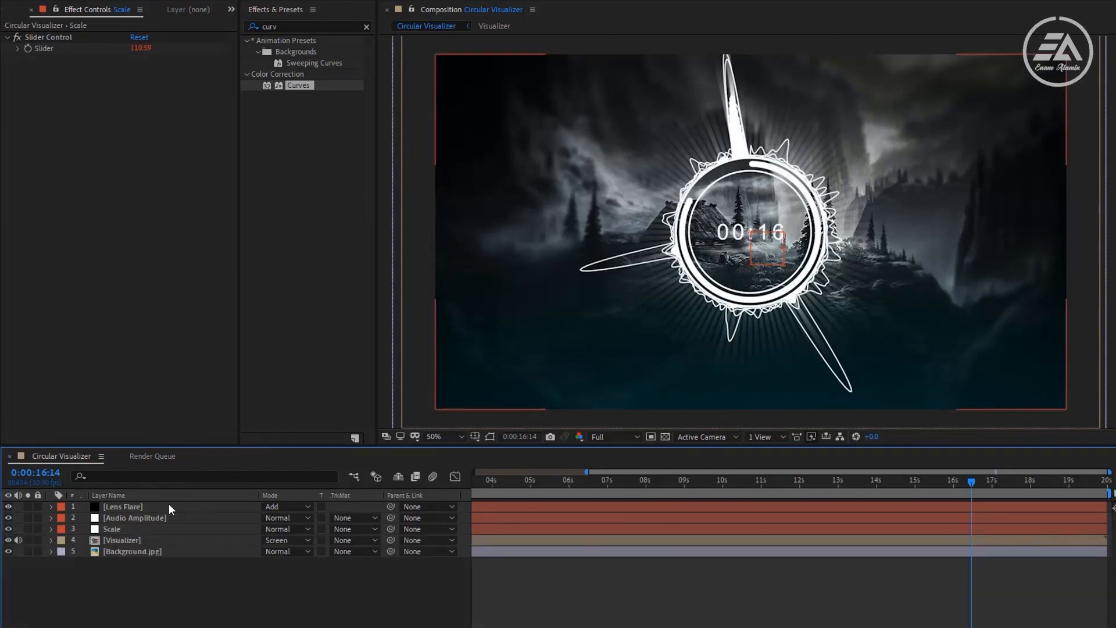
# Drive Flare Brightness with if(x>40){x*2}else{0} on the Audio Amplitude slider and scrub to check
pyautogui.click(122, 505)
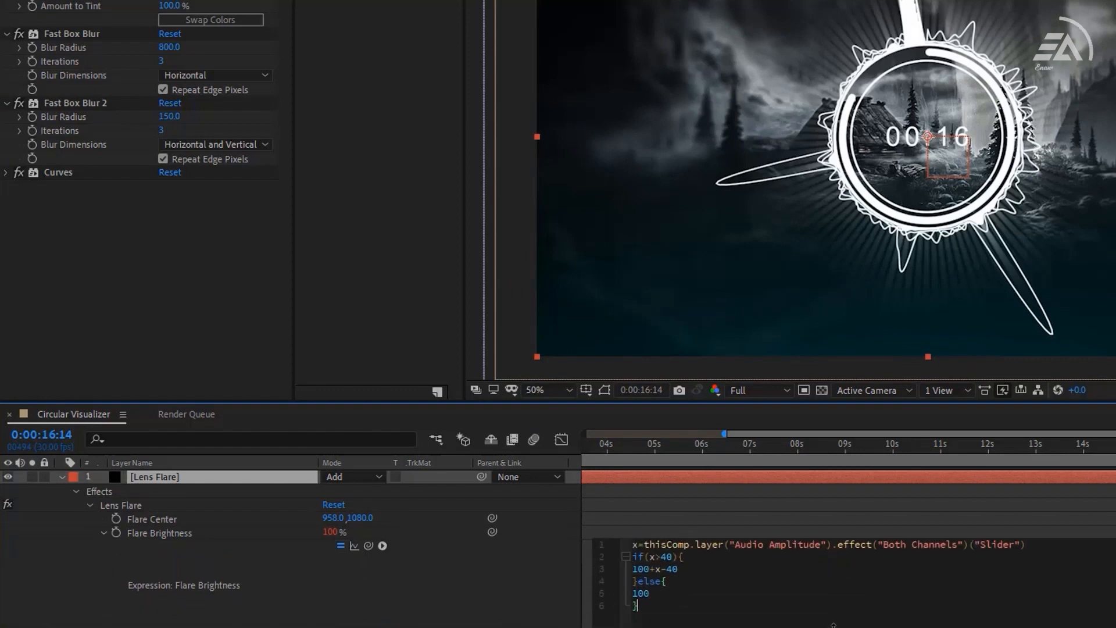
pyautogui.doubleClick(639, 593)
pyautogui.write('0')
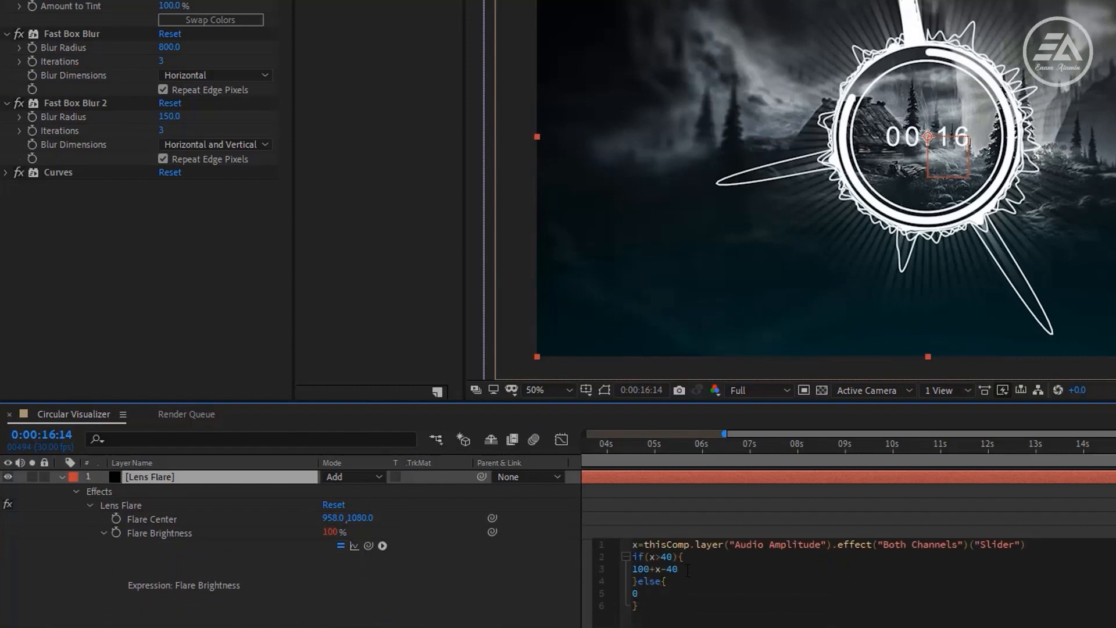
pyautogui.doubleClick(654, 569)
pyautogui.write('x*2')
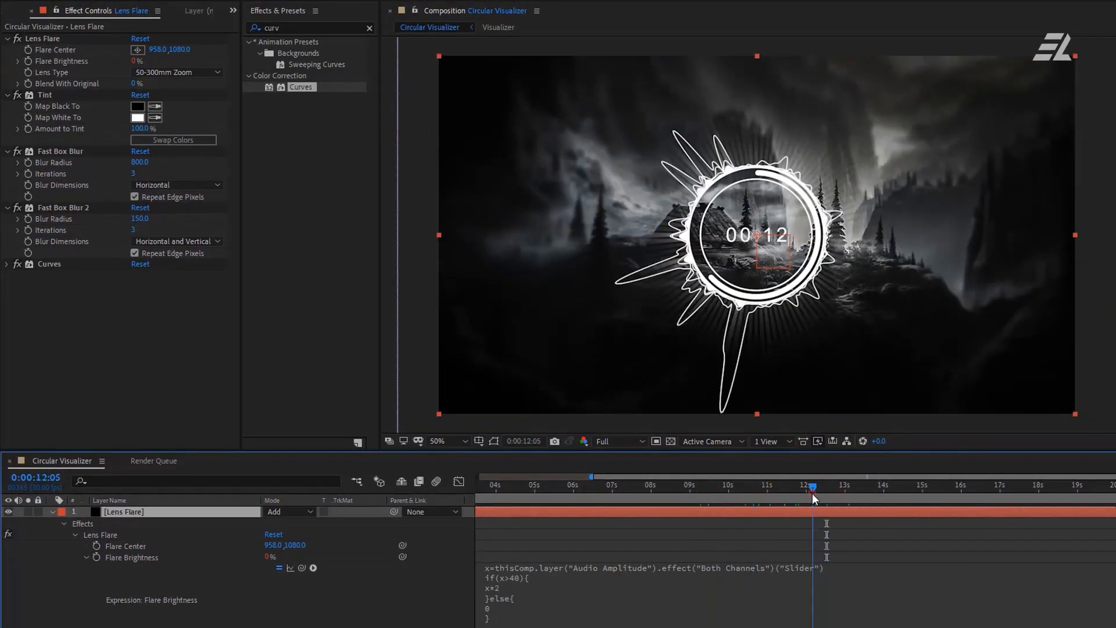
pyautogui.click(844, 484)
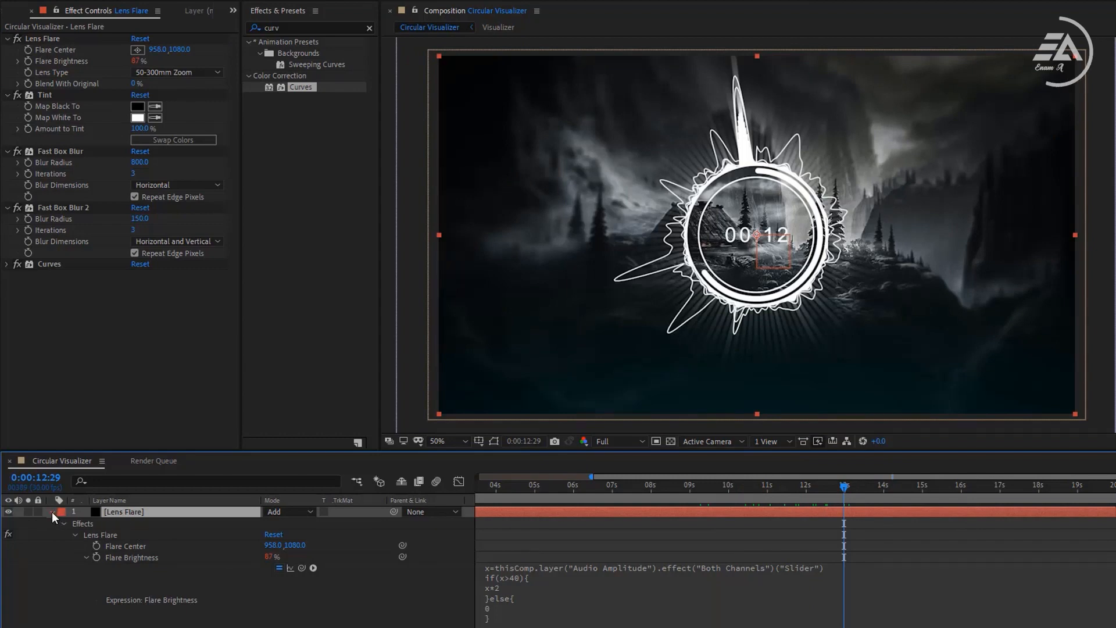
# Duplicate the Lens Flare layer, centre its flare at 960,0, reset Curves and retint via the Red channel
pyautogui.click(50, 512)
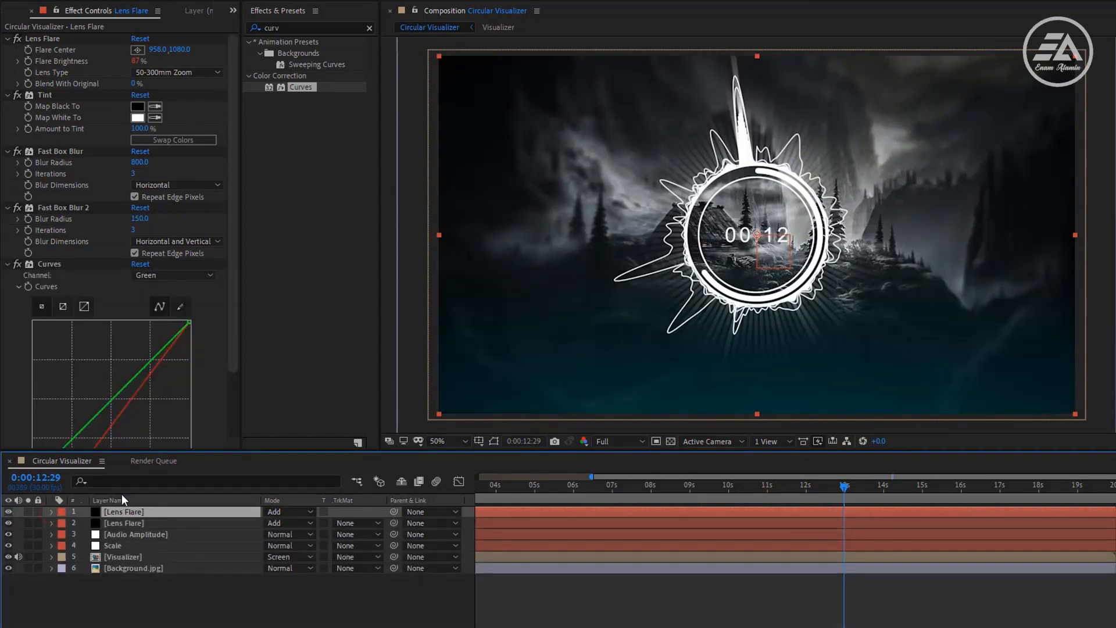
pyautogui.click(18, 264)
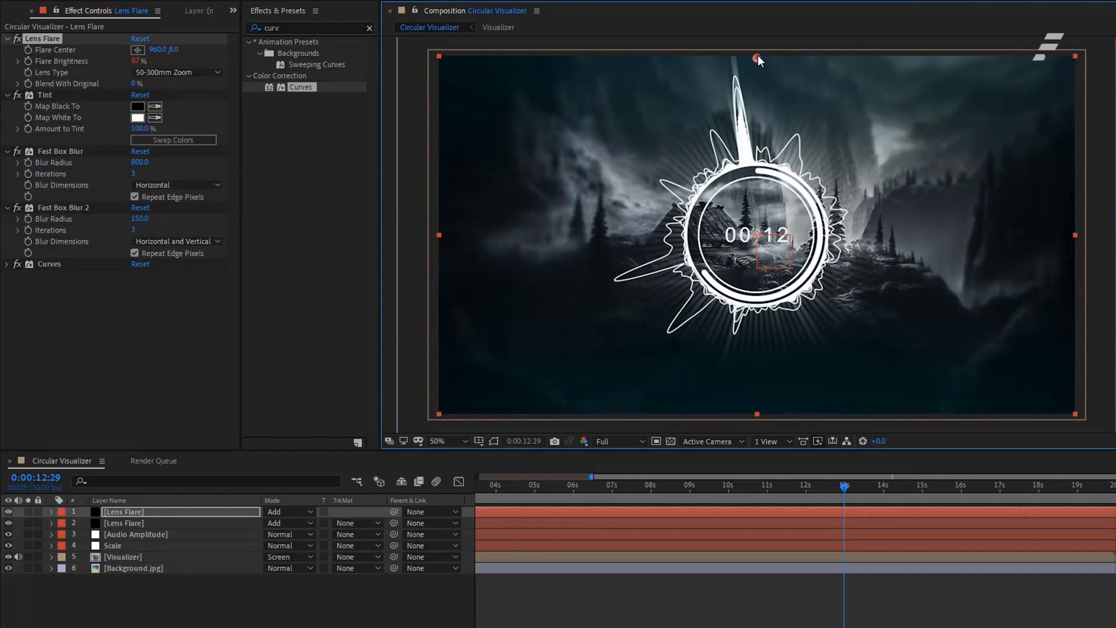
pyautogui.click(7, 264)
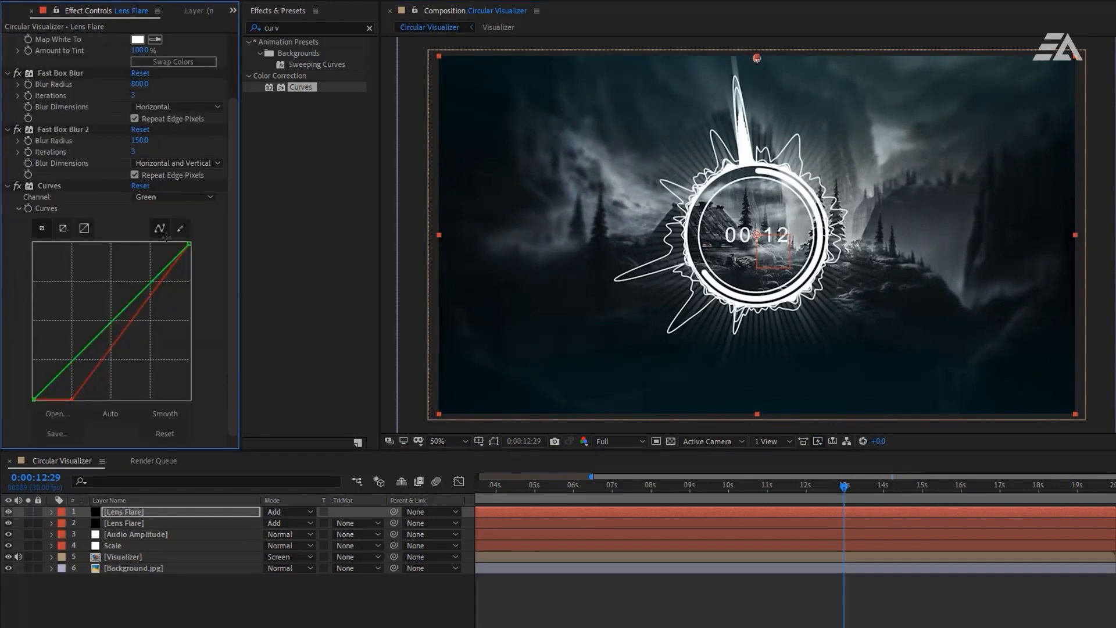
pyautogui.click(174, 198)
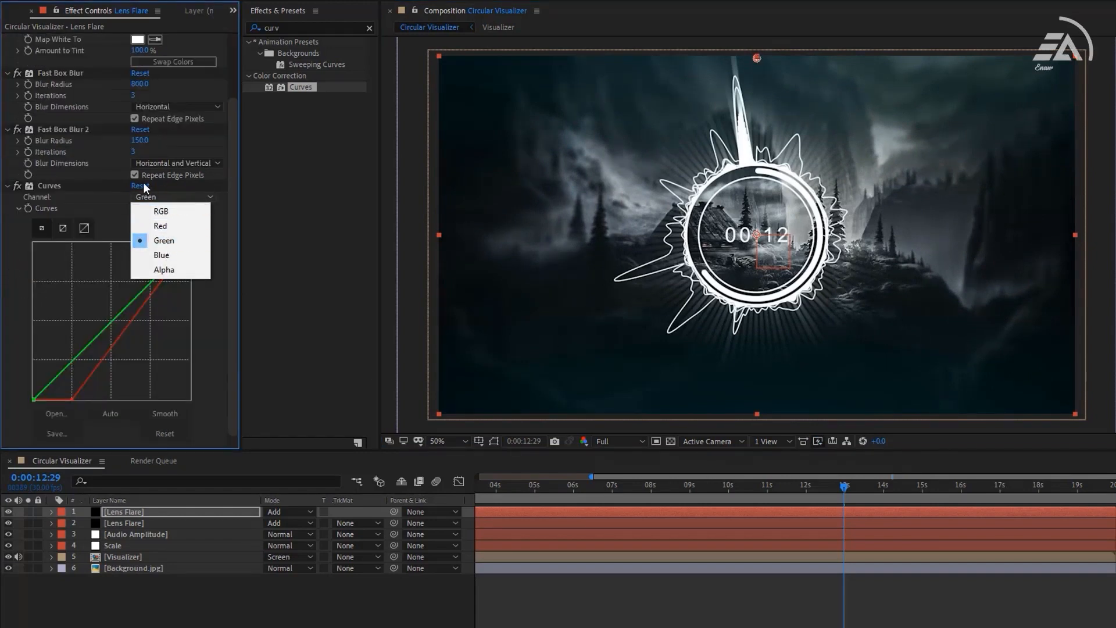
pyautogui.click(160, 211)
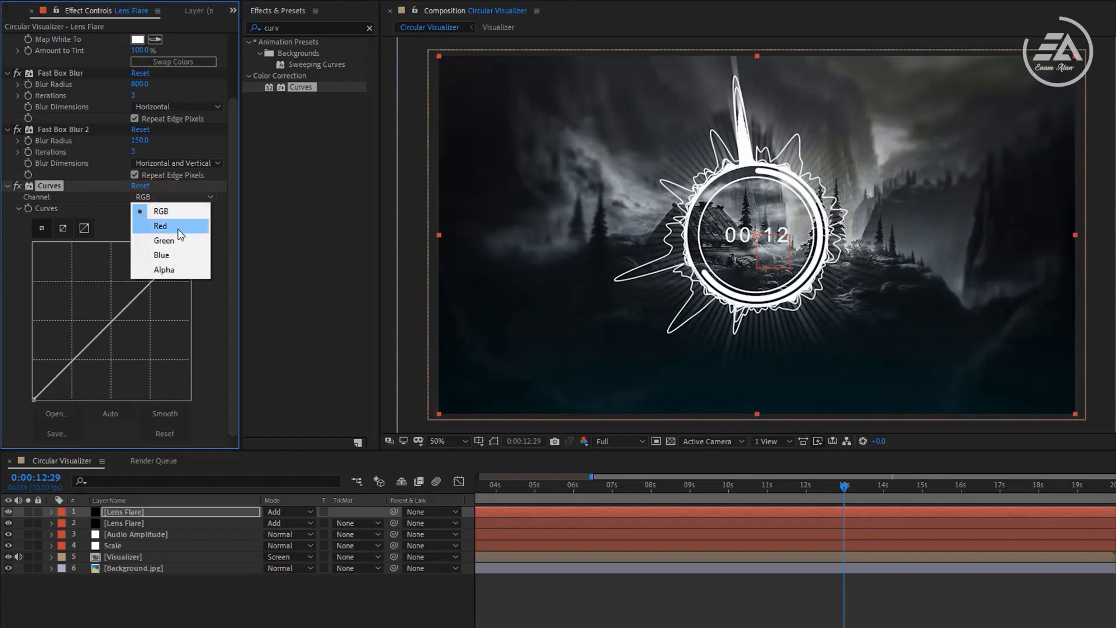
pyautogui.click(163, 240)
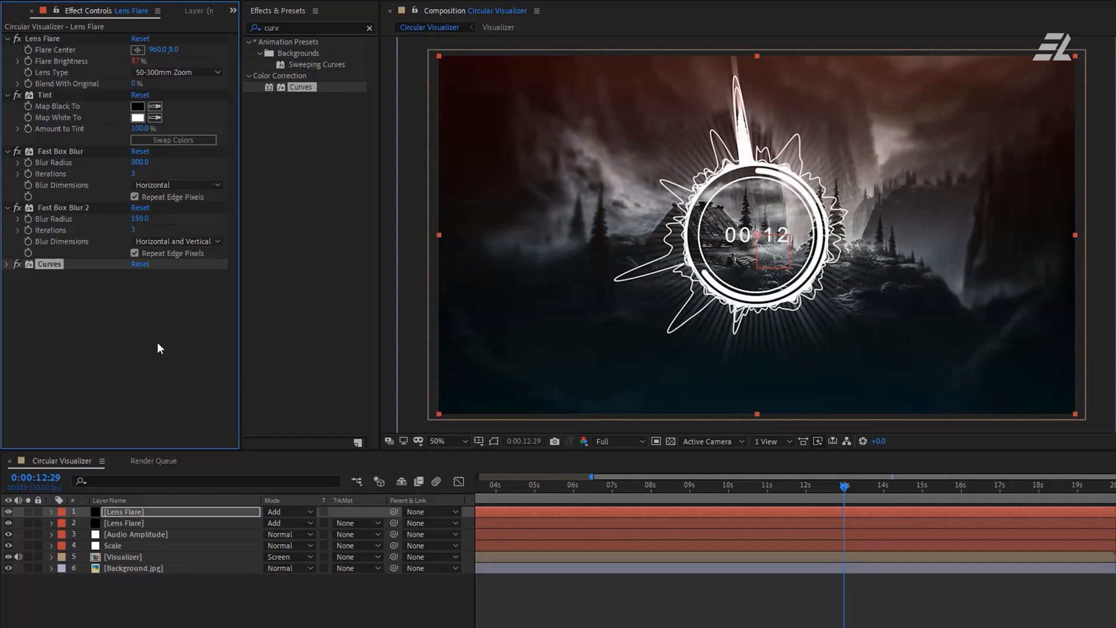
pyautogui.click(853, 485)
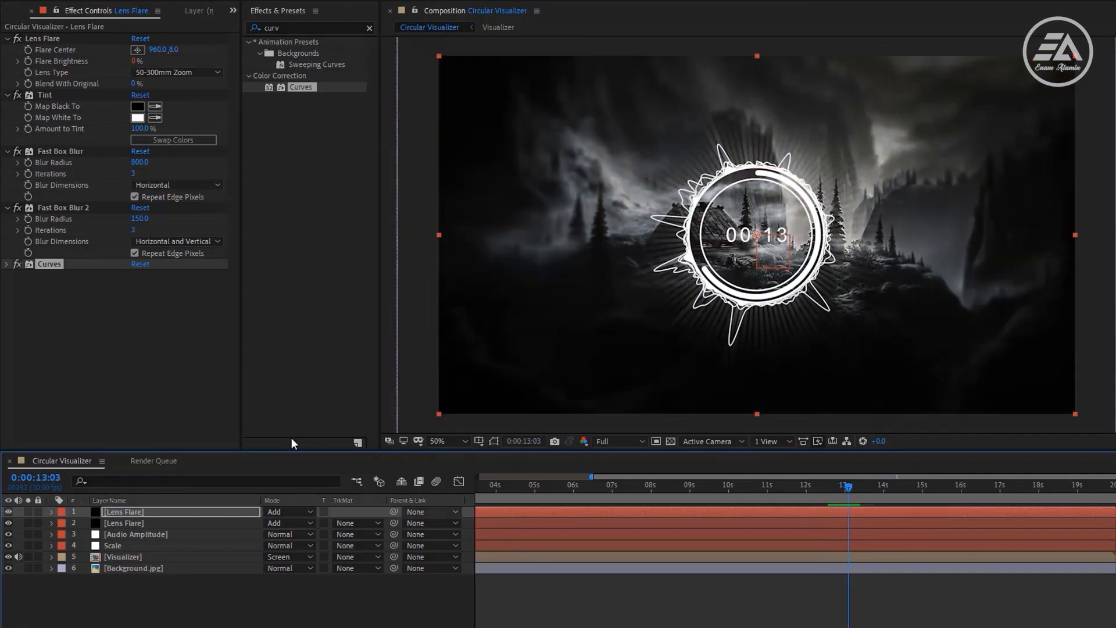
# Place Particles.mp4 at the top of the layer stack and fit it to the composition
pyautogui.click(19, 10)
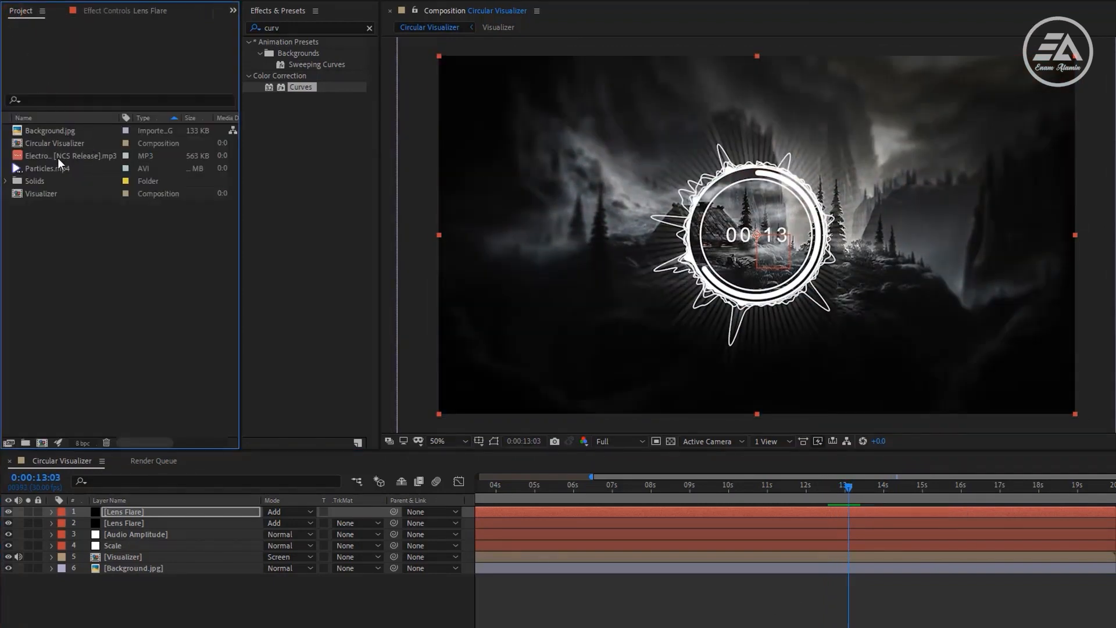
pyautogui.click(48, 167)
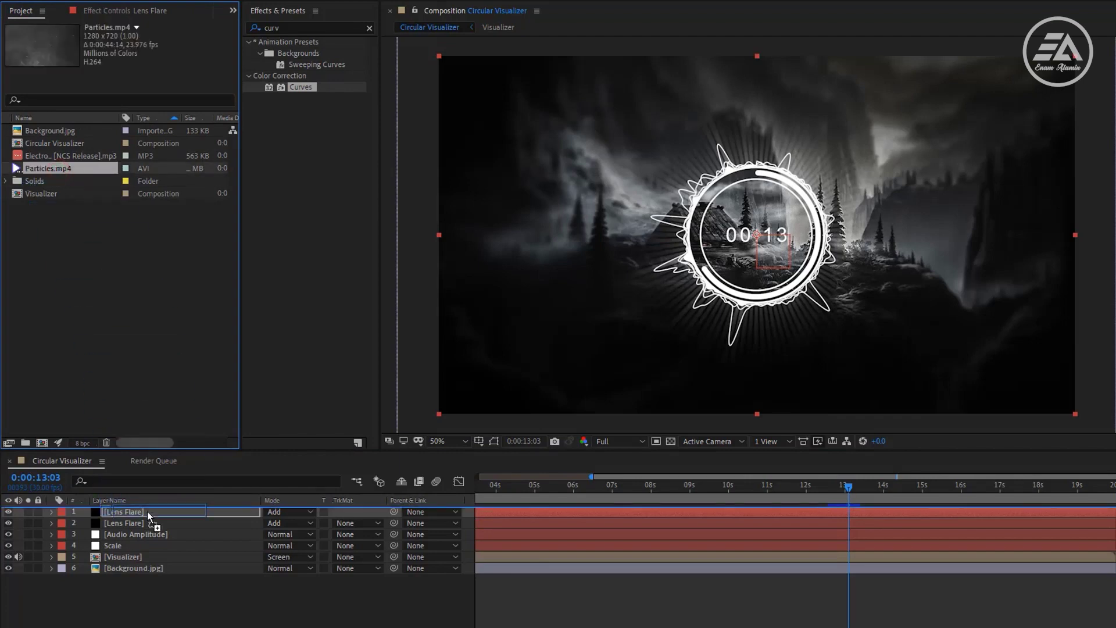
pyautogui.rightClick(128, 511)
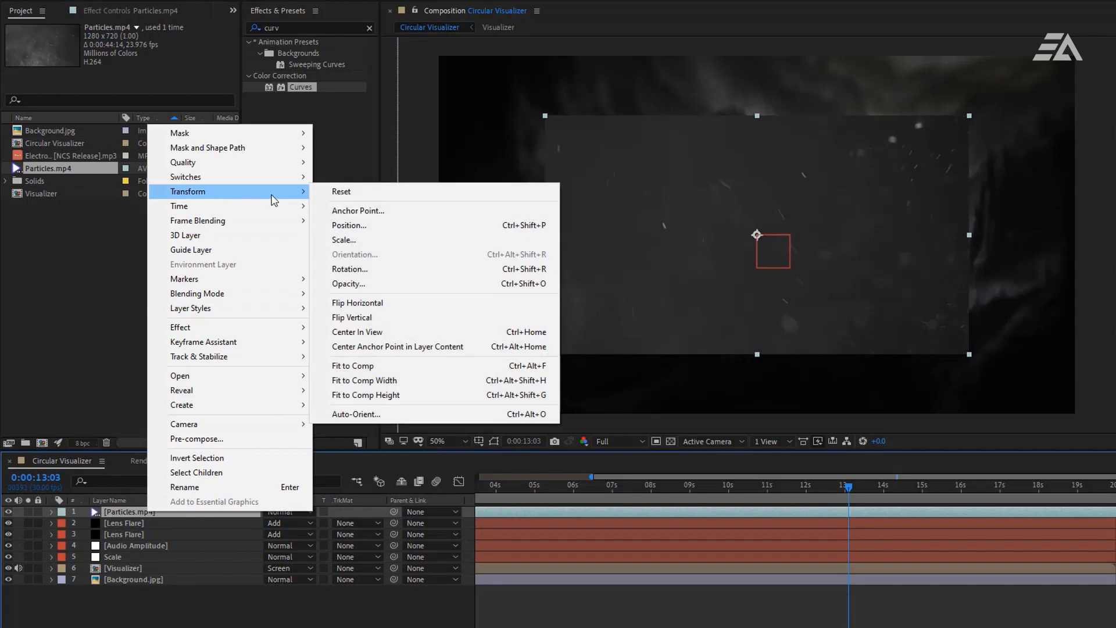
pyautogui.moveTo(353, 365)
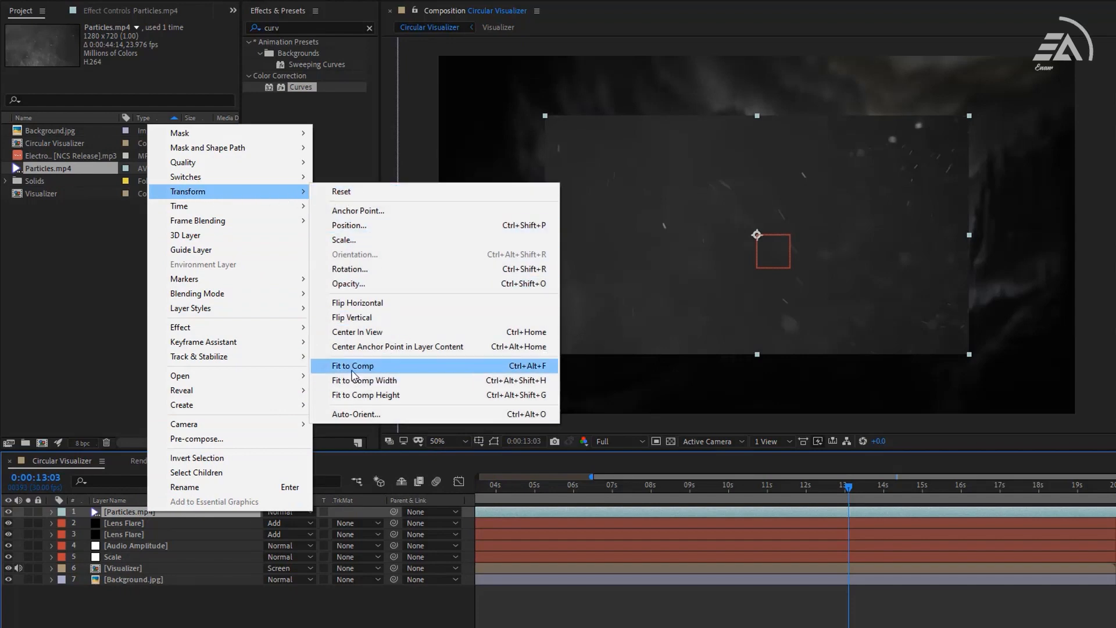
pyautogui.click(353, 365)
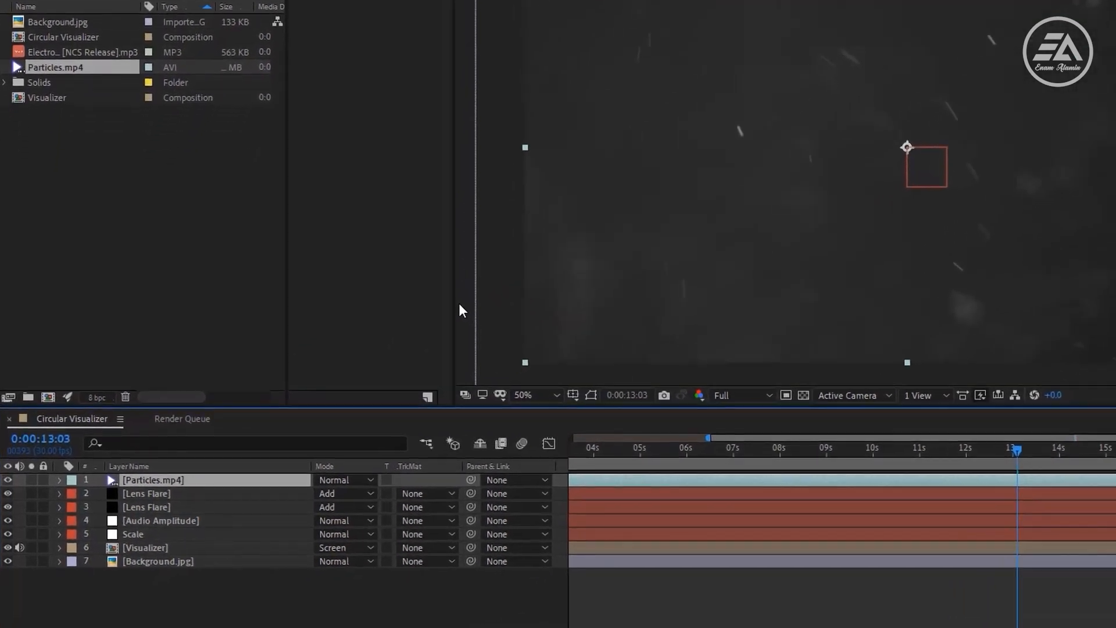
# Reveal the Particles layer's Opacity and give it the amplitude-driven expression
pyautogui.doubleClick(146, 507)
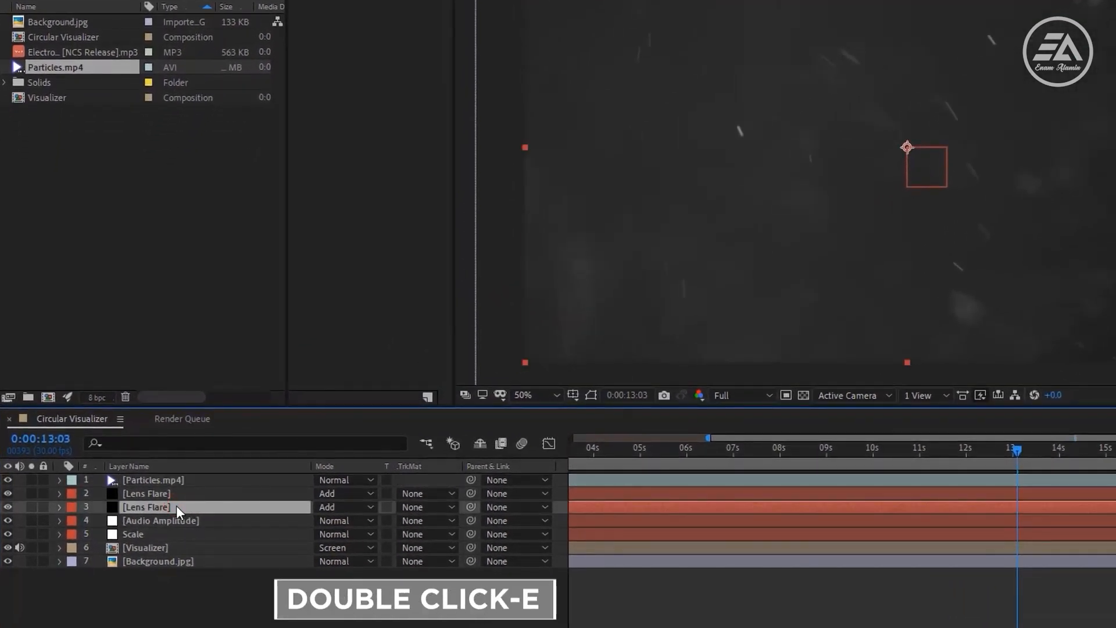
pyautogui.rightClick(637, 569)
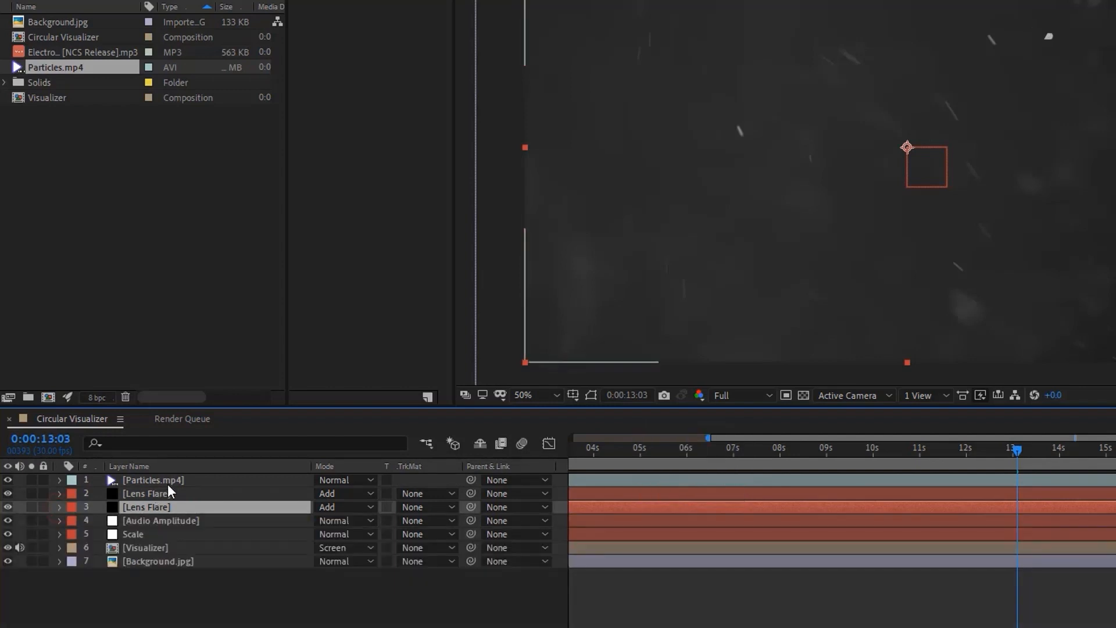
pyautogui.click(152, 480)
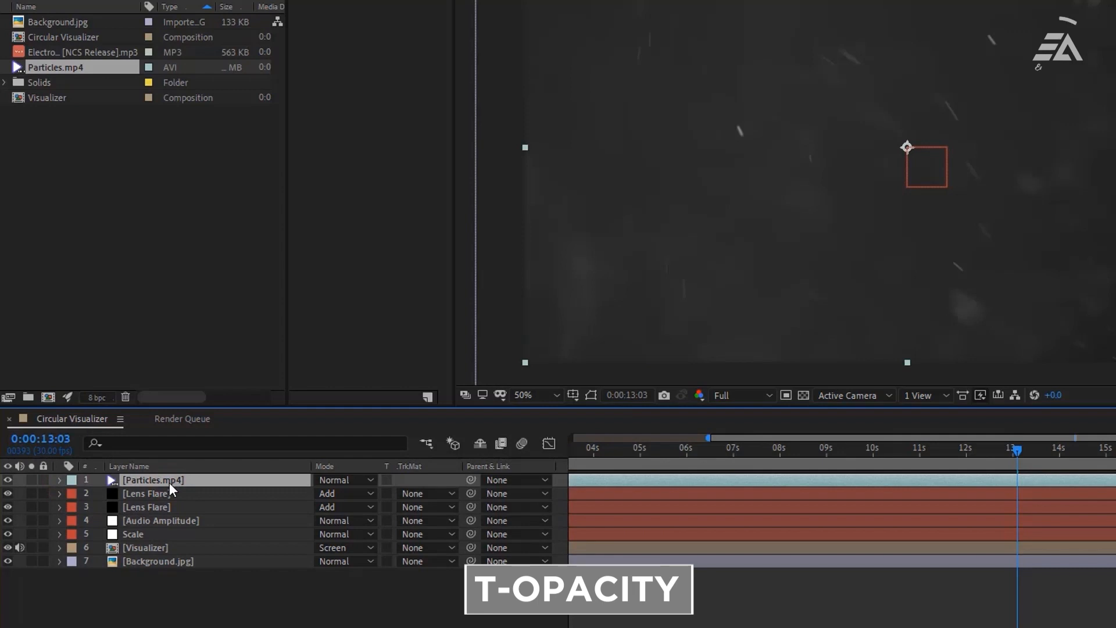
pyautogui.press('t')
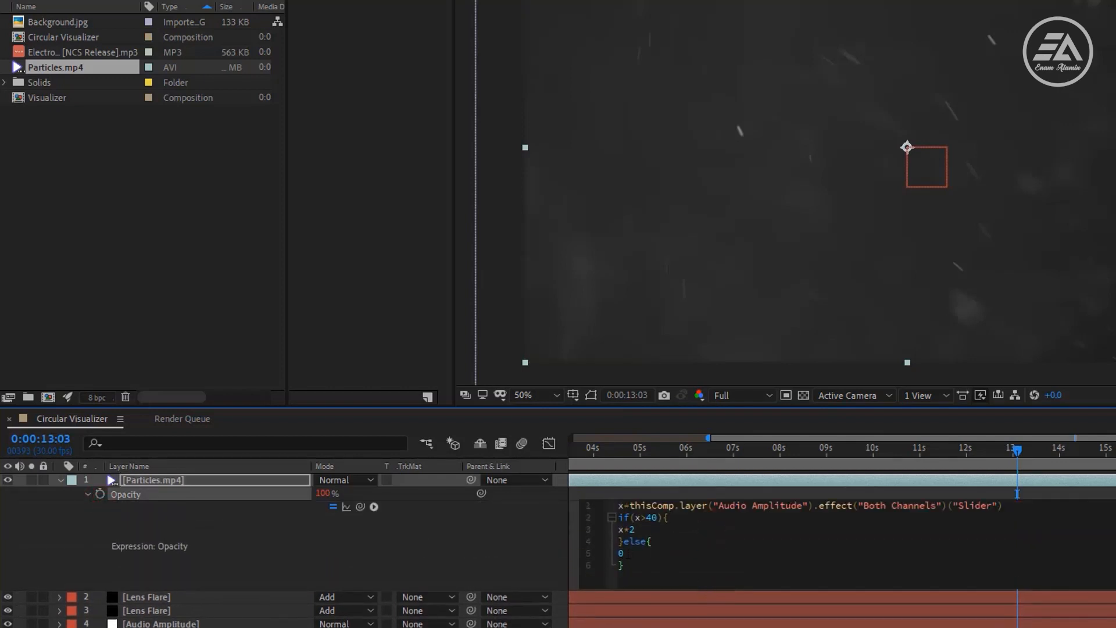
# Set the opacity expression's fallback to 15 and blend the Particles layer in Screen mode
pyautogui.write('15')
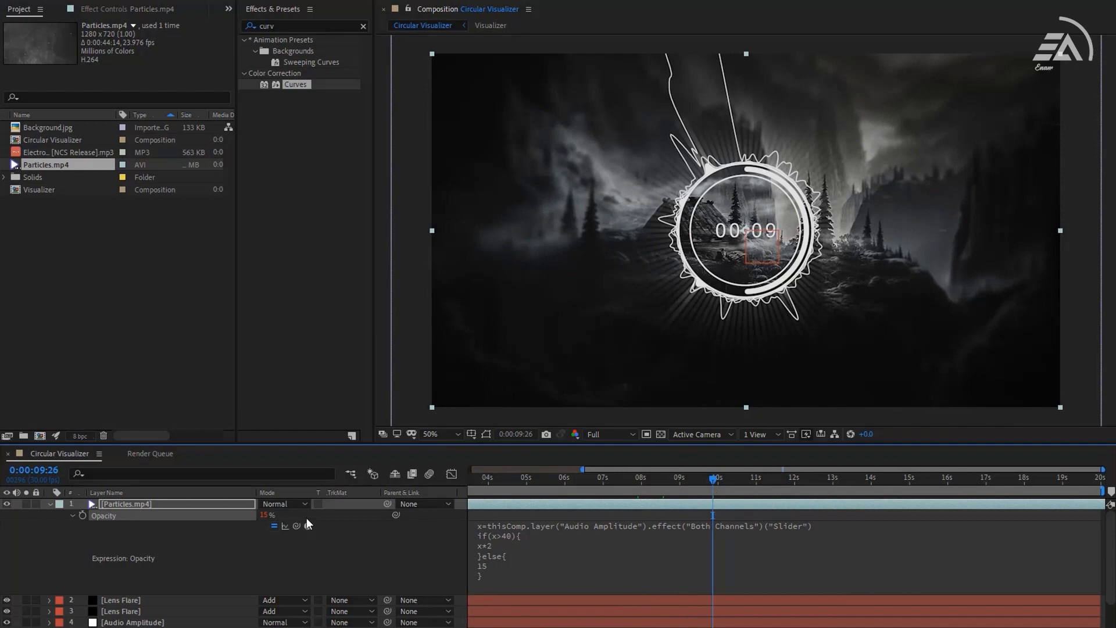
pyautogui.click(283, 504)
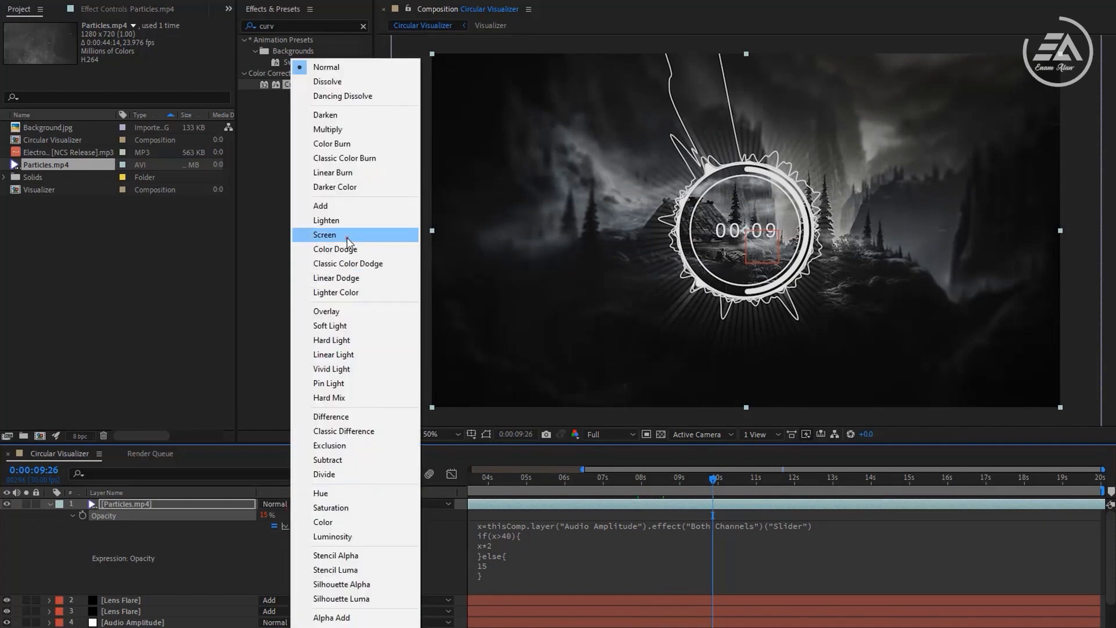
pyautogui.click(324, 233)
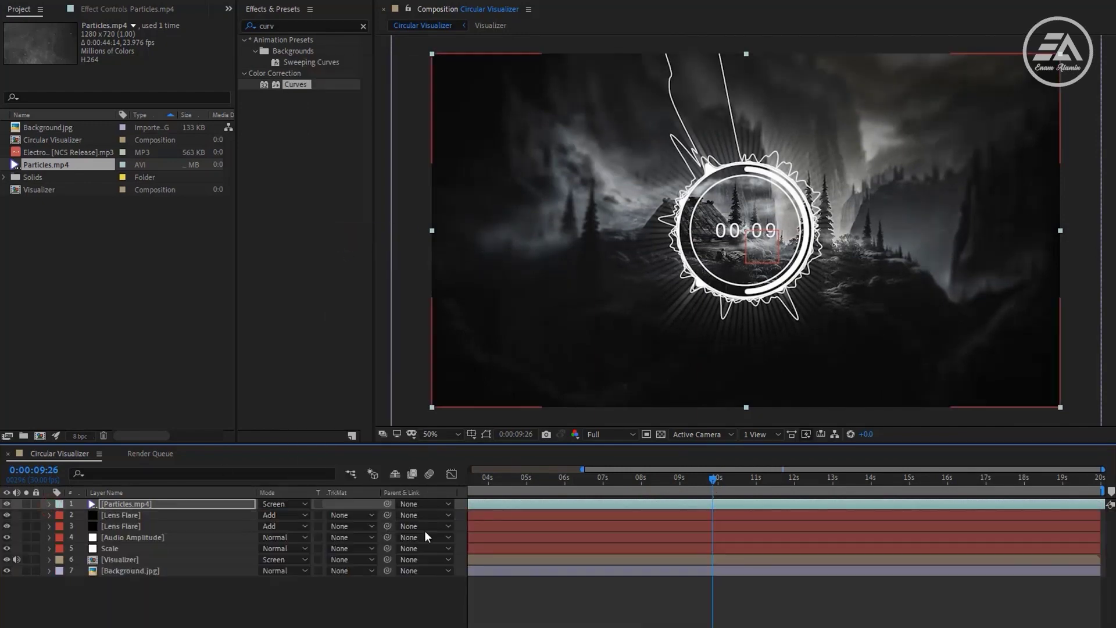
# Scrub the time ruler around ten seconds to preview the particles, then select Visualizer
pyautogui.click(725, 476)
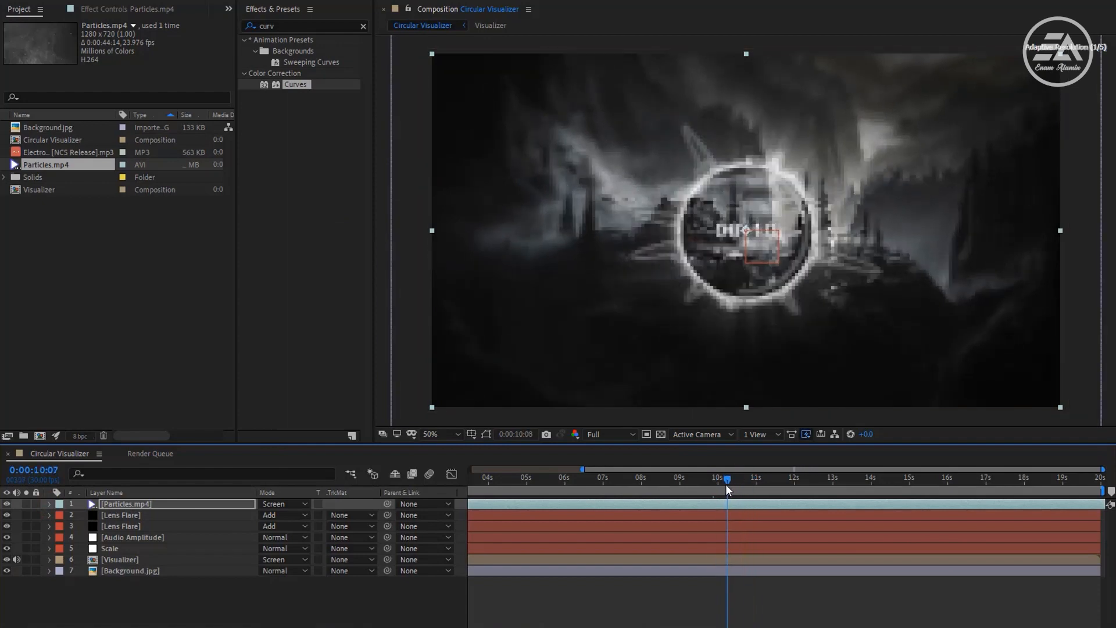
pyautogui.click(723, 477)
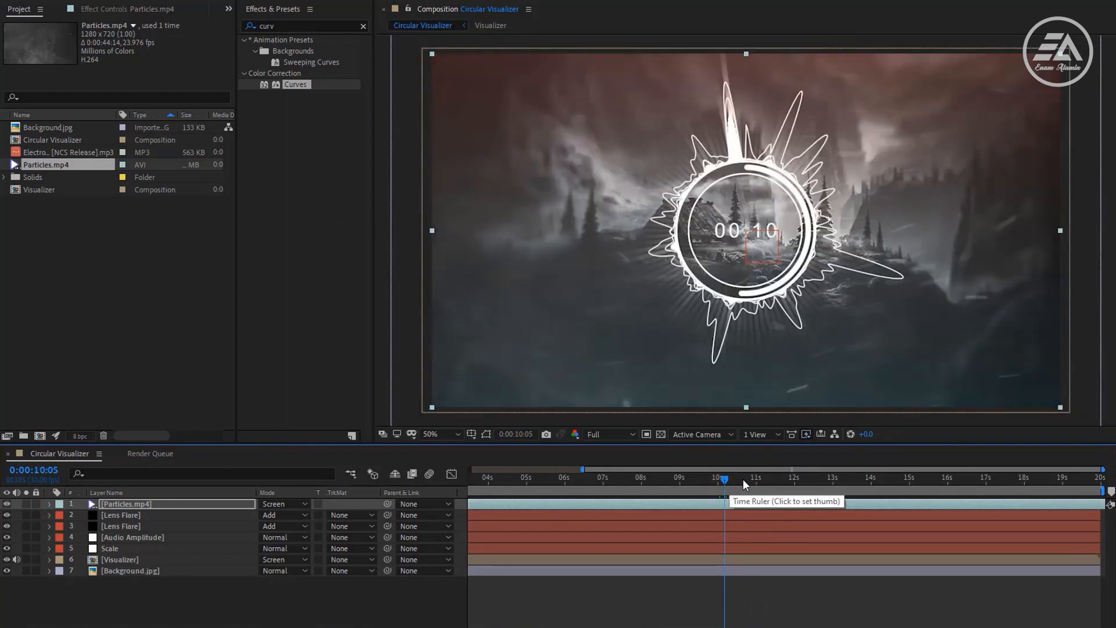
pyautogui.click(750, 478)
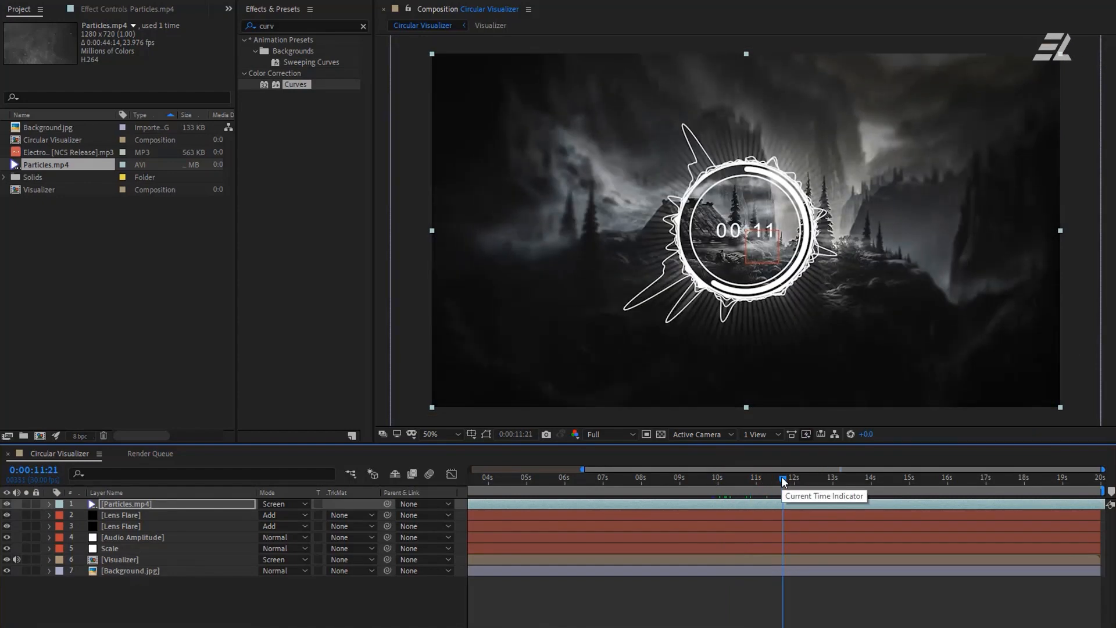
pyautogui.click(119, 559)
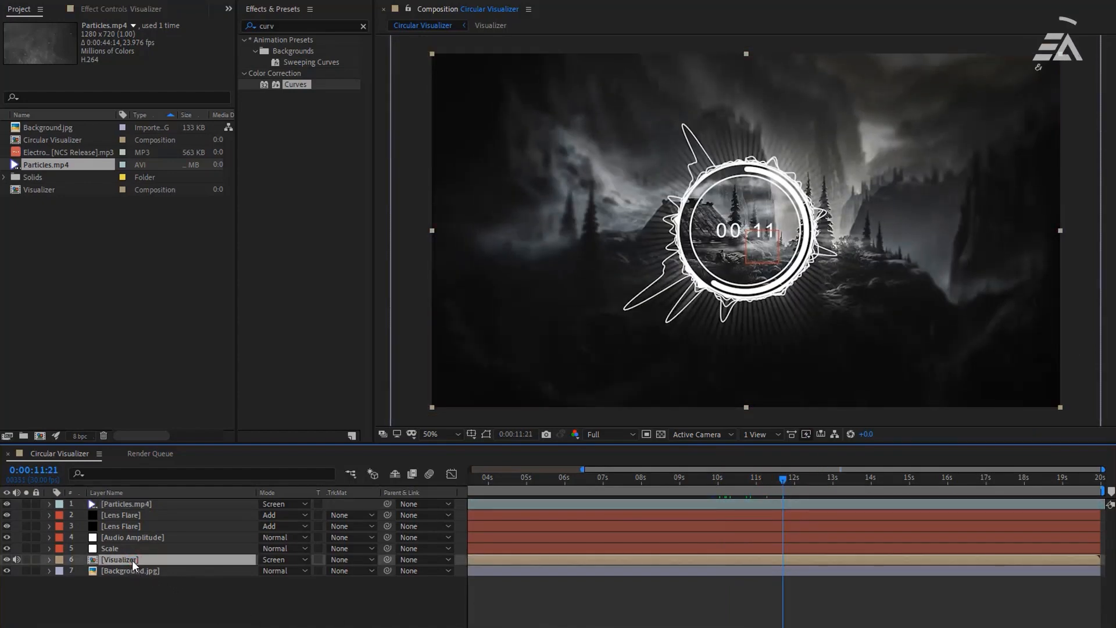
# Apply a 4-Color Gradient effect to the Visualizer layer blended as Overlay
pyautogui.click(363, 27)
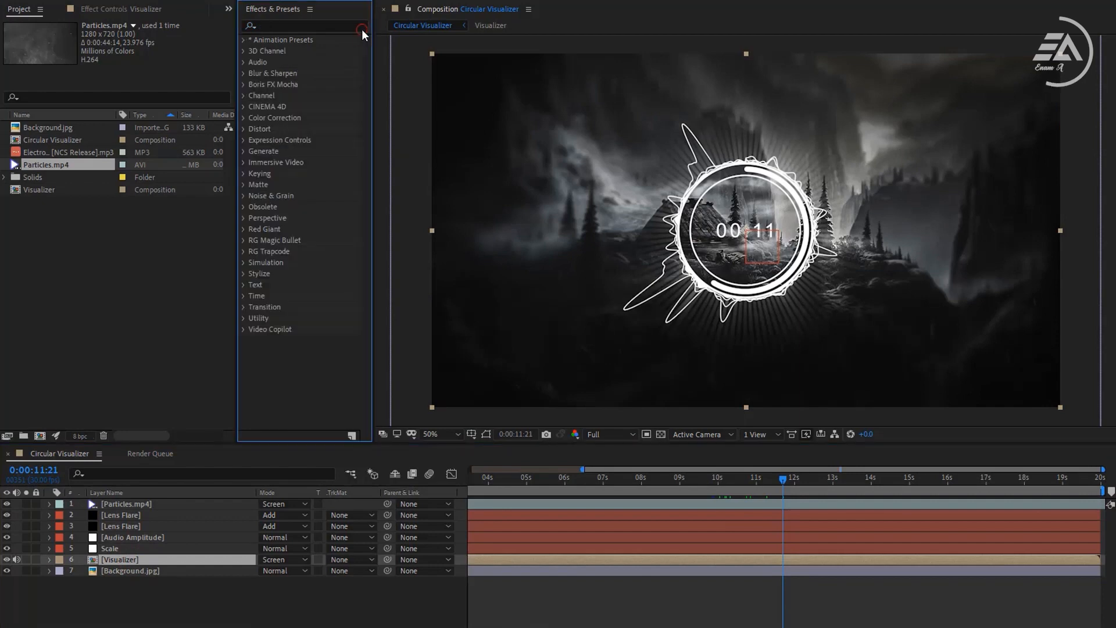
pyautogui.write('color gra')
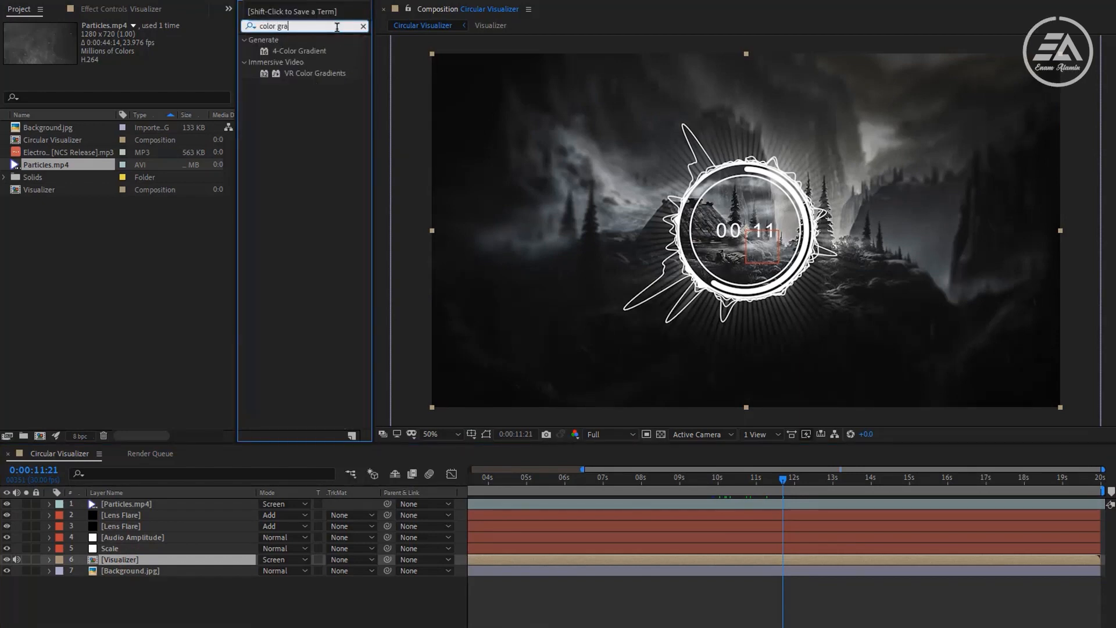
pyautogui.click(299, 50)
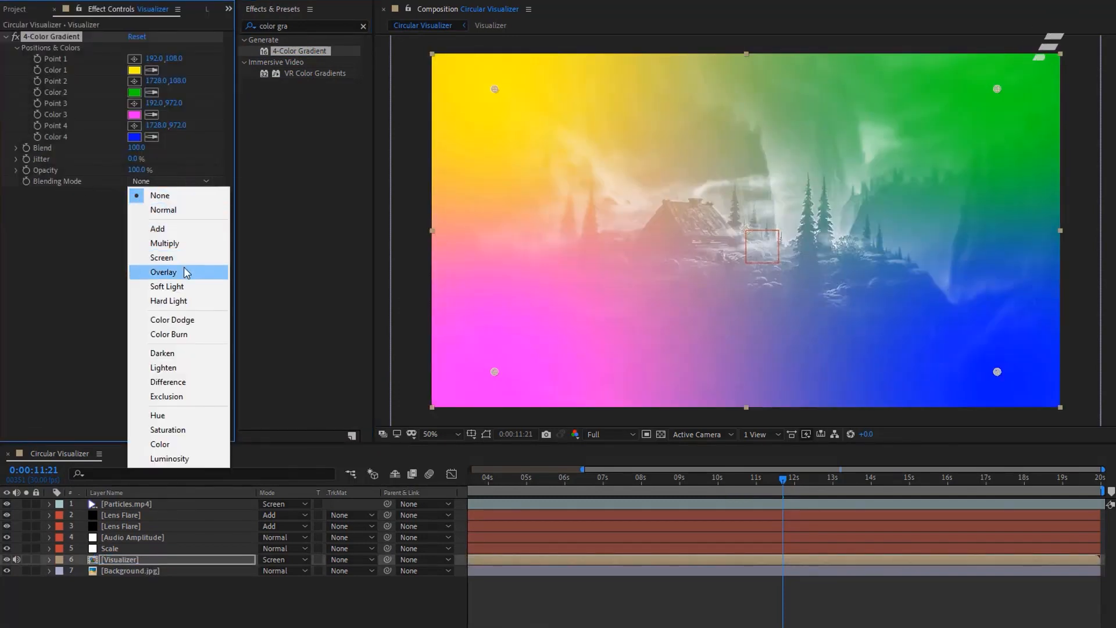
pyautogui.click(163, 272)
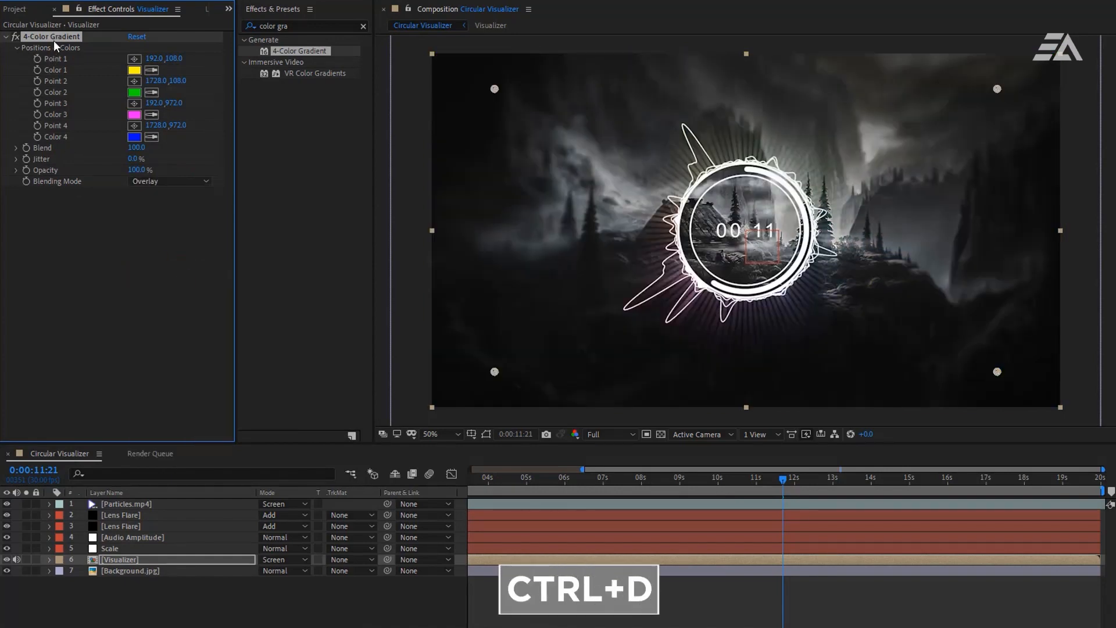
# Duplicate the gradient twice for three stacked 4-Color Gradients, then collapse them
pyautogui.press('ctrl+d')
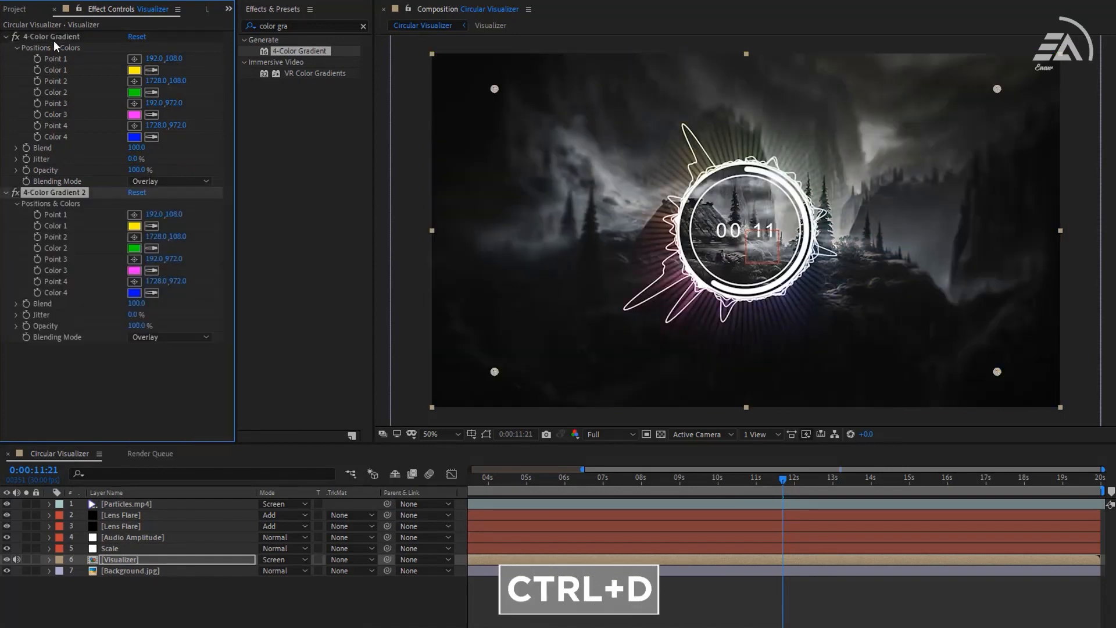
pyautogui.press('ctrl+d')
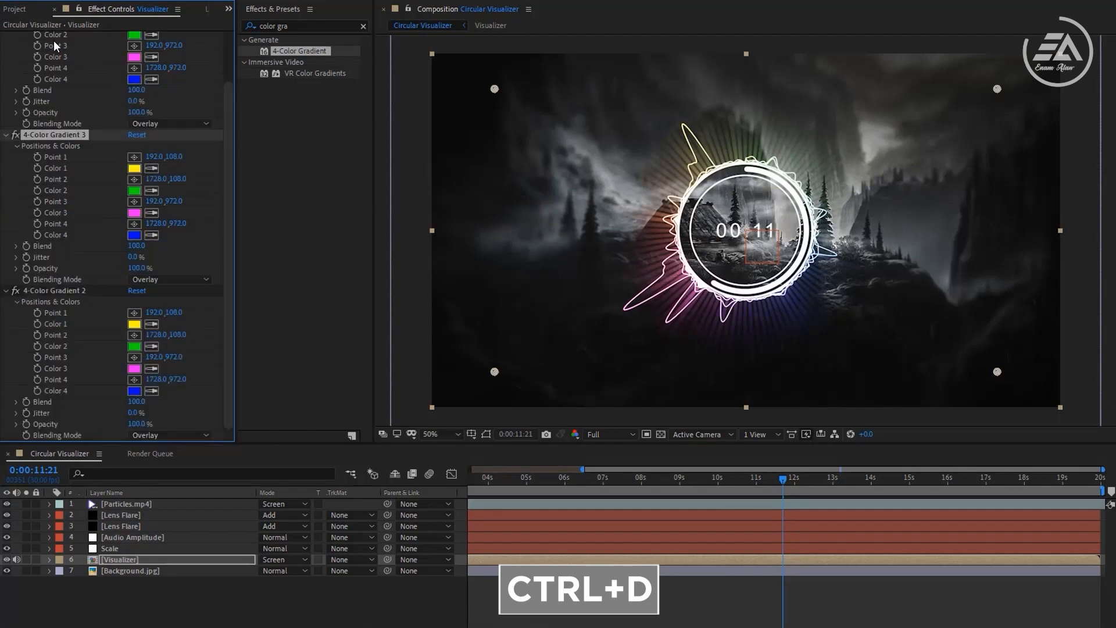
pyautogui.press('ctrl+d')
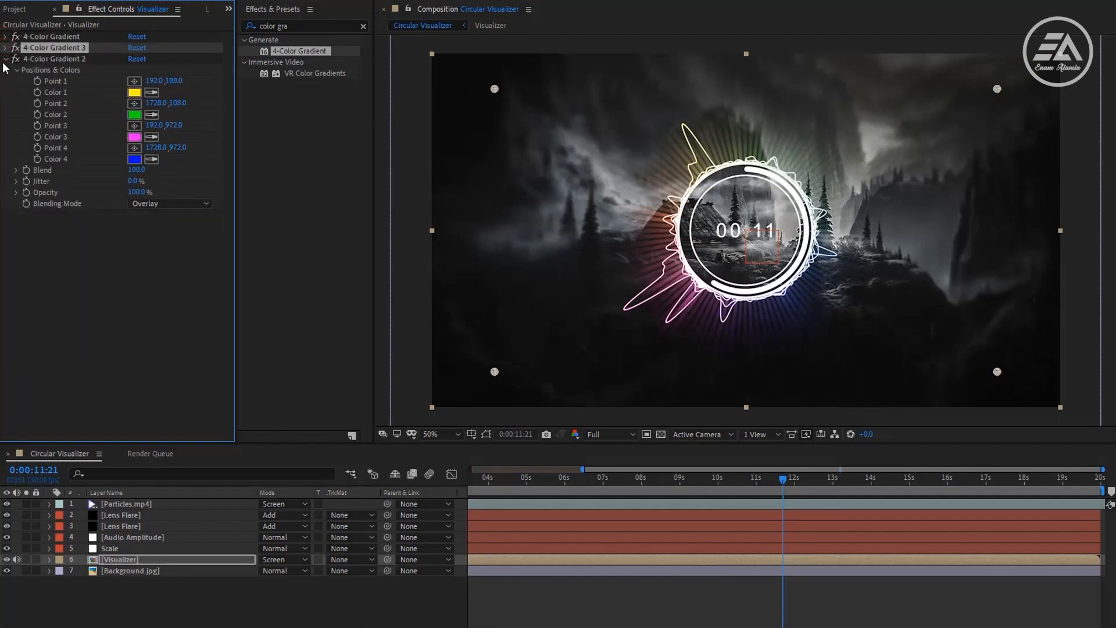
pyautogui.click(363, 27)
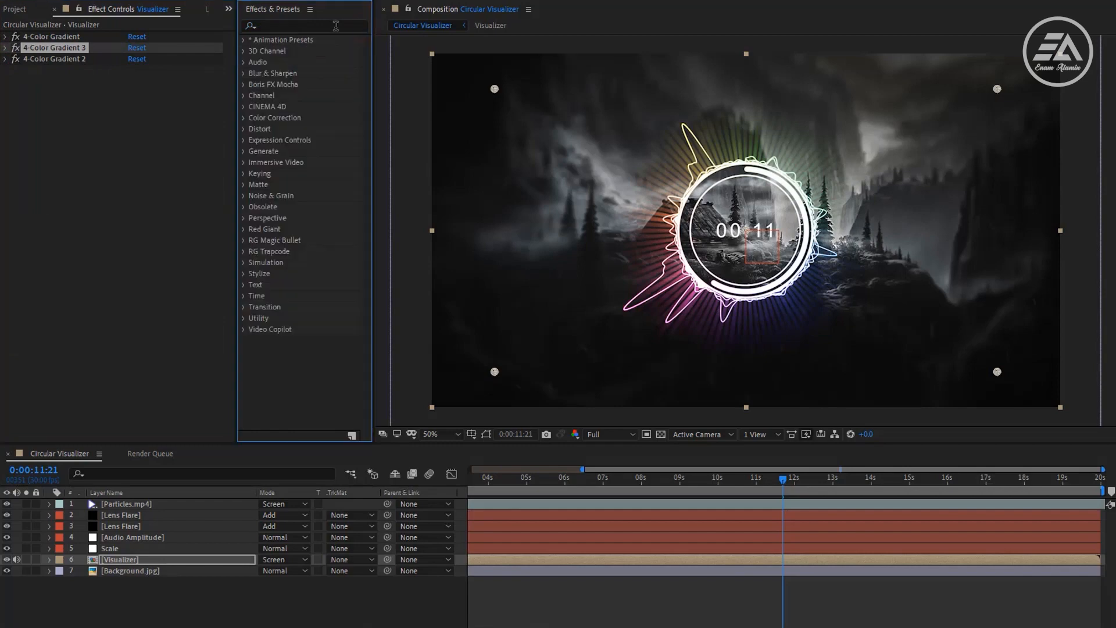
# Apply CC Force Motion Blur to the Visualizer with Motion Blur Samples set to 30
pyautogui.write('motion')
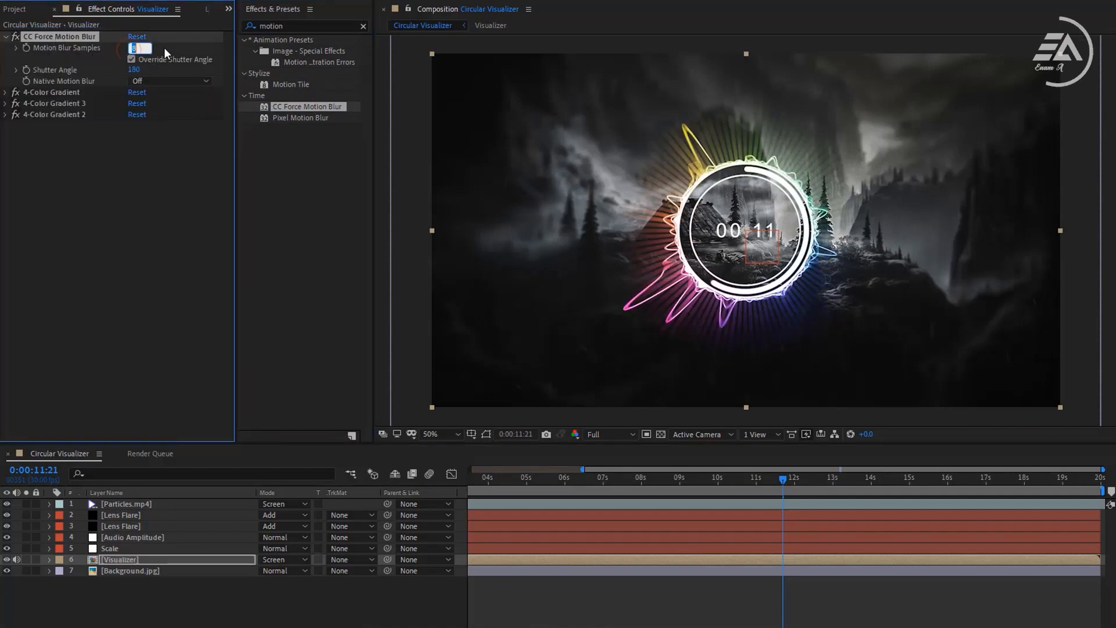
pyautogui.write('30')
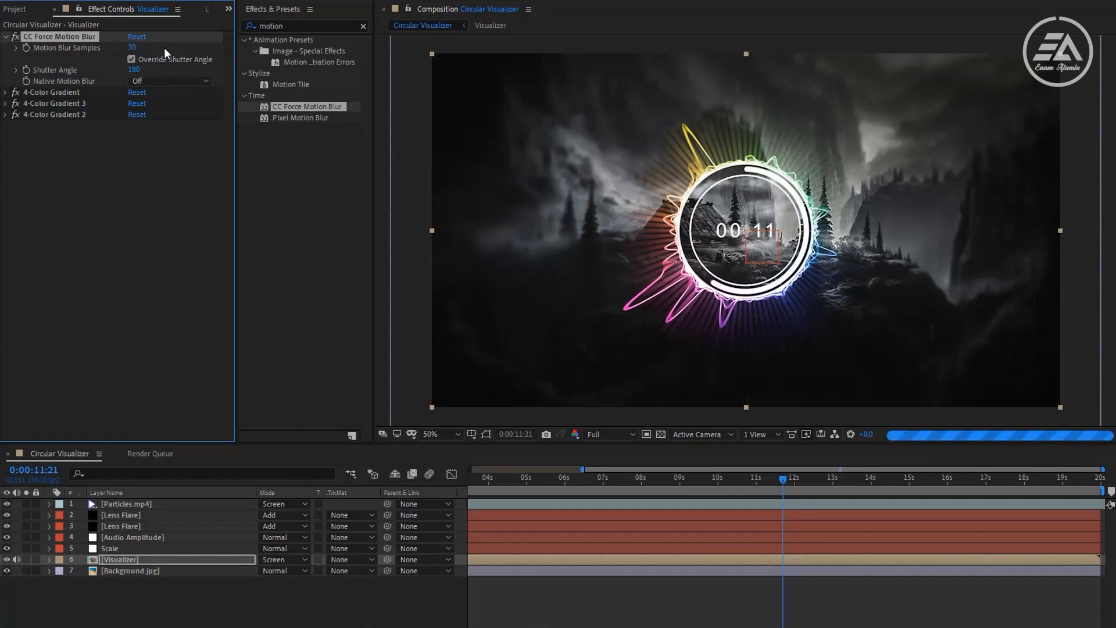